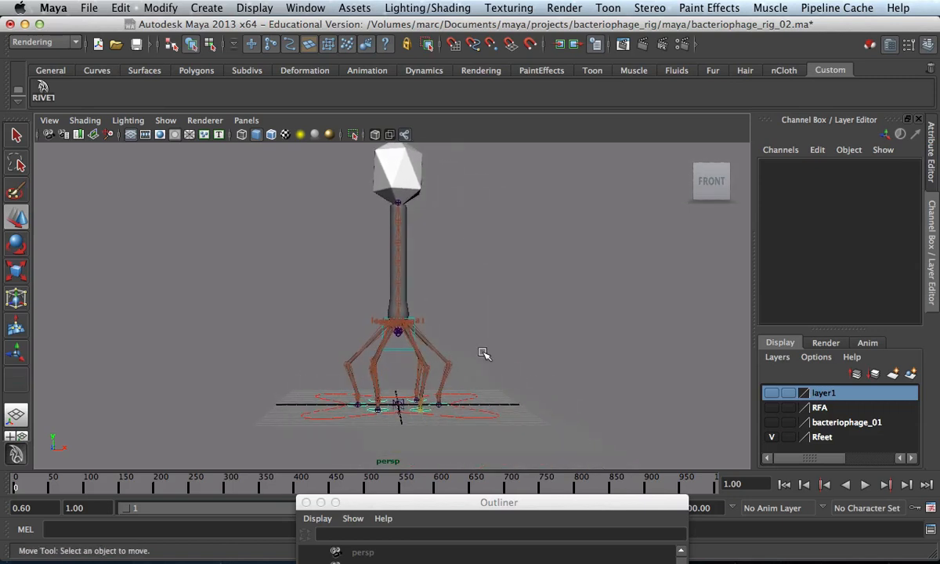
Select the whole phage rig and create a new display layer, layer2, from it
drag(484, 354, 448, 380)
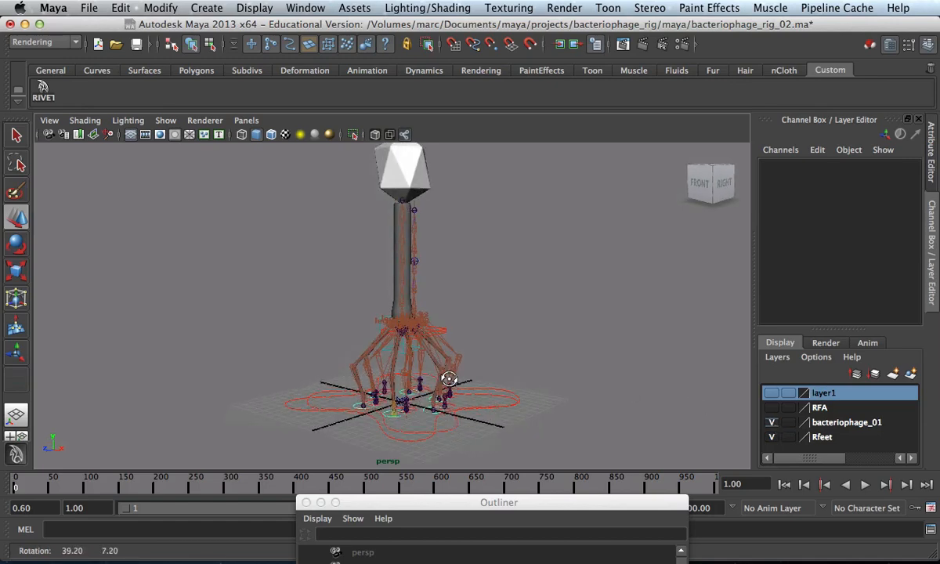
drag(451, 381, 372, 373)
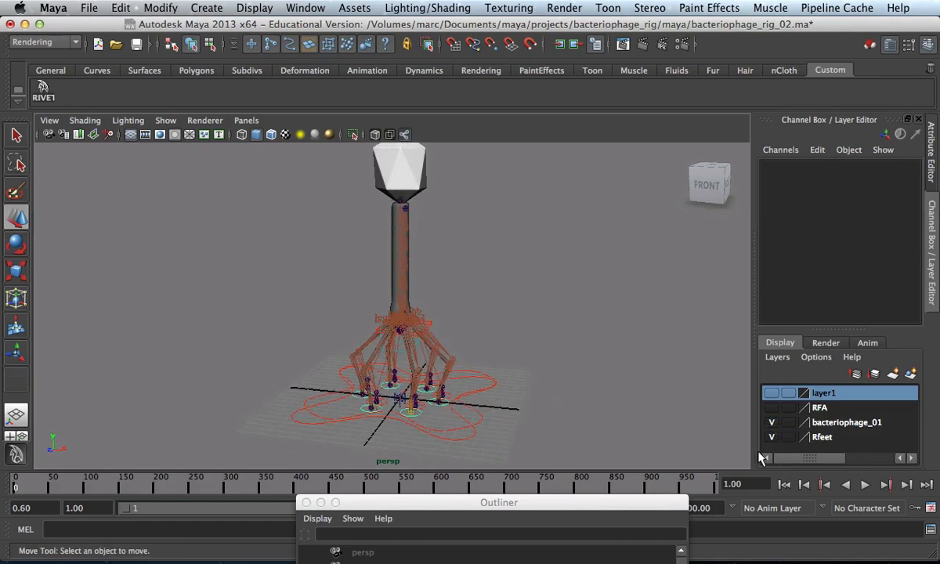
click(770, 422)
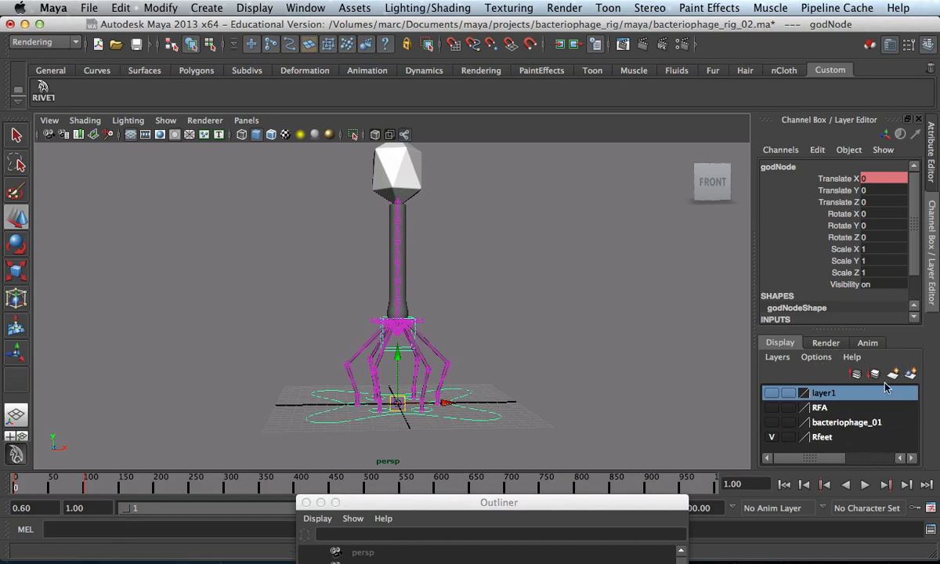
click(893, 373)
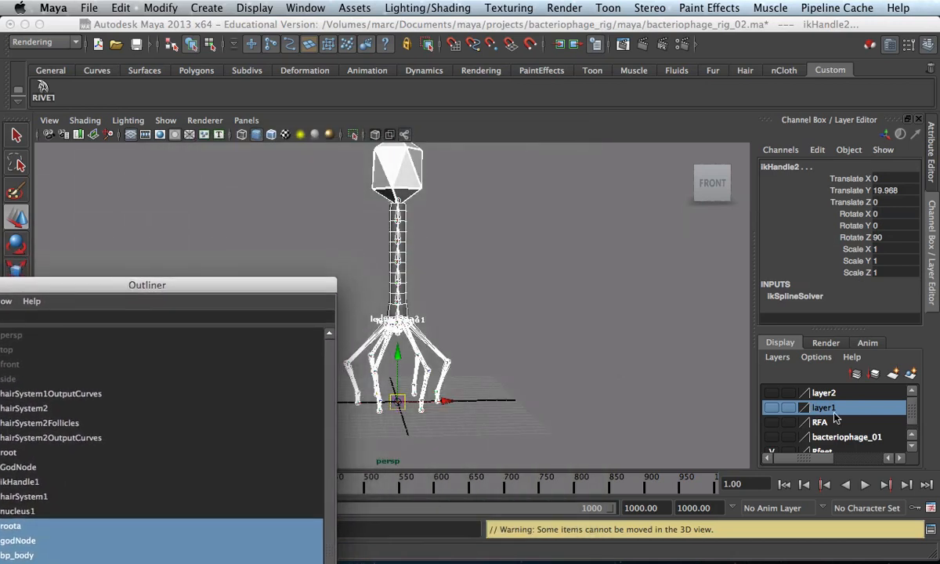
Assign the rig to layer2 and hide that layer
right_click(824, 407)
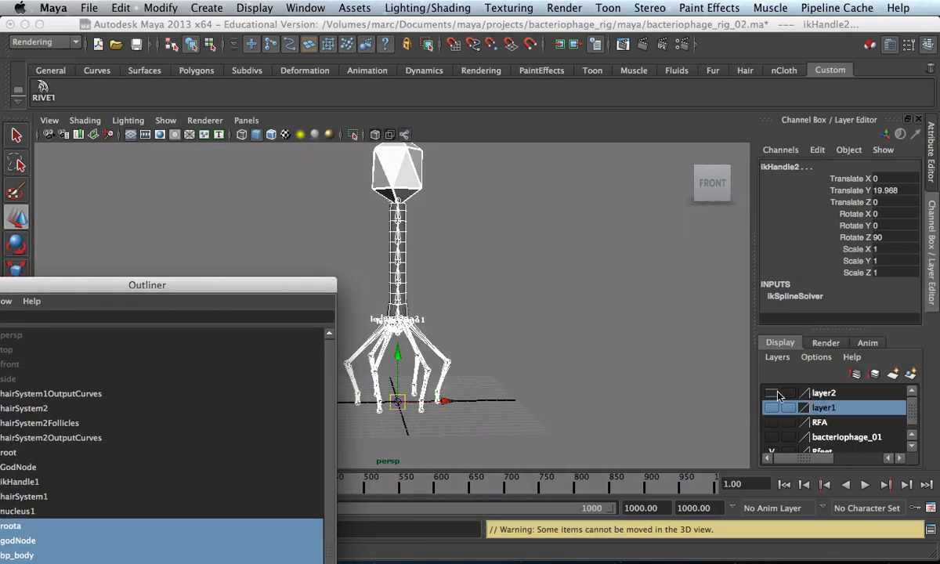
right_click(824, 392)
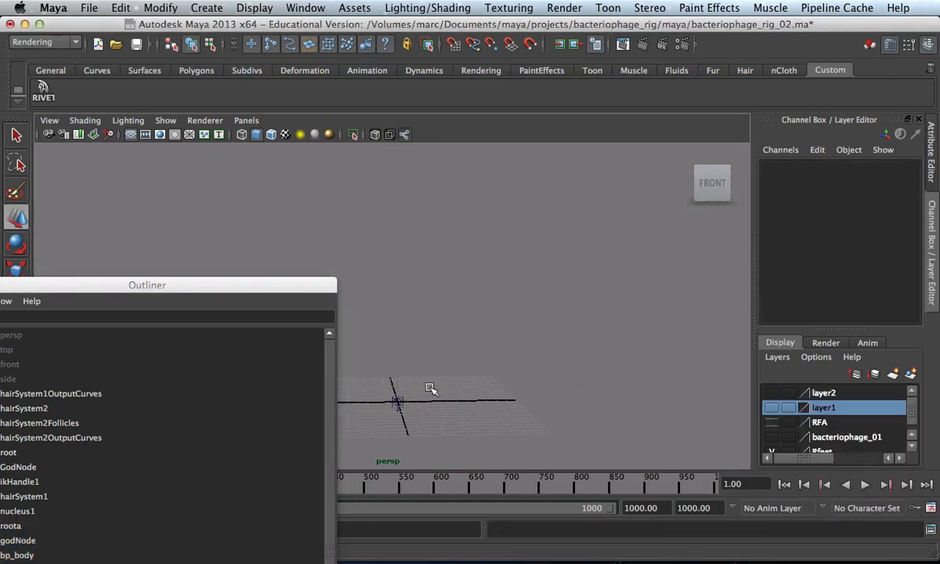
Move the Outliner aside and close it, leaving only the empty grid in view
drag(148, 285, 595, 274)
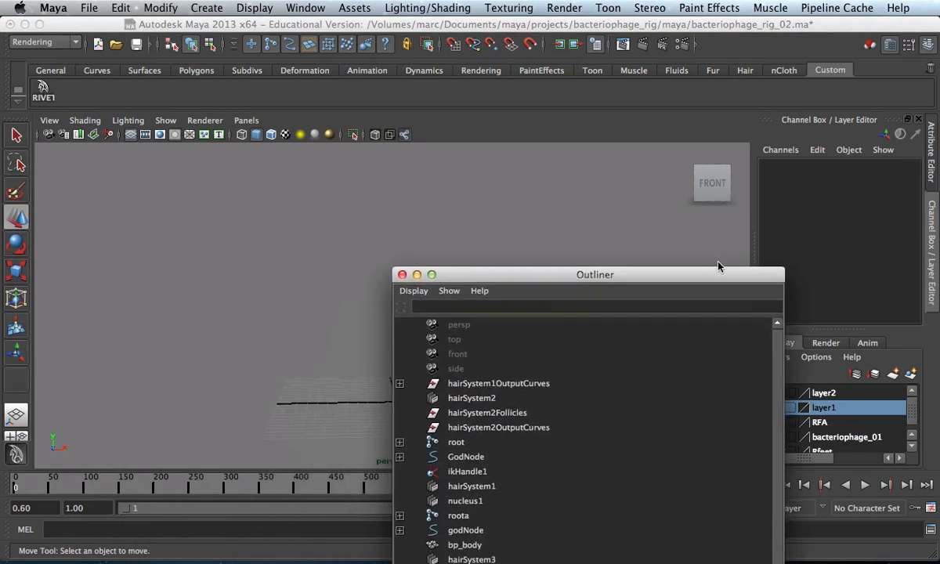
drag(594, 274, 661, 253)
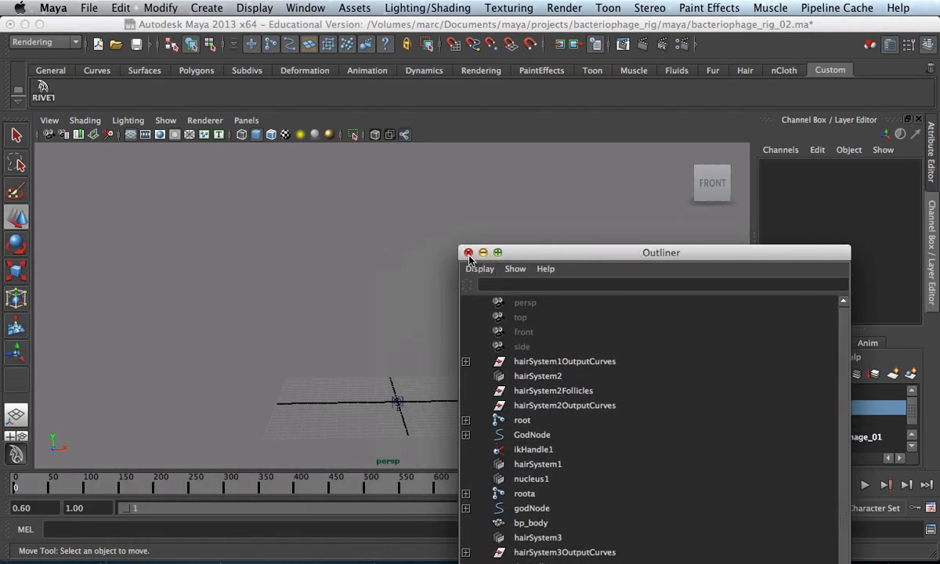
click(468, 252)
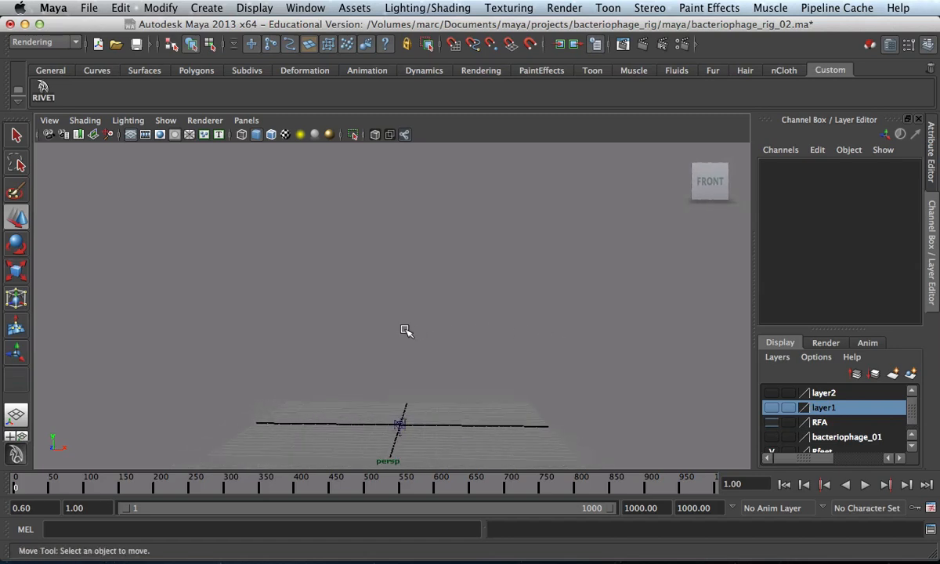
mouse_move(435, 381)
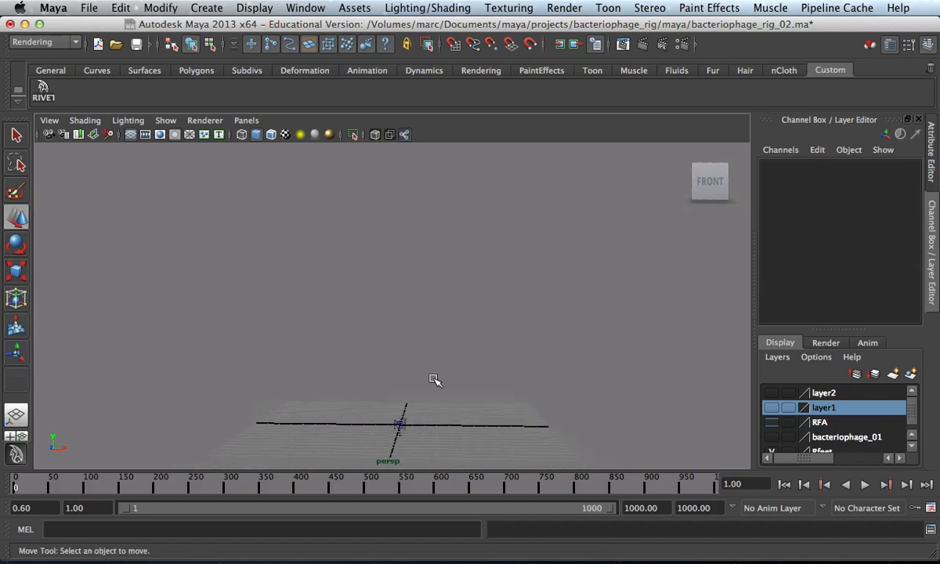
drag(436, 381, 426, 303)
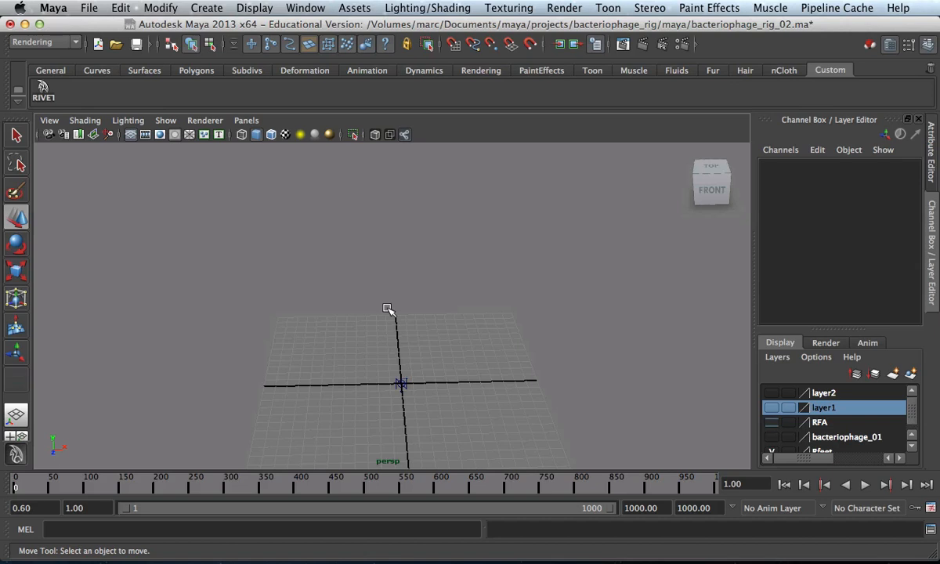
drag(389, 310, 501, 324)
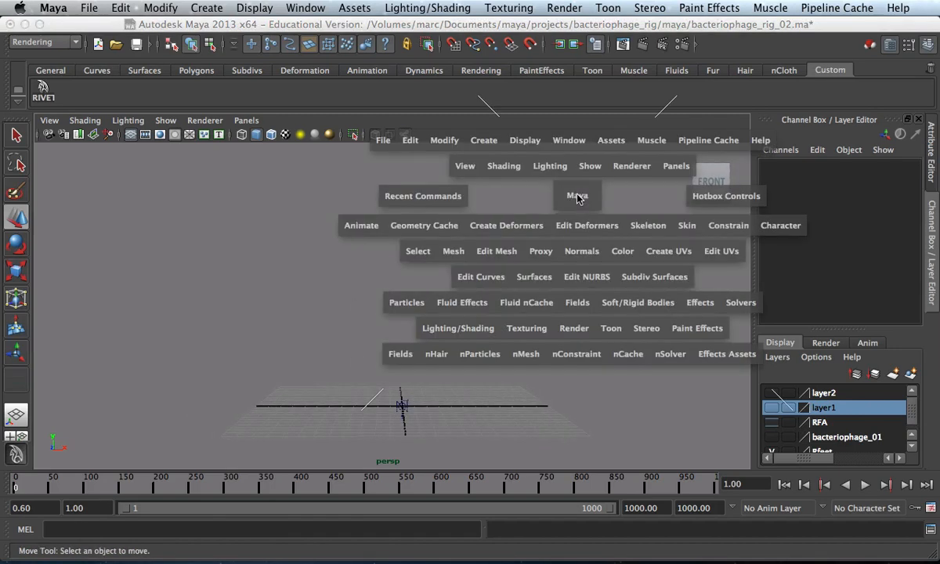
Activate Skeleton > Joint Tool and switch the viewport to the front view
click(648, 225)
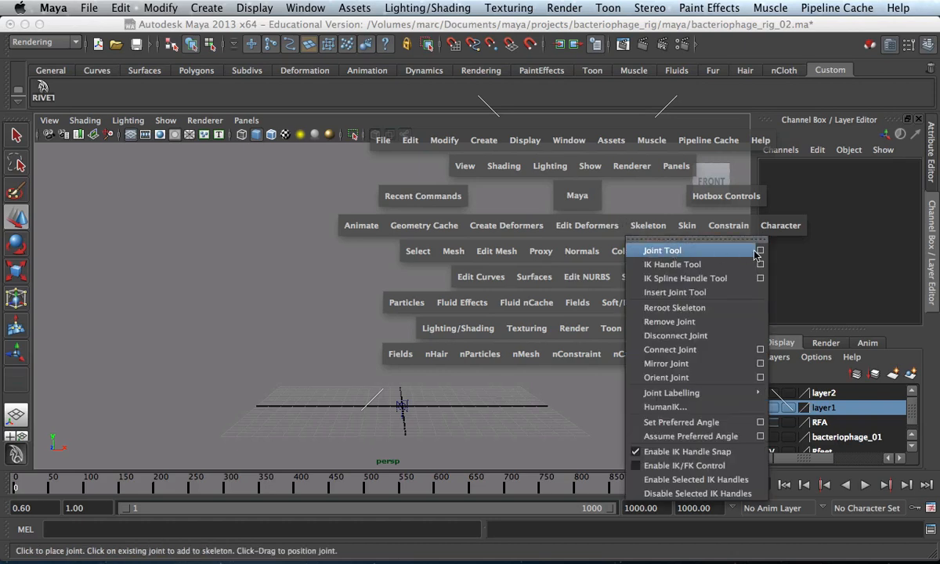
click(662, 251)
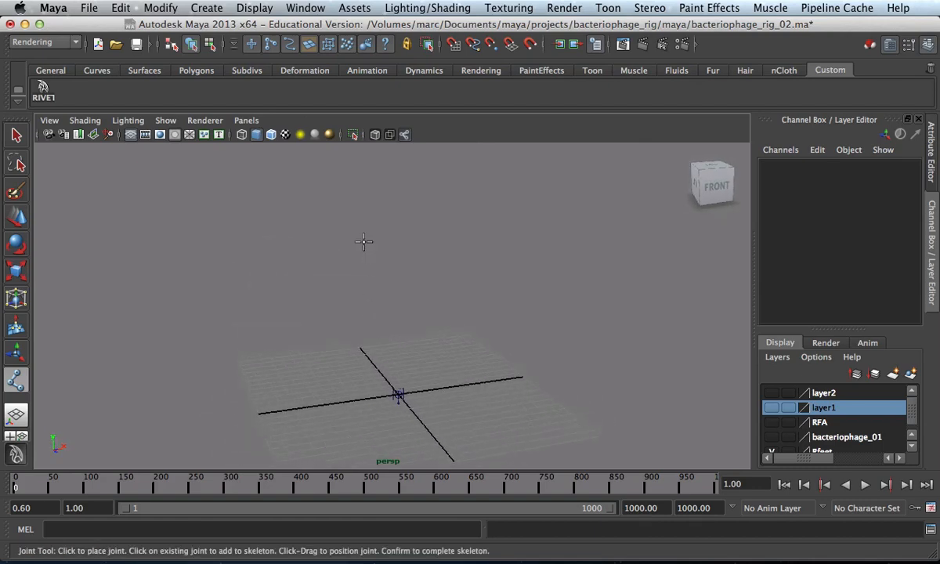
mouse_move(469, 384)
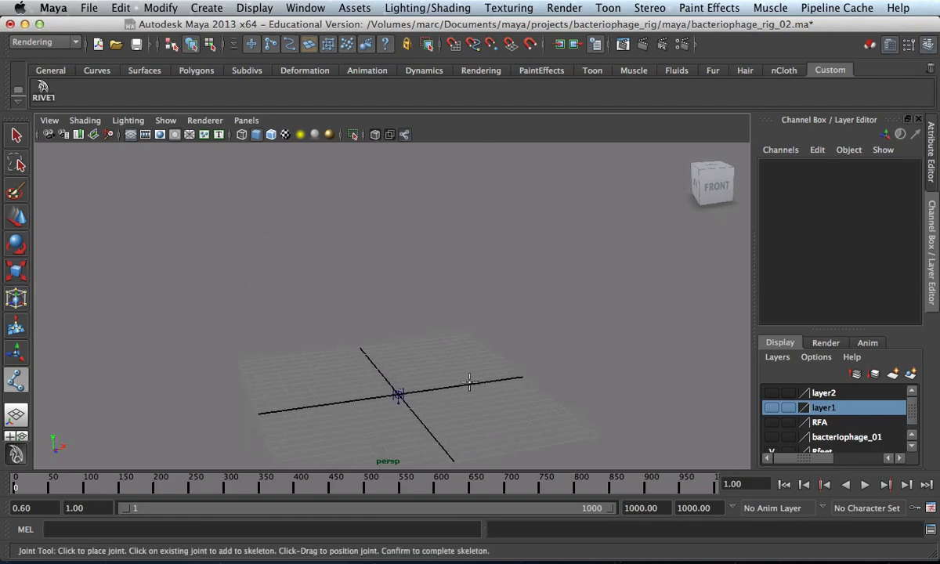
click(711, 180)
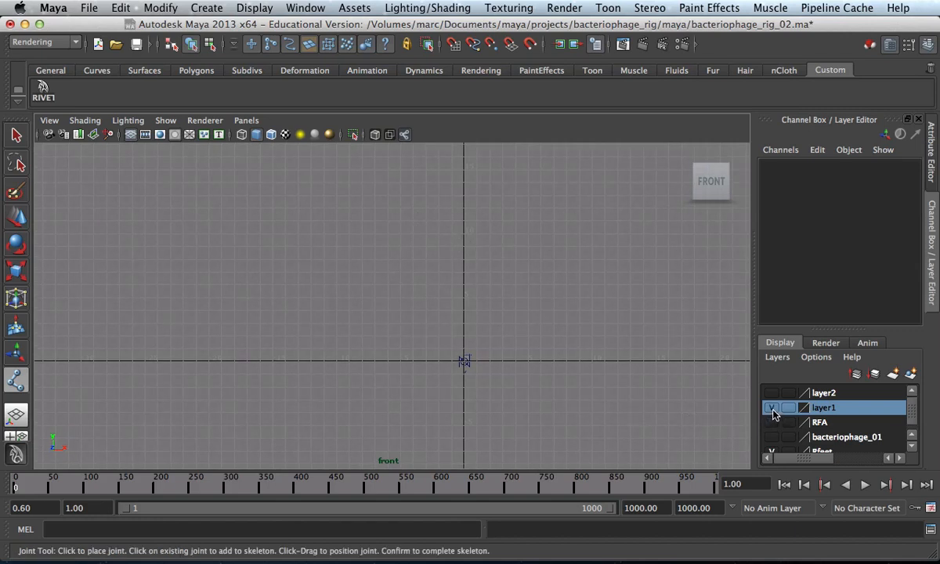
Show layer2 again and set it to Reference so the rig is unselectable wireframe
click(770, 407)
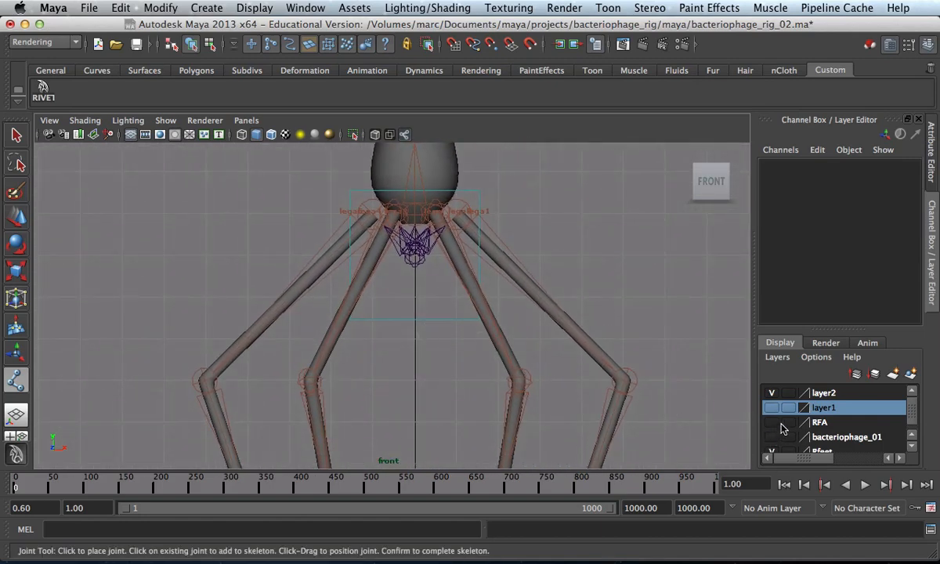
click(788, 391)
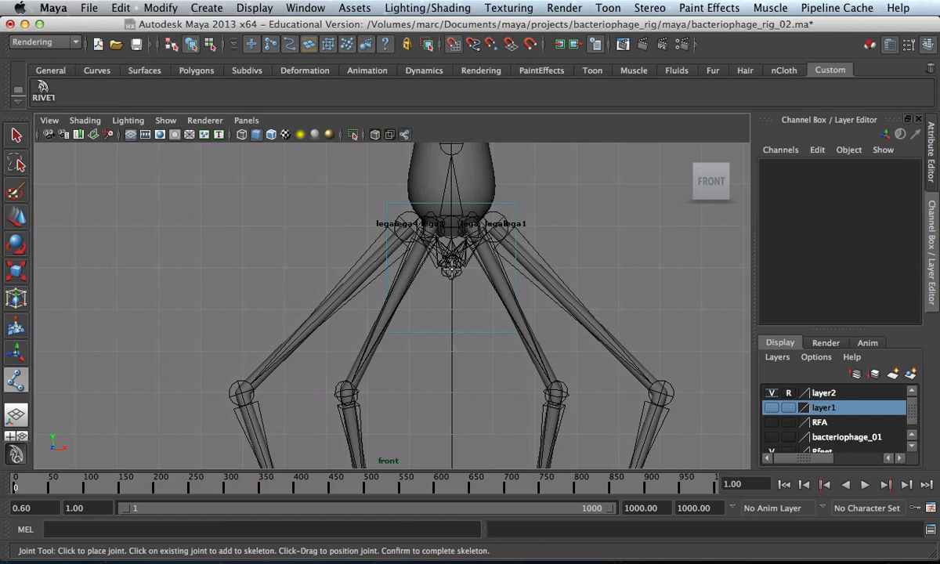
Place joint1 at the leg base and the next joint down the left leg
click(448, 269)
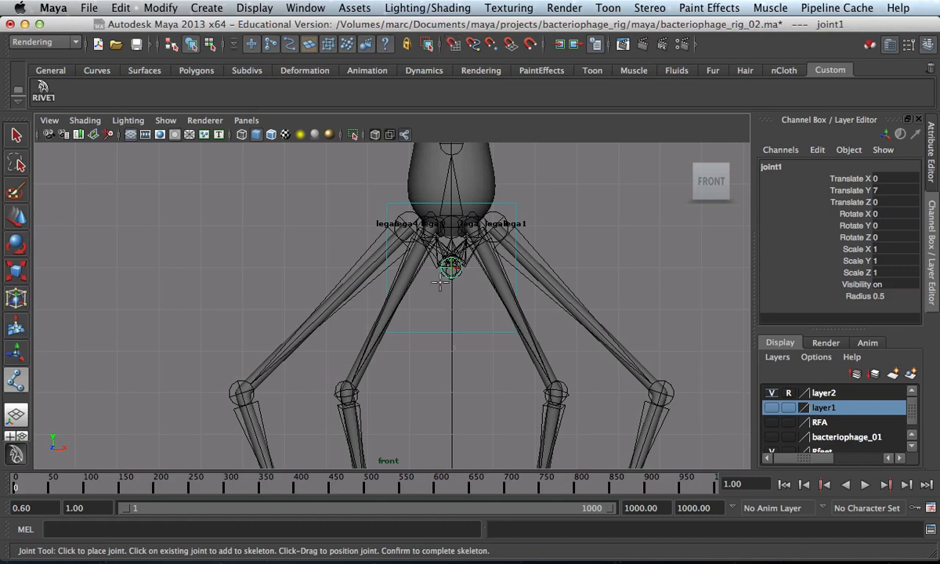
mouse_move(411, 248)
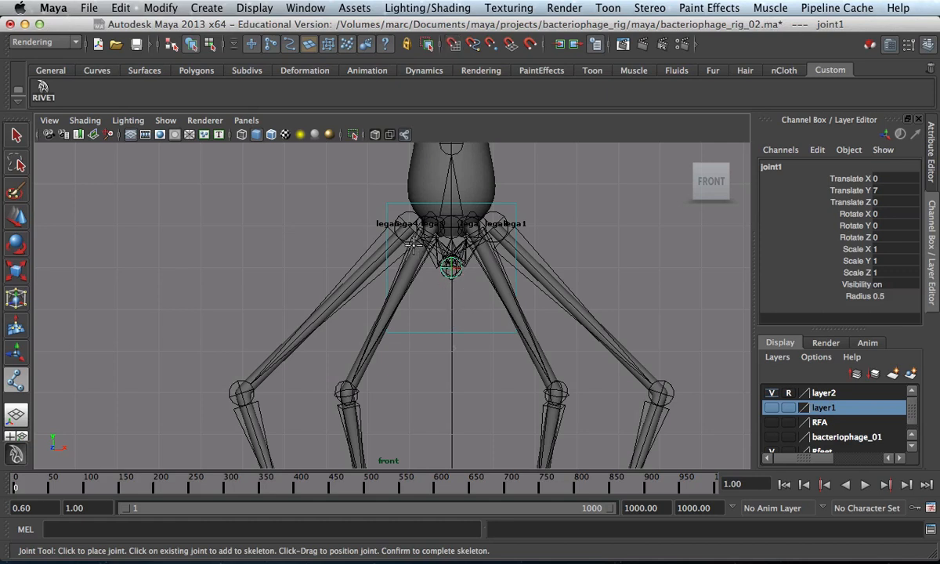
click(407, 226)
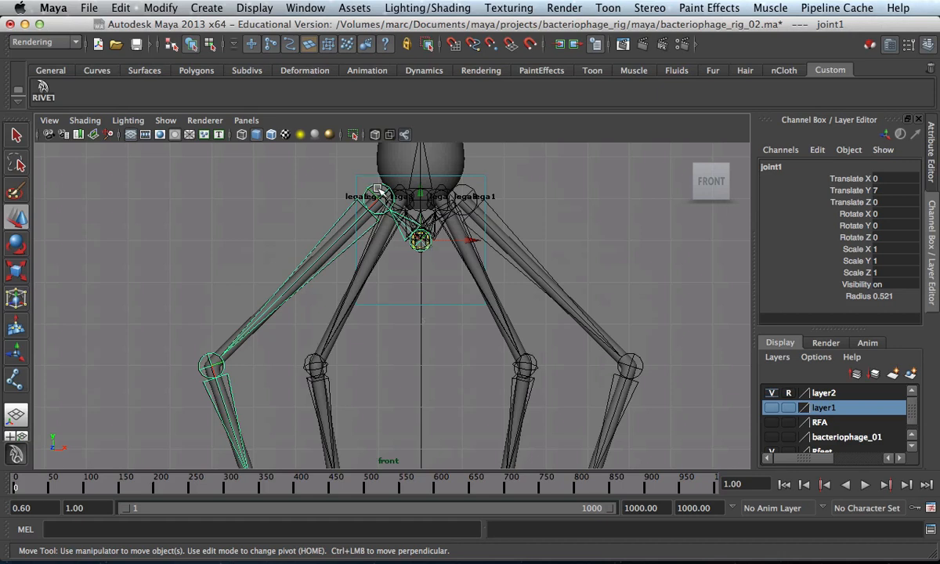
mouse_move(379, 290)
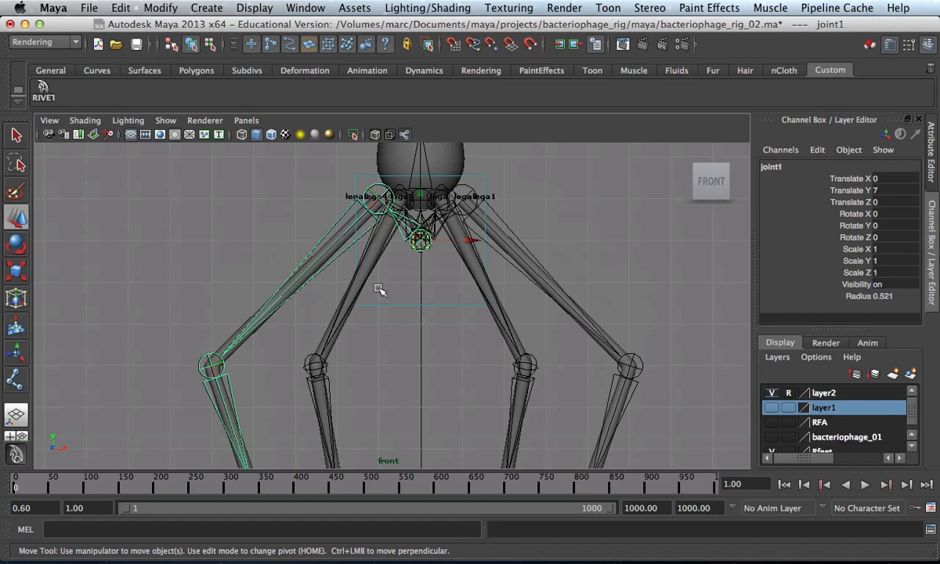
mouse_move(322, 370)
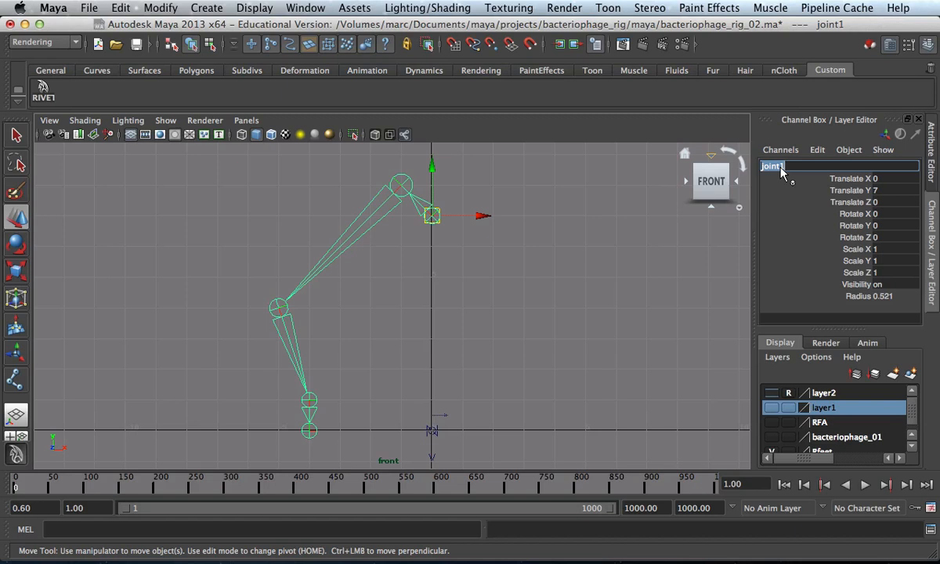
Rename the chain's top joint to rootB and the joint below it to knee
text(root)
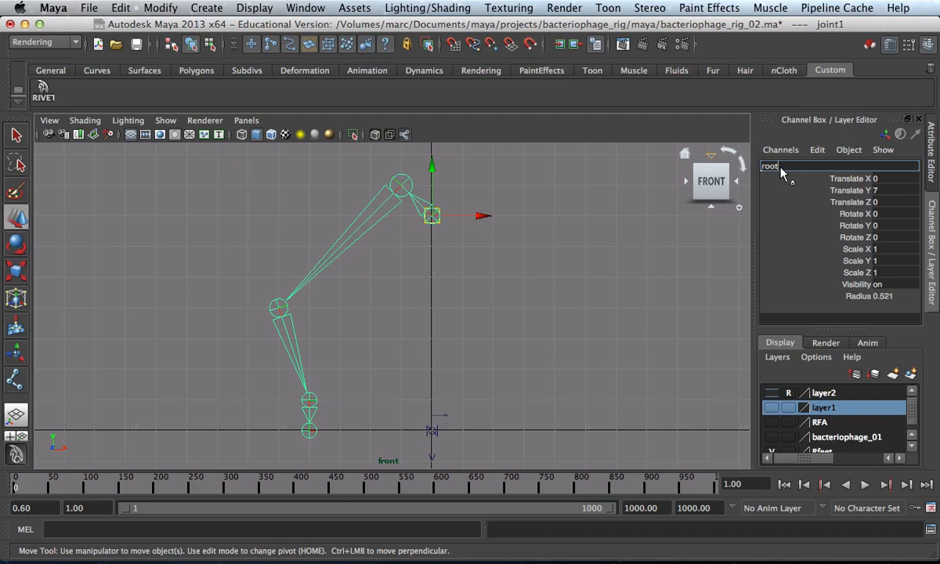
text(R)
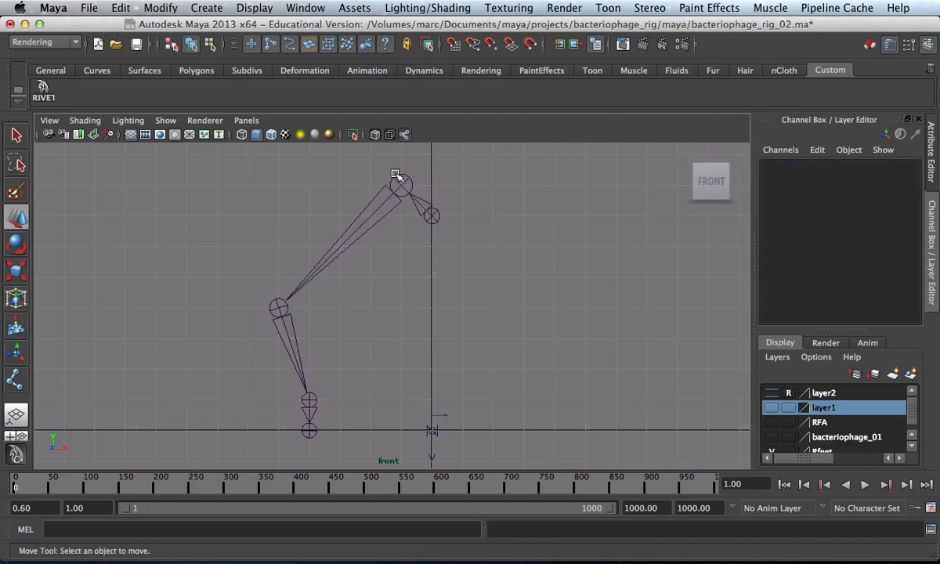
click(399, 185)
text(hip)
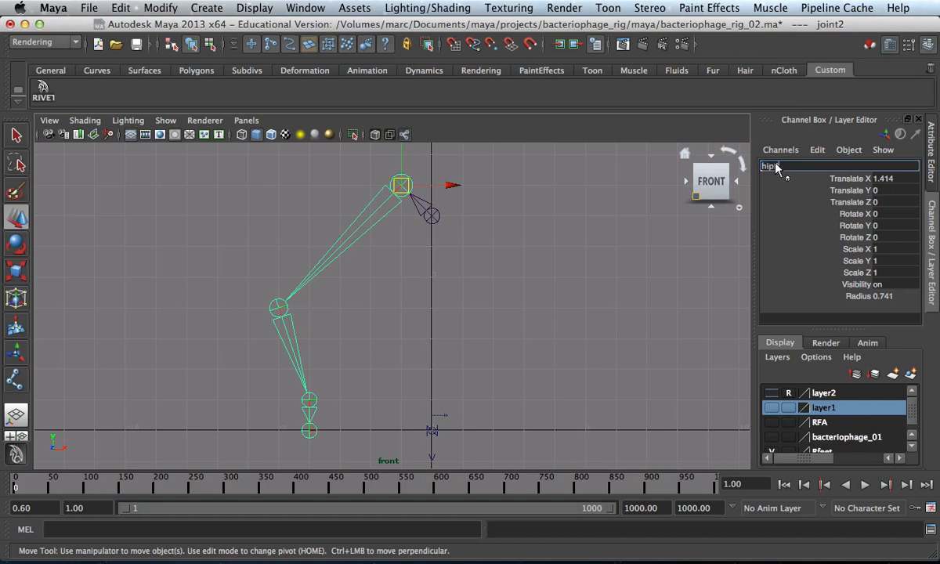
click(278, 305)
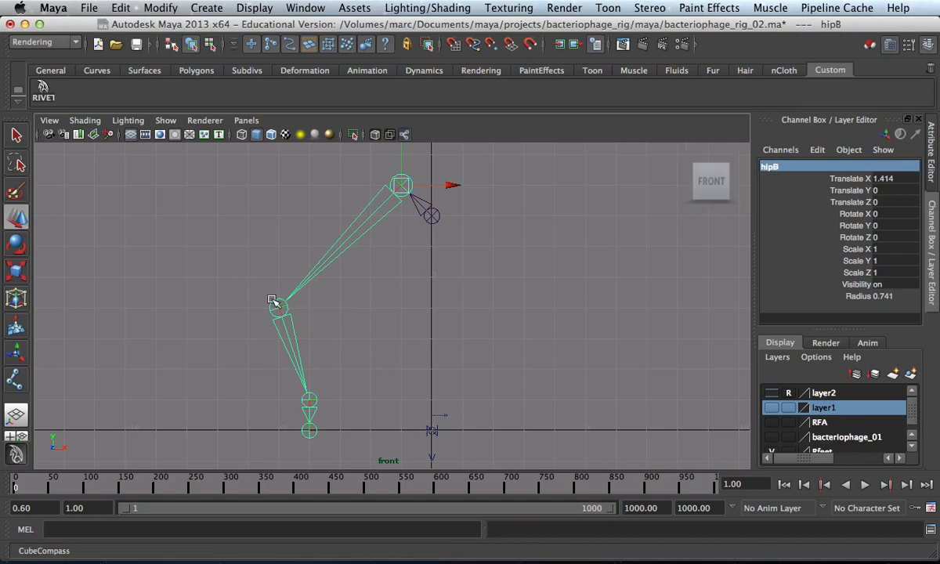
click(276, 305)
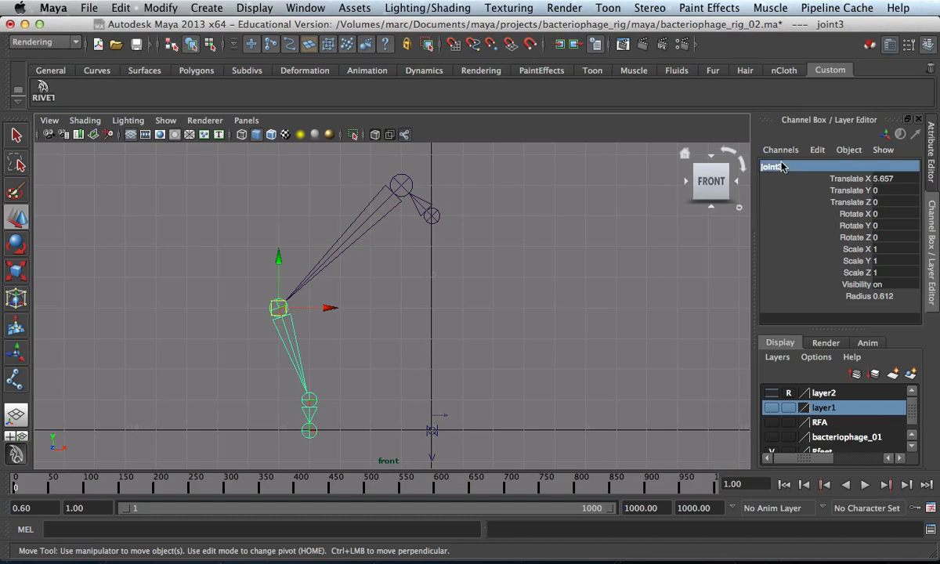
text(kneeB)
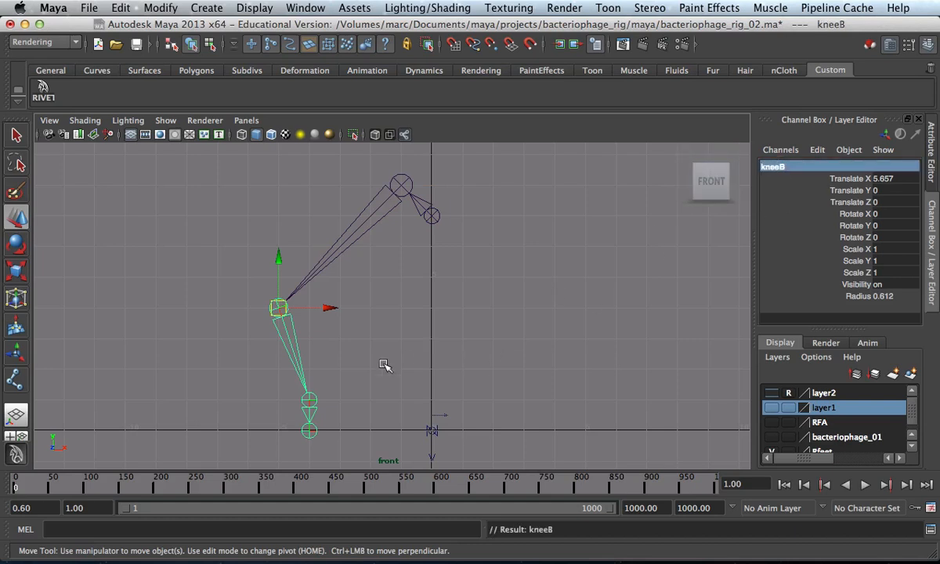
Rename the lower joints to ankleB and toeB, then select rootB
click(307, 429)
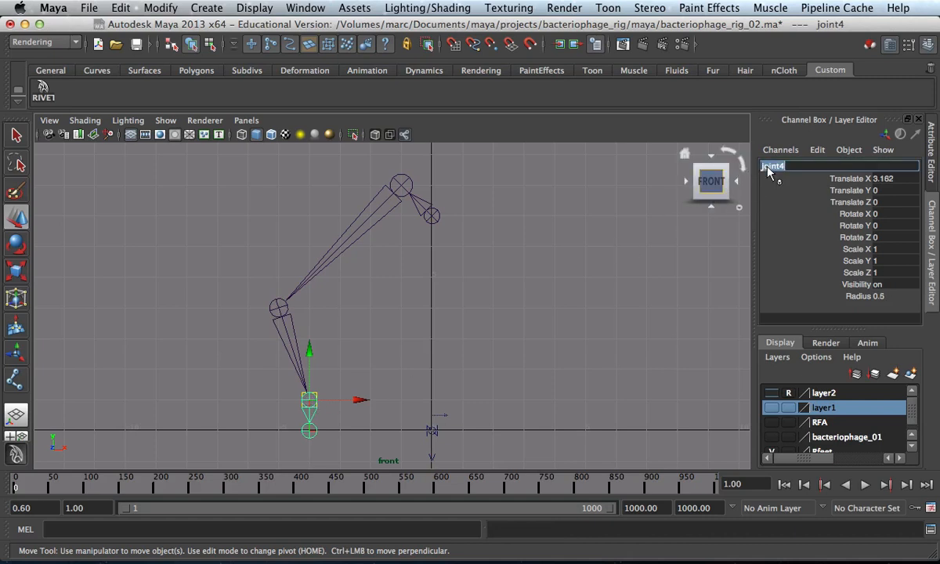
text(ankleB)
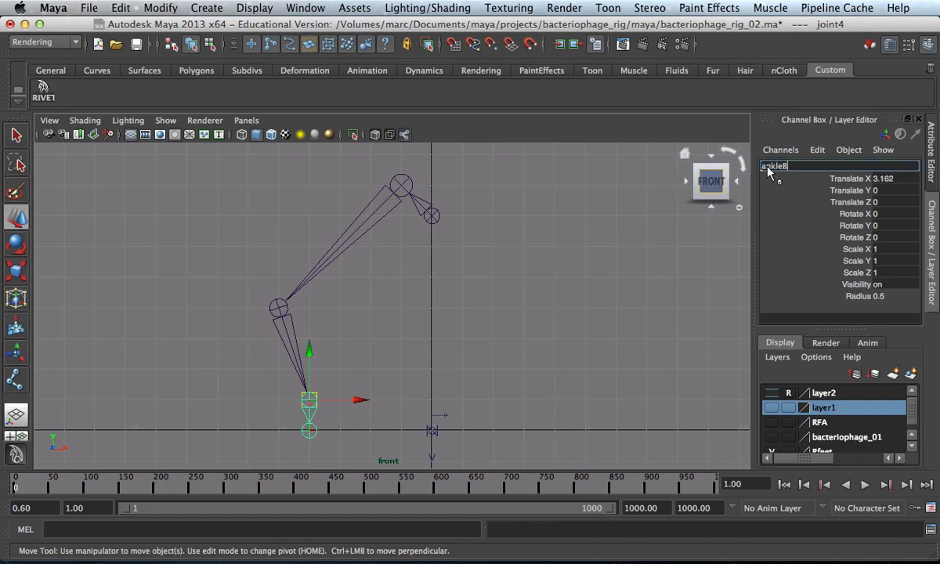
key(Return)
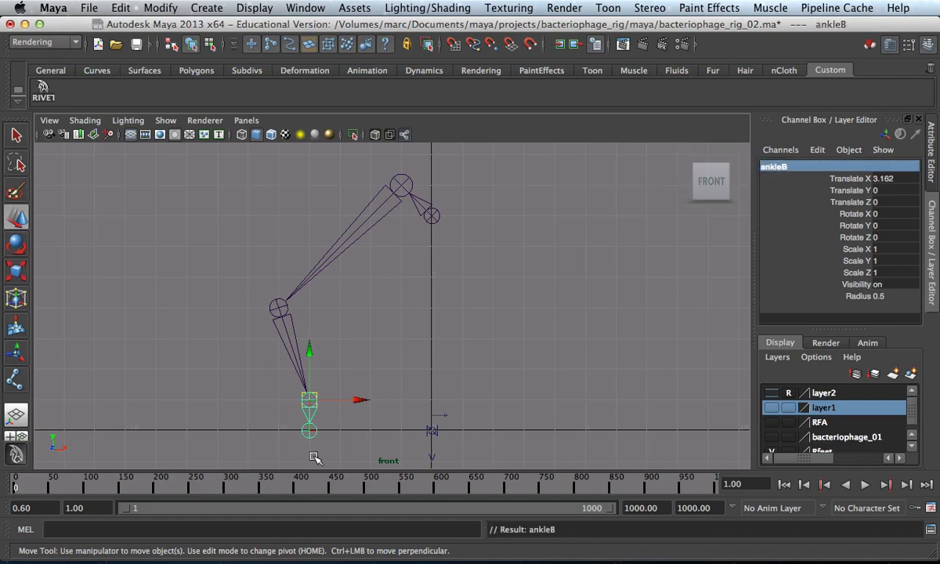
click(309, 431)
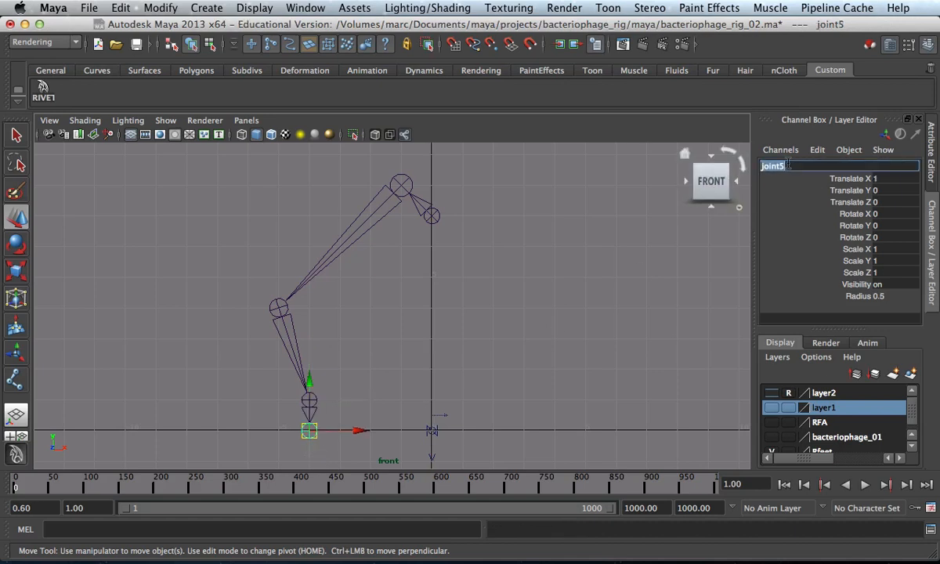
text(toeB)
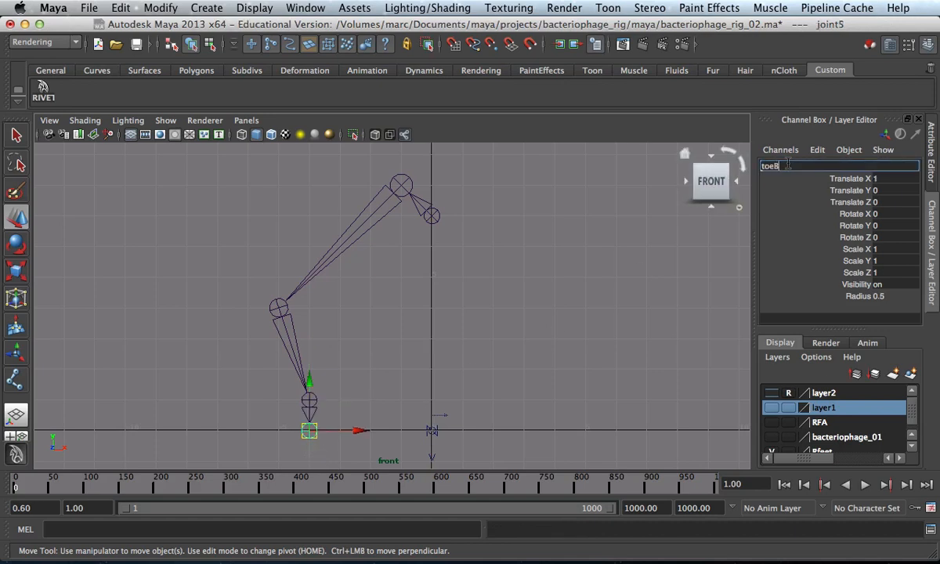
key(Return)
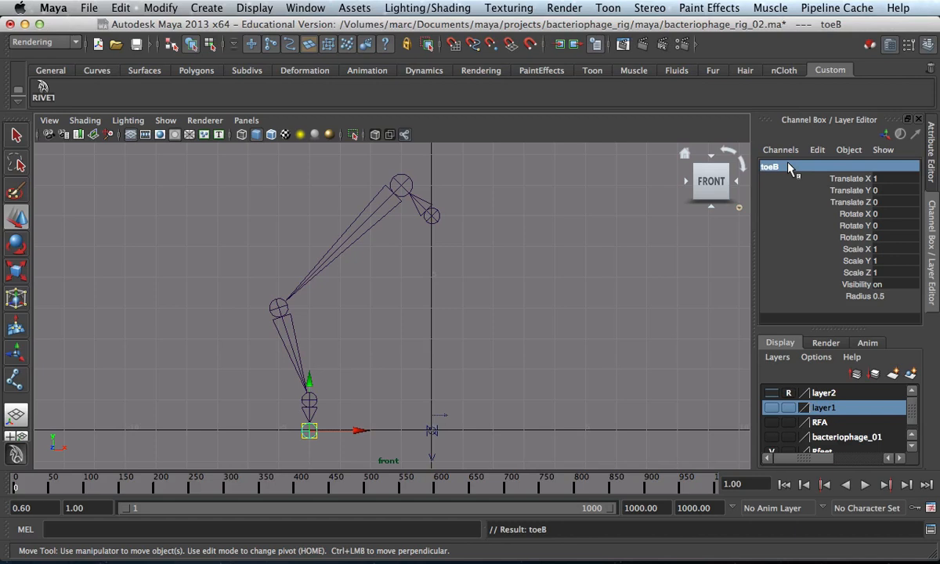
mouse_move(800, 99)
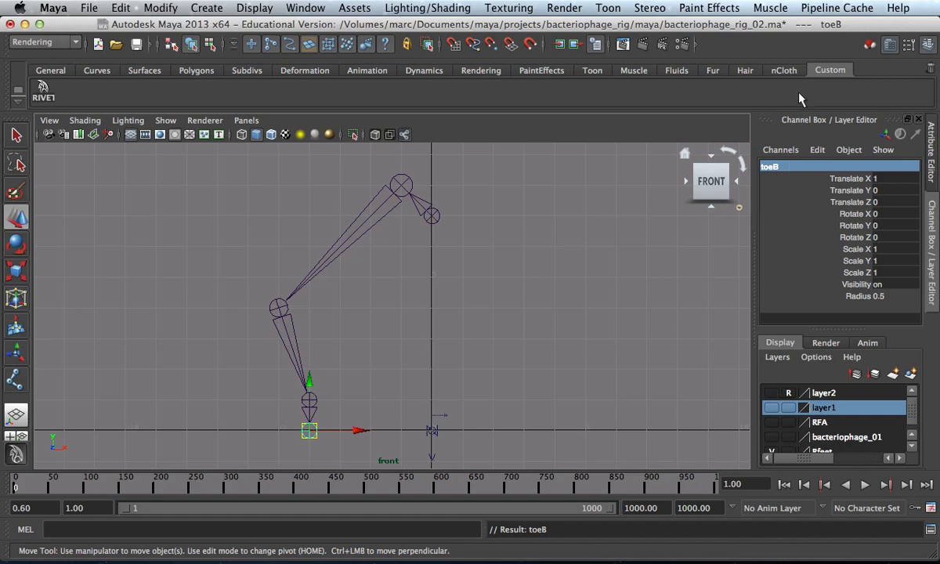
mouse_move(429, 255)
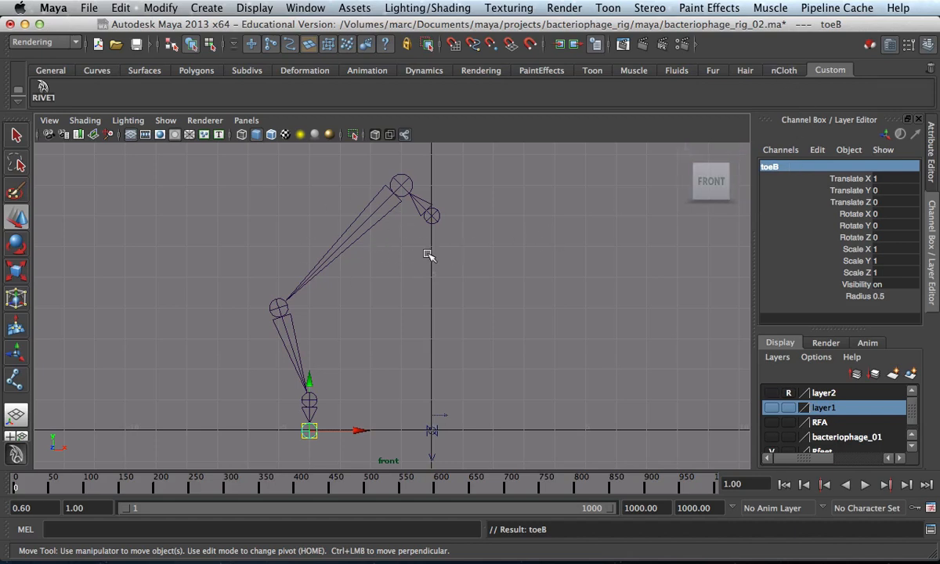
click(432, 217)
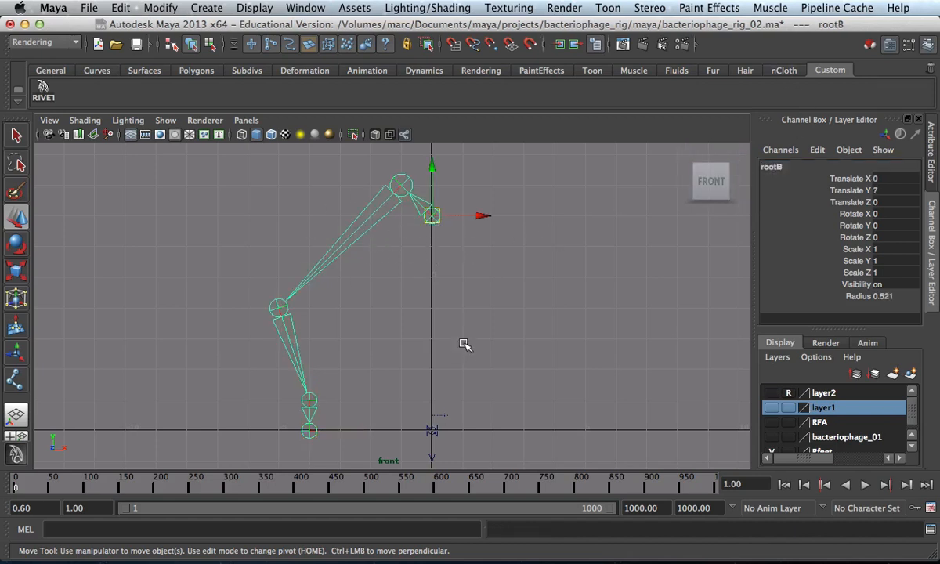
mouse_move(341, 272)
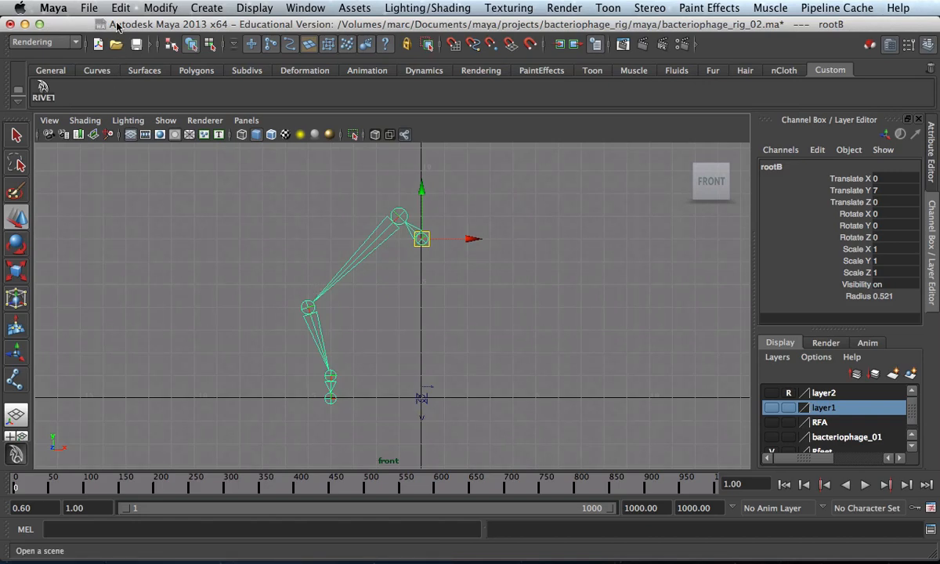
click(121, 8)
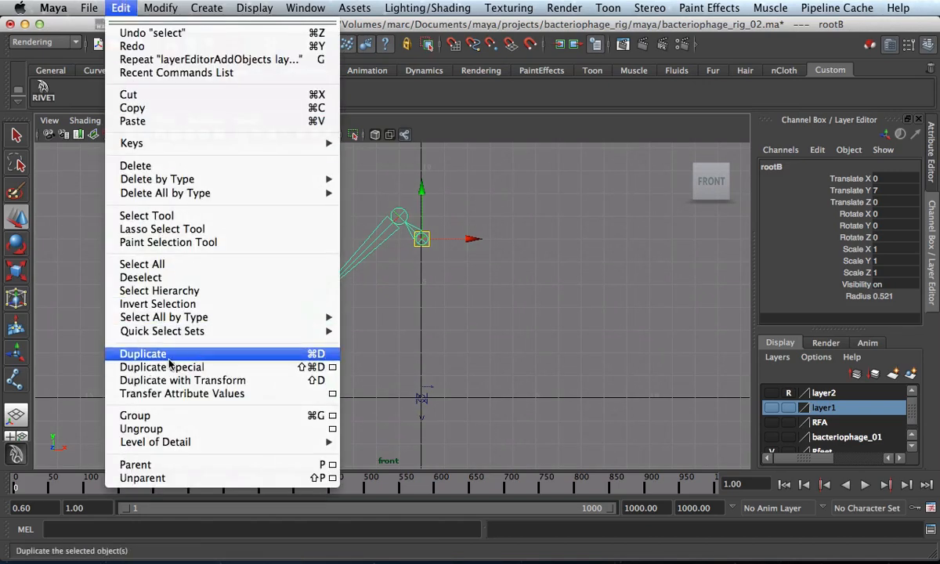
mouse_move(162, 367)
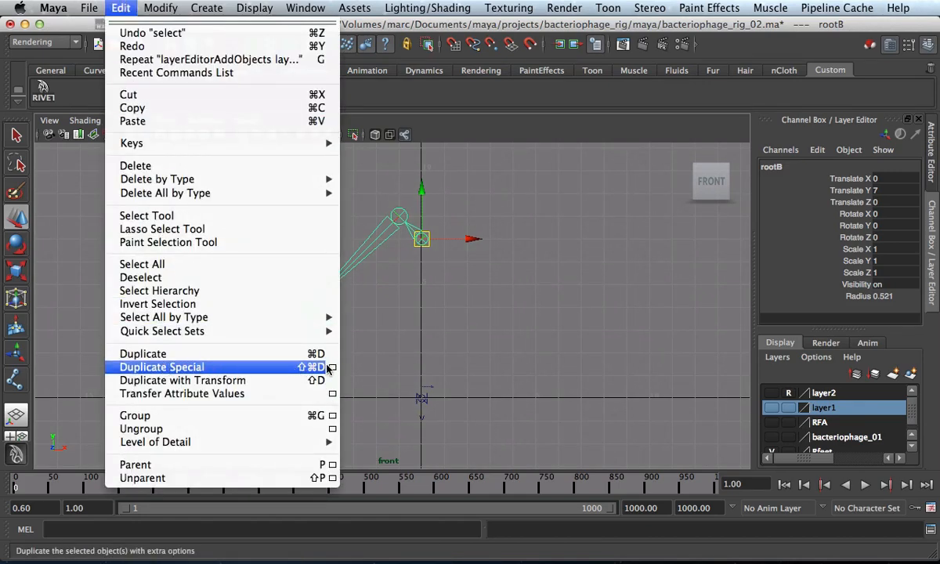
click(160, 367)
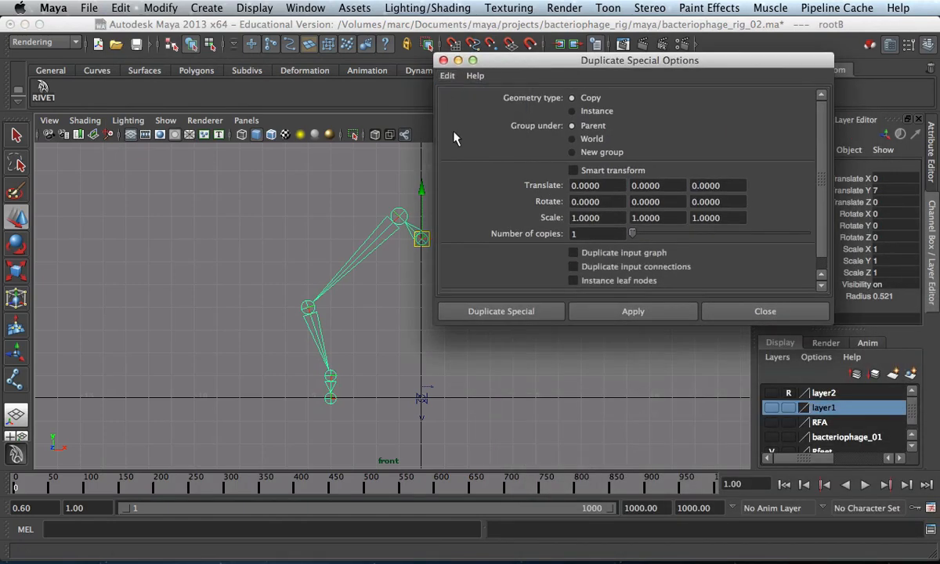
drag(639, 59, 683, 31)
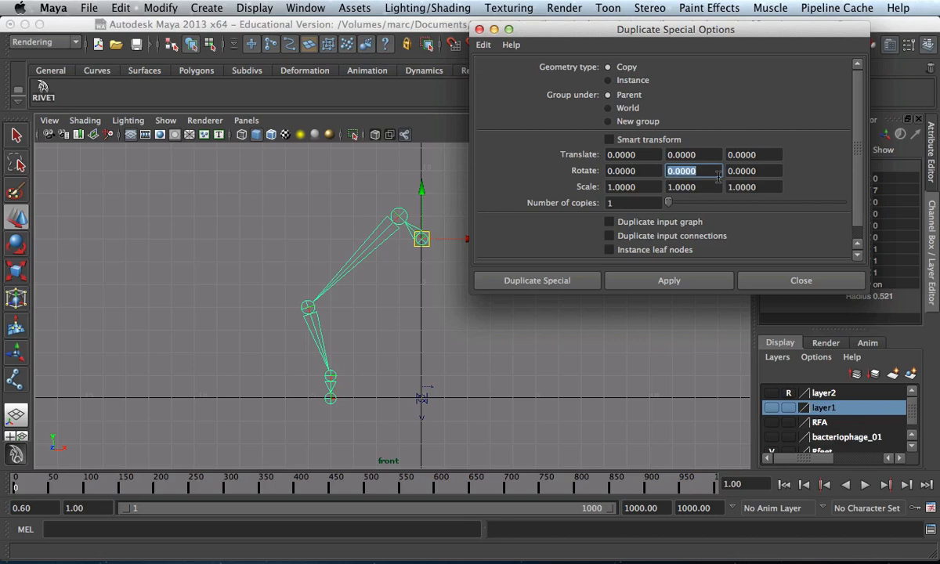
text(60)
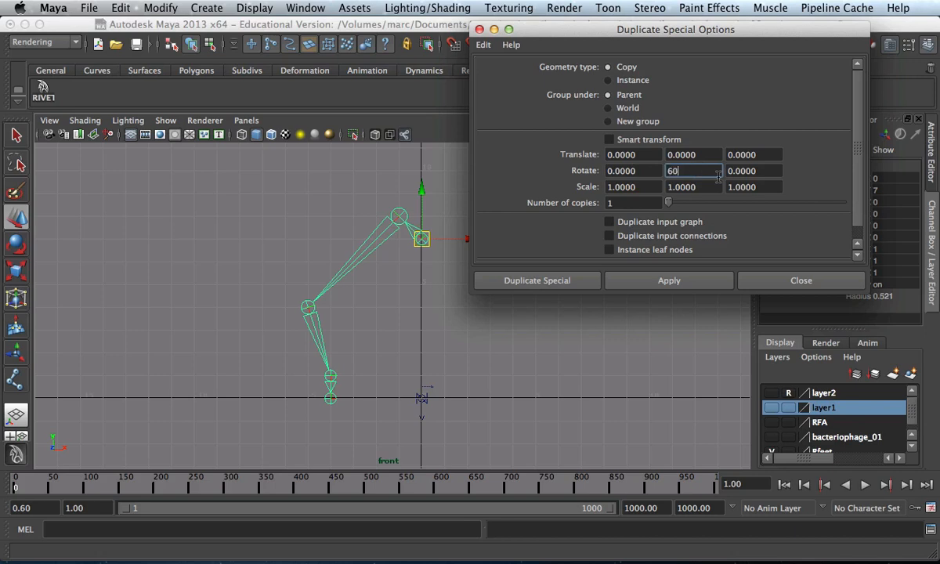
click(633, 202)
text(5)
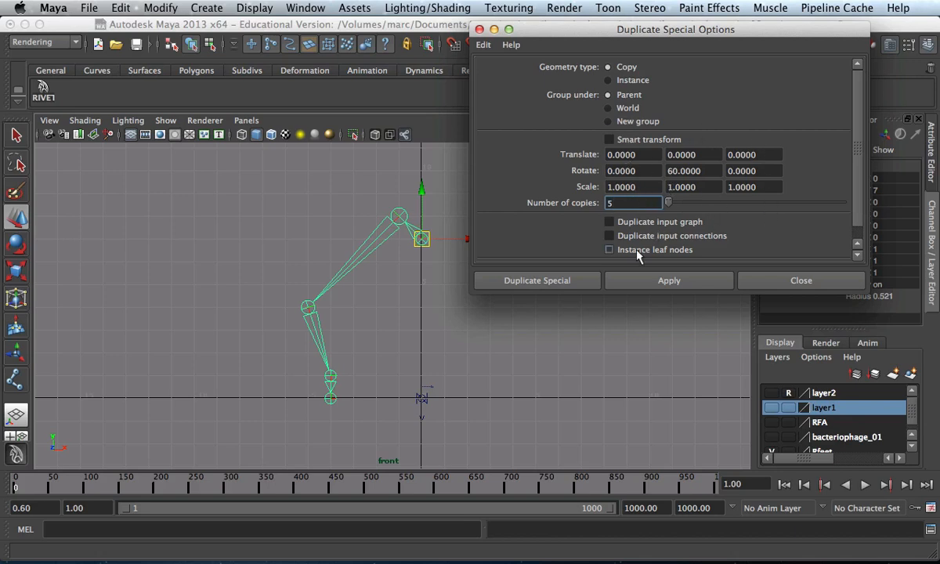
click(667, 279)
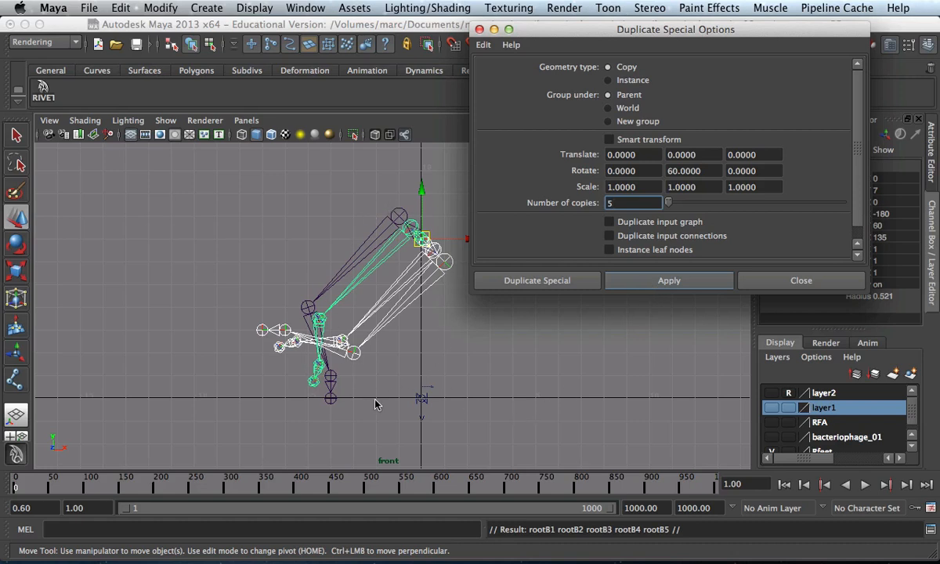
mouse_move(420, 238)
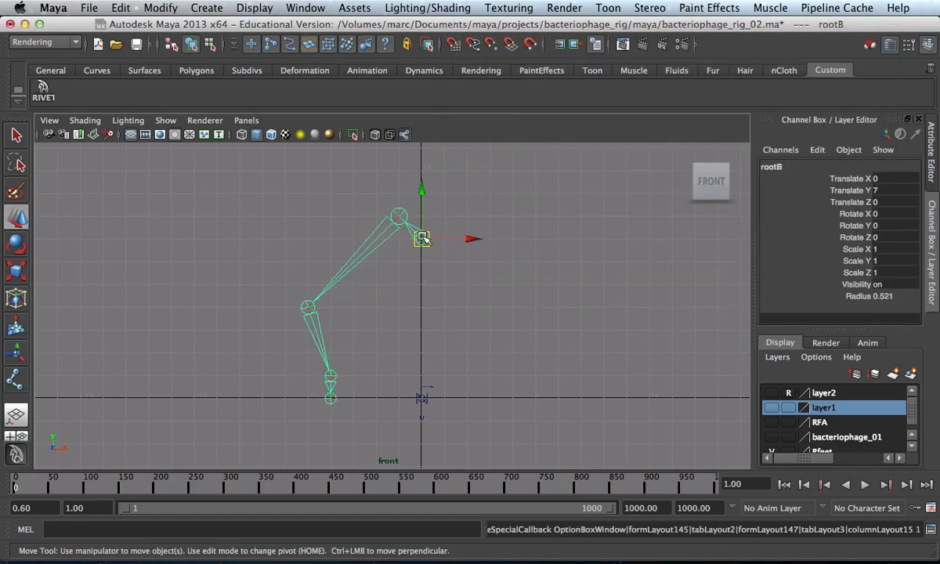
Activate the Rotate Tool on rootB and zoom back out to the whole leg
click(17, 244)
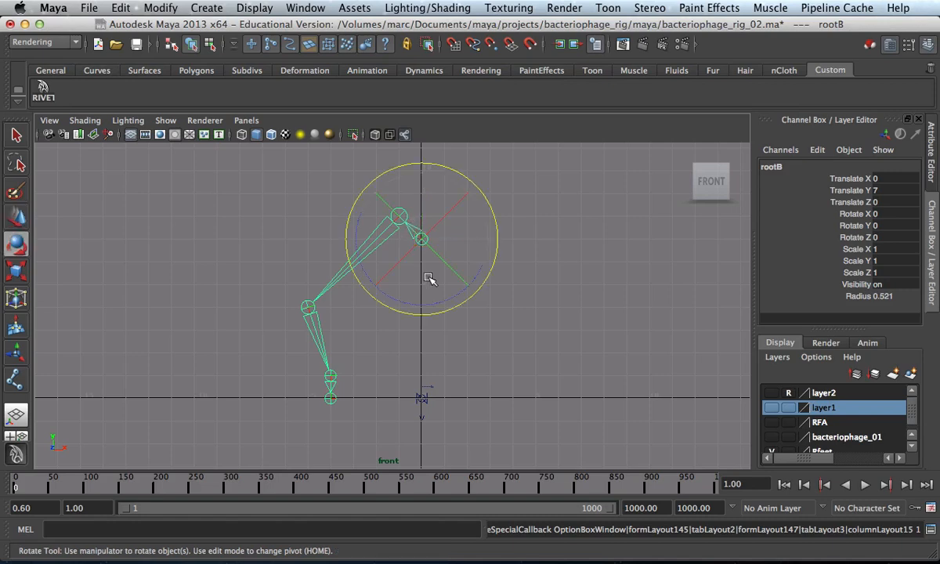
mouse_move(429, 304)
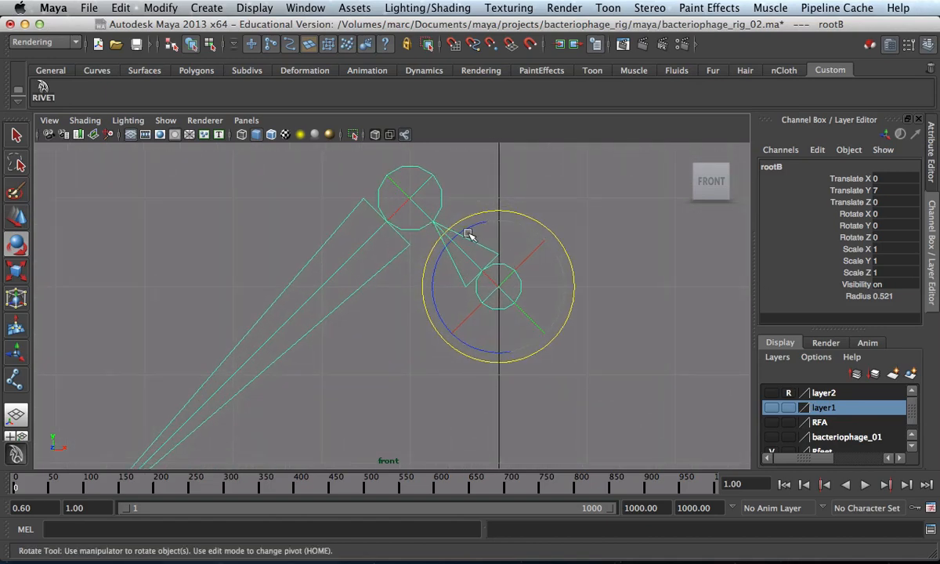
drag(470, 234, 275, 445)
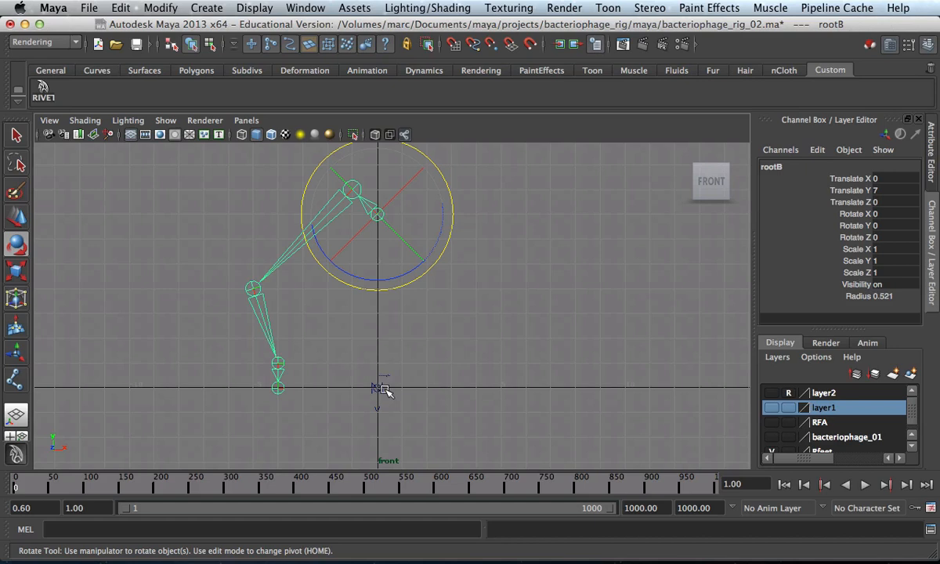
mouse_move(376, 196)
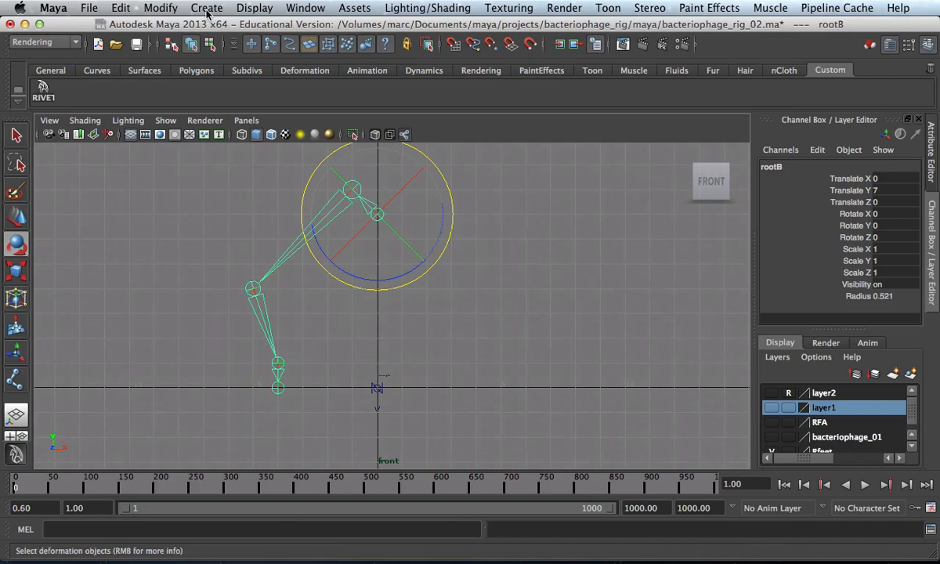
Open the Outliner, expand the root joint and select the hip joint
click(207, 8)
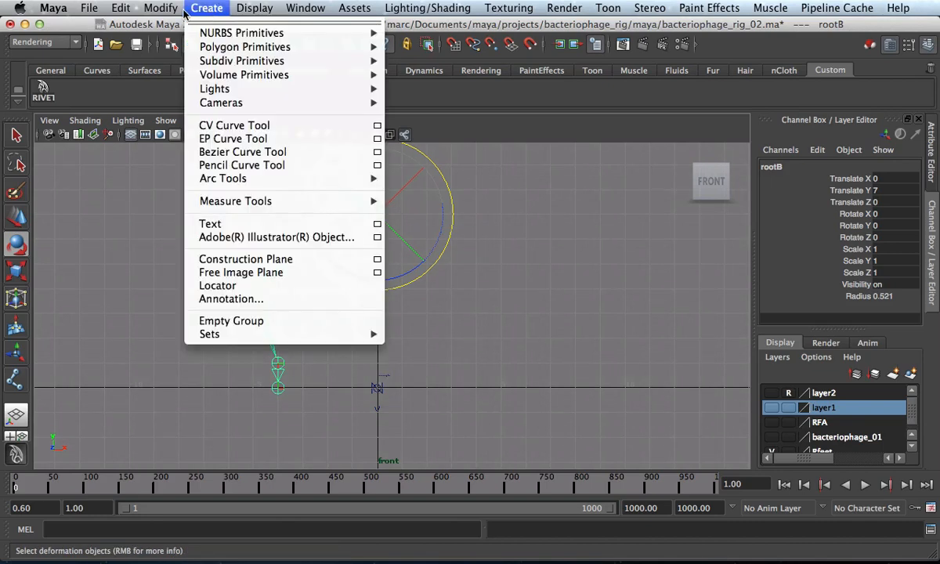
click(305, 8)
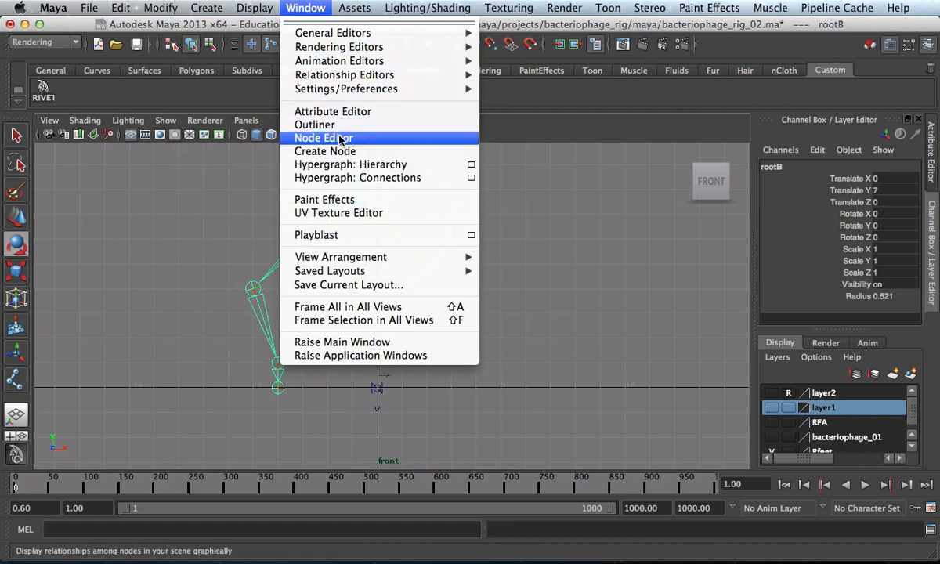
click(313, 125)
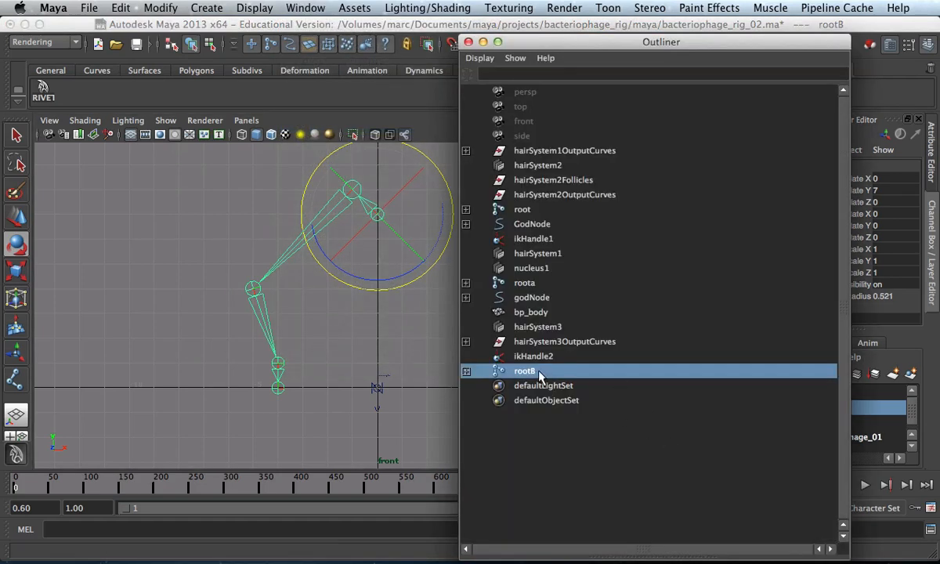
mouse_move(530, 128)
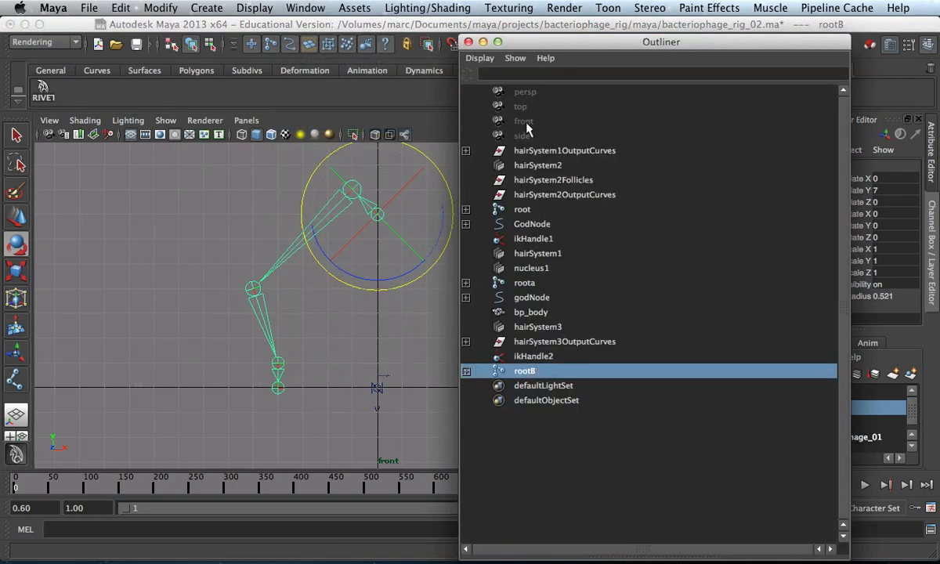
mouse_move(514, 364)
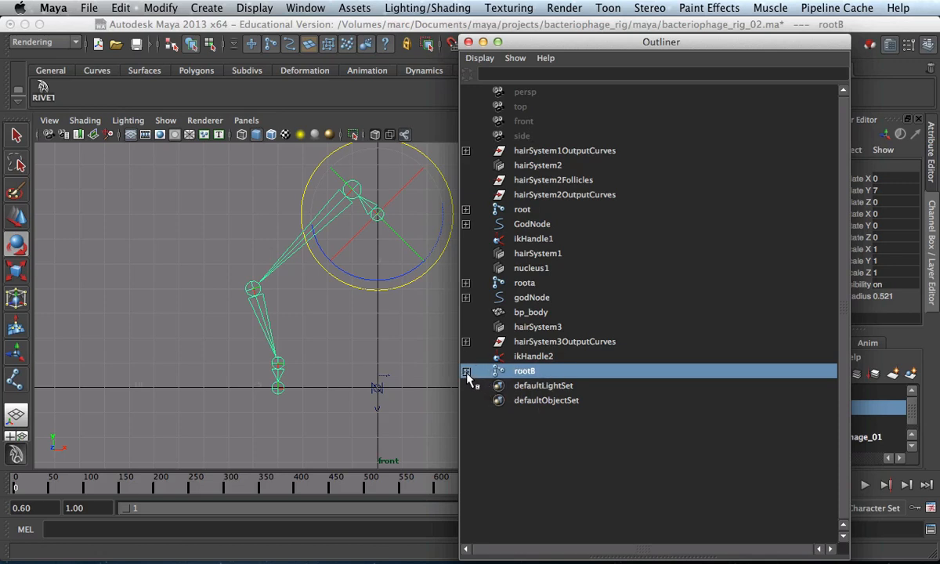
click(465, 369)
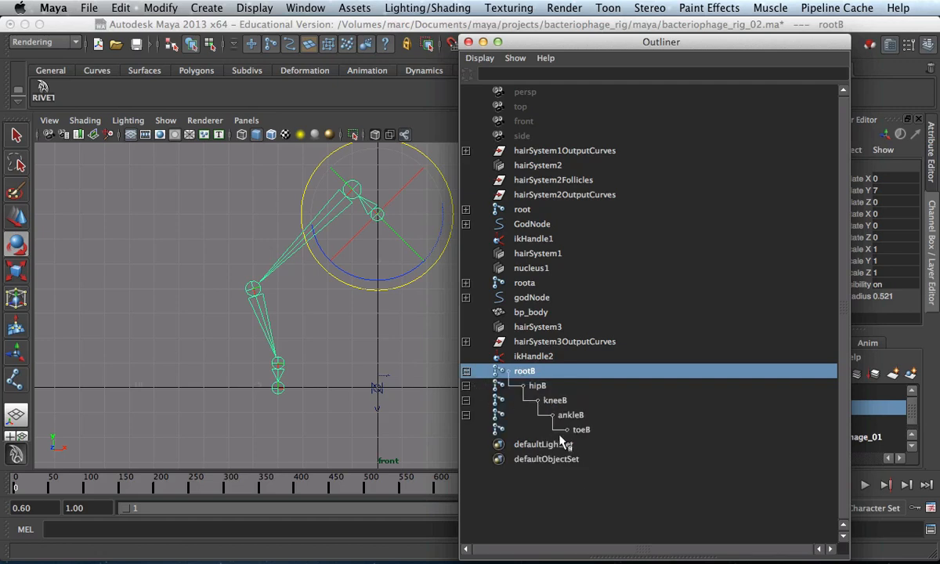
mouse_move(557, 431)
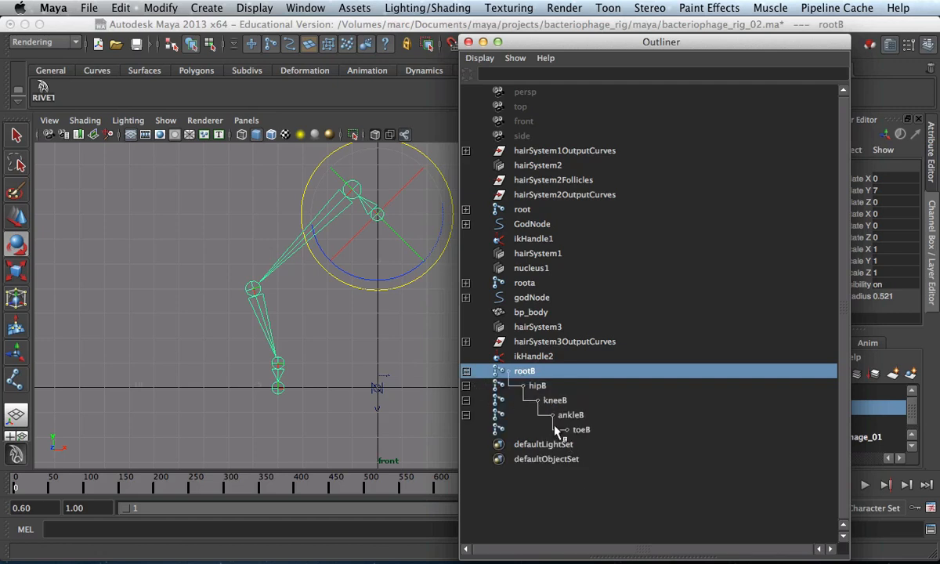
click(537, 385)
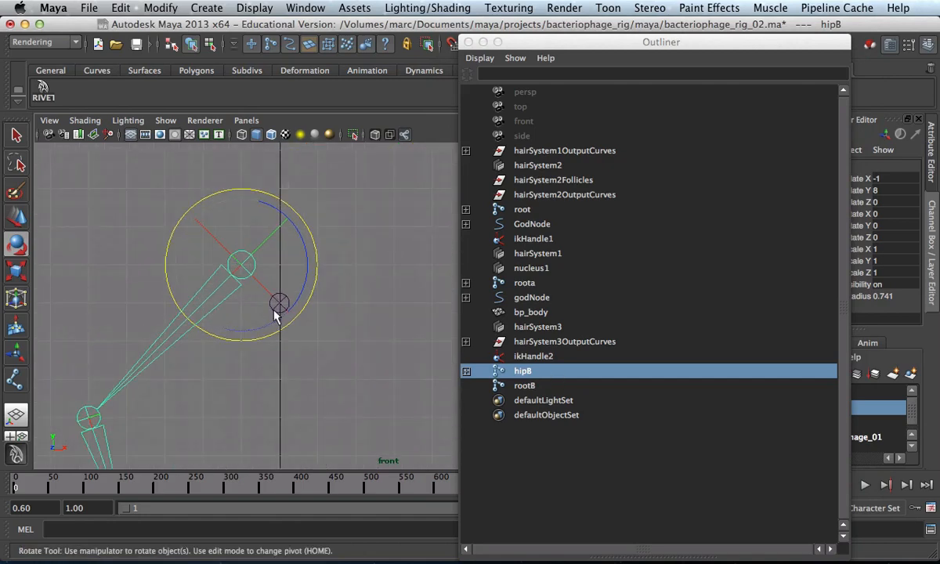
mouse_move(244, 269)
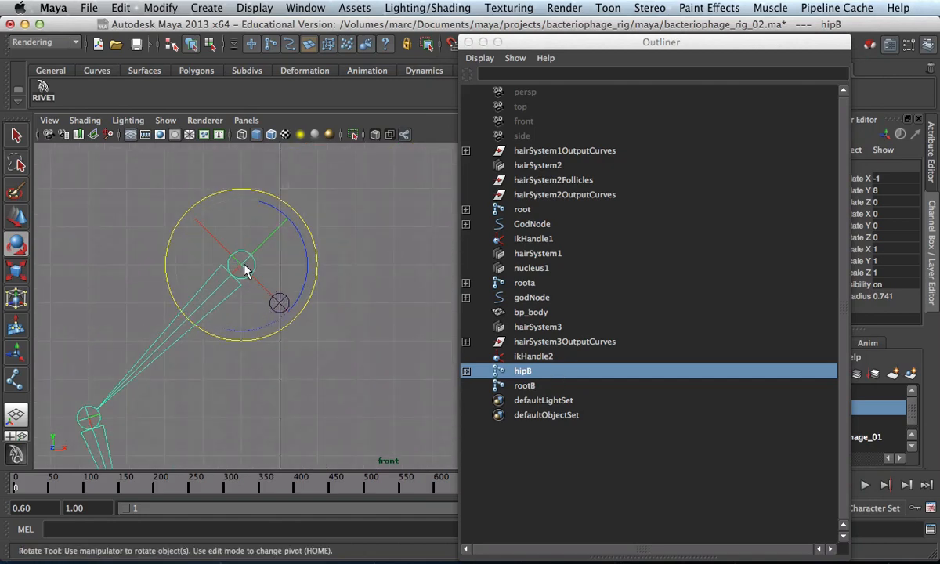
mouse_move(263, 305)
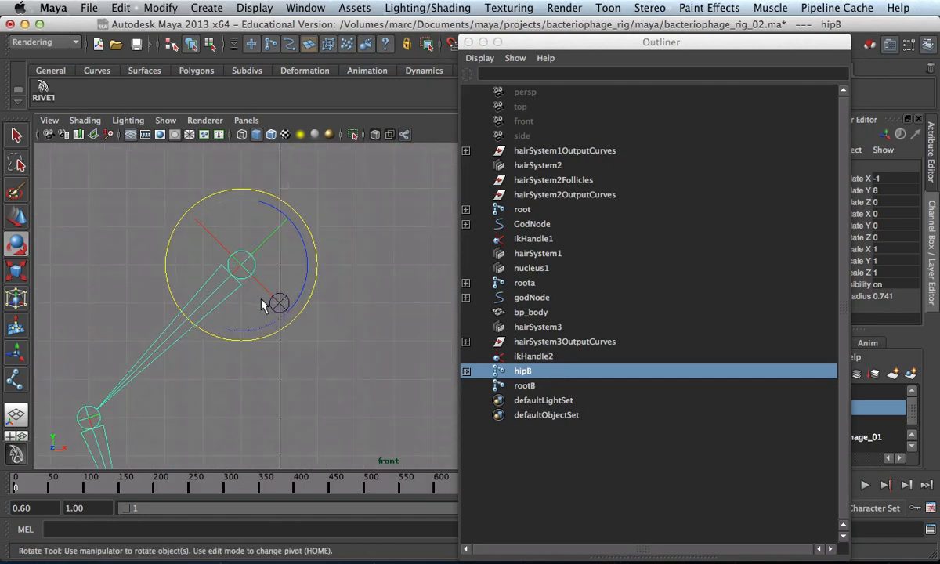
Expand hip8 to show knee8, ankle8 and toe8, then select root8
click(15, 134)
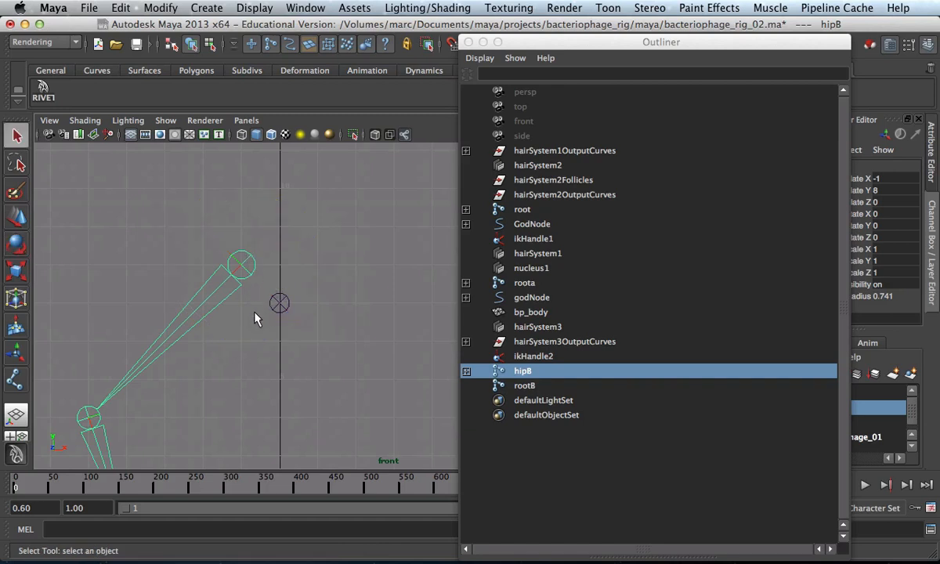
mouse_move(269, 301)
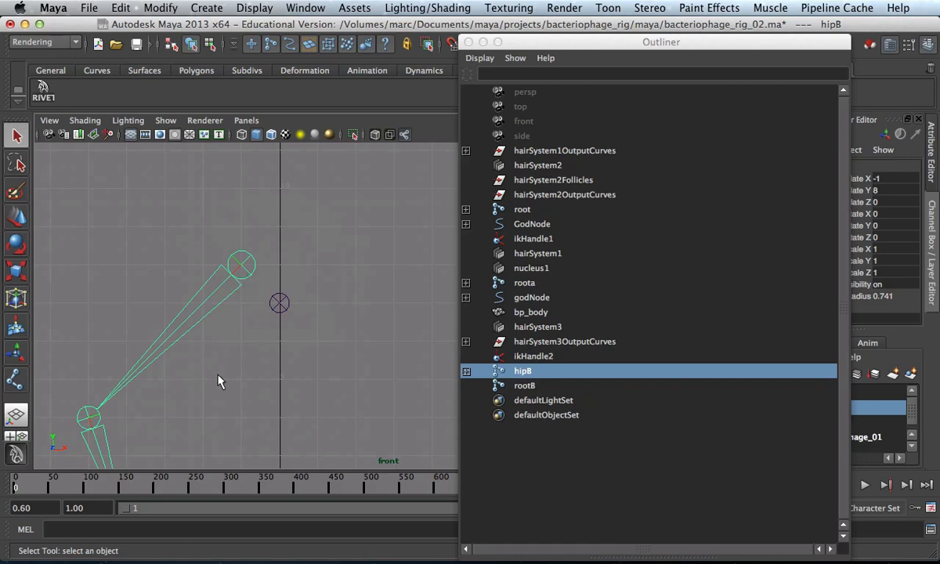
mouse_move(457, 384)
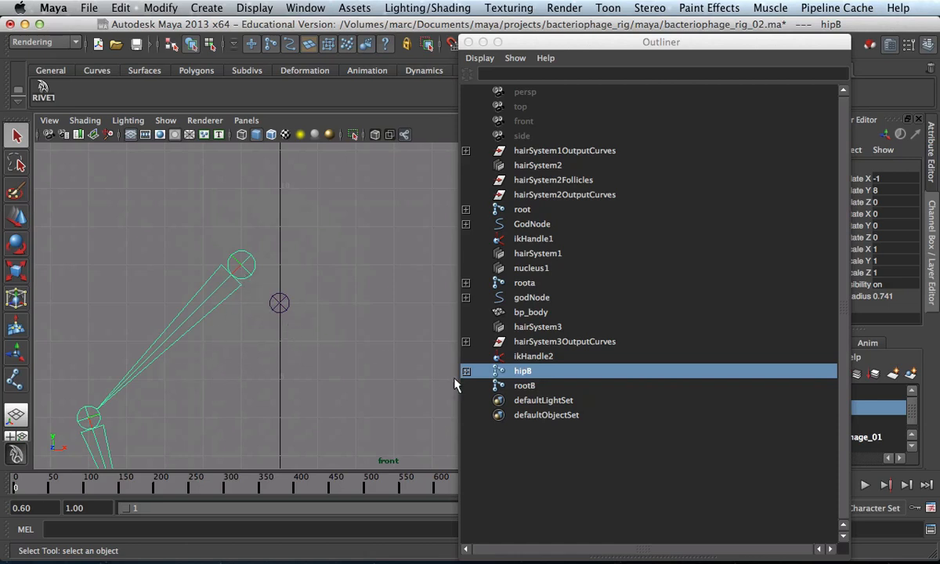
mouse_move(524, 384)
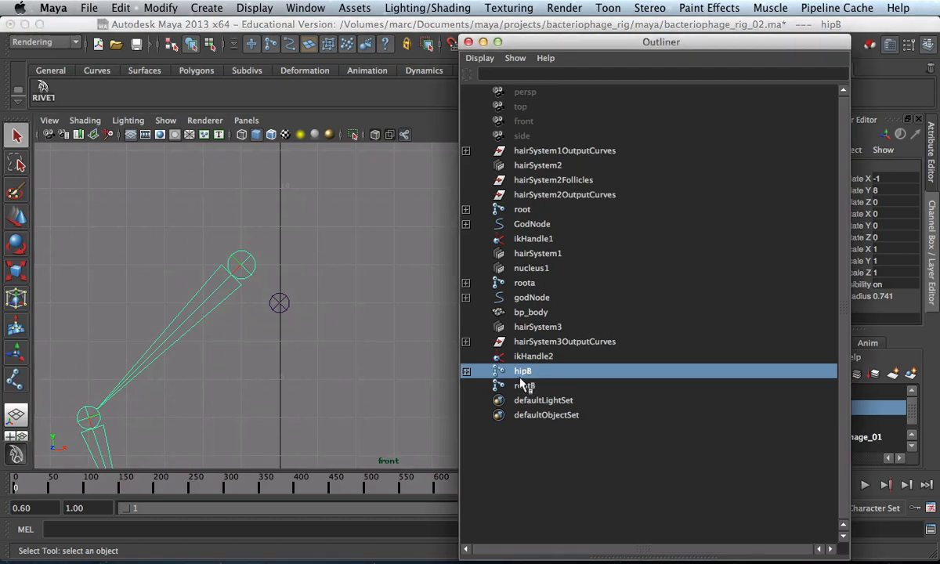
click(466, 370)
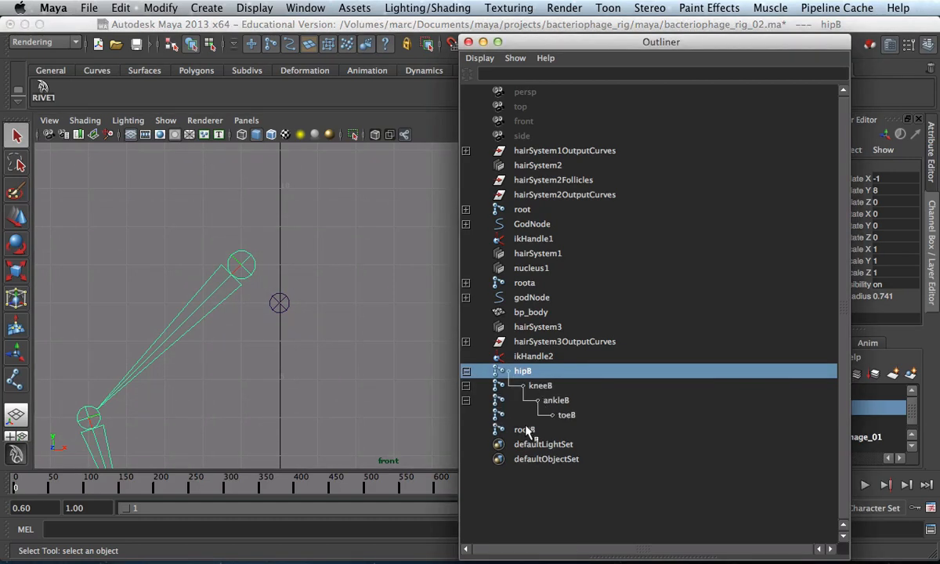
click(524, 429)
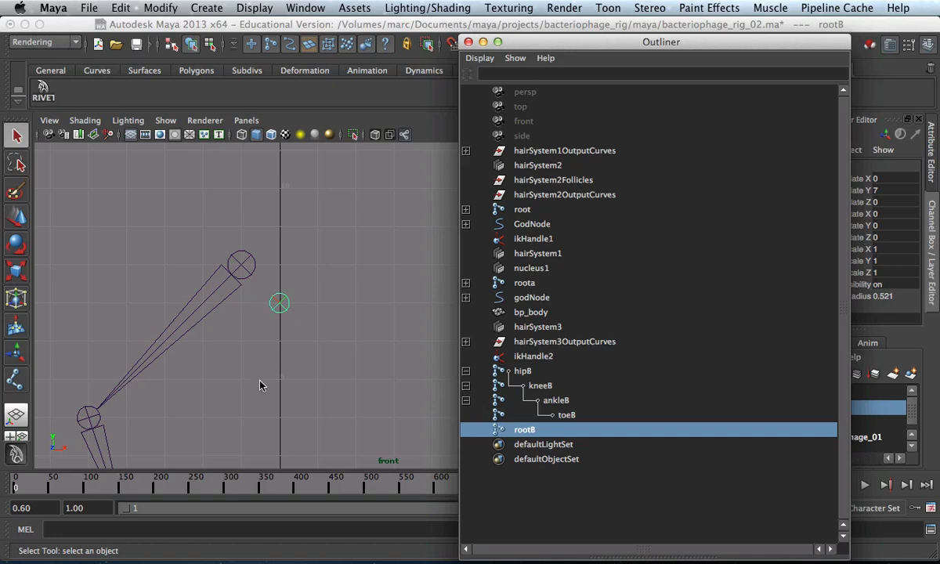
Select the hip8 leg chain and group it into group1
click(523, 370)
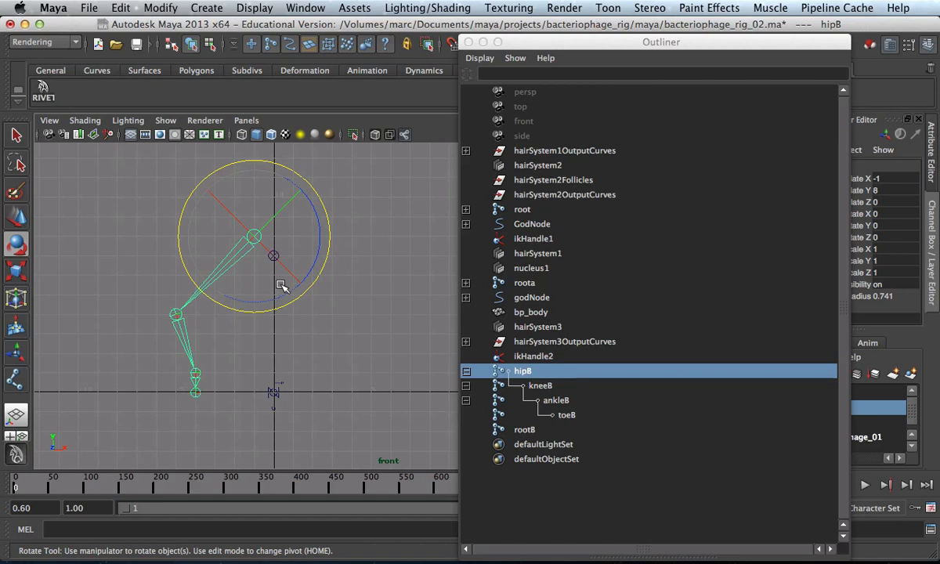
mouse_move(415, 354)
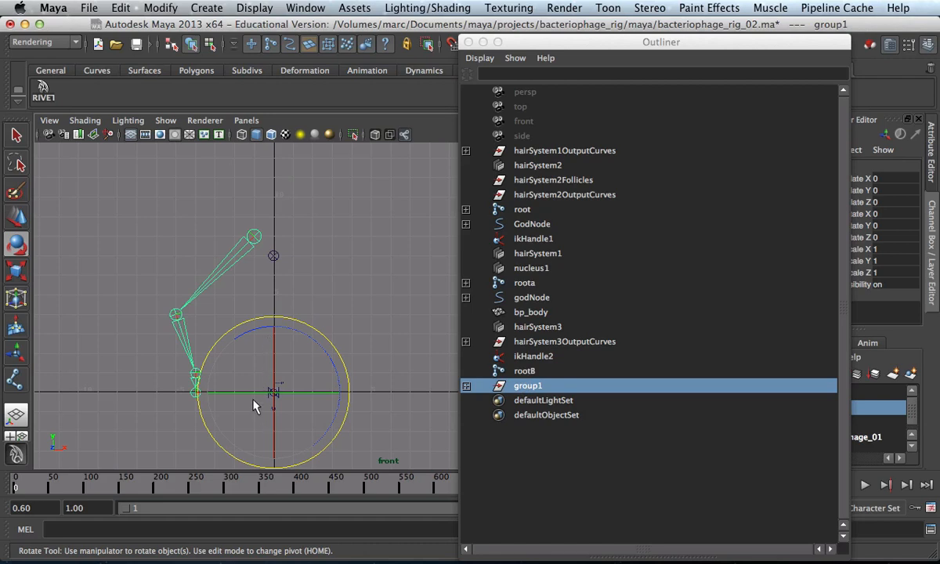
mouse_move(329, 400)
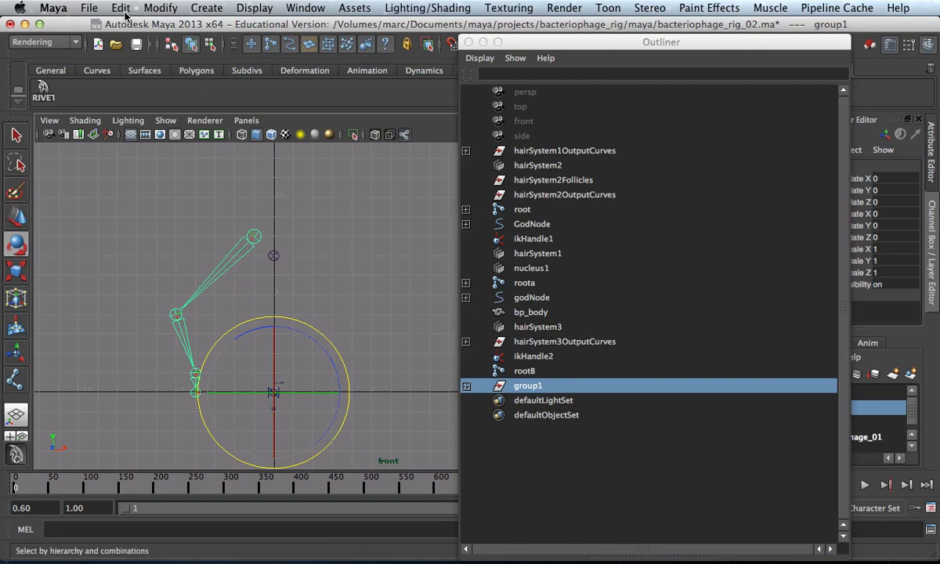
Duplicate Special group1 with Rotate Y 60 and 5 copies, creating group2–group6
click(119, 8)
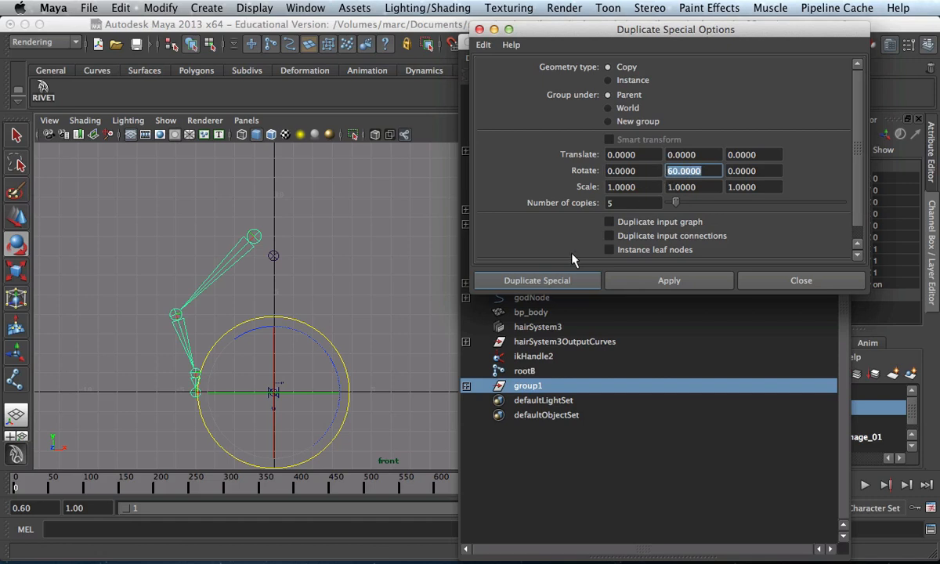
click(633, 202)
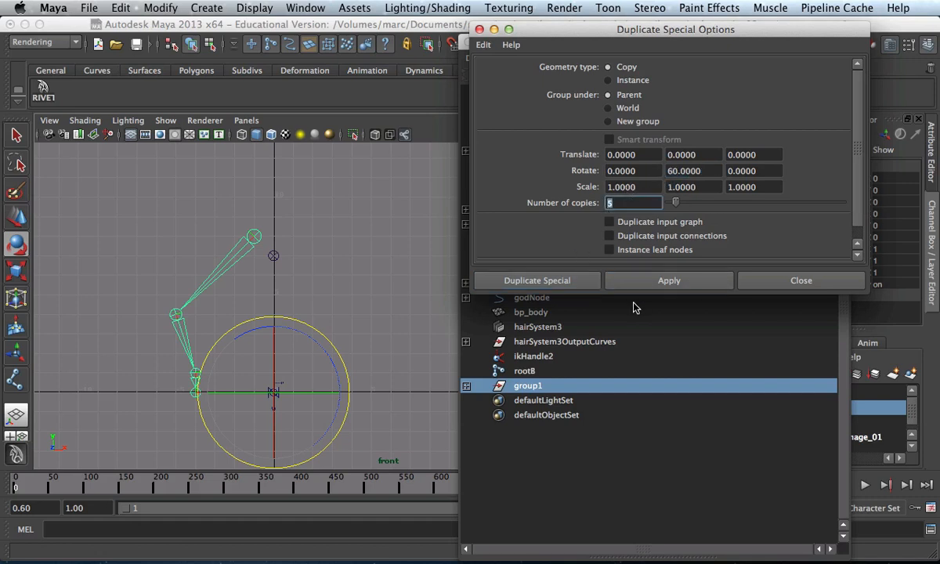
click(668, 281)
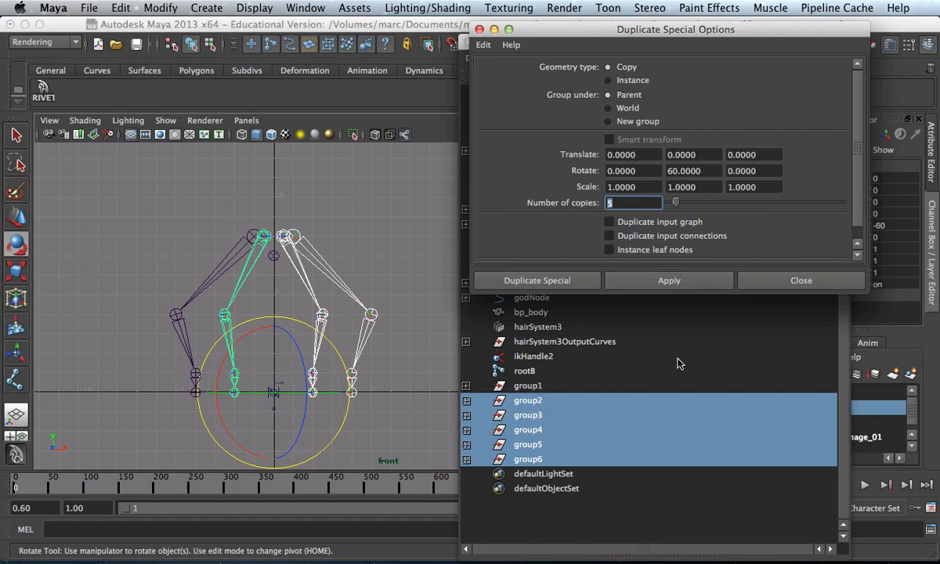
click(801, 280)
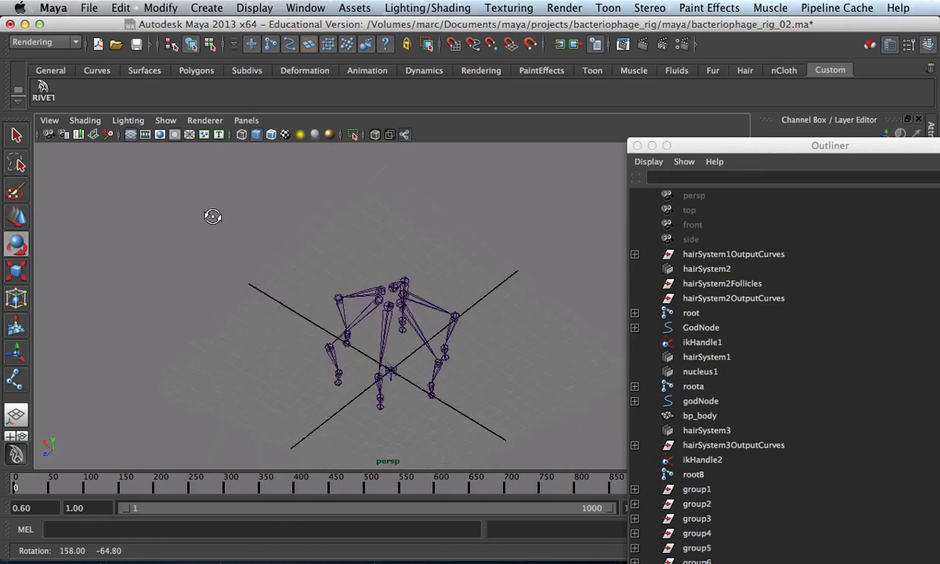
Pull the view back and orbit to inspect the ring of six legs around root8
drag(213, 216, 296, 287)
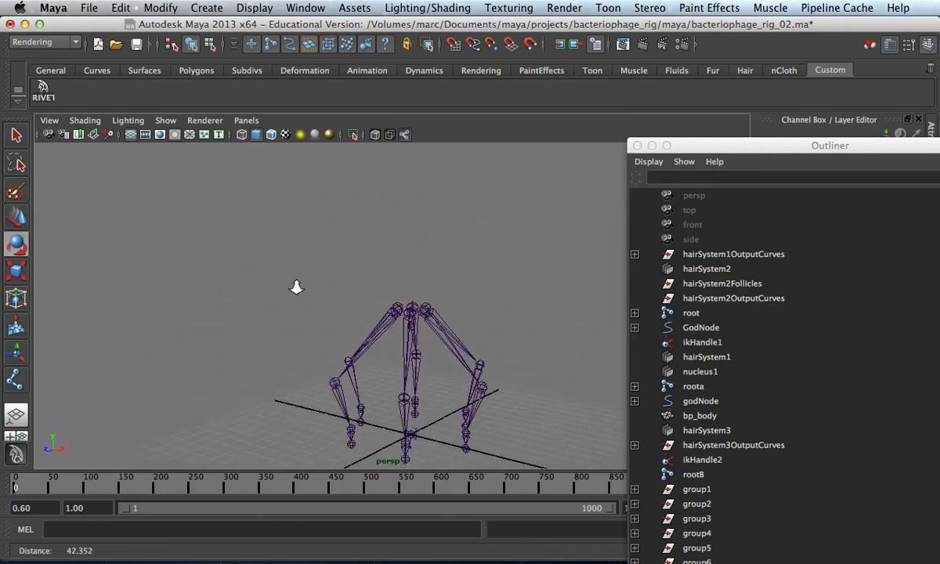
click(693, 473)
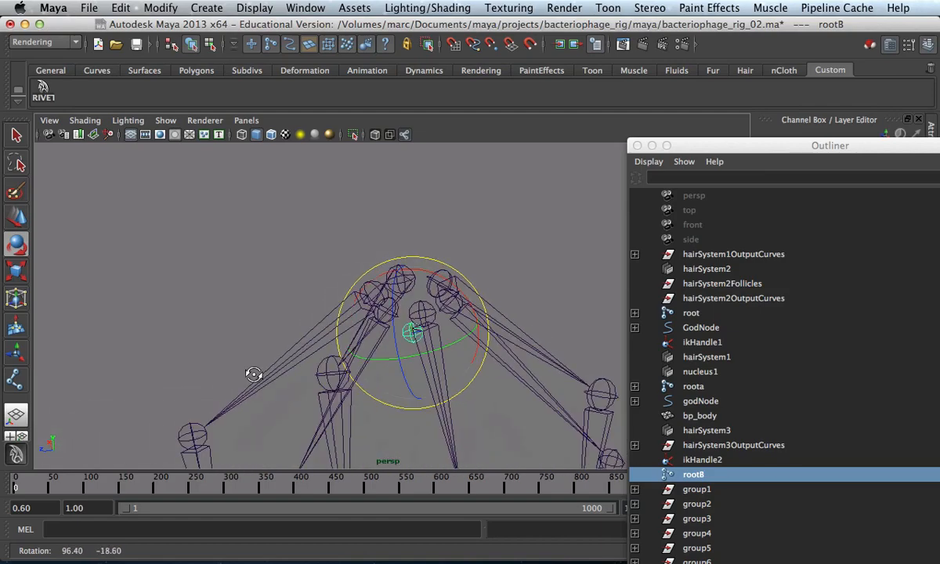
drag(254, 374, 513, 426)
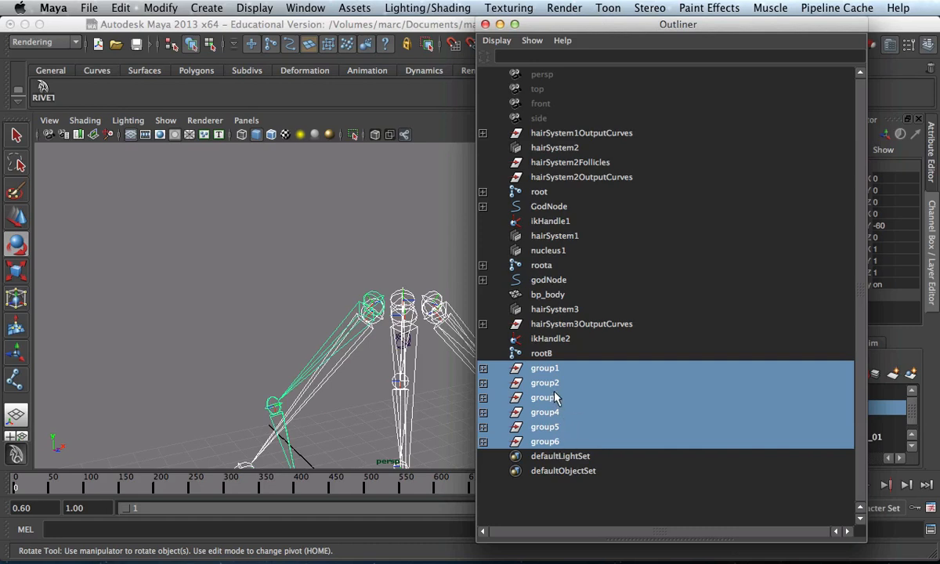
Ungroup group1–group6 via Edit > Ungroup, leaving hip8 and hip81–hip85 as separate chains
click(119, 7)
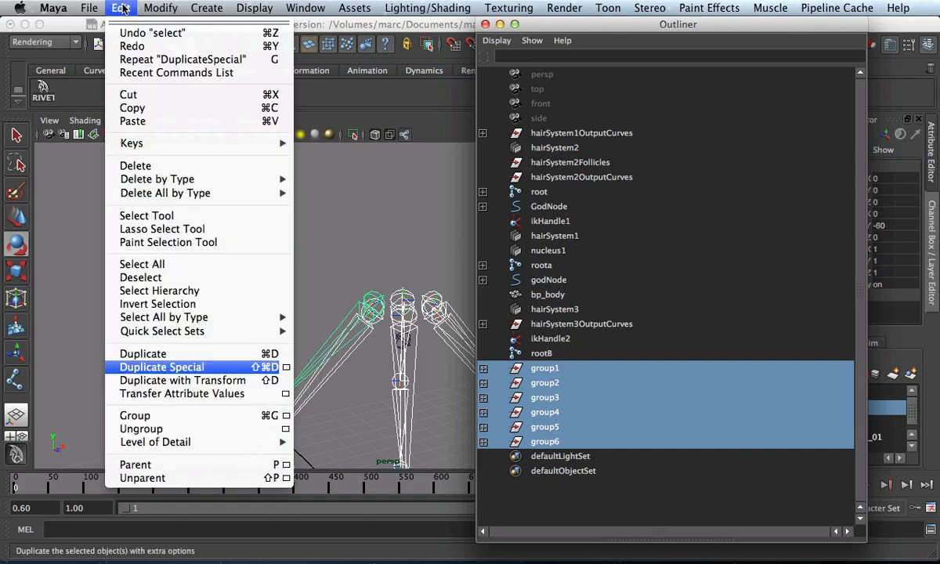
mouse_move(141, 429)
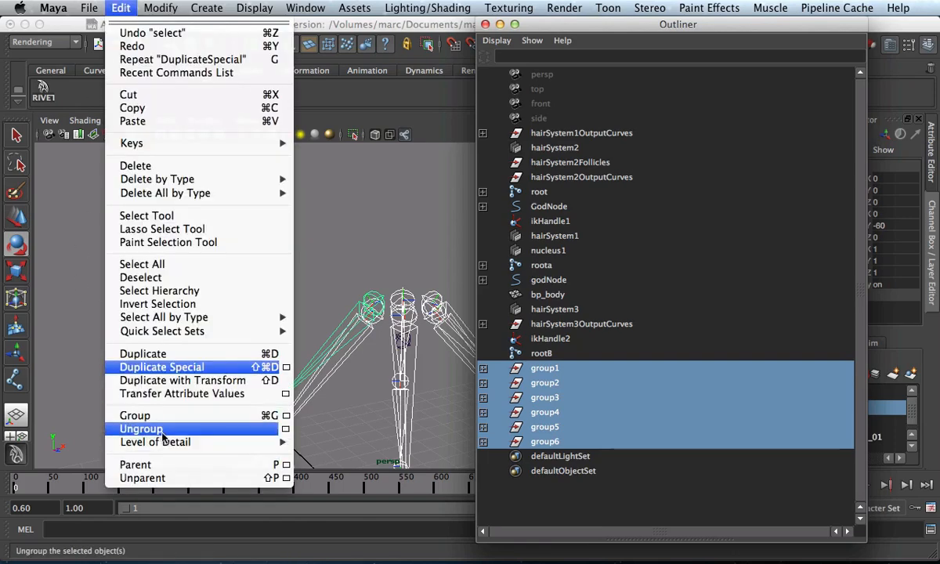
click(141, 430)
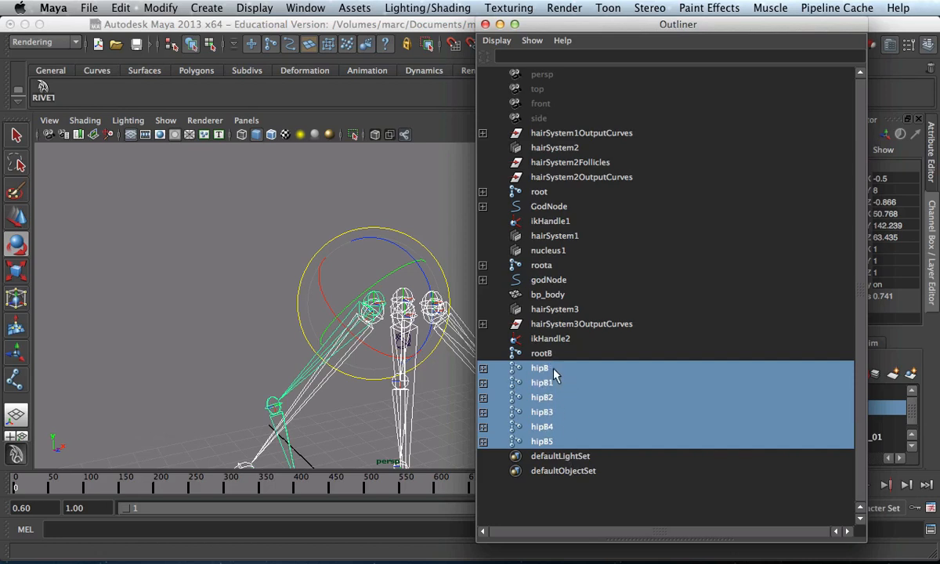
mouse_move(541, 398)
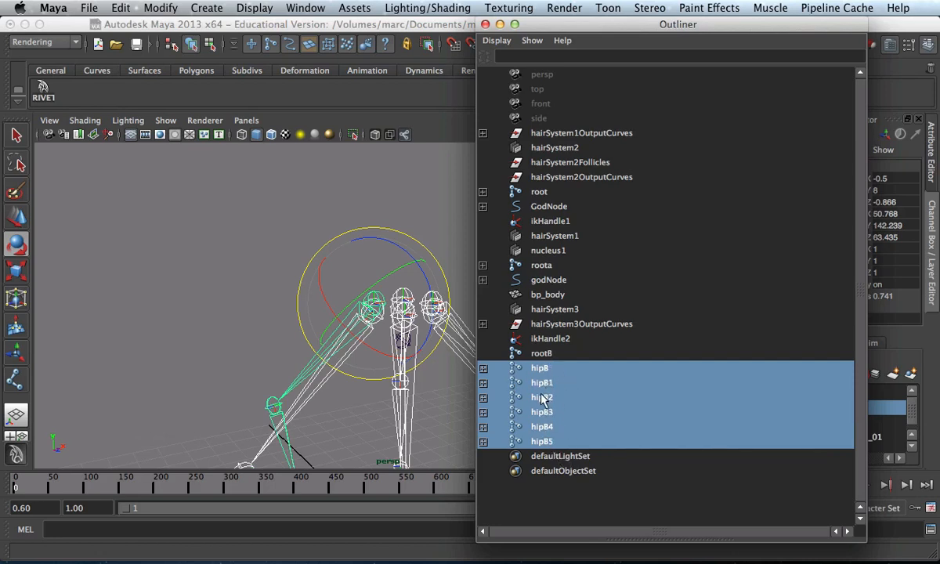
mouse_move(551, 405)
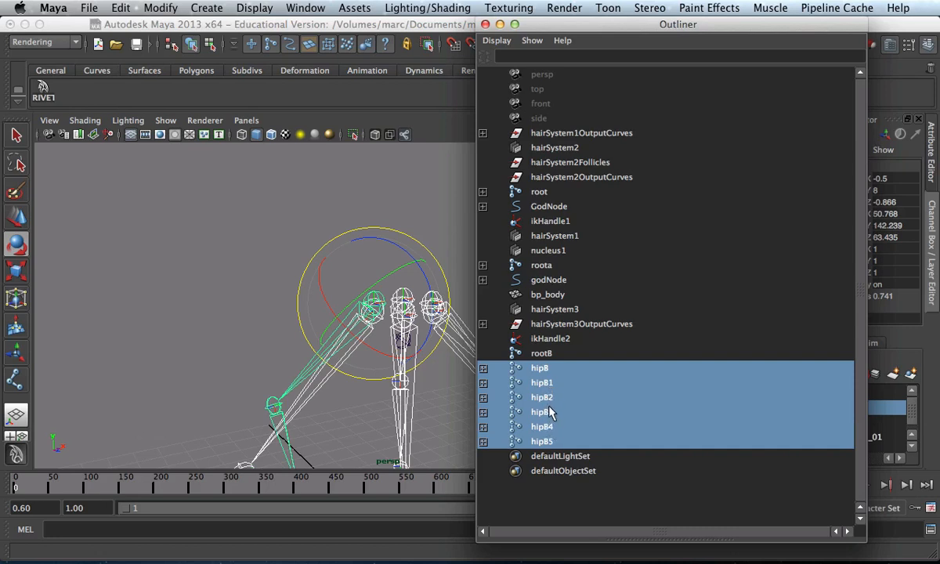
mouse_move(494, 380)
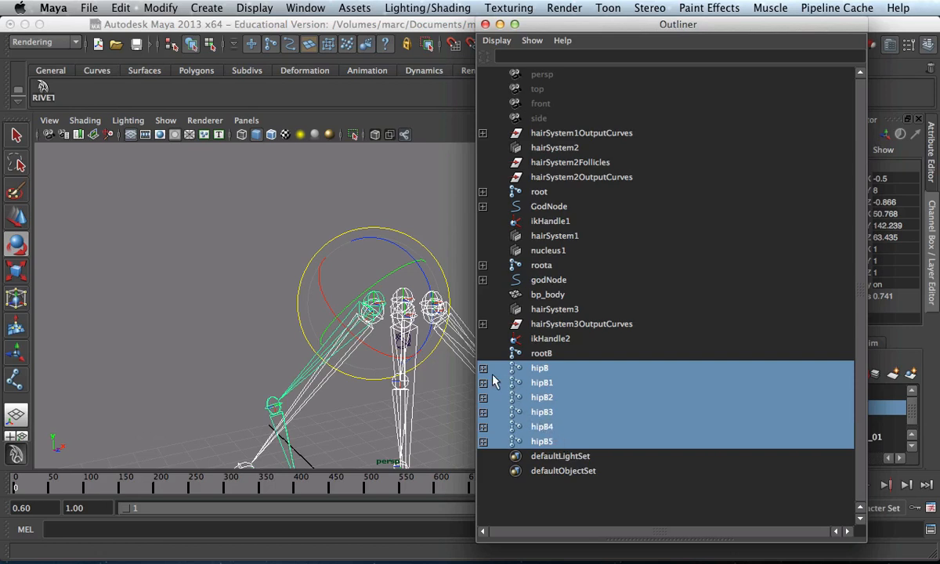
Expand hip81 and hip82 in the Outliner and inspect their knee8, ankle8 and toe8 joints
click(482, 382)
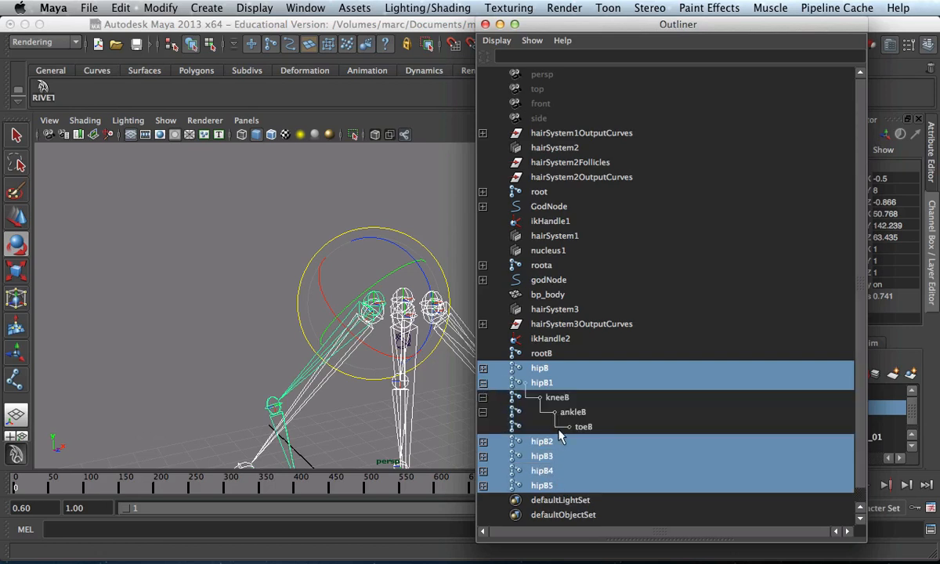
click(583, 426)
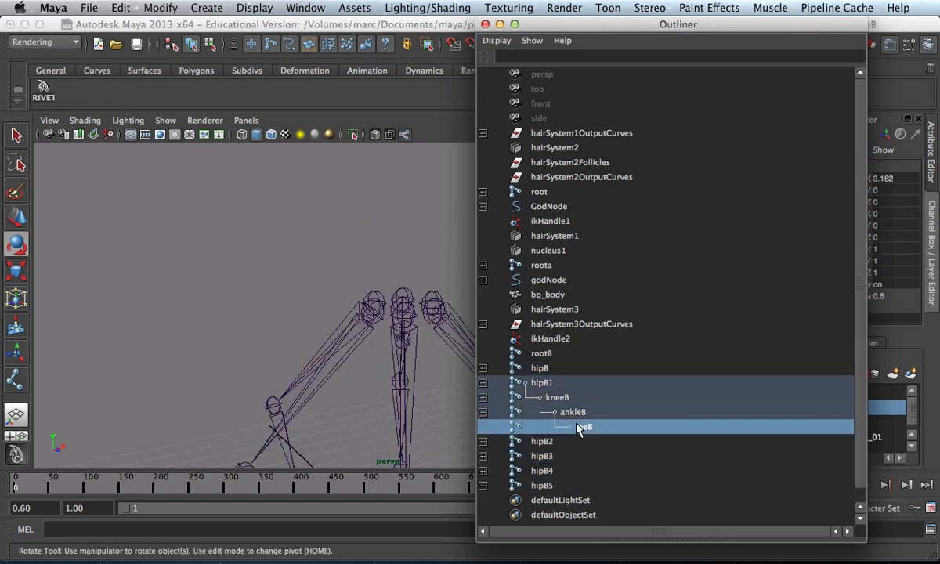
click(482, 441)
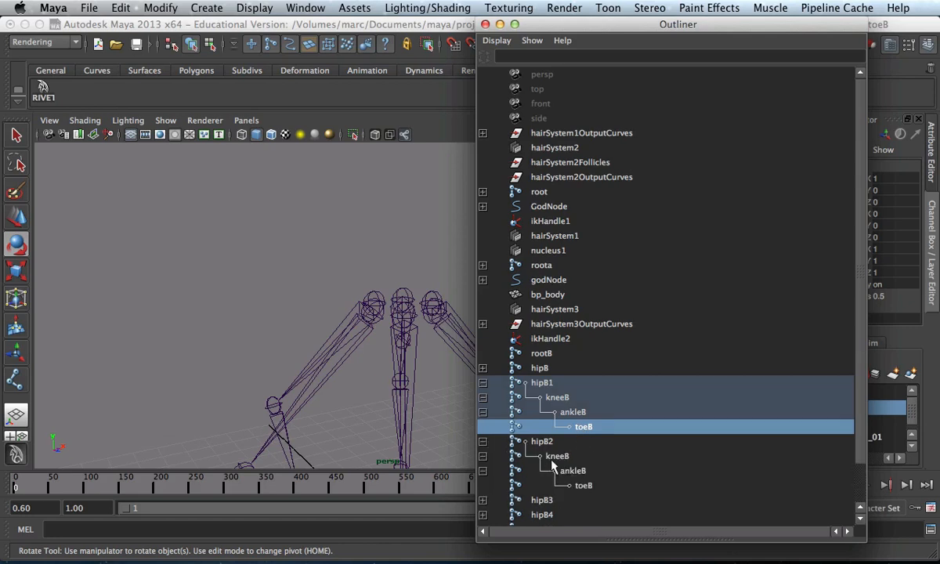
click(573, 470)
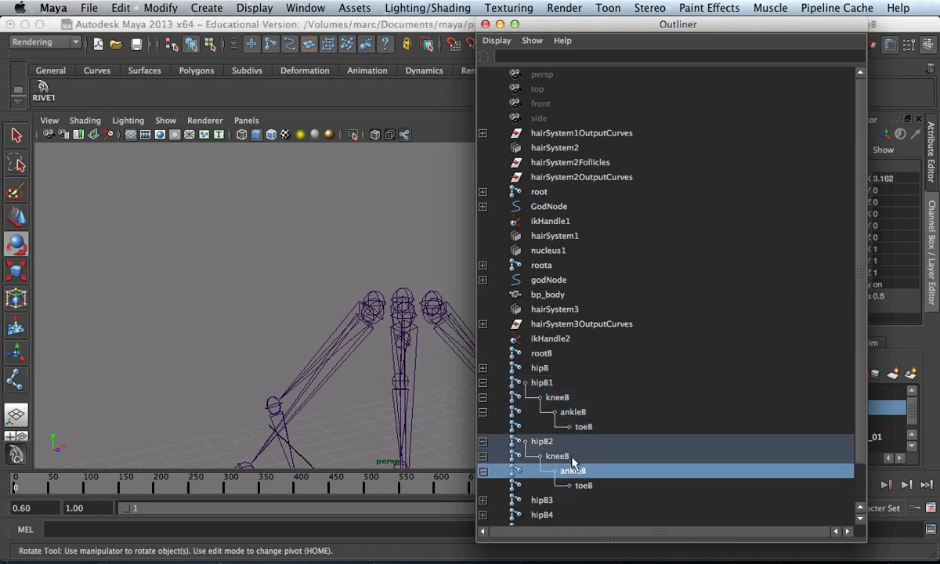
click(558, 398)
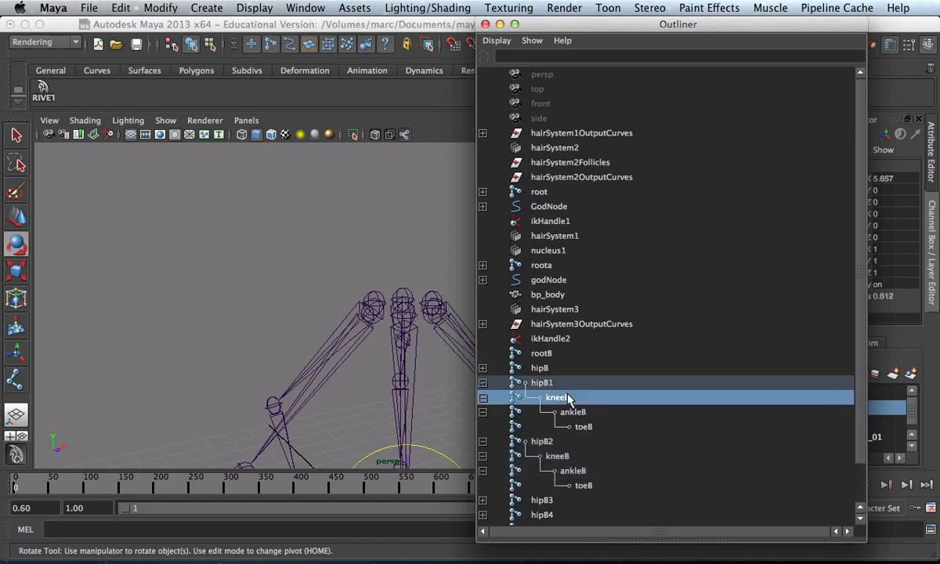
click(583, 426)
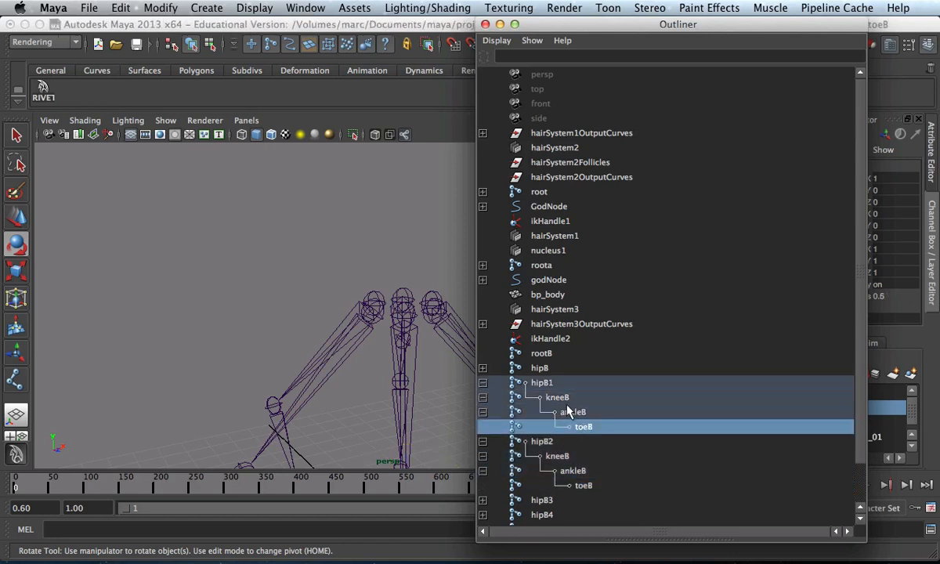
mouse_move(618, 306)
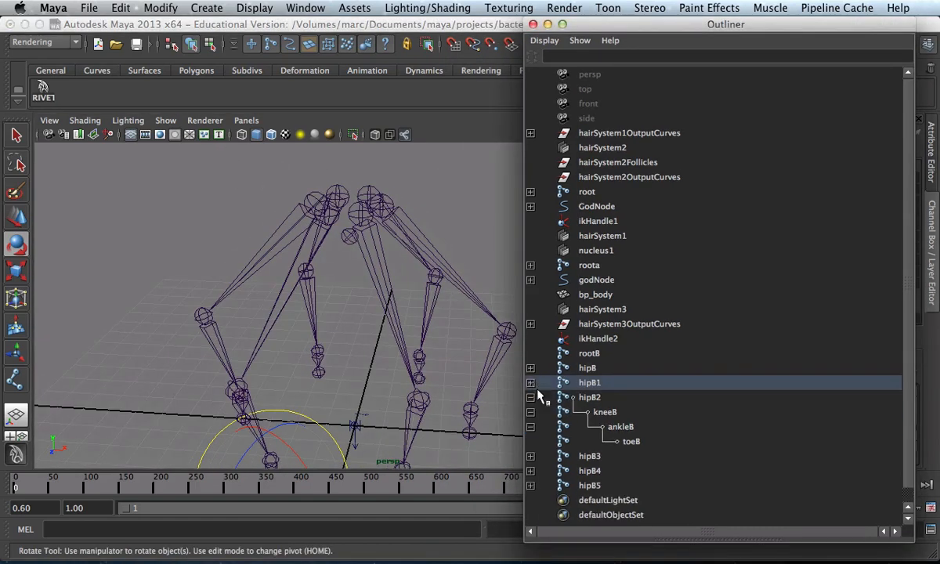
Parent the six hip chains hip8 and hip81–hip85 under the root8 joint
click(545, 398)
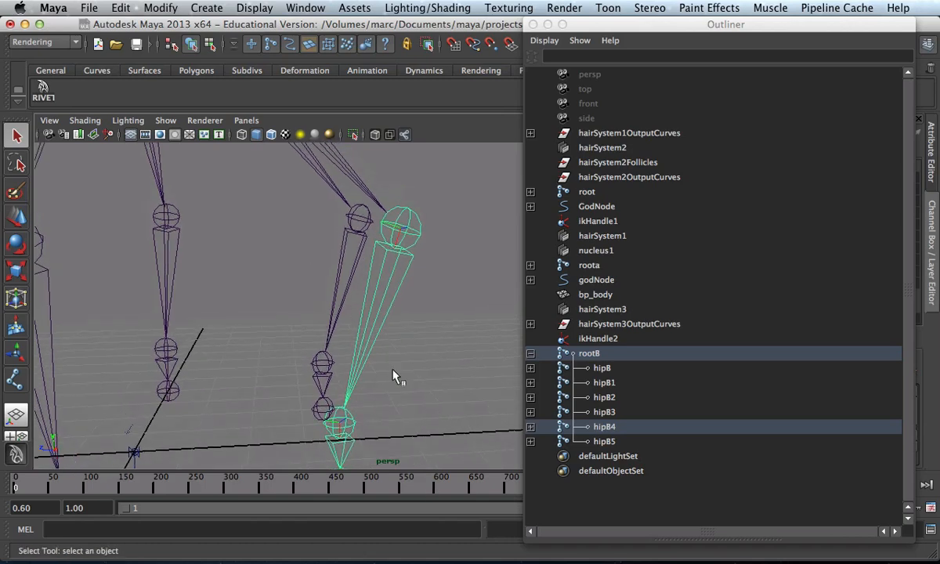
drag(395, 376, 274, 363)
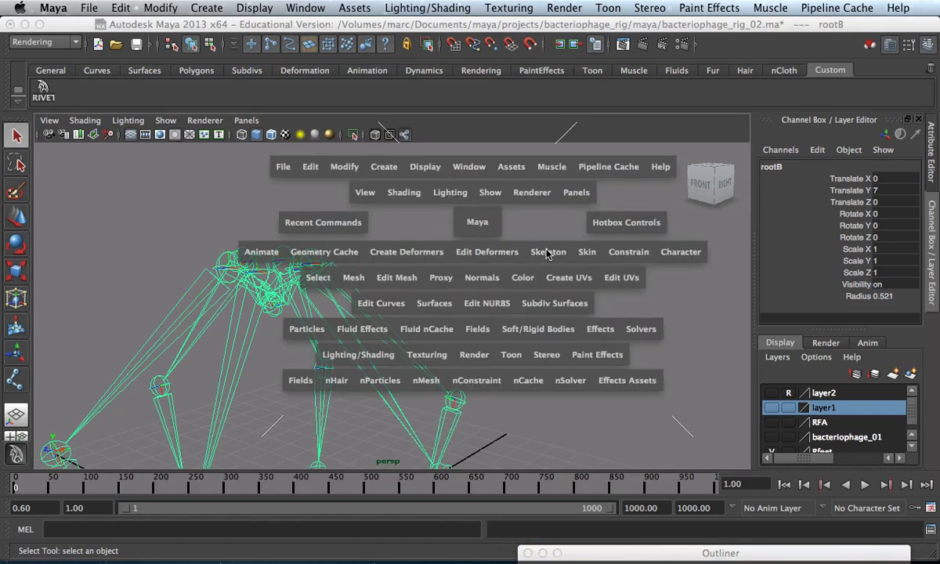
Orient root8's joints and children with X primary axis and Y secondary axis via Orient Joint
click(549, 250)
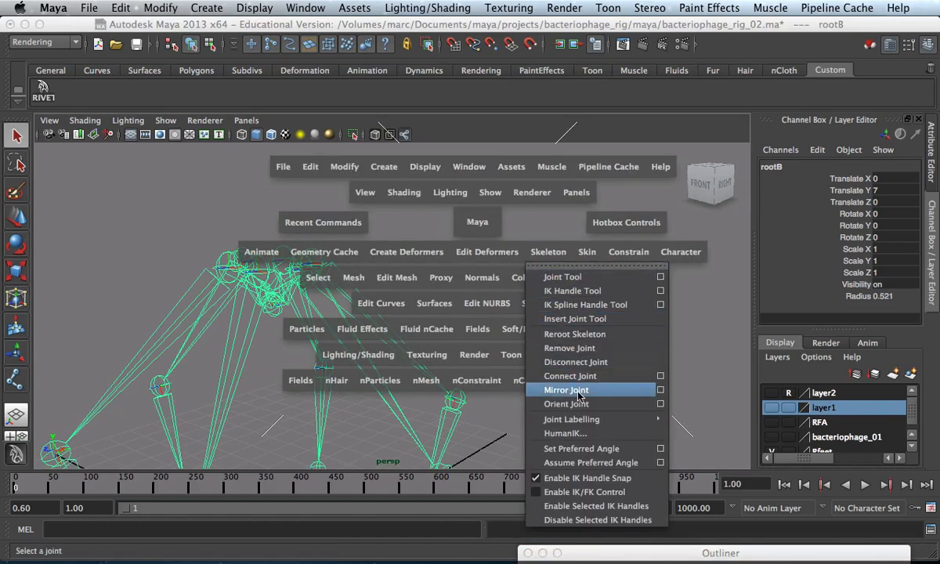
click(661, 404)
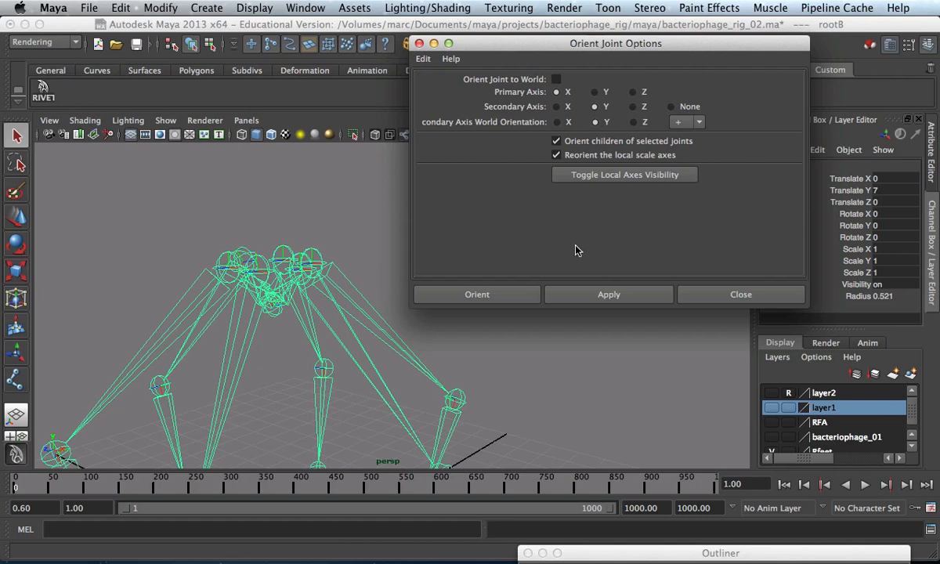
mouse_move(613, 204)
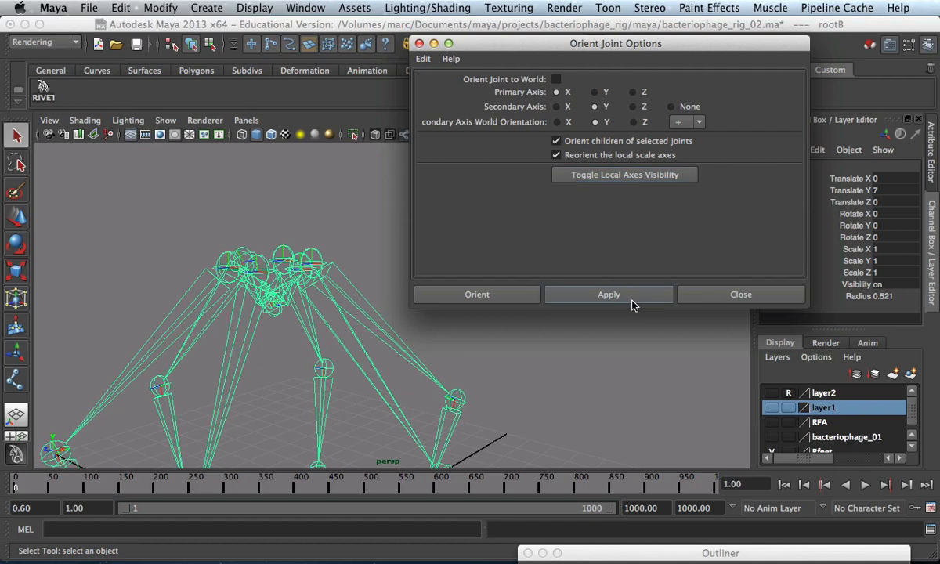
click(607, 295)
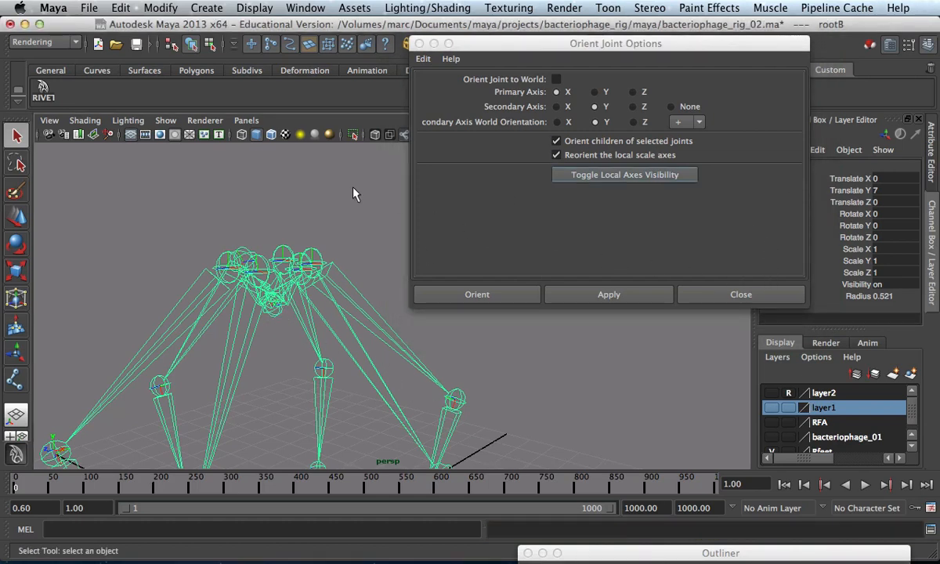
click(160, 8)
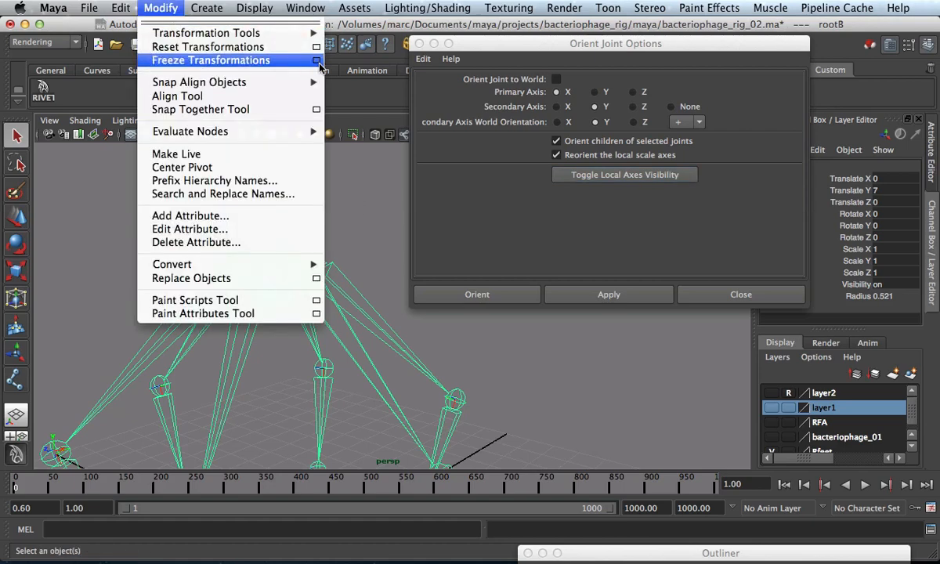
Freeze the skeleton's transformations including joint orient, then reorient its joints
click(316, 59)
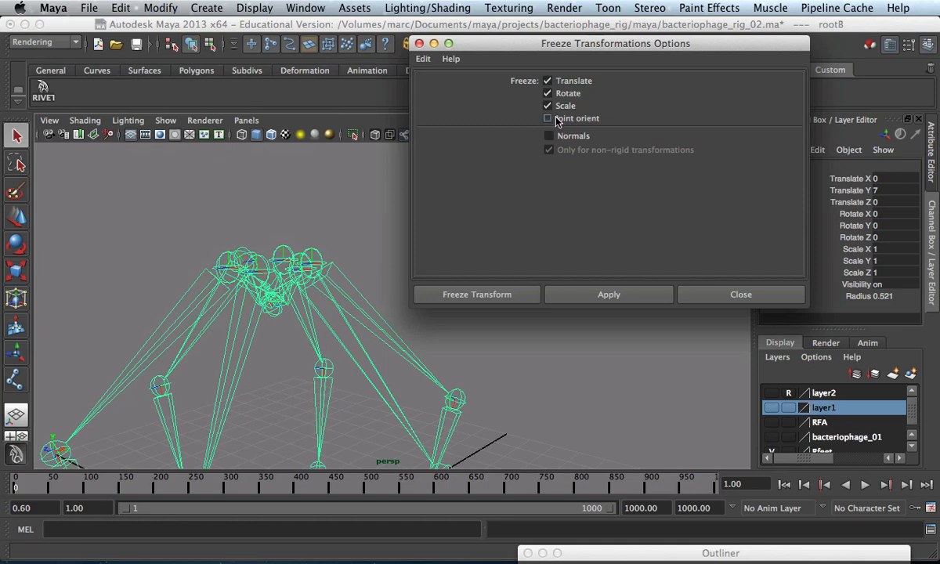
click(549, 117)
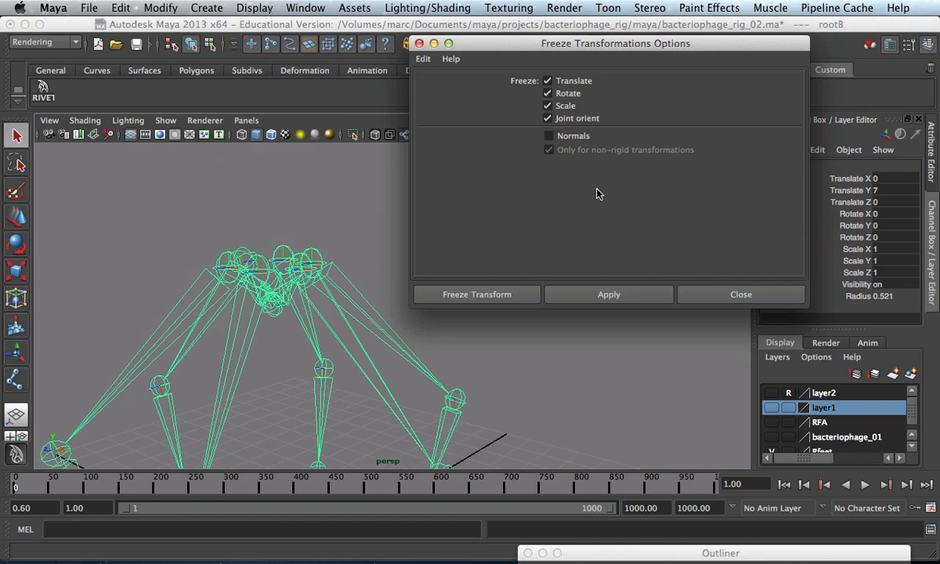
click(476, 294)
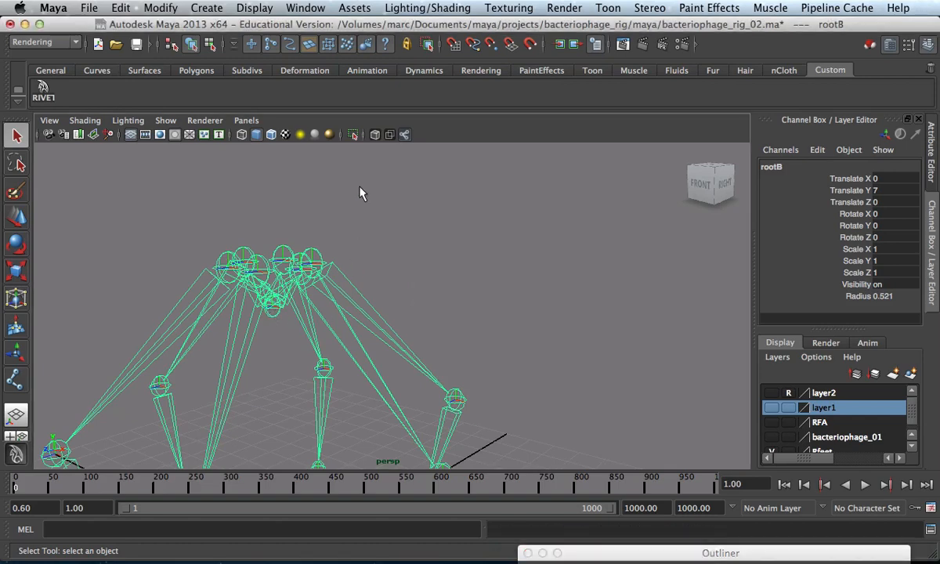
mouse_move(494, 249)
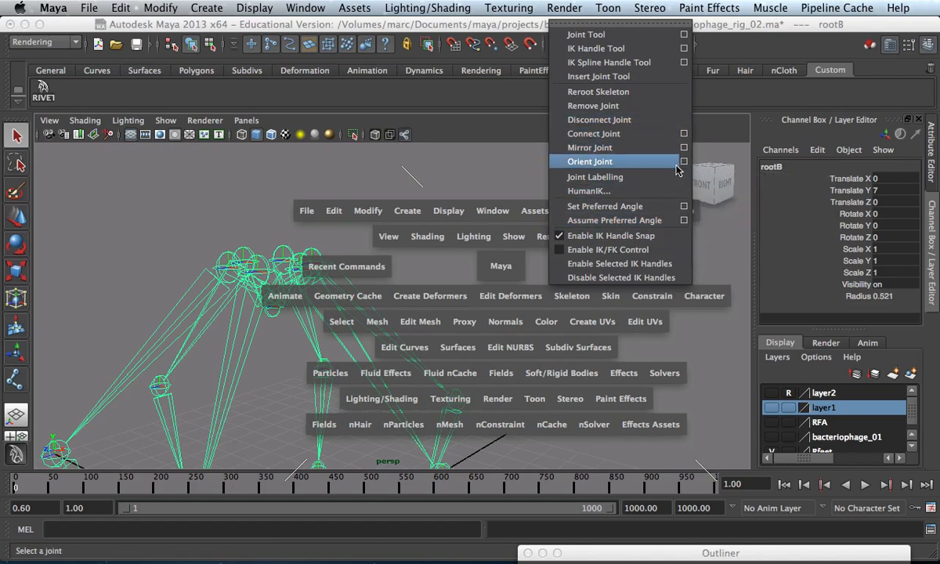
click(589, 160)
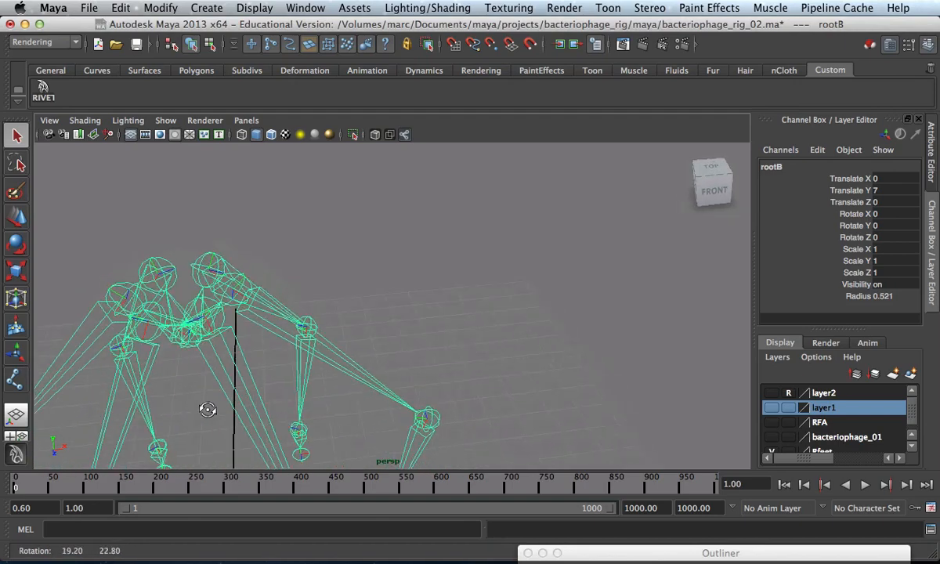
Orbit around the rig to inspect the legs from several sides
drag(207, 410, 392, 211)
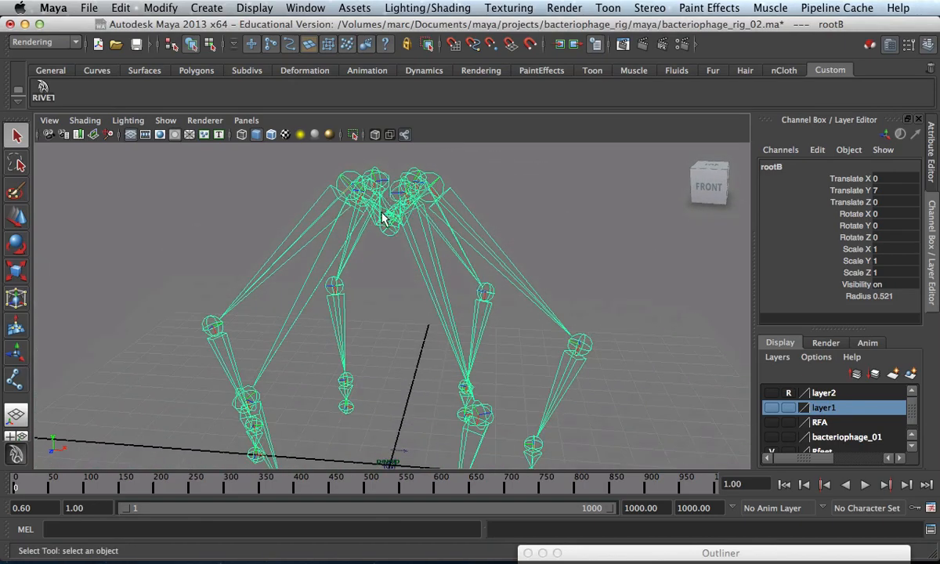
mouse_move(384, 243)
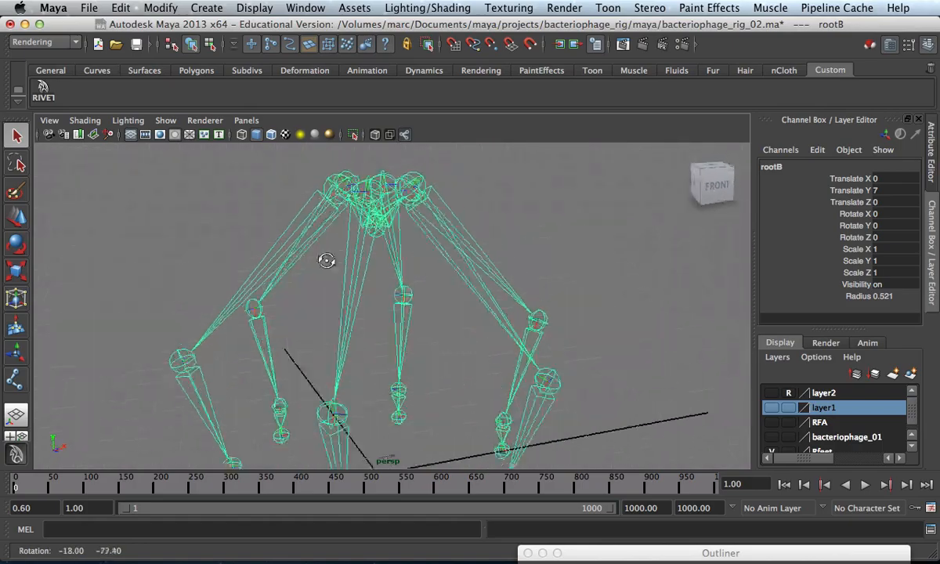
drag(326, 260, 429, 275)
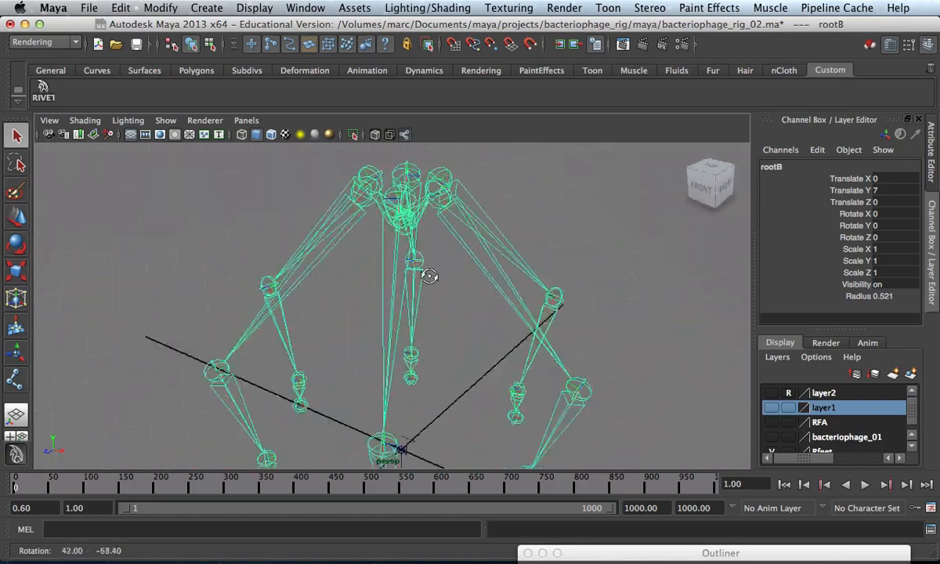
drag(429, 276, 563, 260)
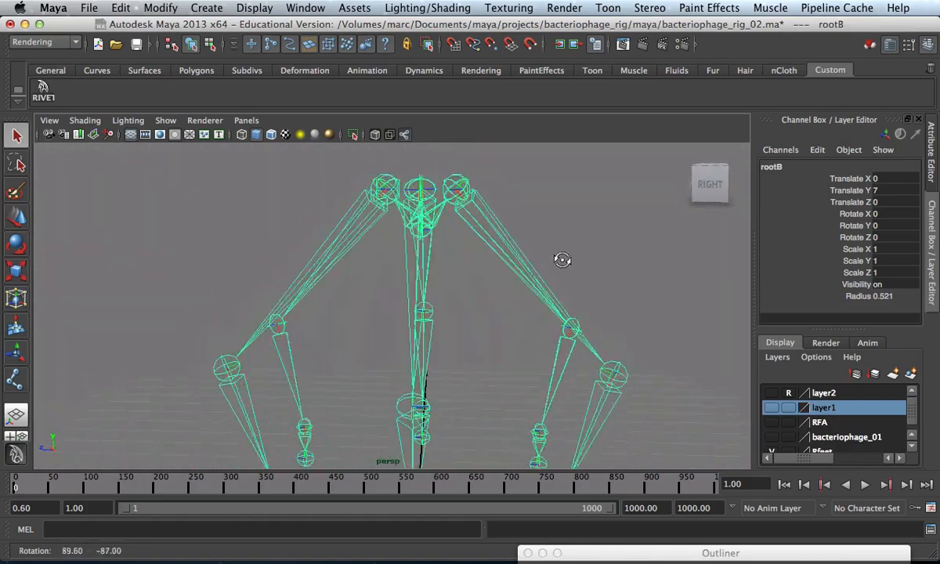
drag(563, 260, 235, 233)
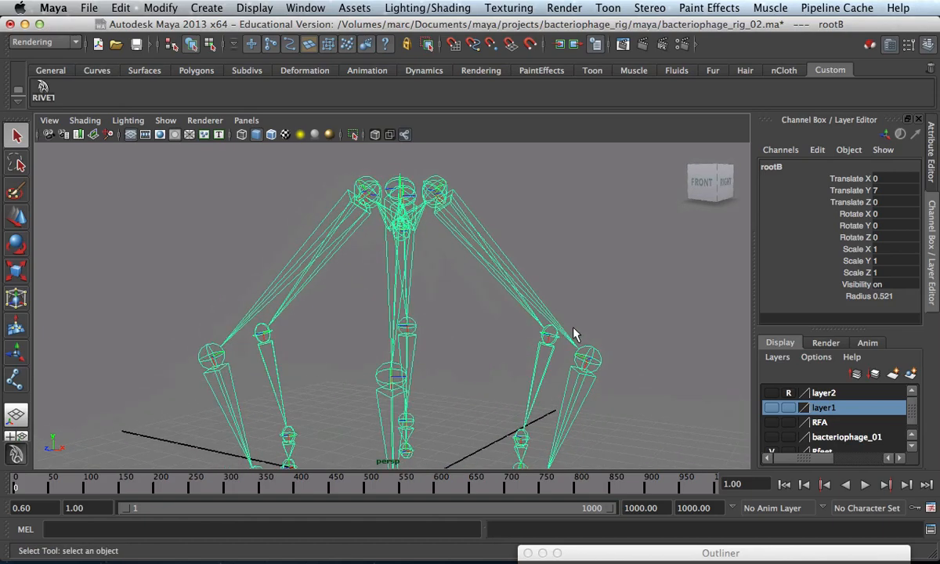
Frame one leg and reposition the knee8 joint's pivot in pivot-edit mode
drag(571, 332, 501, 306)
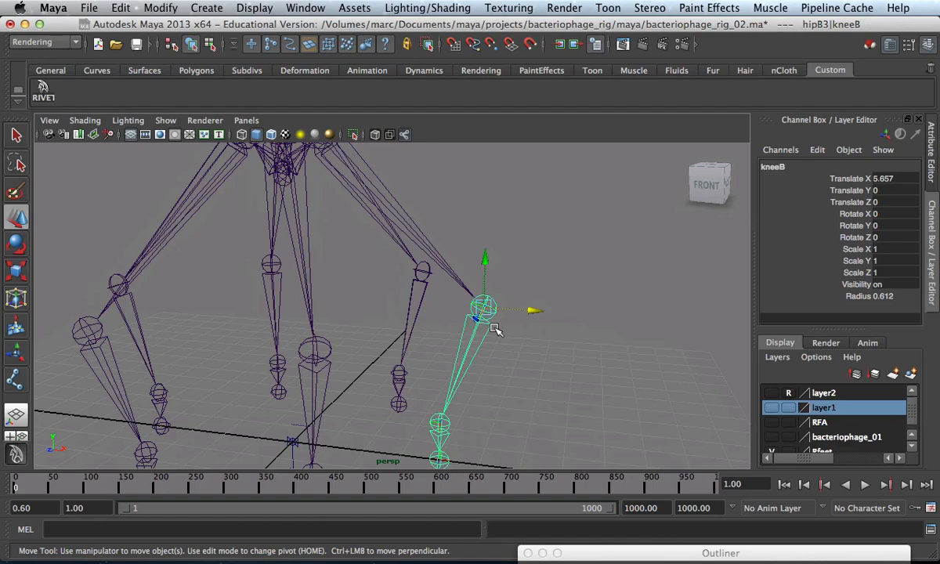
key(Home)
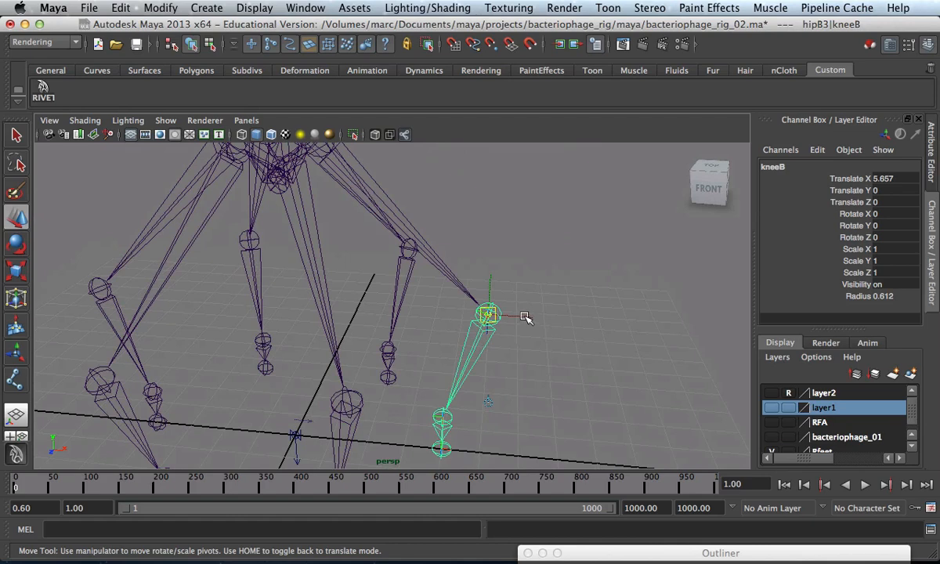
drag(488, 315, 473, 315)
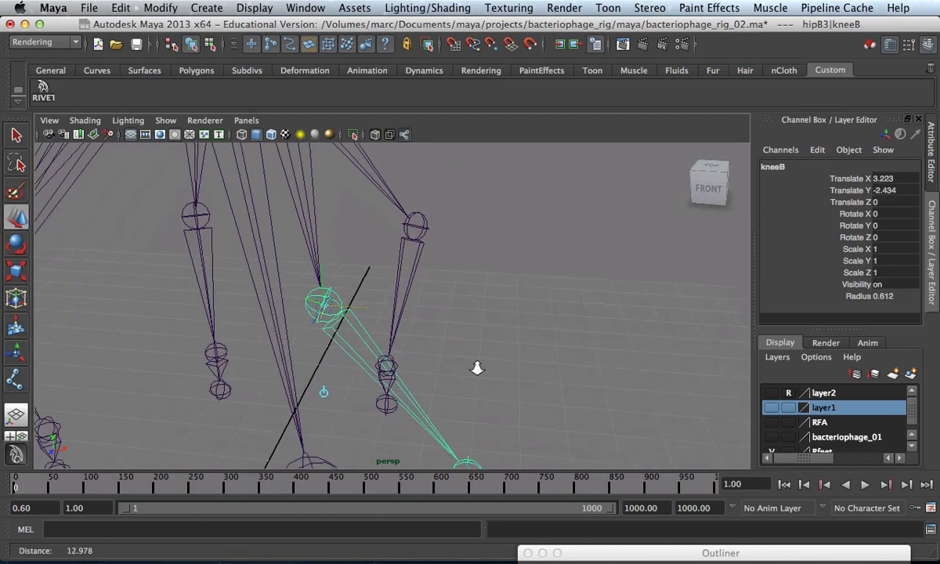
drag(476, 368, 392, 305)
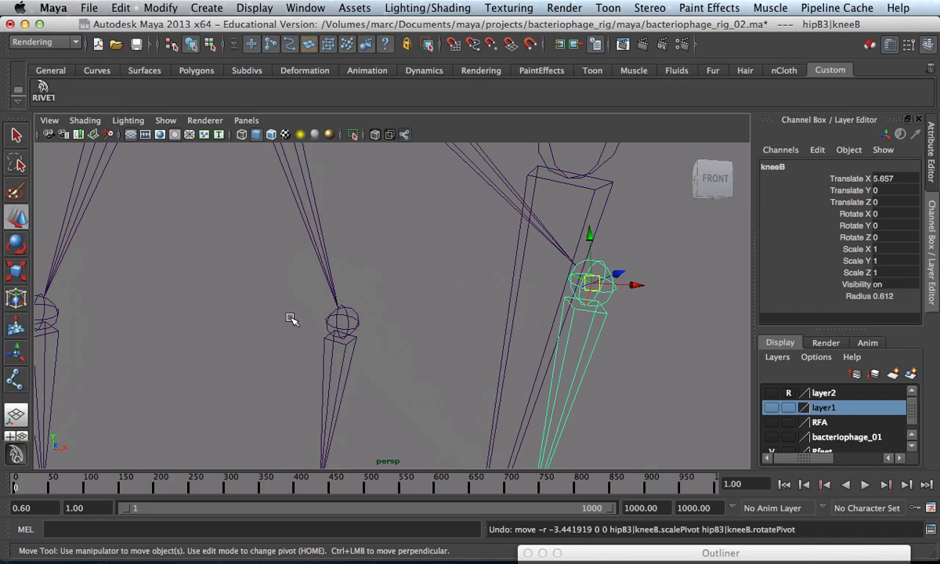
mouse_move(509, 285)
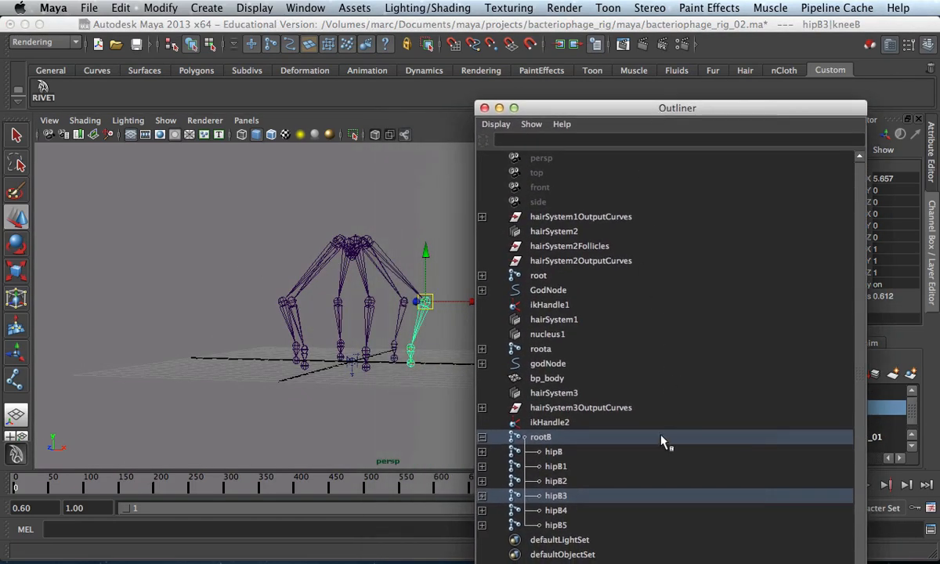
Expand root8 in the Outliner to show its six hip joints beside the whole skeleton
click(482, 467)
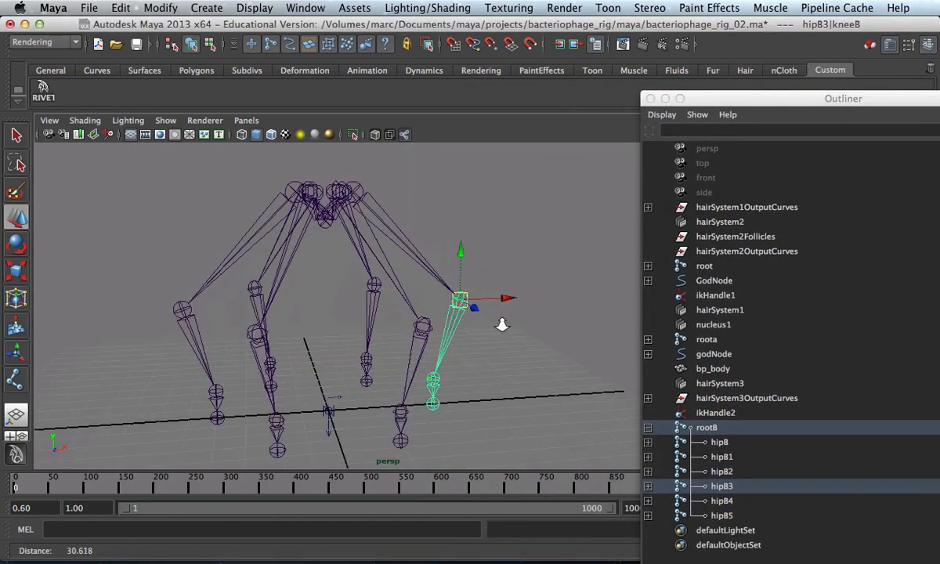
drag(502, 324, 295, 263)
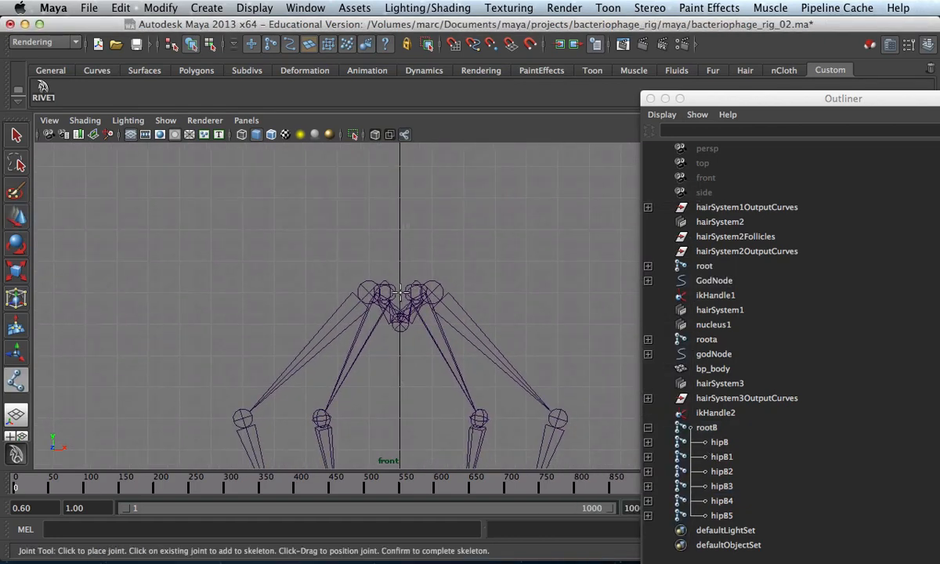
Place a vertical chain of six joints, joint1–joint6, above the body in the front view
click(401, 289)
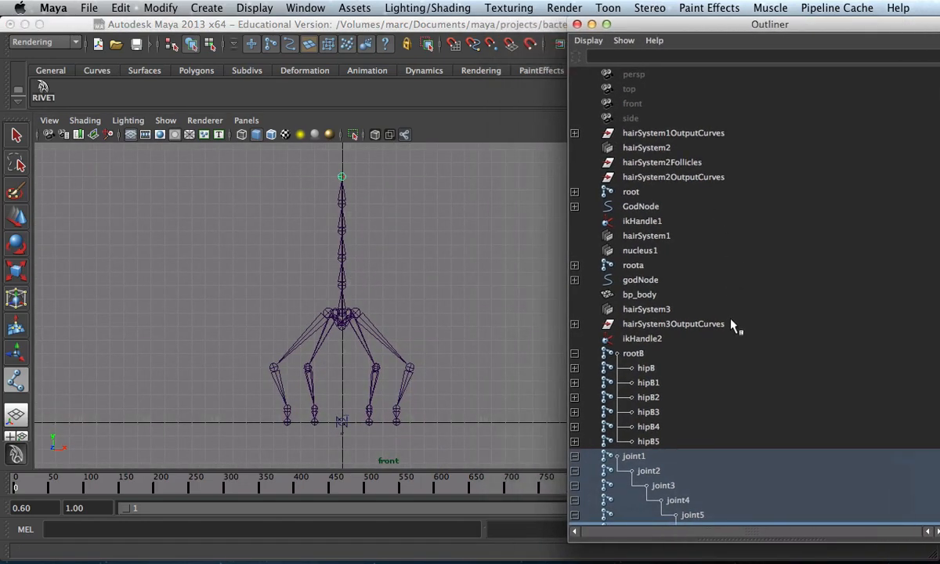
scroll(down, 3)
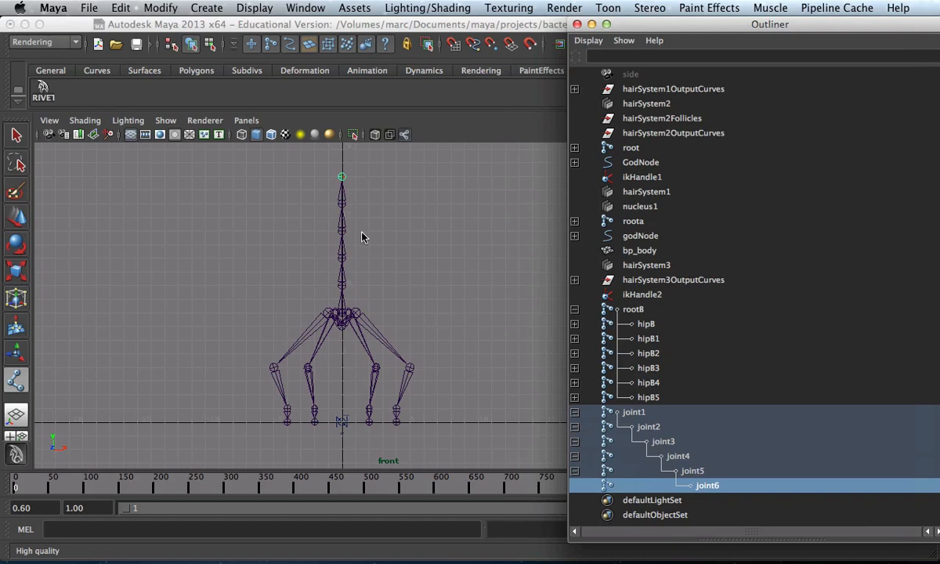
mouse_move(633, 462)
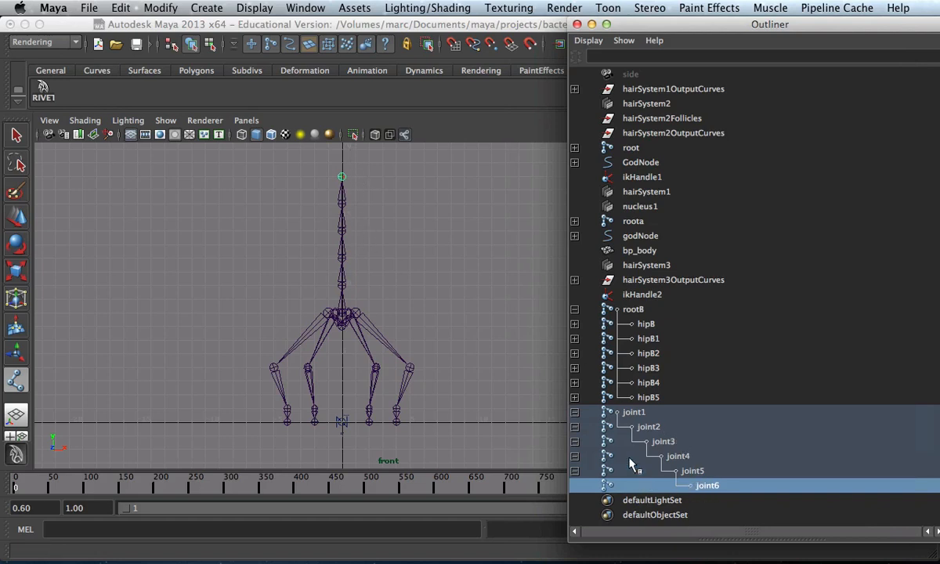
mouse_move(645, 435)
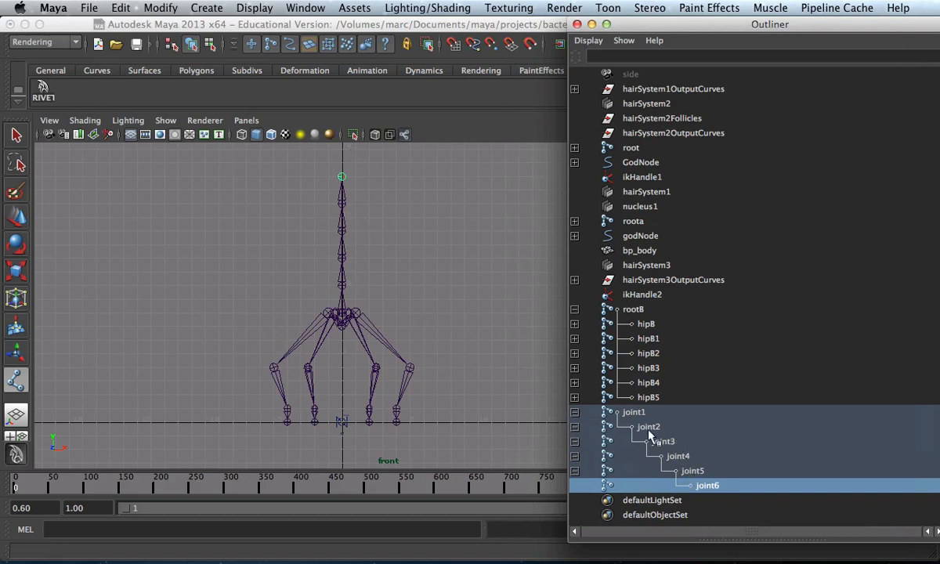
mouse_move(662, 160)
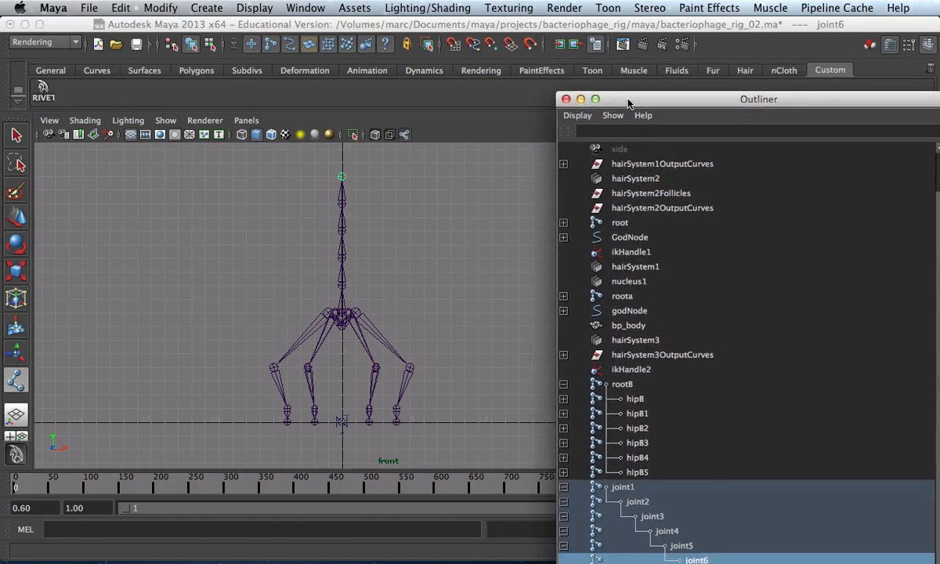
Arrange the Outliner beside the viewport and select the whole joint1–joint6 chain
drag(758, 98, 726, 44)
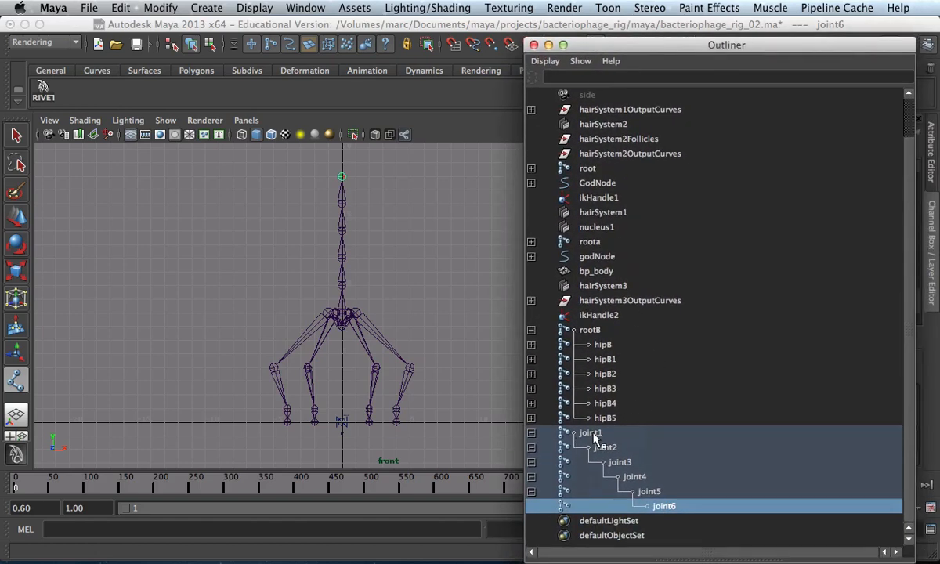
click(589, 433)
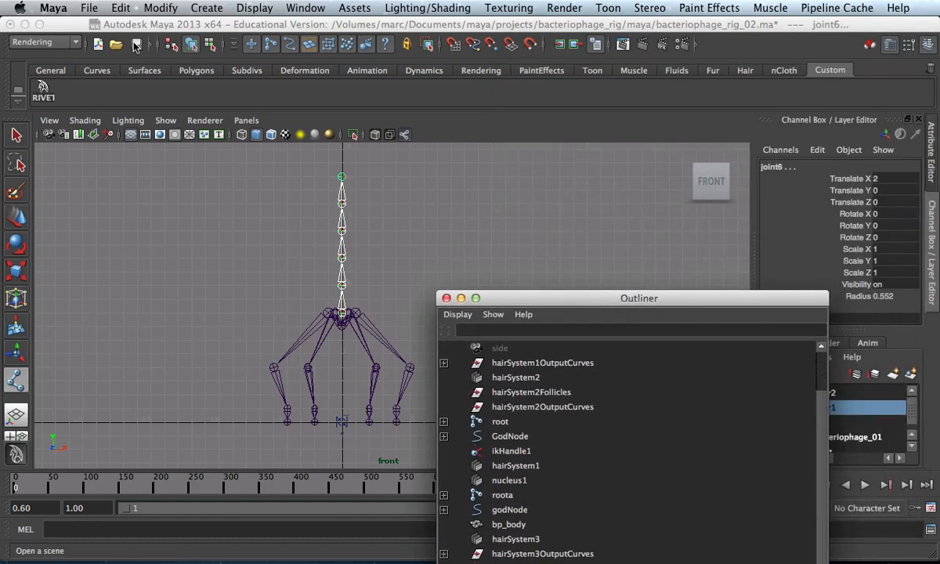
click(697, 44)
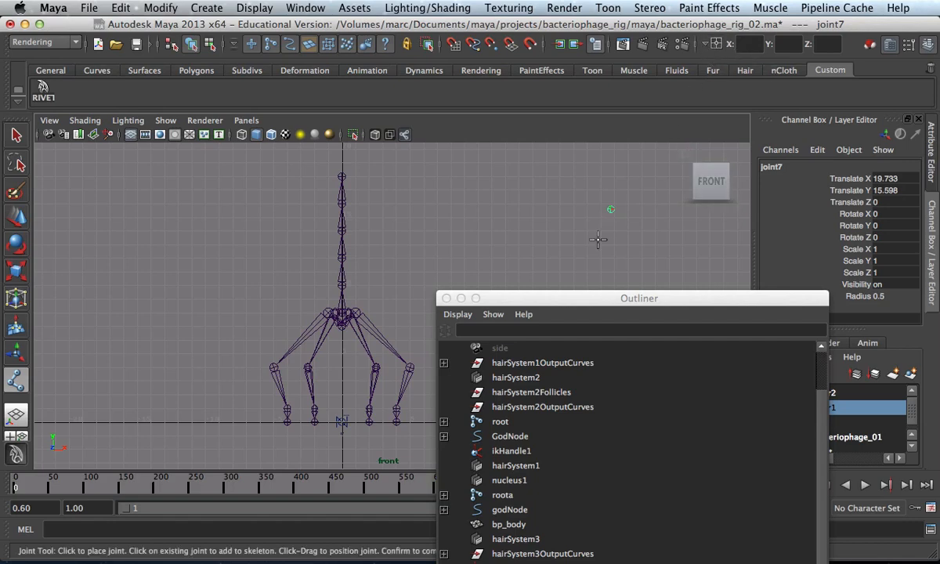
drag(639, 297, 348, 60)
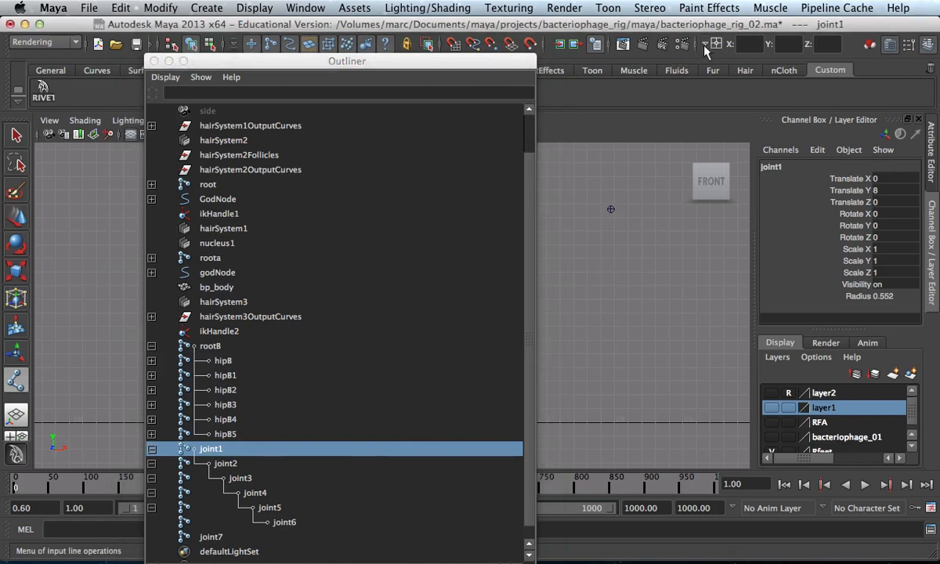
mouse_move(830, 65)
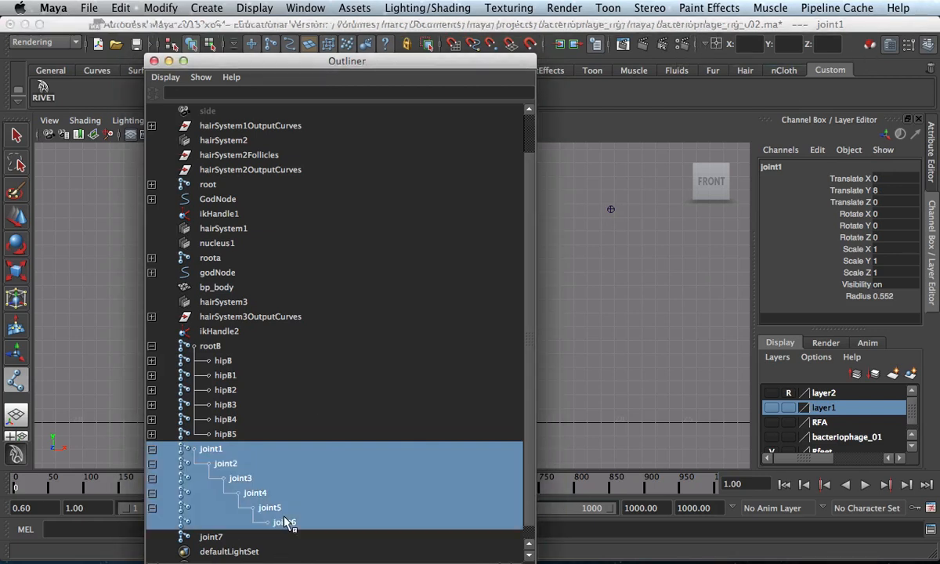
click(285, 522)
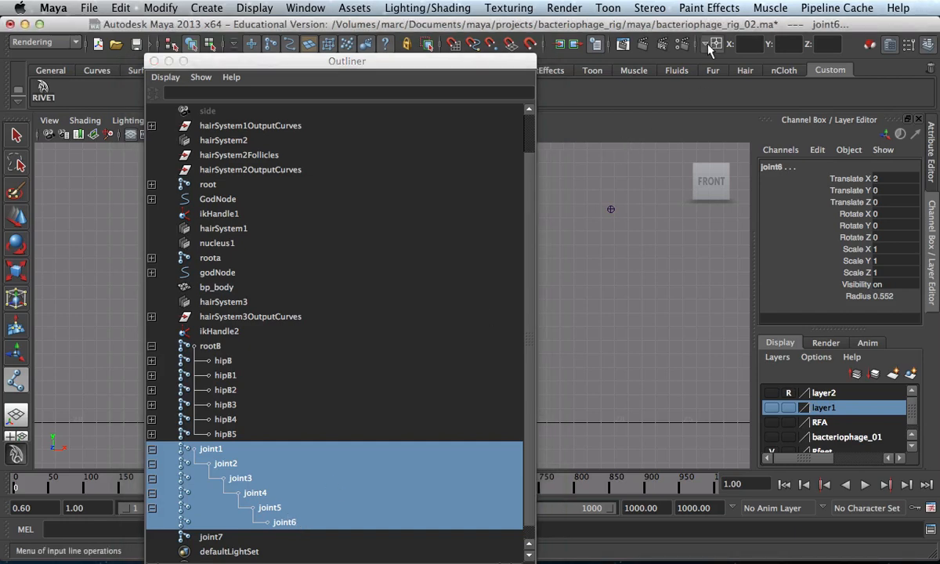
drag(346, 61, 658, 61)
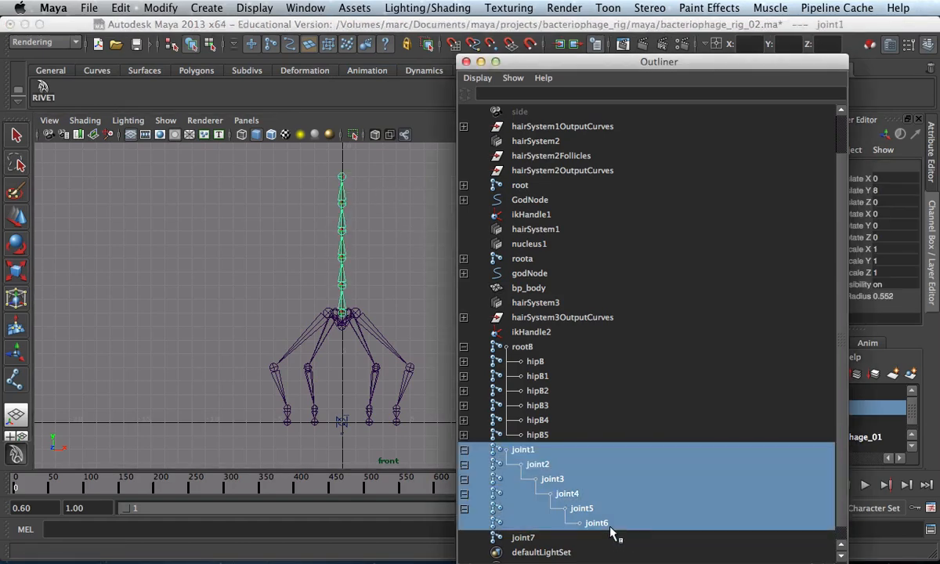
Set the status-line field to Rename and rename the chain's joints to 'spine'
click(714, 44)
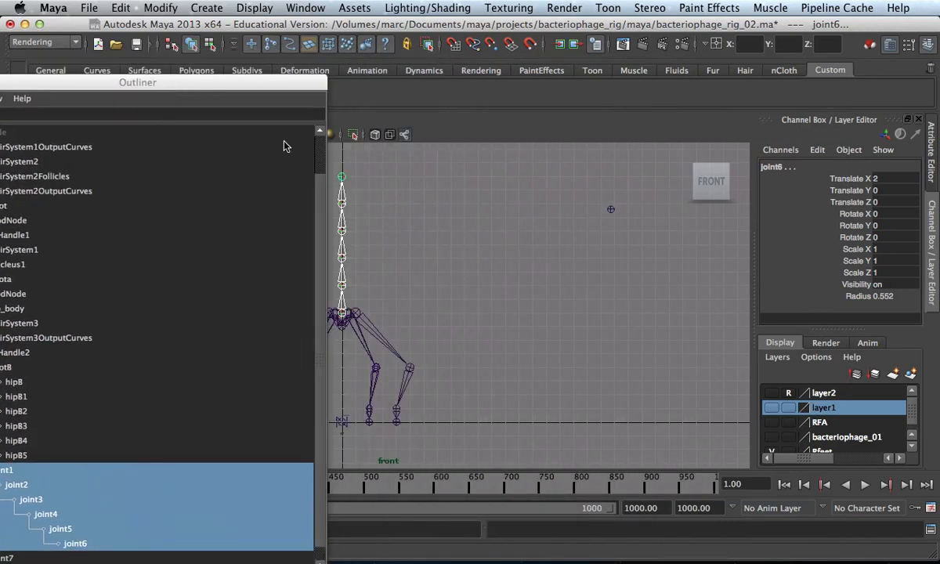
mouse_move(574, 92)
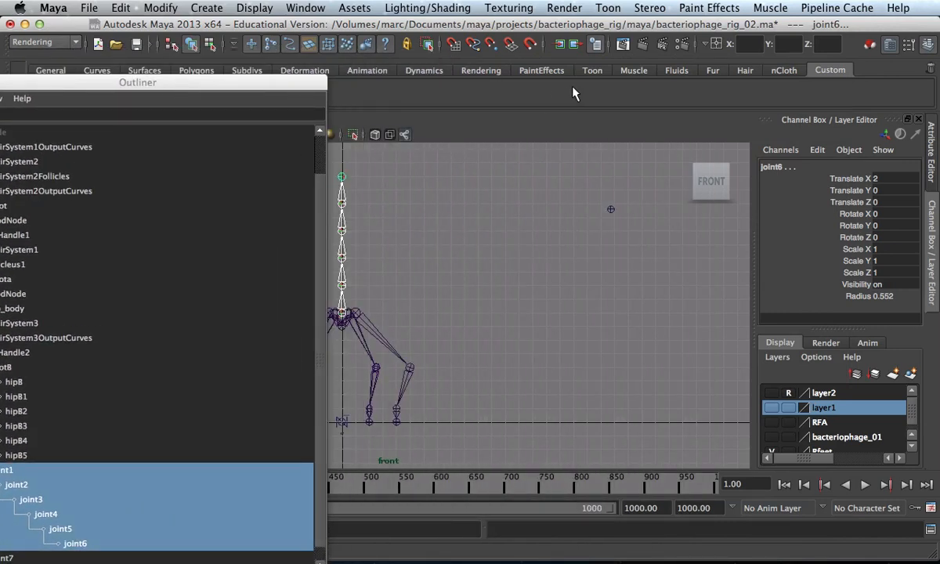
click(714, 43)
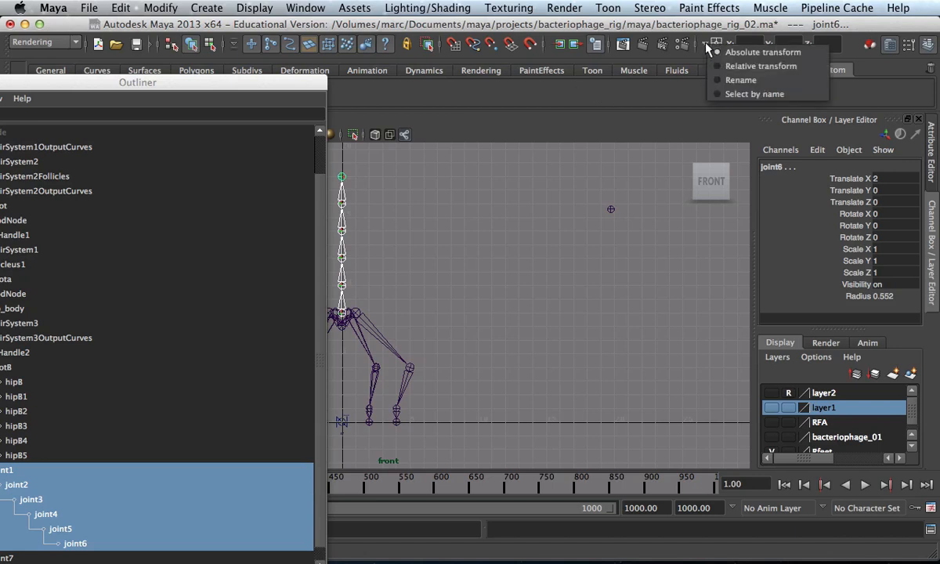
mouse_move(739, 80)
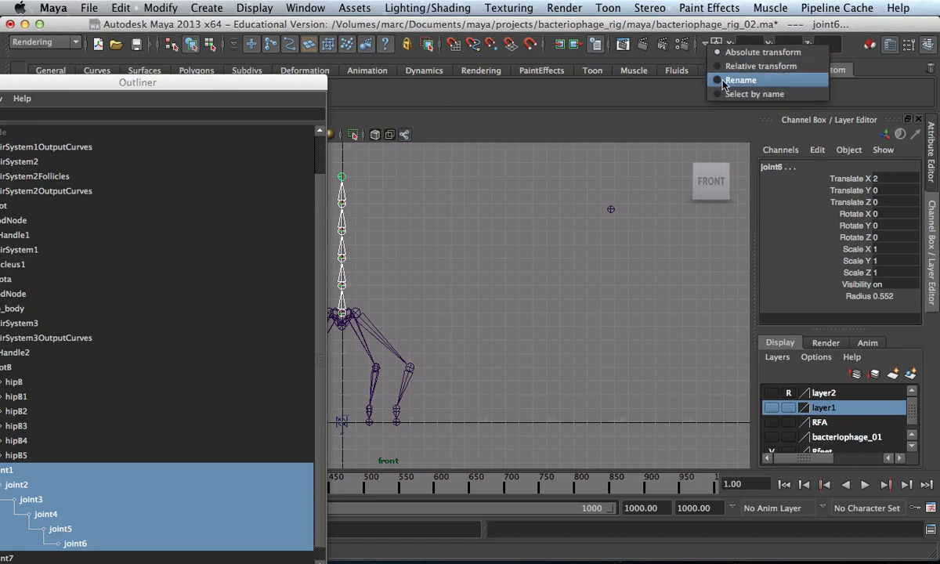
click(740, 80)
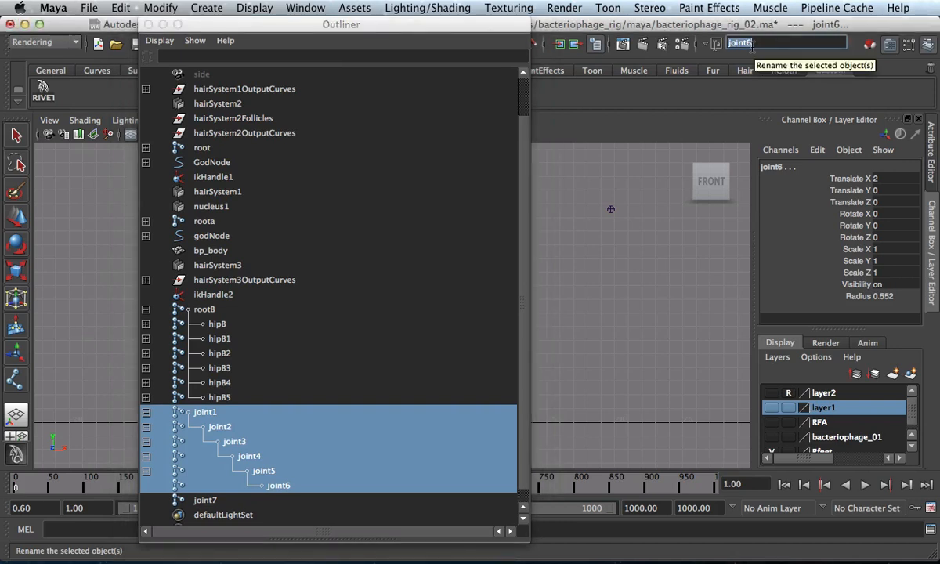
text(spineB5)
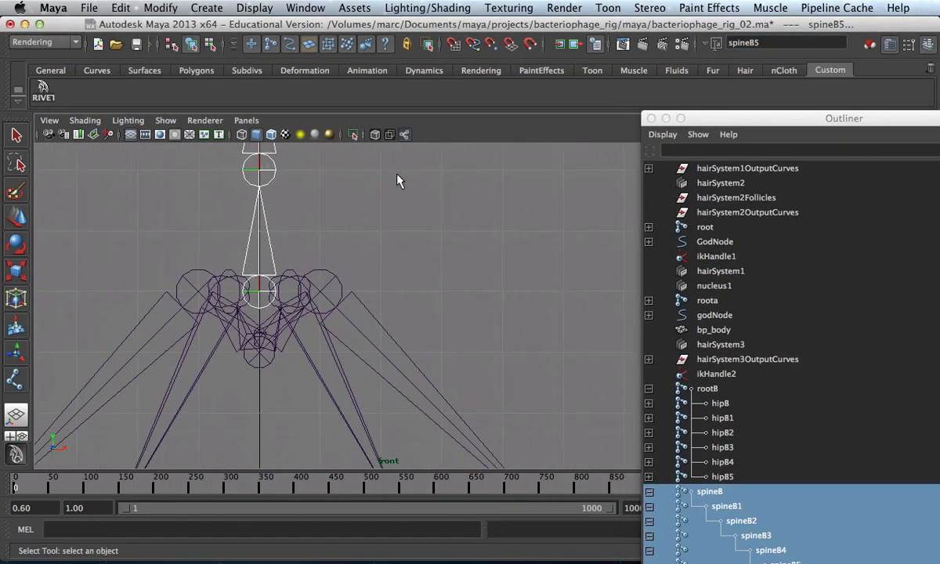
mouse_move(470, 296)
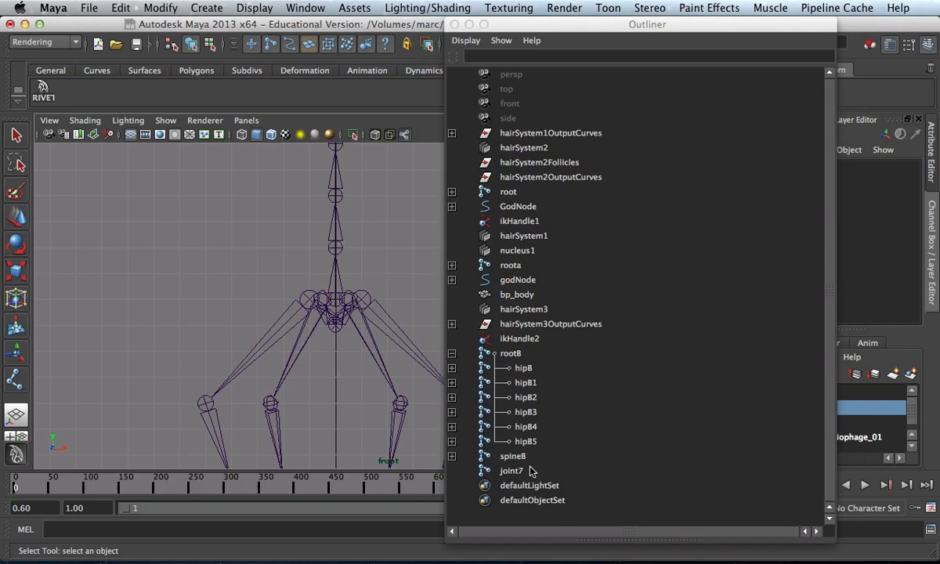
Select the collapsed spine8 root joint in the Outliner
click(512, 456)
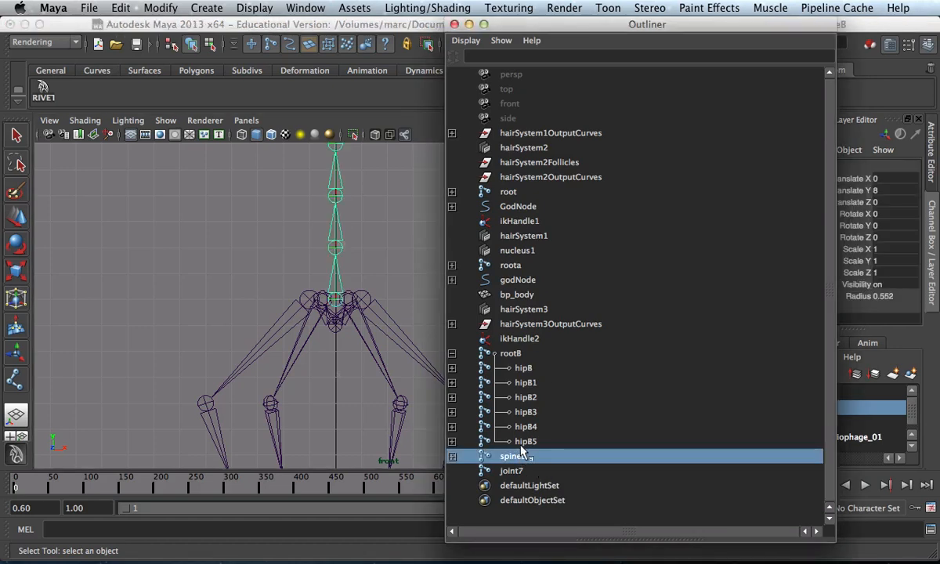
mouse_move(523, 415)
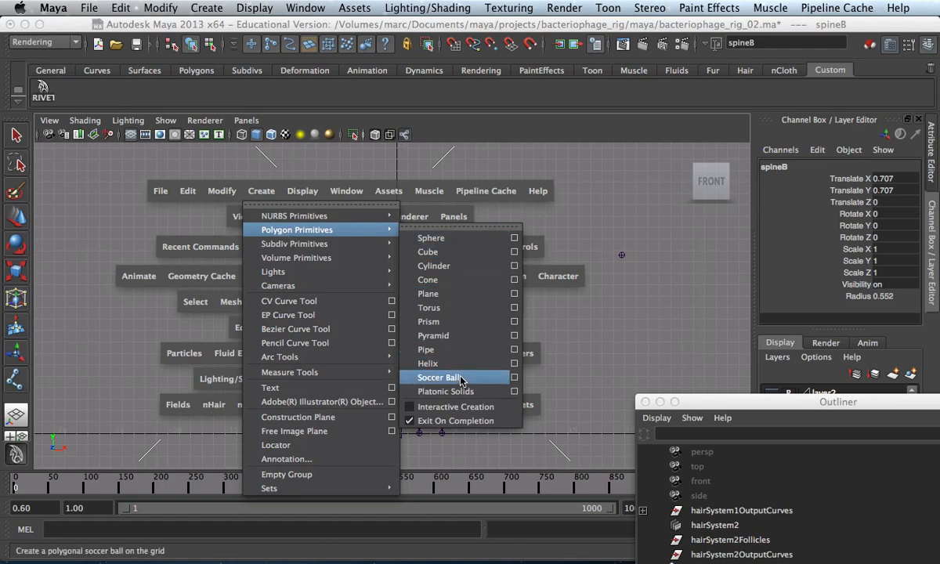
mouse_move(447, 392)
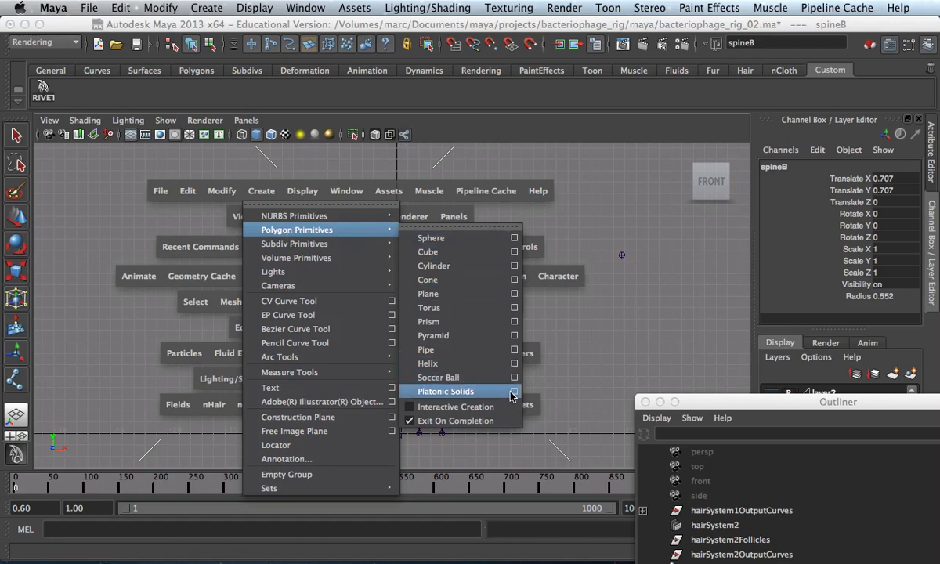
Create an icosahedron platonic solid pSolid1 as the phage head
click(514, 392)
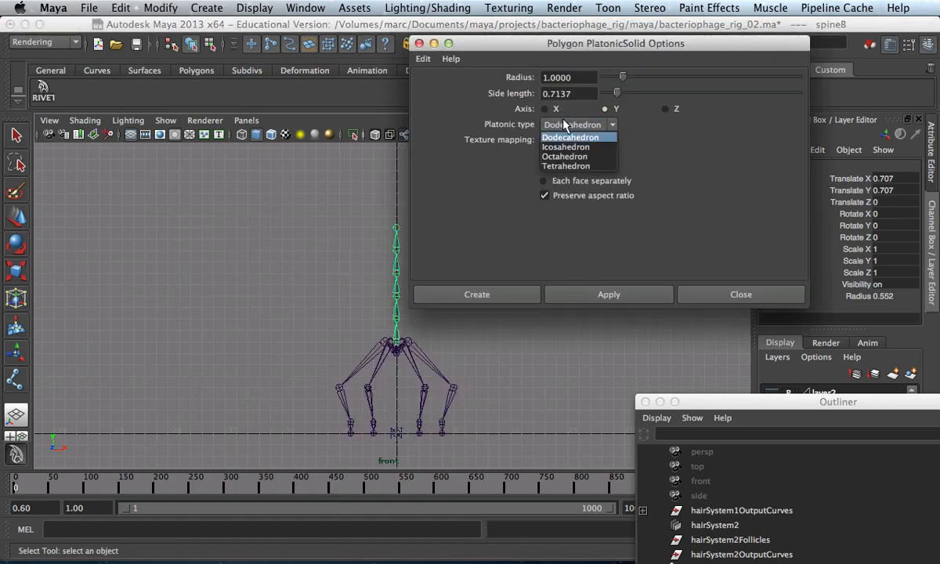
click(565, 147)
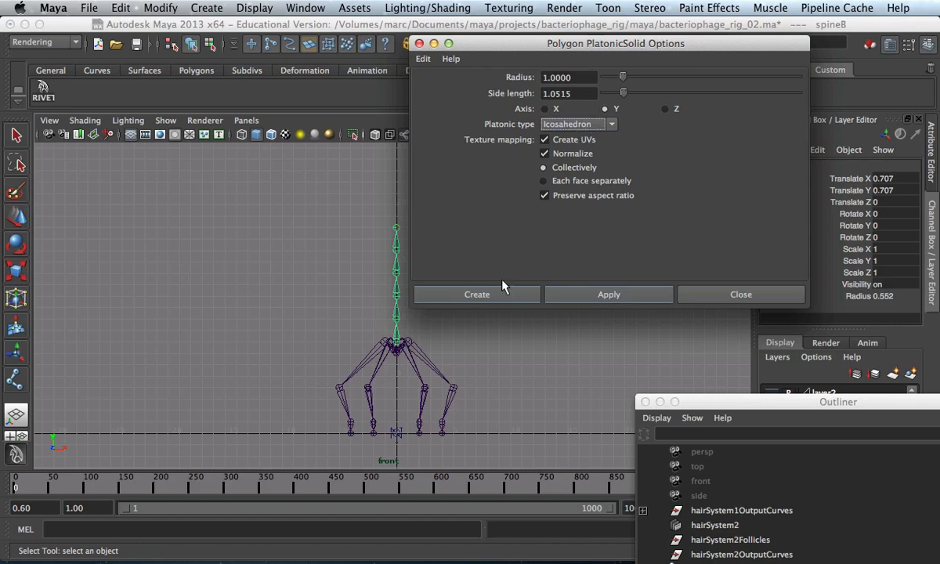
click(477, 295)
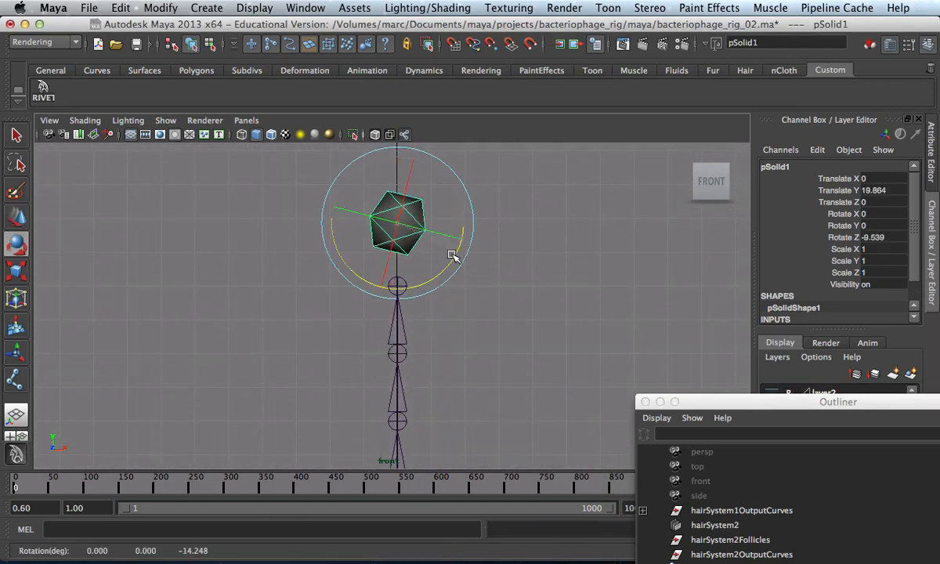
Tilt the icosahedron pSolid1 around its Z axis
drag(454, 257, 445, 270)
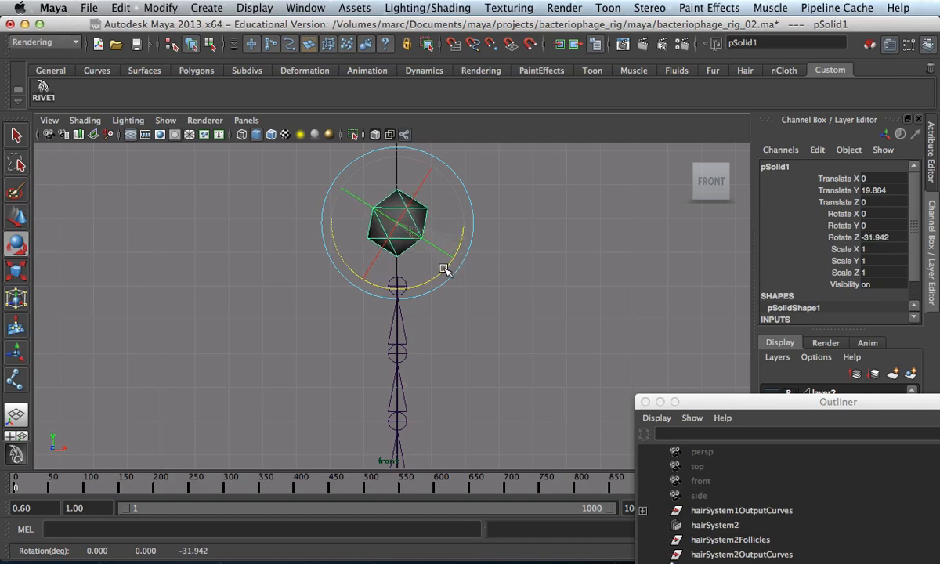
drag(446, 269, 441, 274)
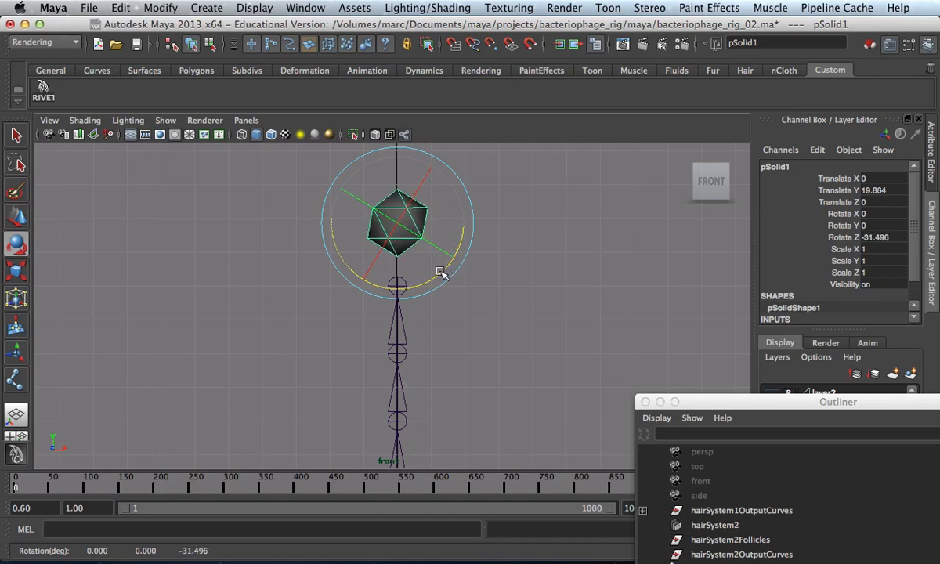
drag(439, 272, 523, 228)
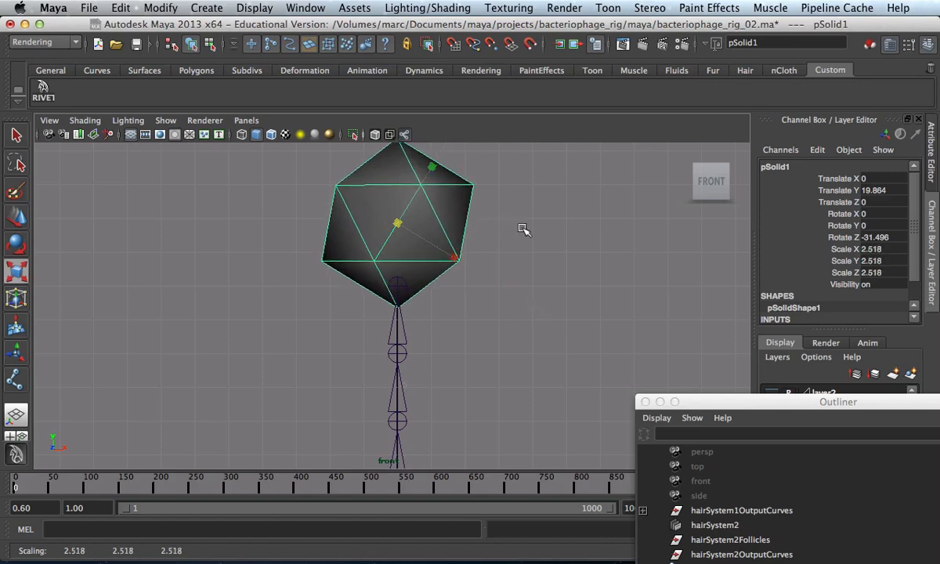
Pull the icosahedron's top vertices upward into an elongated head, returning to Object Mode
right_click(394, 243)
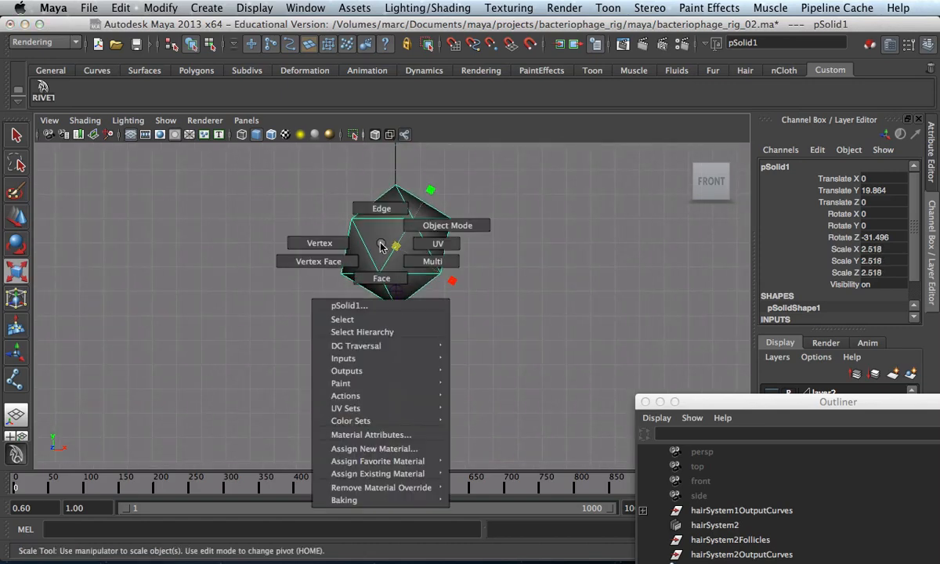
click(337, 174)
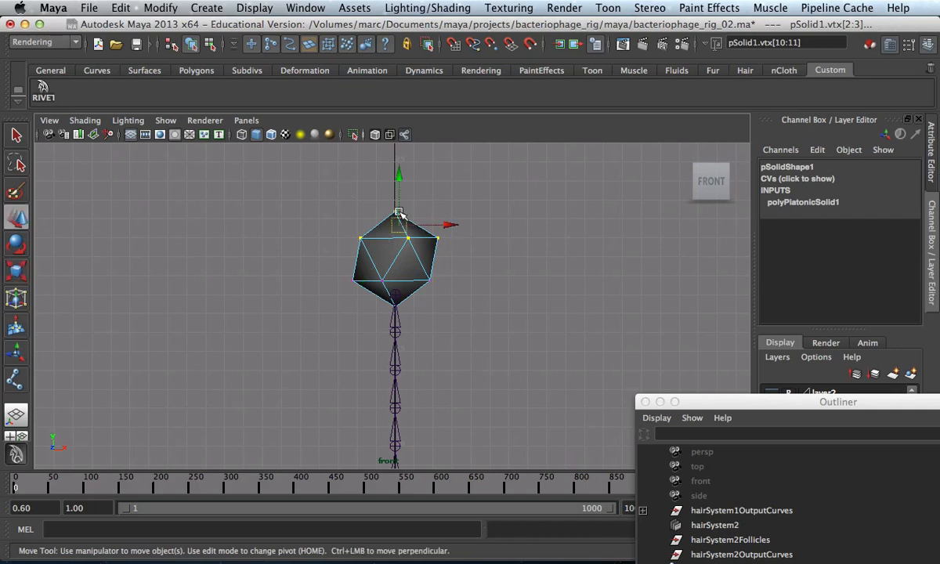
drag(400, 223, 423, 188)
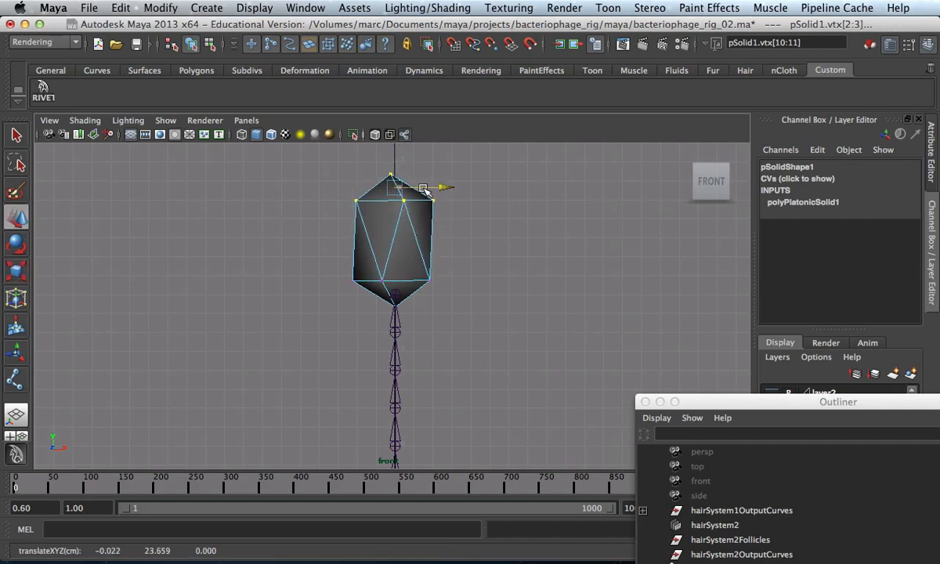
right_click(422, 235)
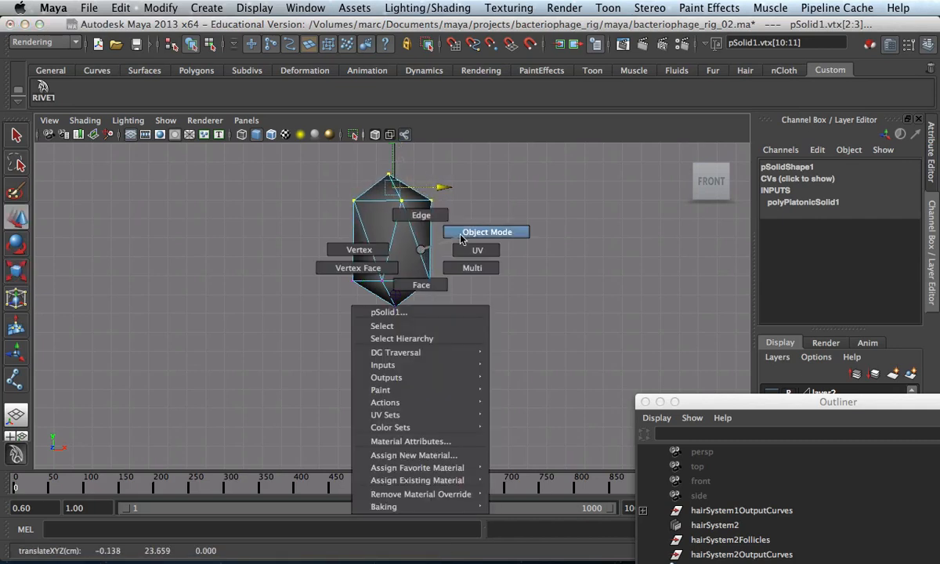
click(486, 232)
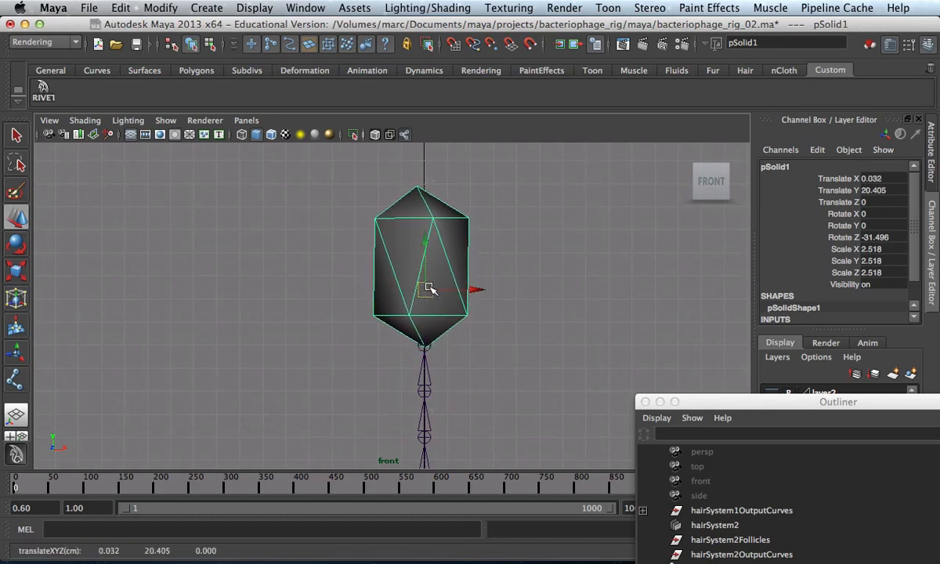
click(423, 185)
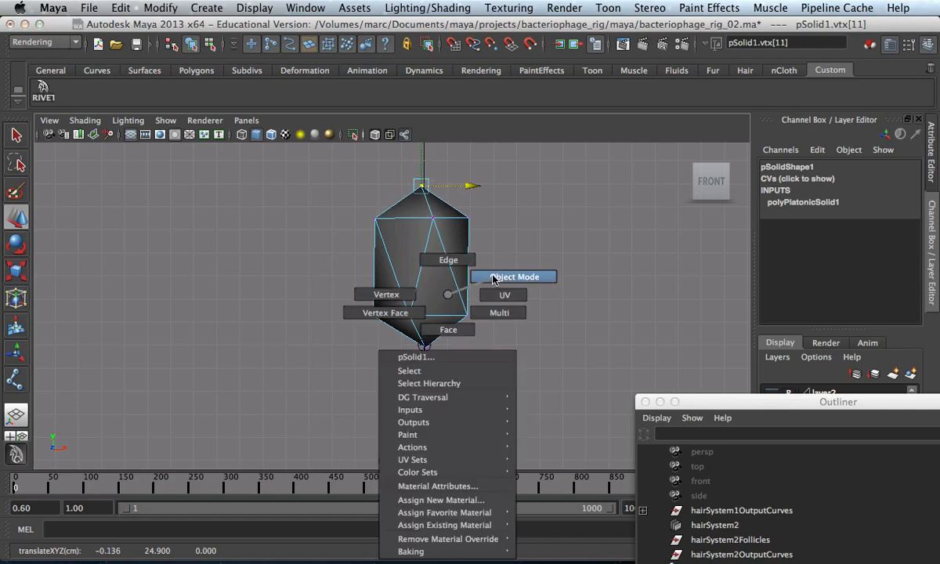
click(514, 276)
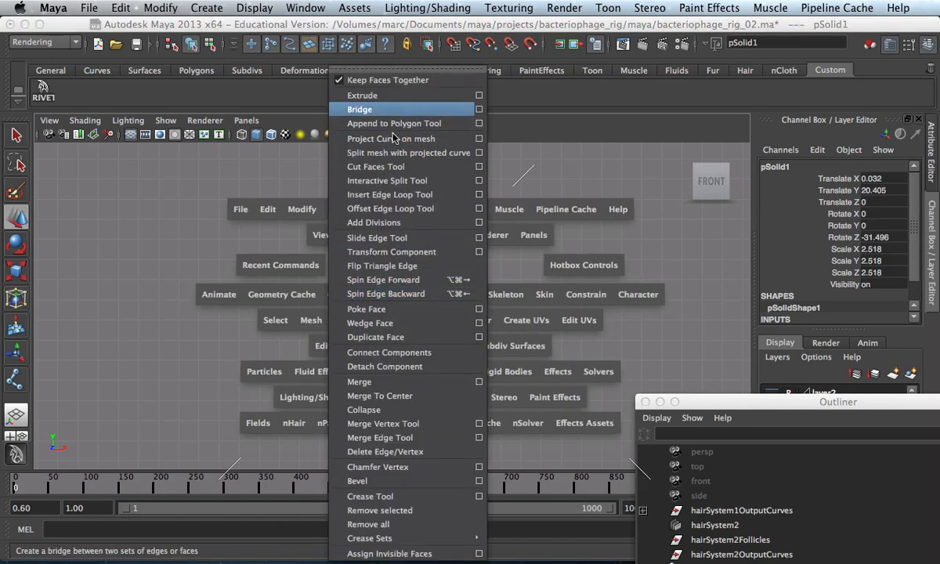
Apply a bevel (polyBevel1) to the pSolid1 head via Edit Mesh > Bevel
click(303, 319)
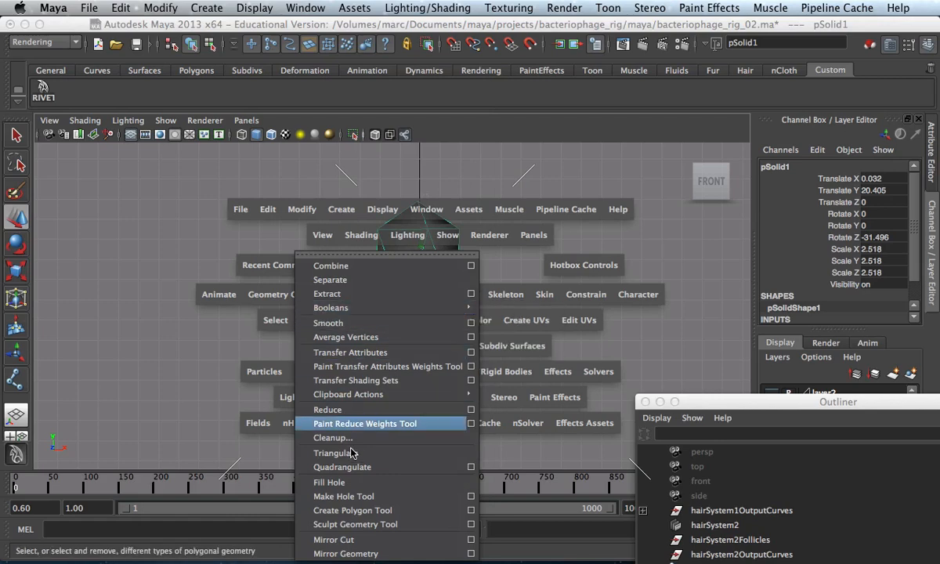
mouse_move(331, 307)
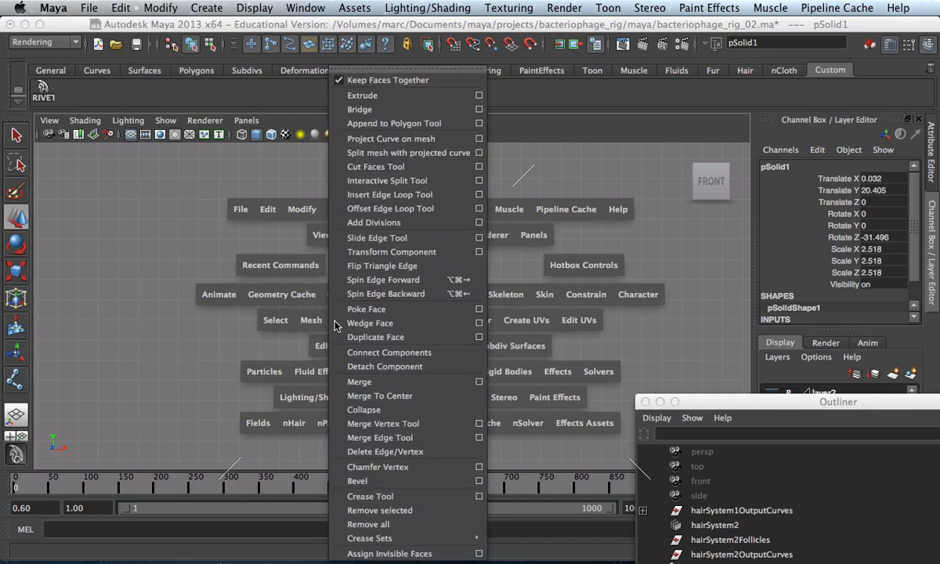
mouse_move(357, 480)
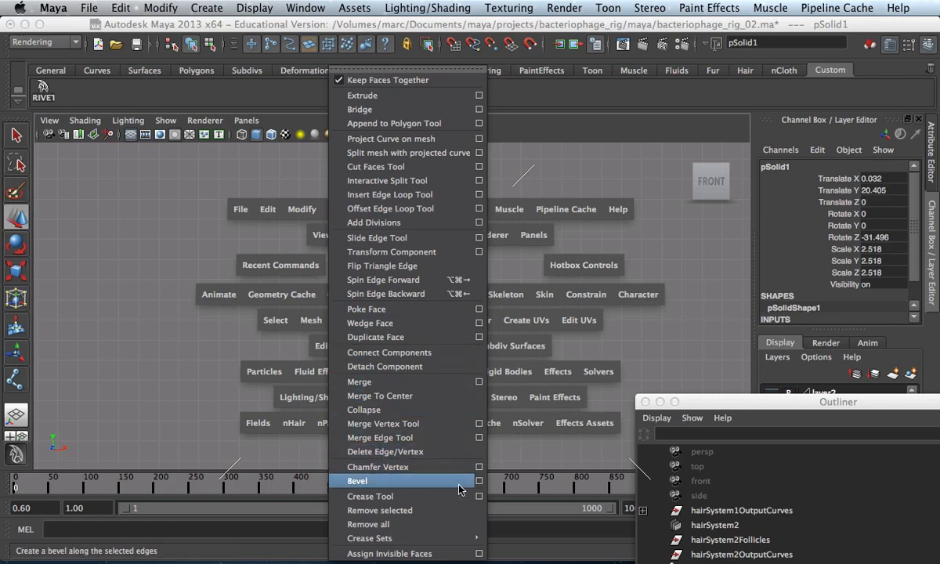
click(357, 481)
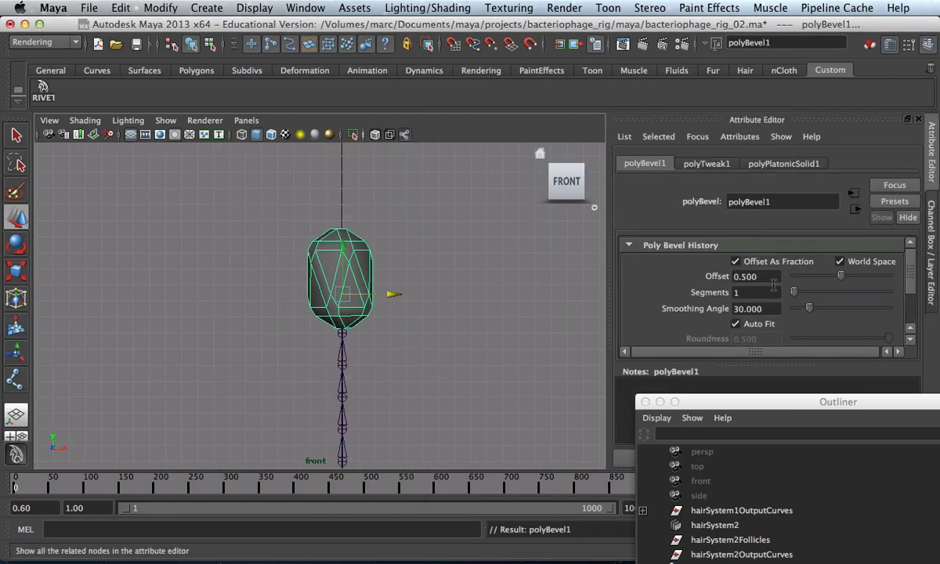
drag(841, 276, 824, 276)
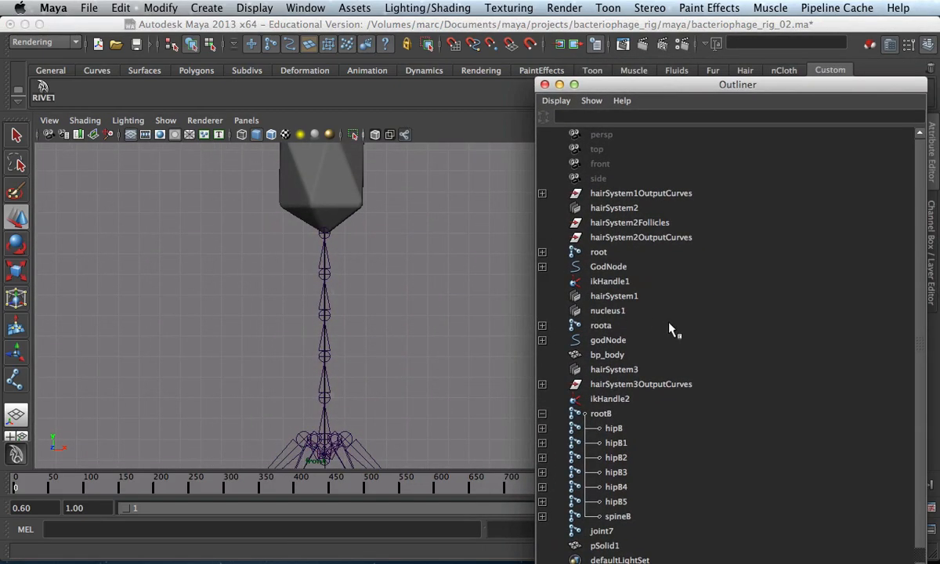
mouse_move(673, 442)
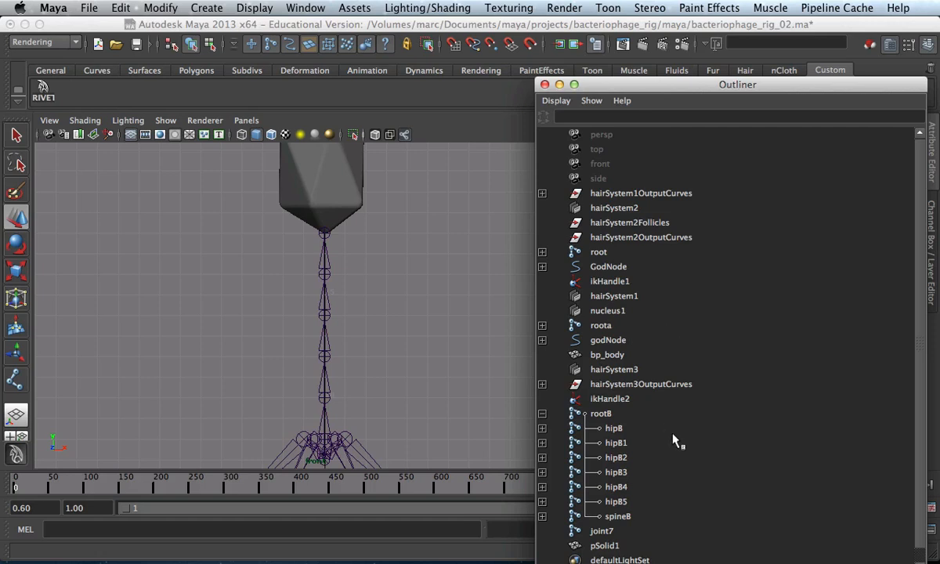
mouse_move(604, 551)
text(headB)
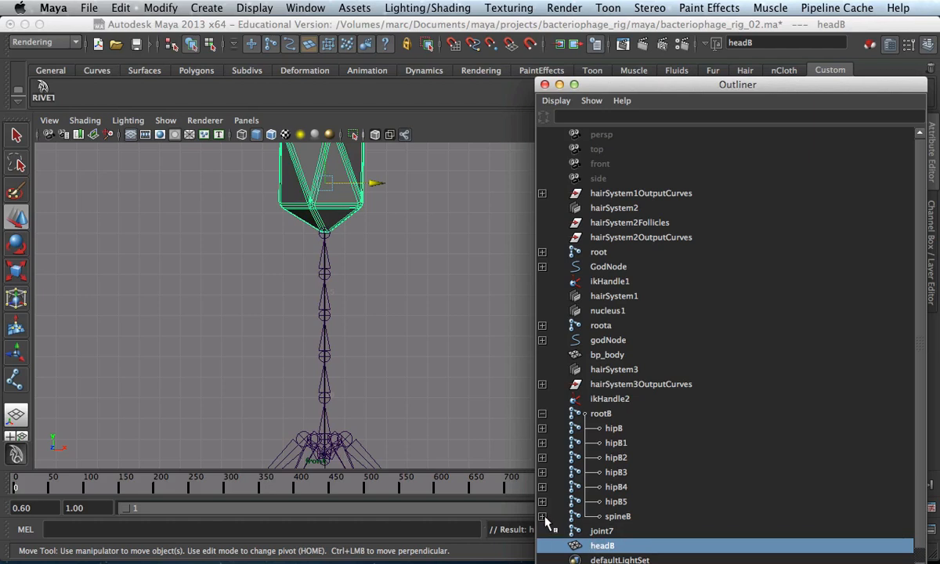
Select head8 and spine84, then bend the spine to confirm the head follows
click(542, 516)
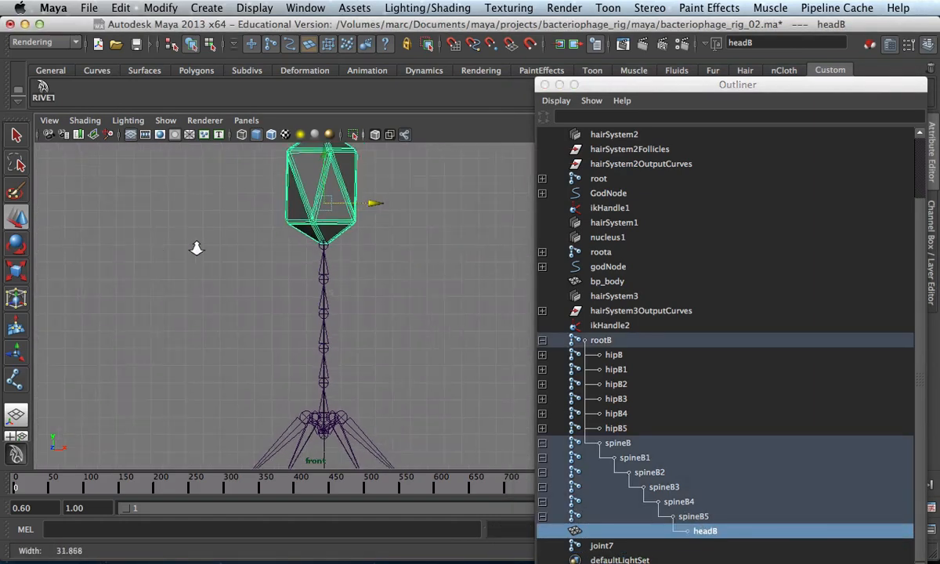
click(678, 501)
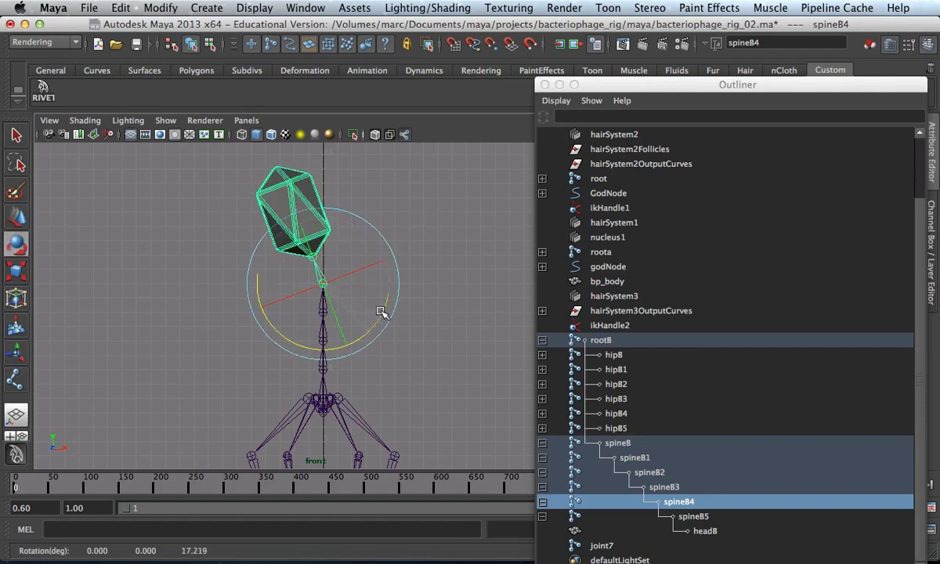
drag(384, 312, 357, 337)
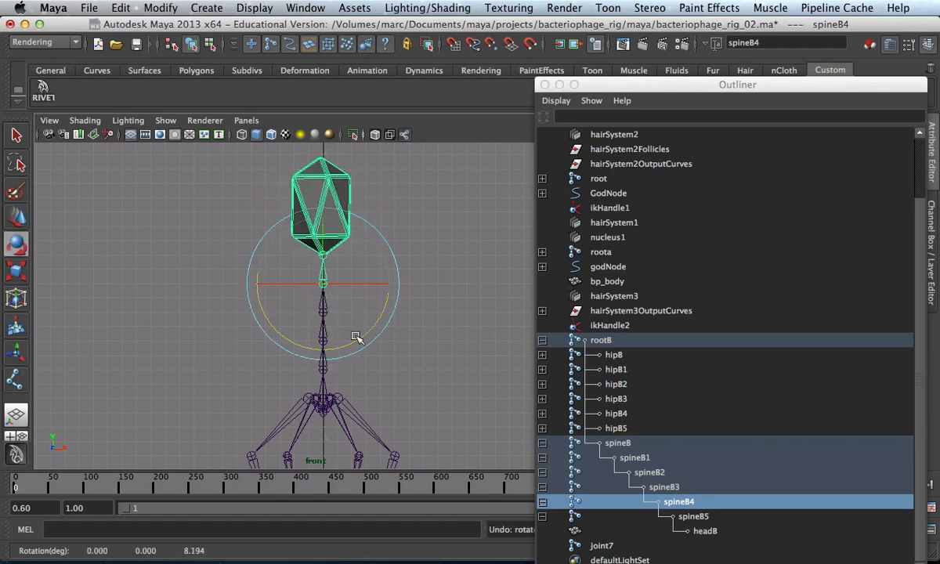
click(461, 343)
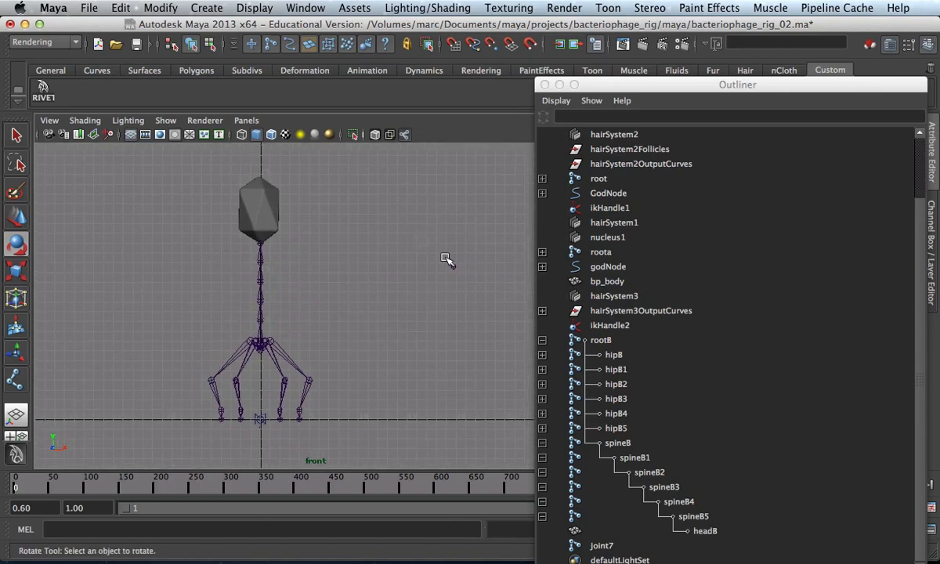
scroll(up, 3)
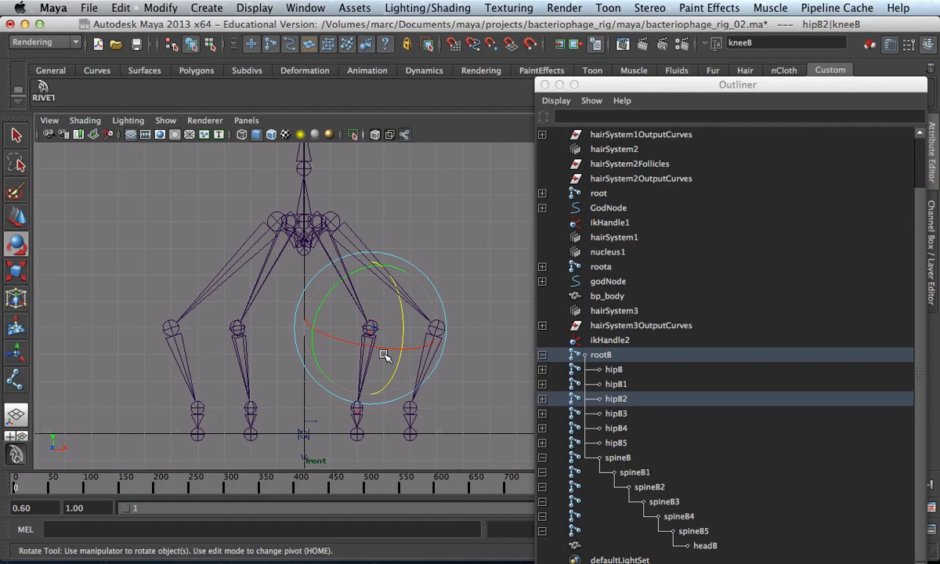
mouse_move(298, 390)
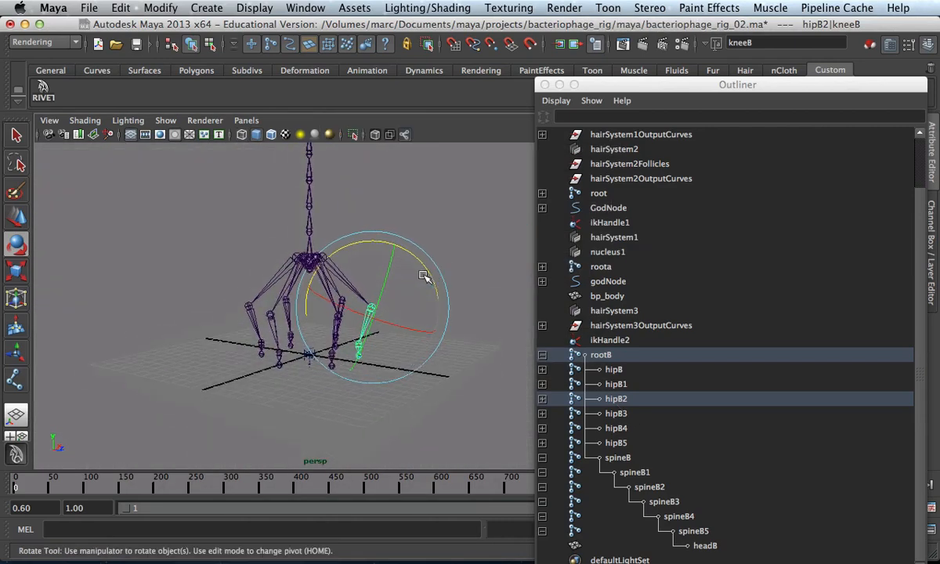
drag(423, 276, 399, 243)
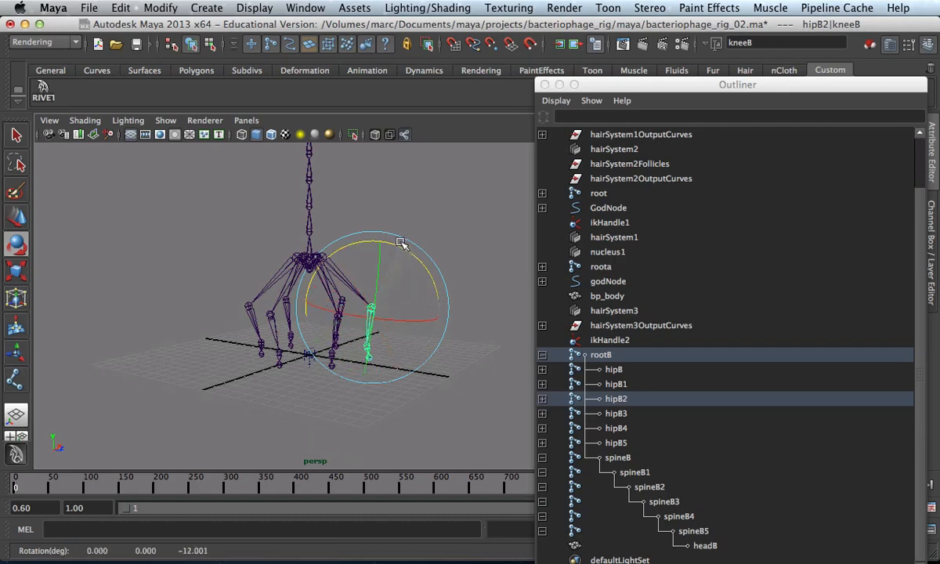
drag(399, 244, 405, 307)
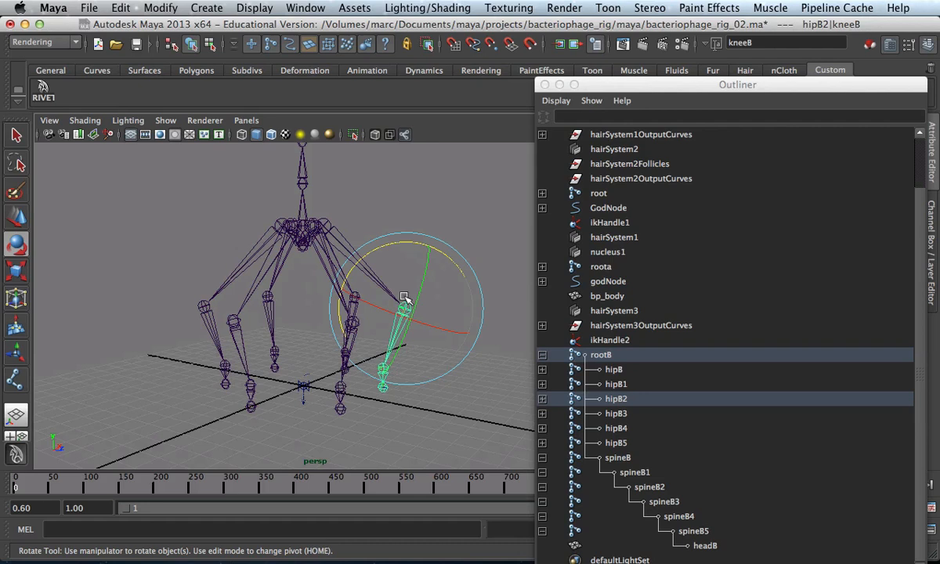
mouse_move(442, 257)
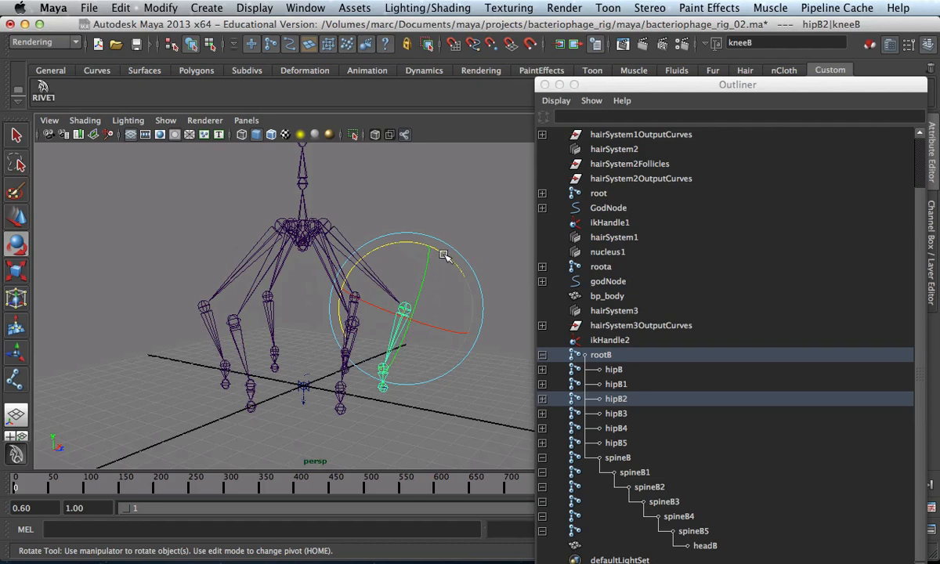
drag(445, 256, 433, 384)
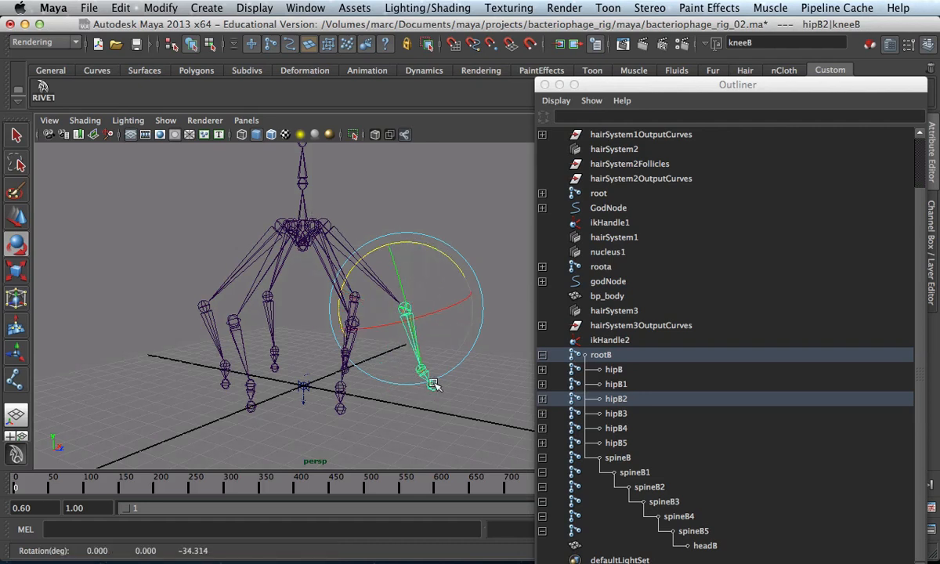
drag(435, 384, 429, 384)
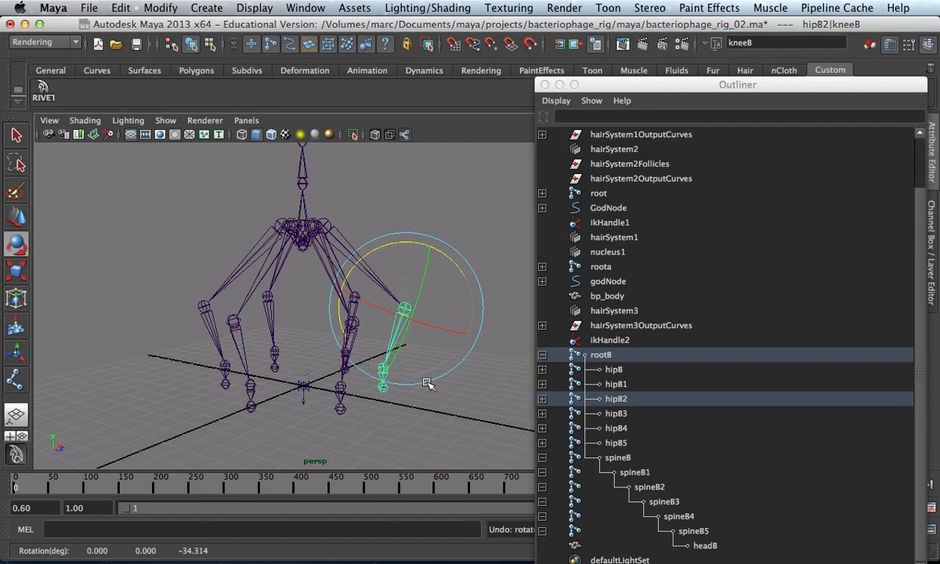
mouse_move(417, 385)
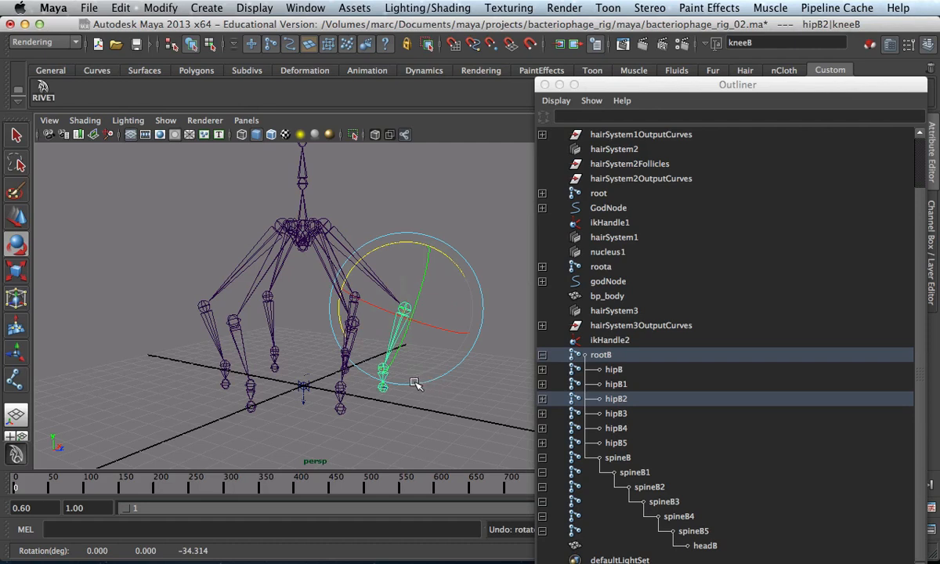
mouse_move(379, 384)
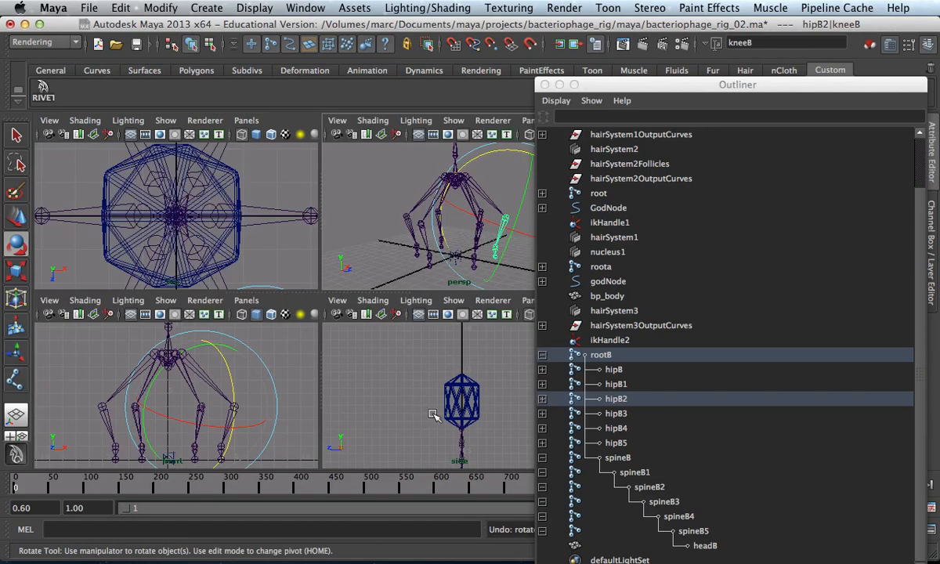
mouse_move(307, 350)
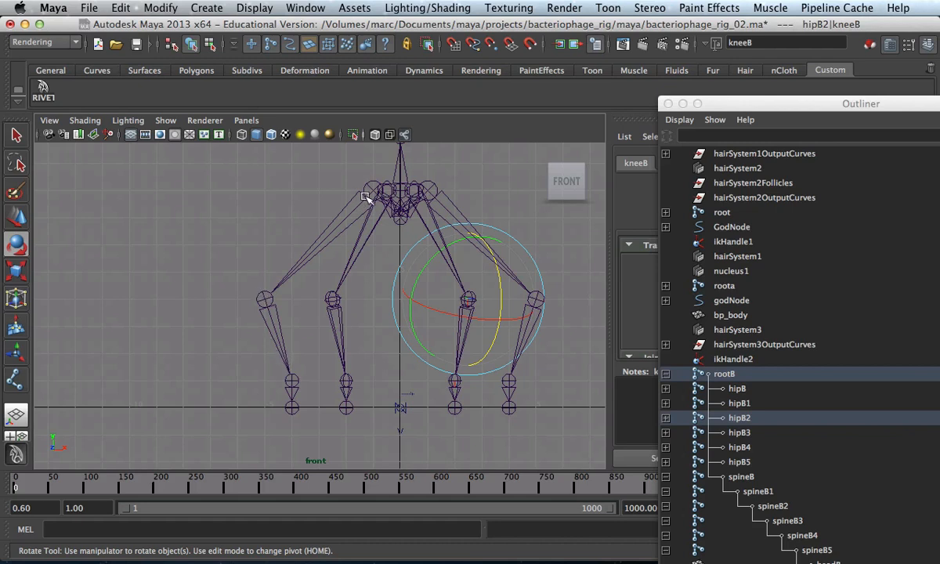
Select hip8 and start the IK Handle Tool with its solver set to ikSCsolver
click(736, 388)
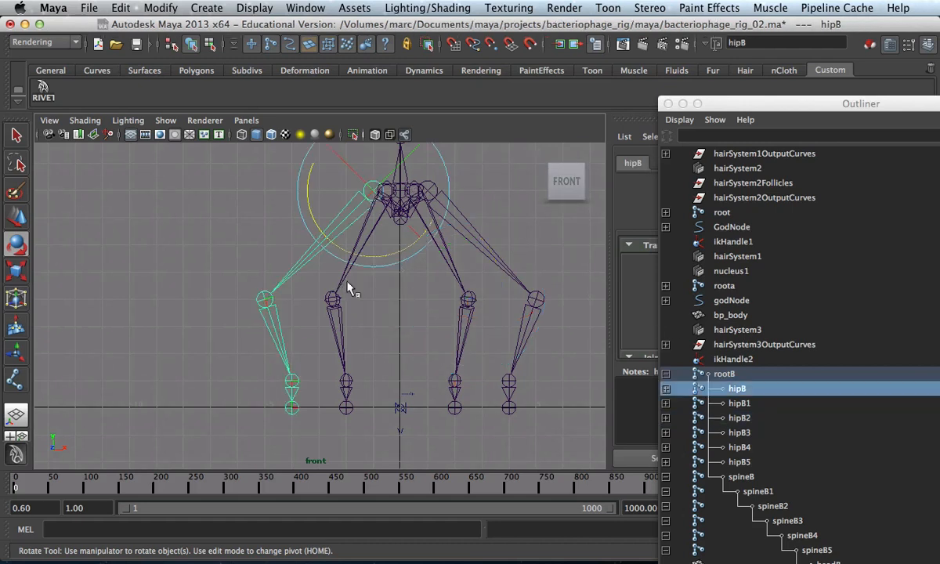
mouse_move(580, 348)
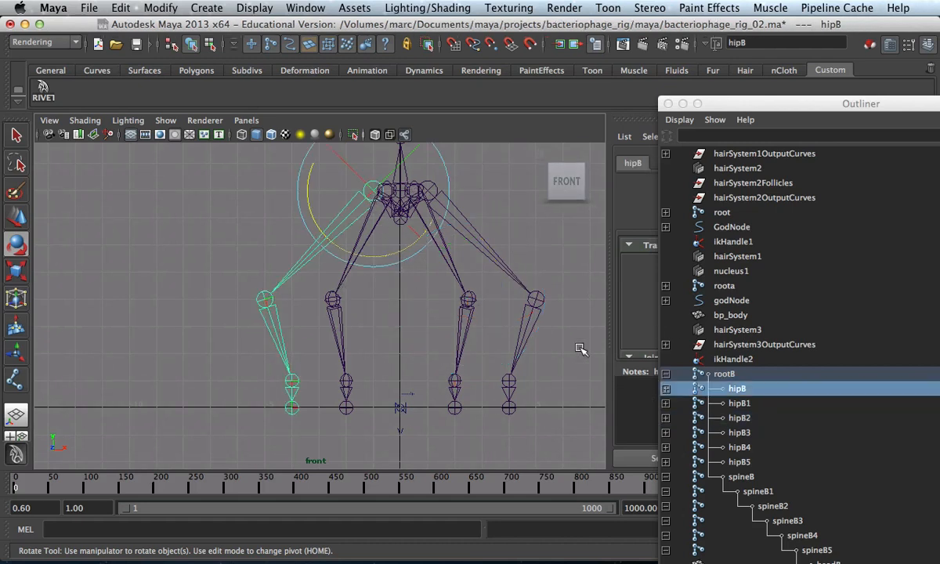
mouse_move(370, 286)
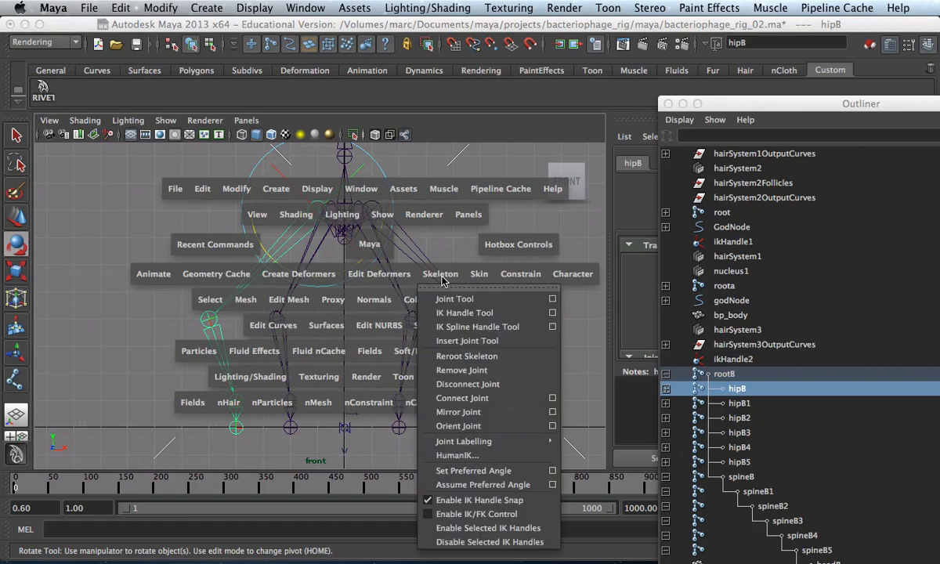
mouse_move(463, 313)
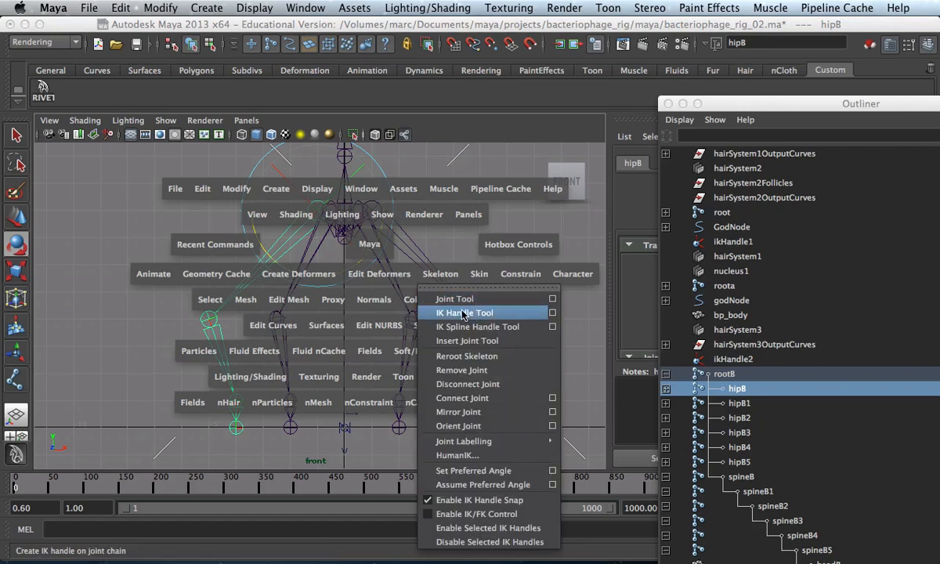
click(463, 314)
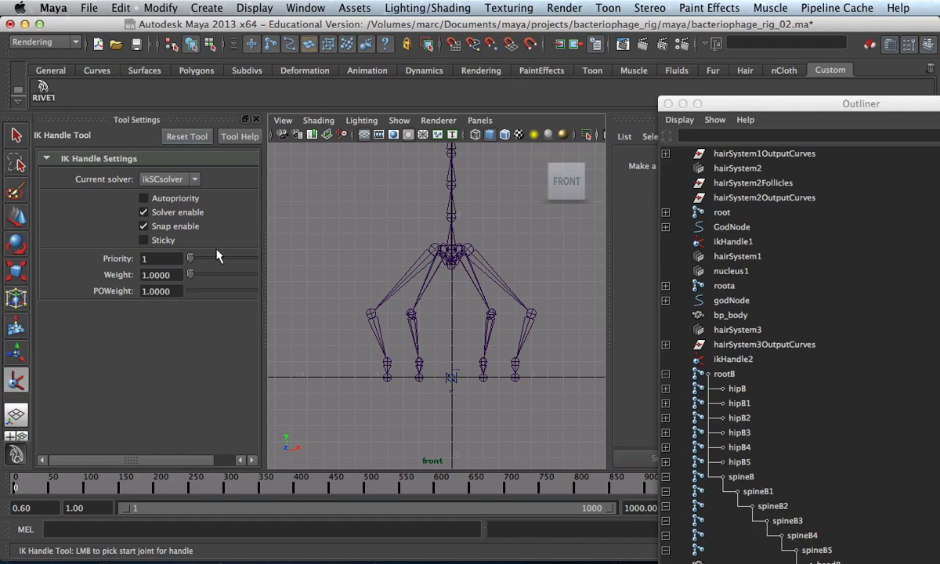
mouse_move(213, 239)
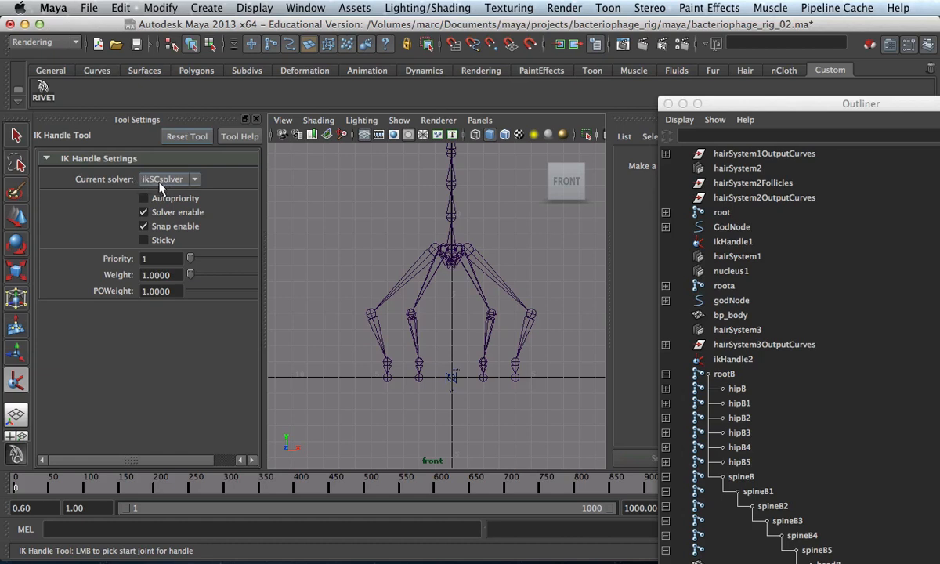
click(171, 179)
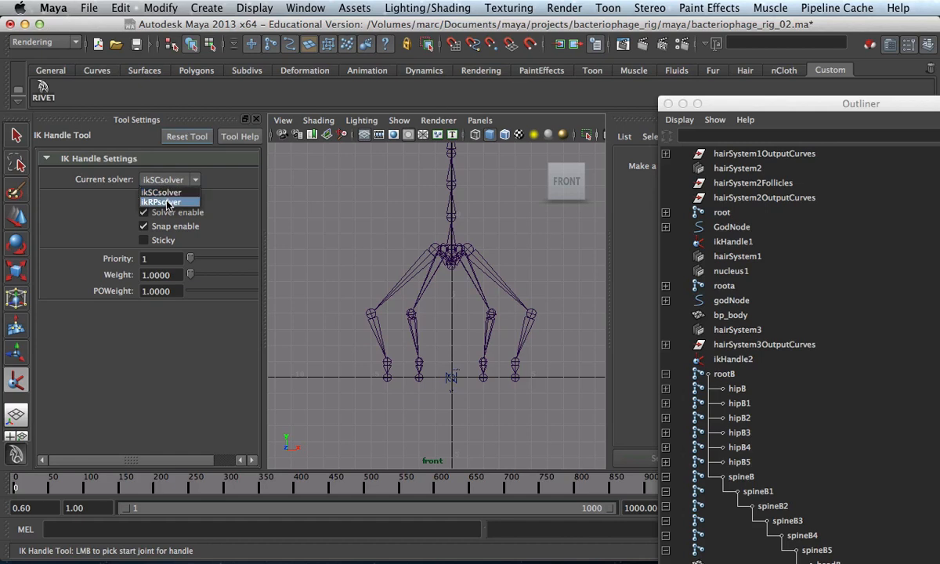
click(160, 202)
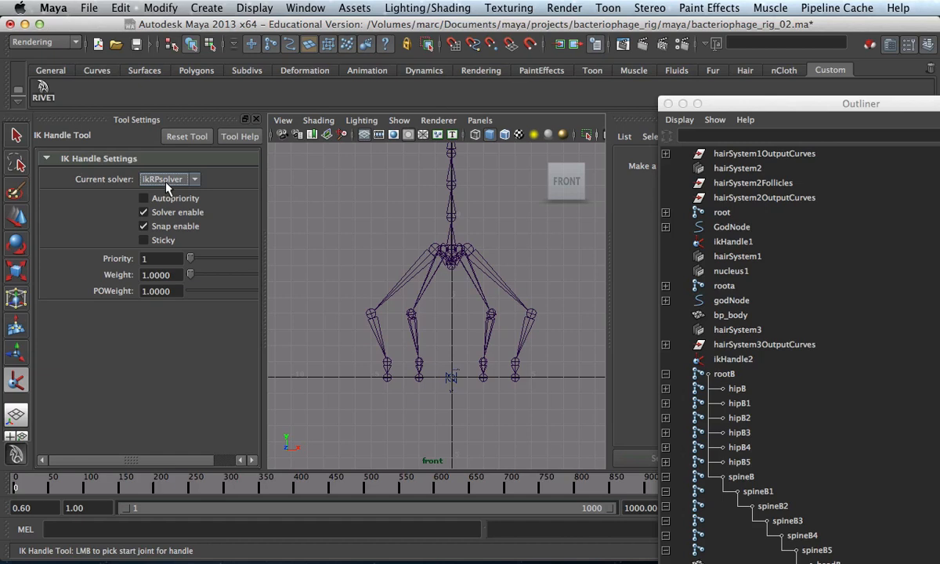
click(194, 179)
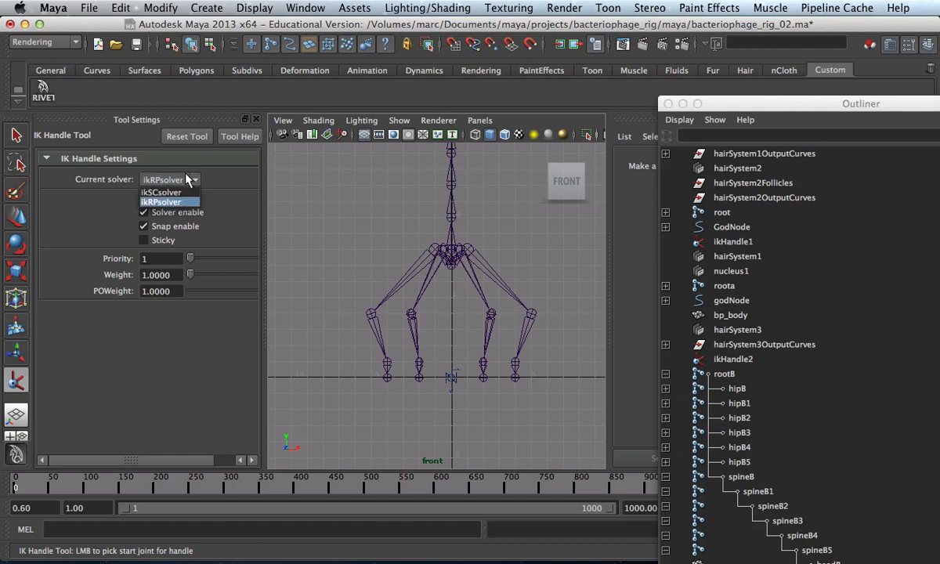
click(160, 192)
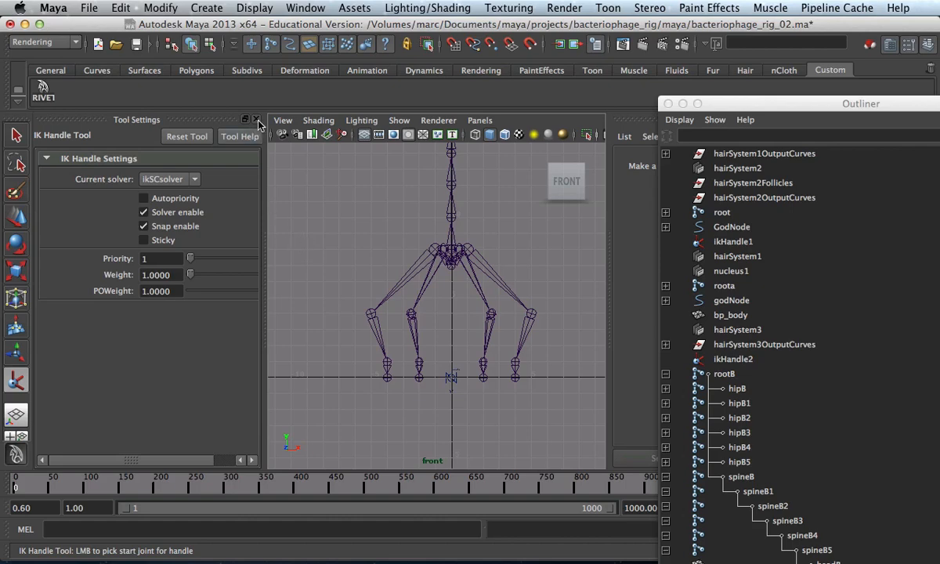
Create ikHandle3 on the leg's end joint and pull it up and left to test
click(259, 125)
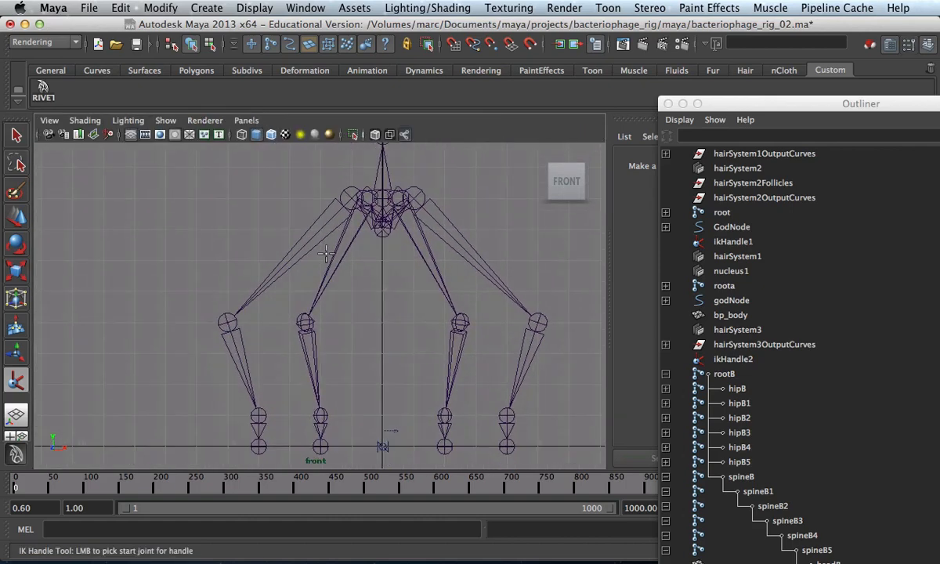
mouse_move(345, 192)
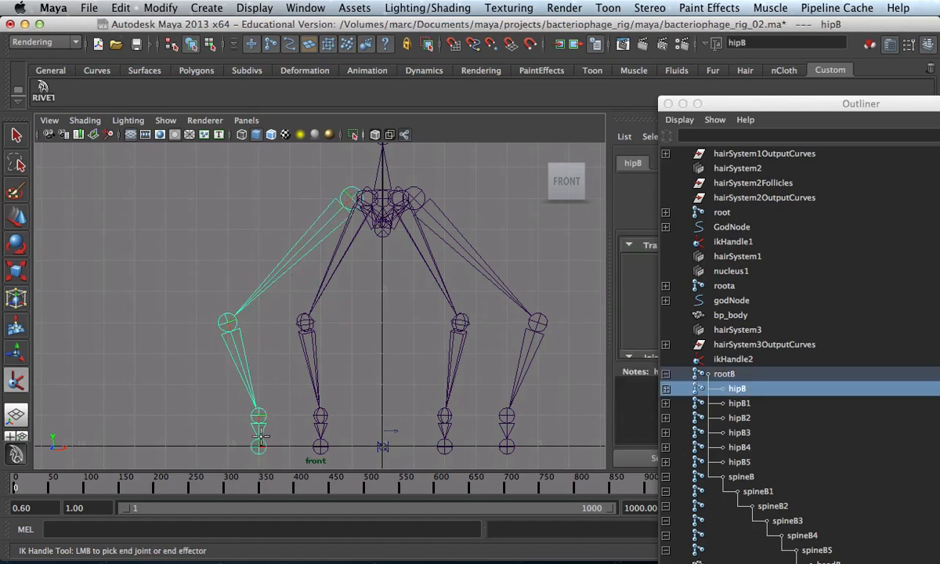
click(261, 439)
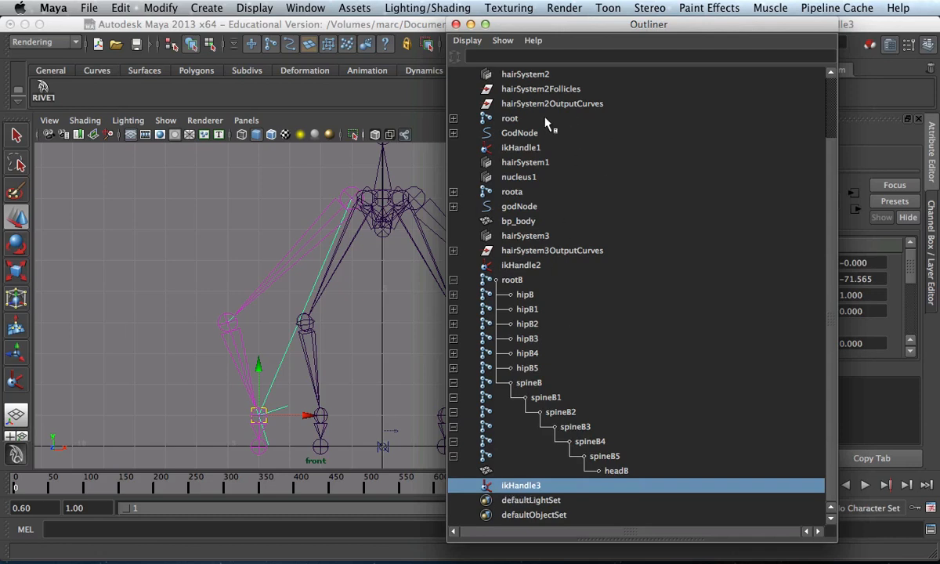
mouse_move(581, 461)
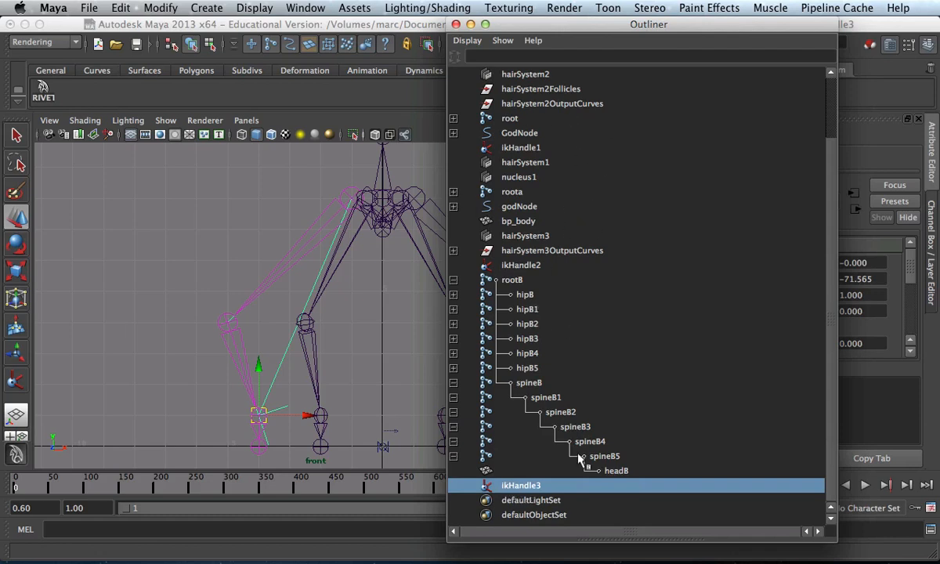
mouse_move(545, 498)
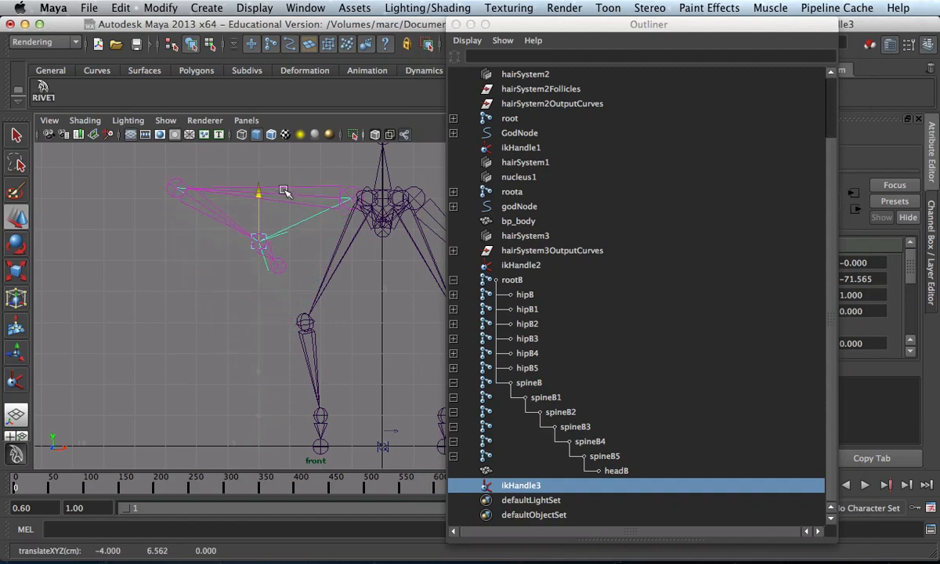
drag(285, 191, 275, 243)
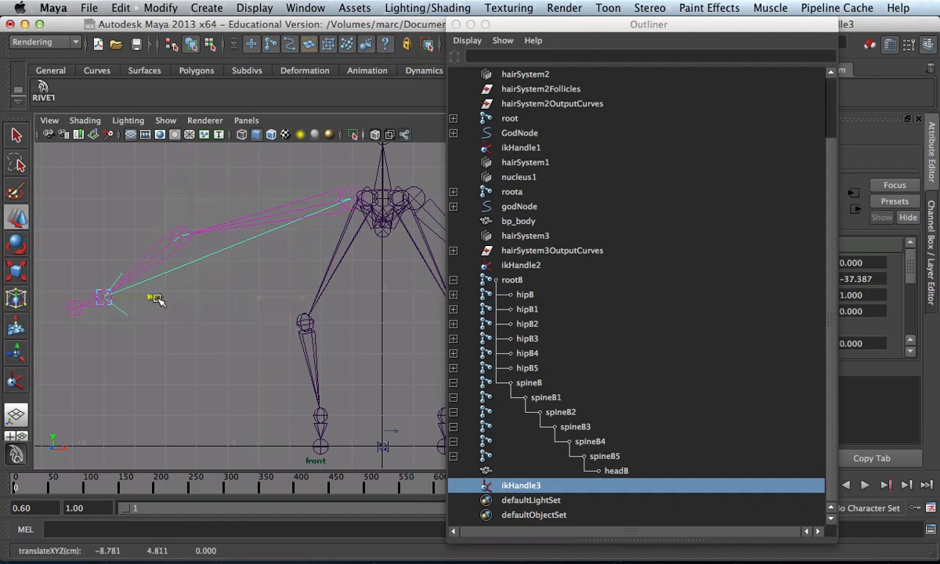
drag(148, 297, 179, 296)
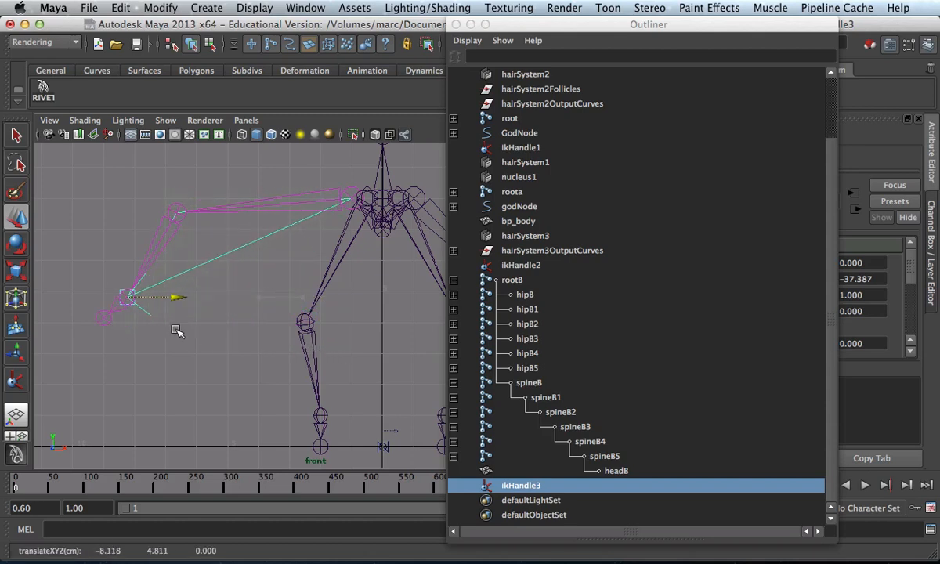
drag(128, 298, 188, 301)
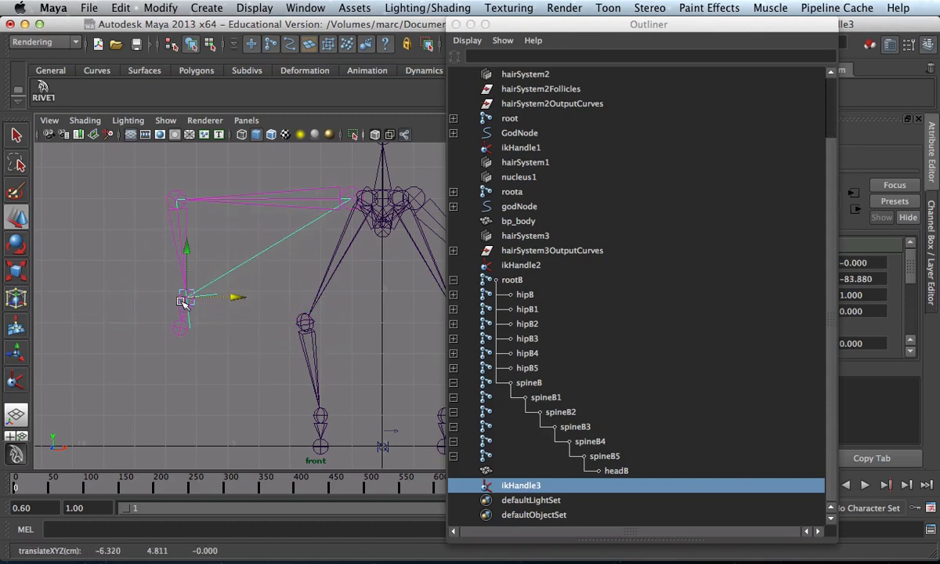
mouse_move(164, 254)
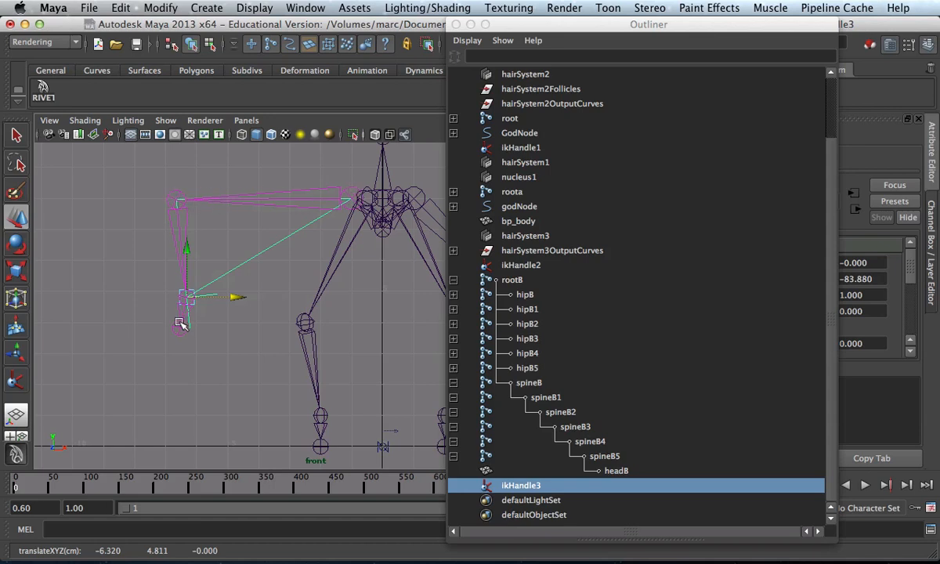
mouse_move(307, 227)
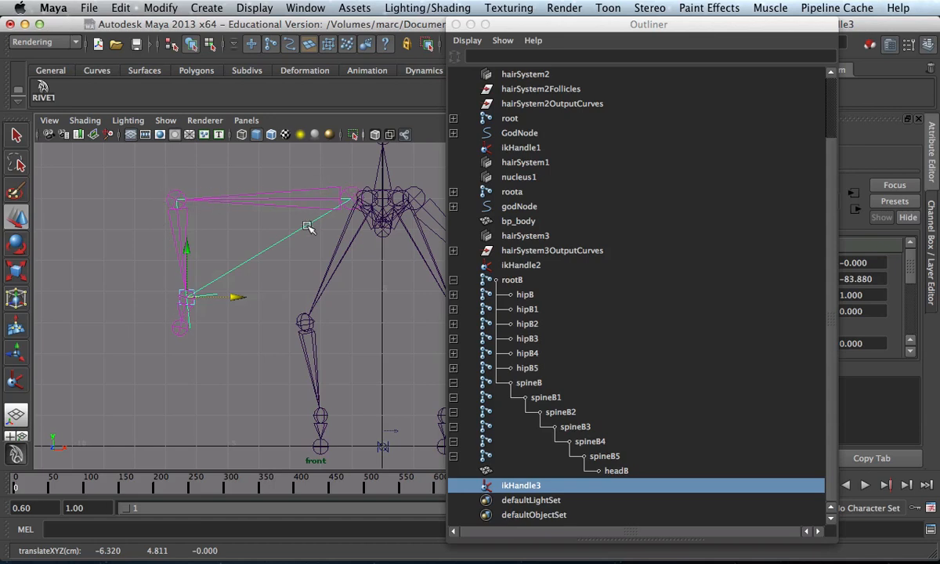
Keep swinging ikHandle3 outward and back to check the leg bends correctly
drag(191, 298, 258, 415)
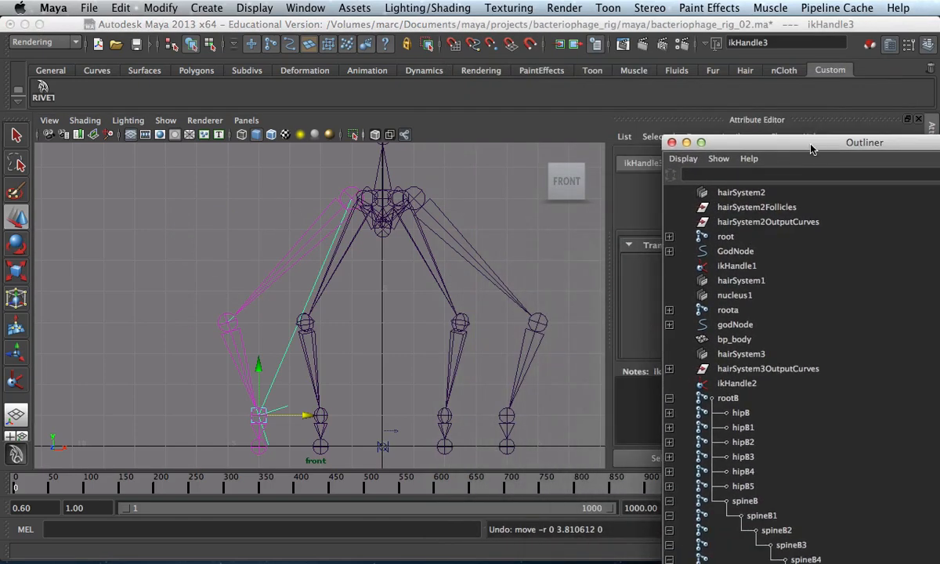
drag(259, 415, 313, 301)
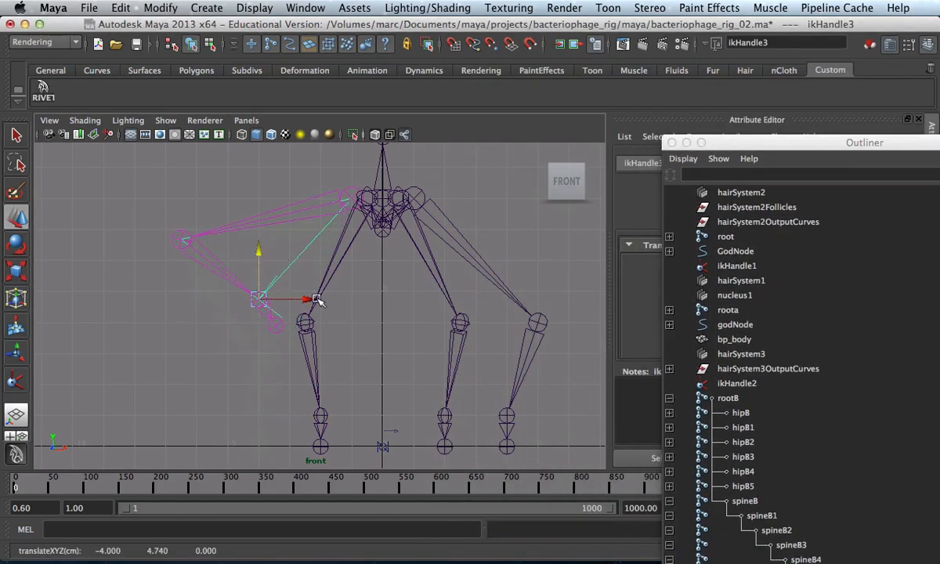
drag(314, 300, 181, 301)
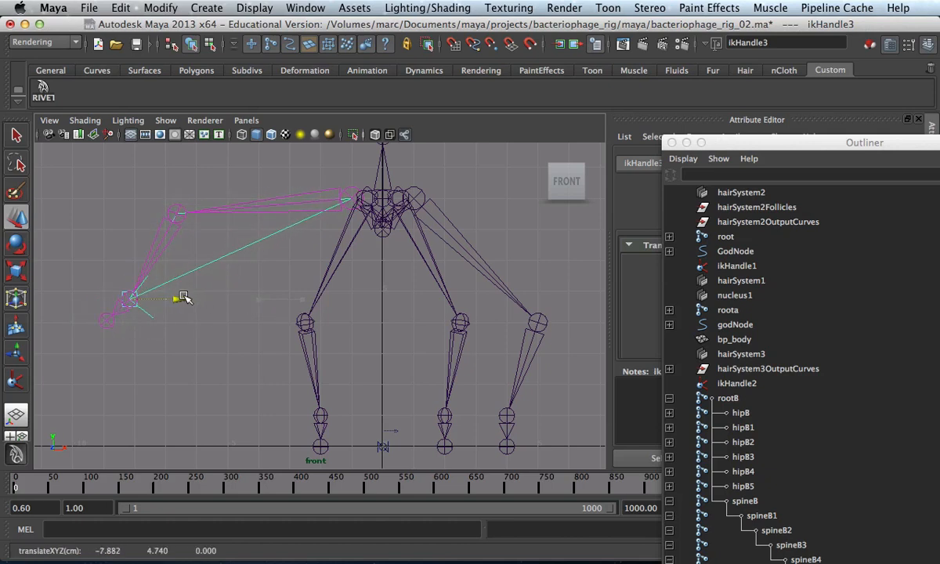
drag(178, 297, 188, 301)
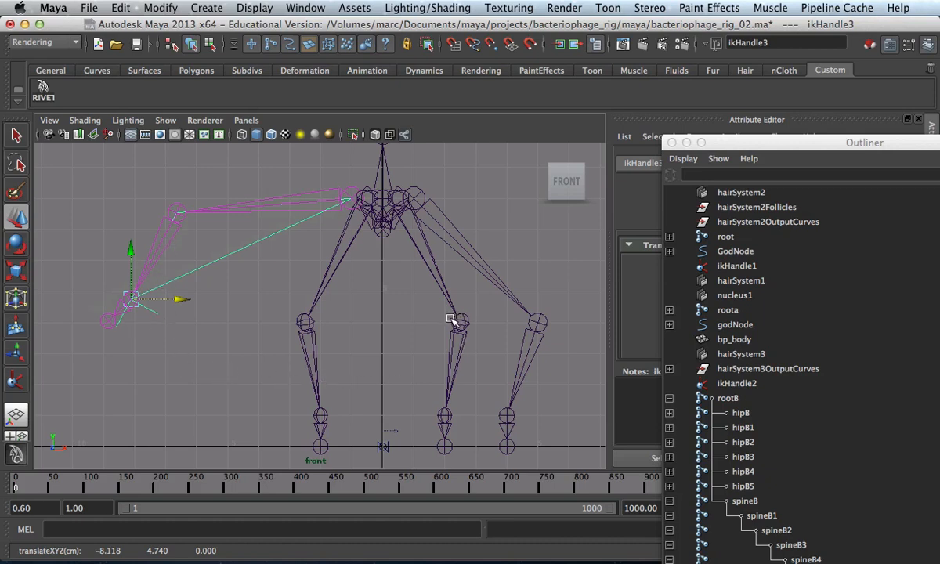
drag(129, 298, 258, 416)
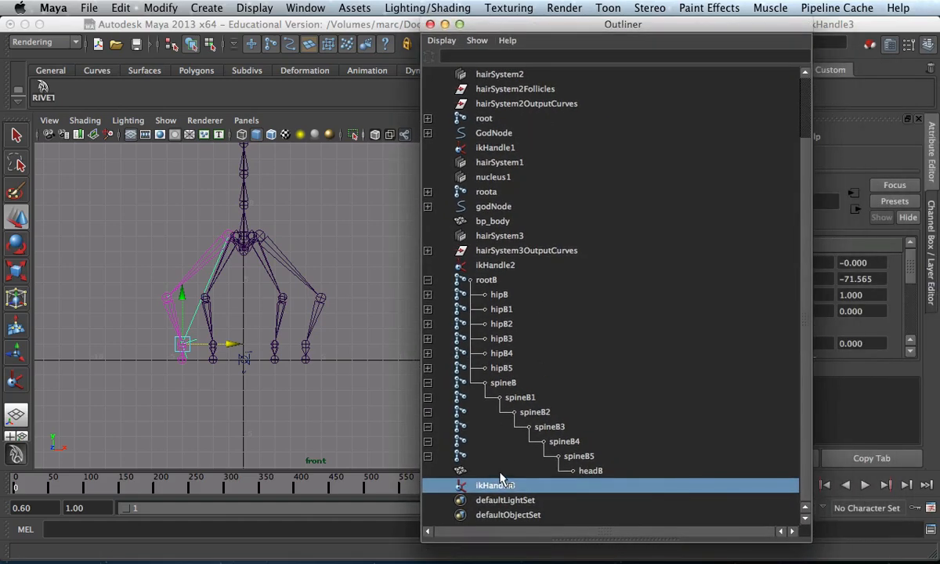
Rename ikHandle3 in the Outliner to ik_ankleB
double_click(495, 486)
text(ik)
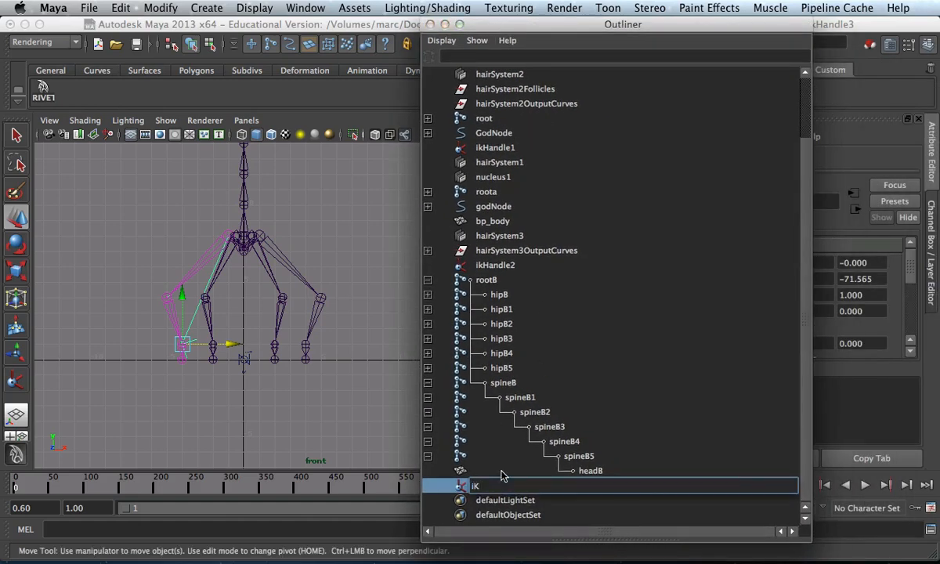
mouse_move(201, 249)
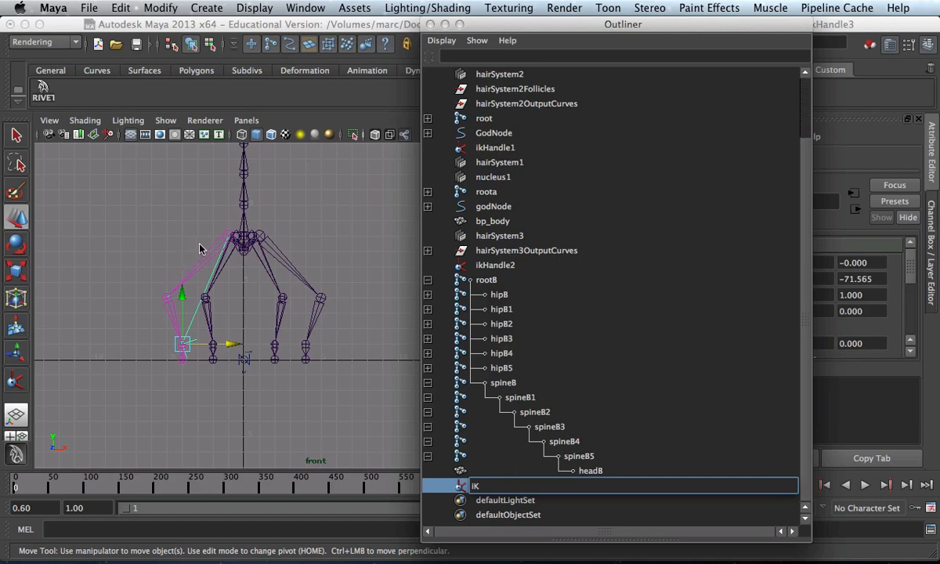
click(499, 294)
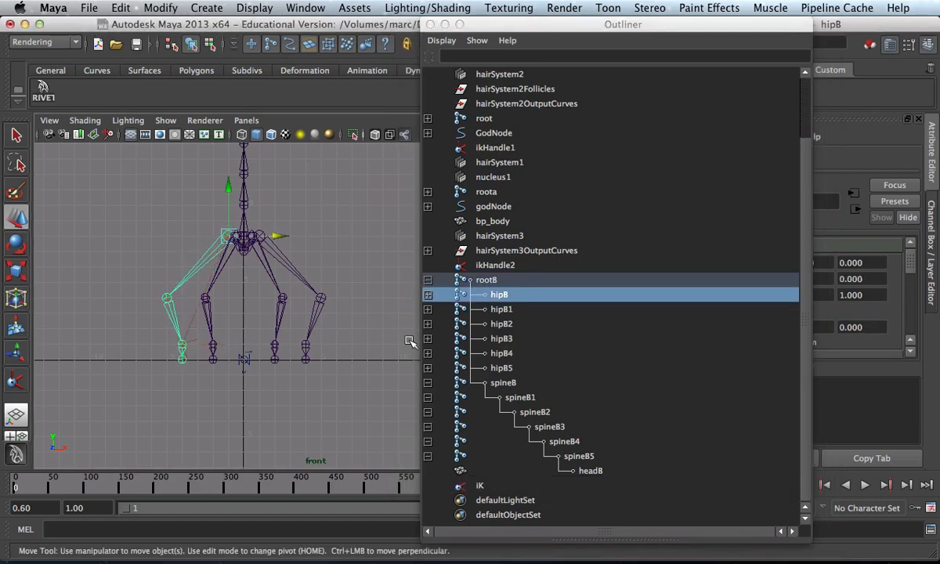
click(480, 486)
text(_)
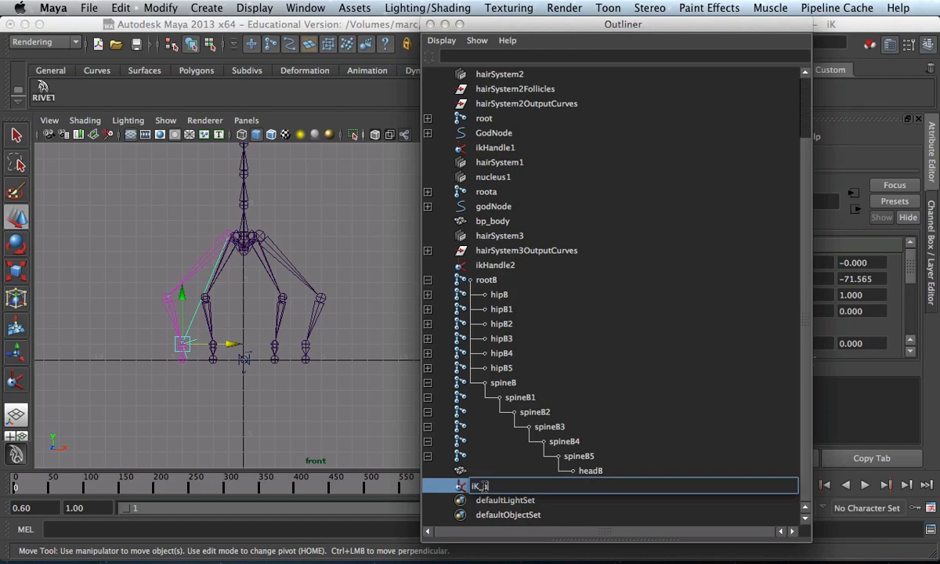
text(ankleB)
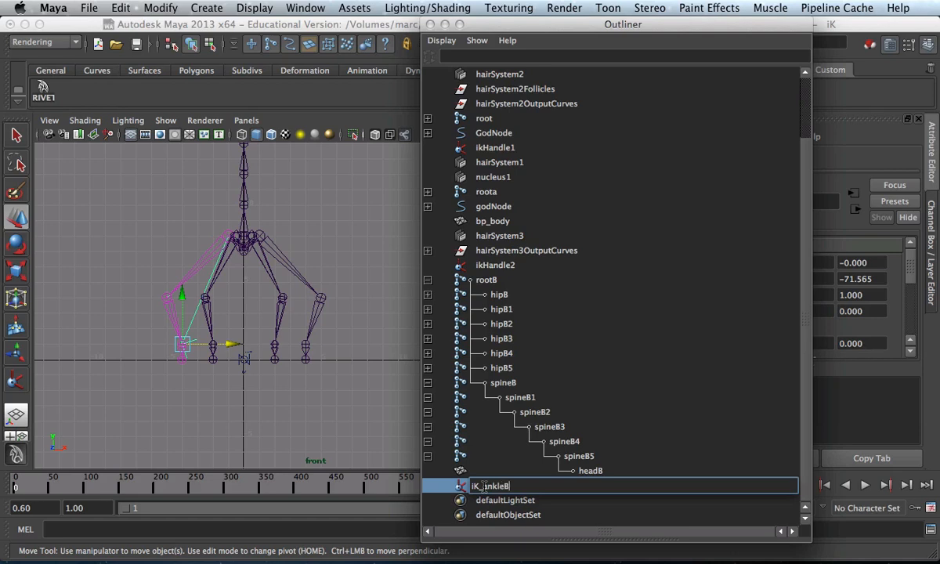
mouse_move(185, 343)
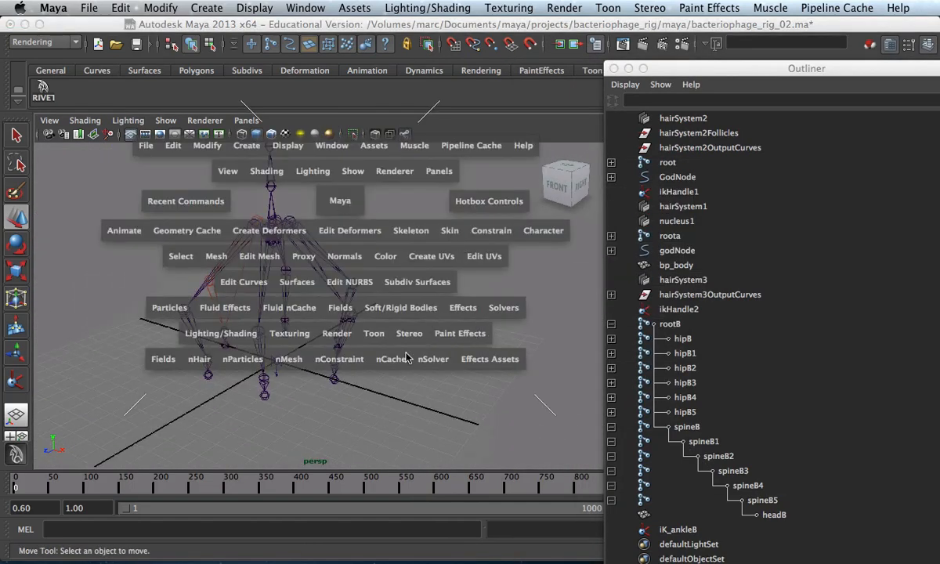
mouse_move(429, 364)
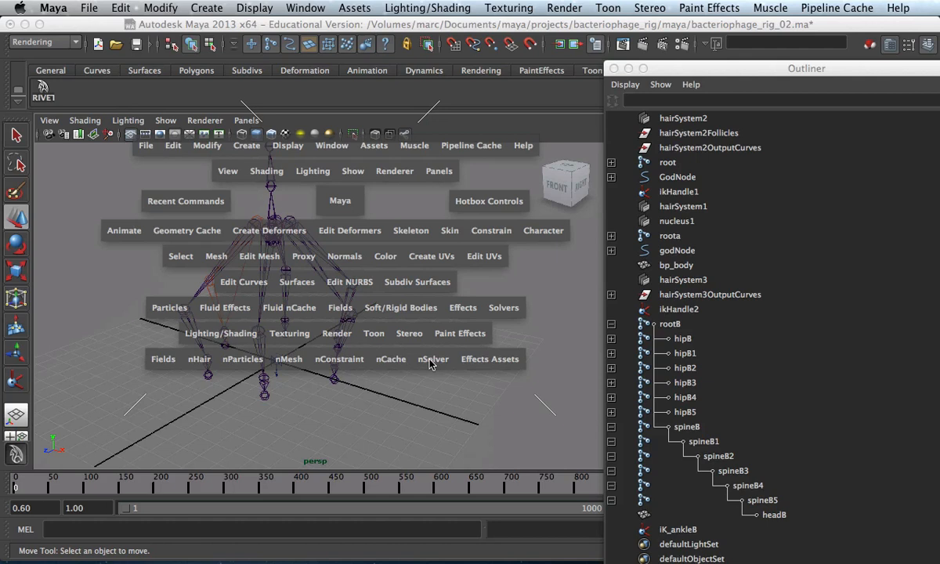
mouse_move(423, 329)
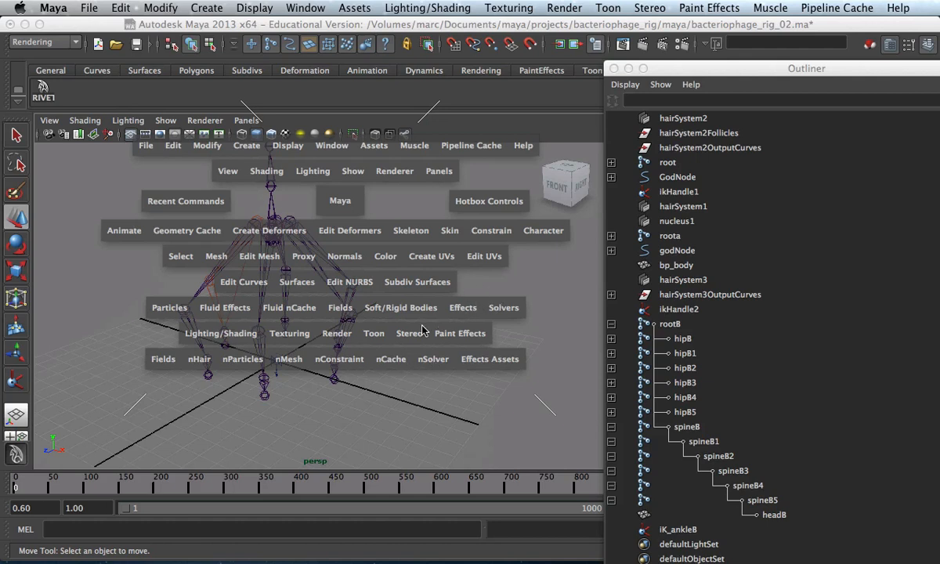
Start the IK Handle Tool from Skeleton and begin a handle at a leg's hip
click(411, 230)
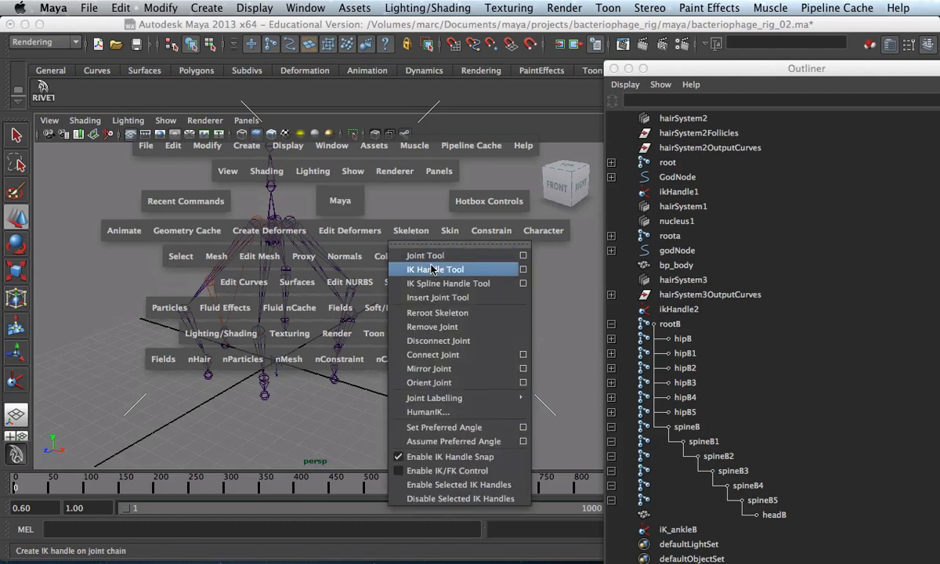
click(435, 269)
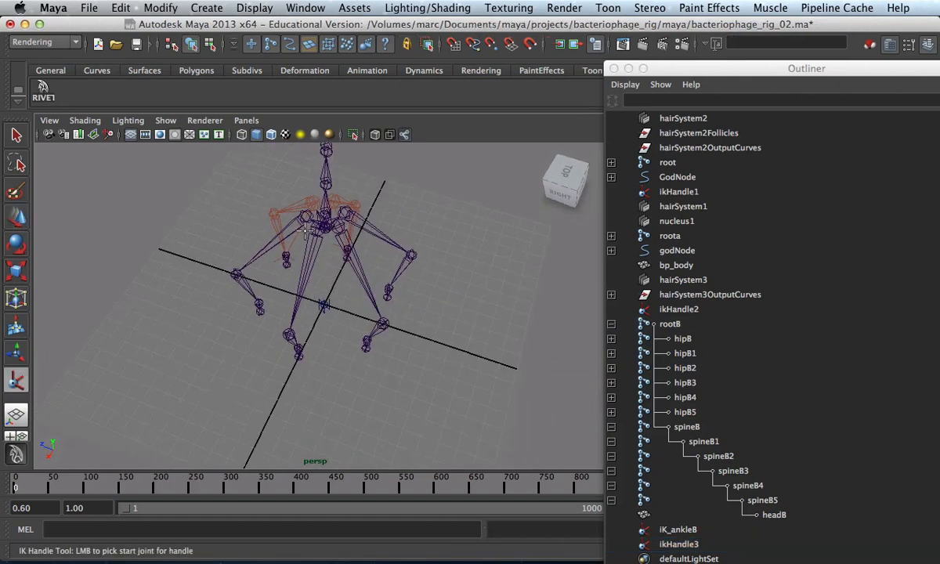
click(685, 367)
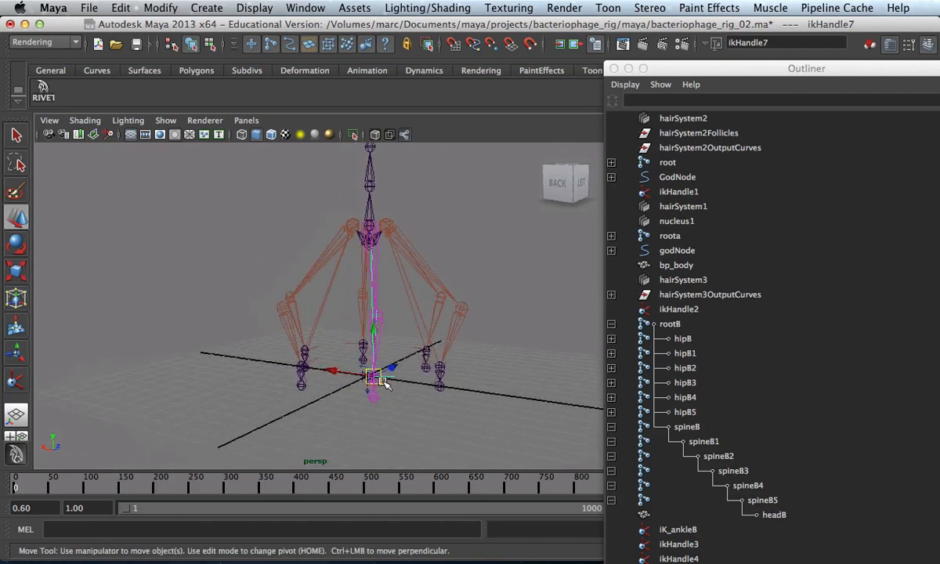
Drag ikHandle6 and the other new leg handles to test bending, then select rootB
drag(373, 381, 423, 228)
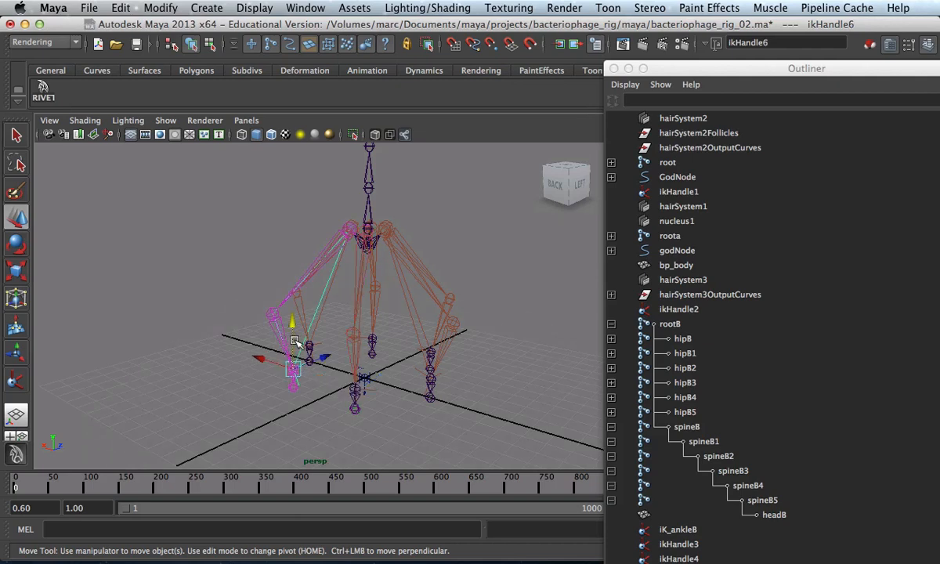
drag(294, 342, 294, 251)
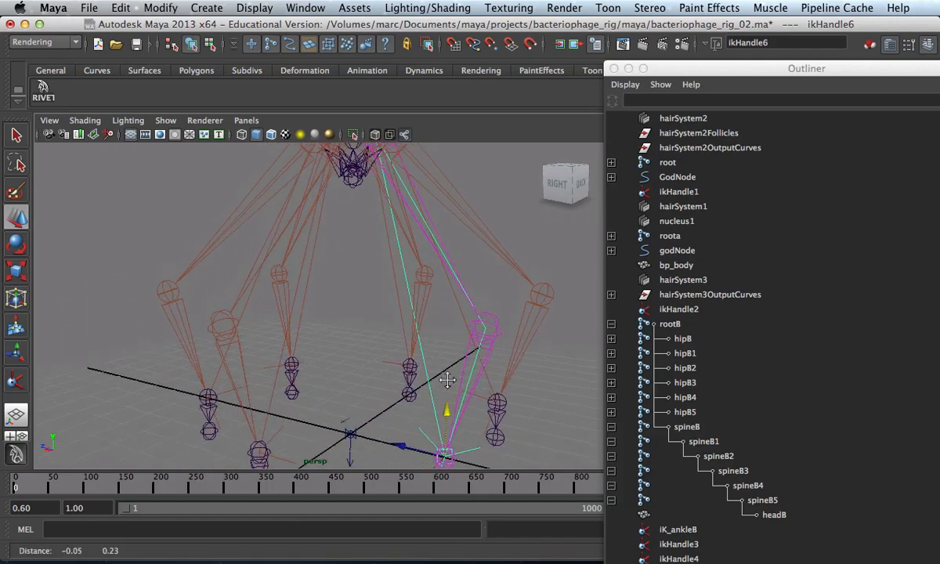
drag(447, 381, 303, 271)
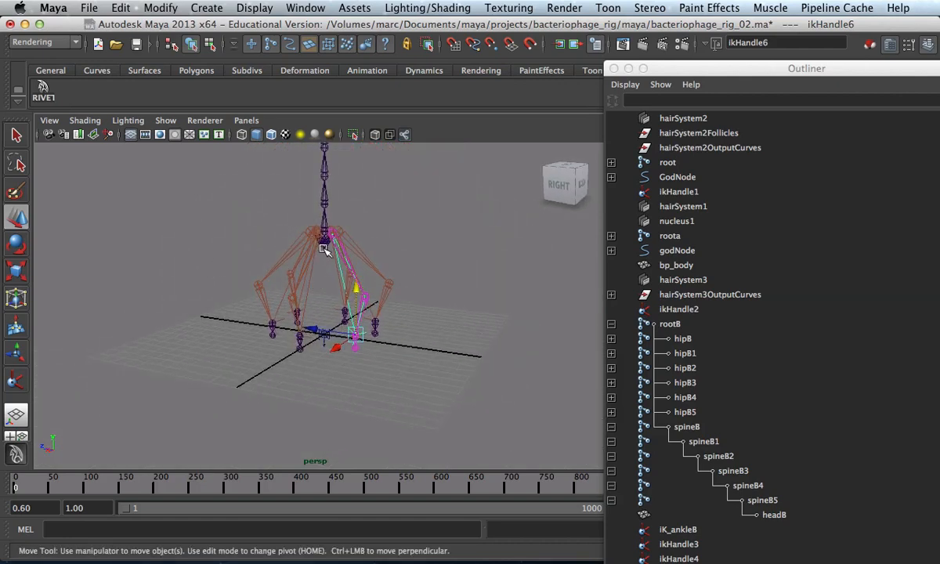
click(670, 323)
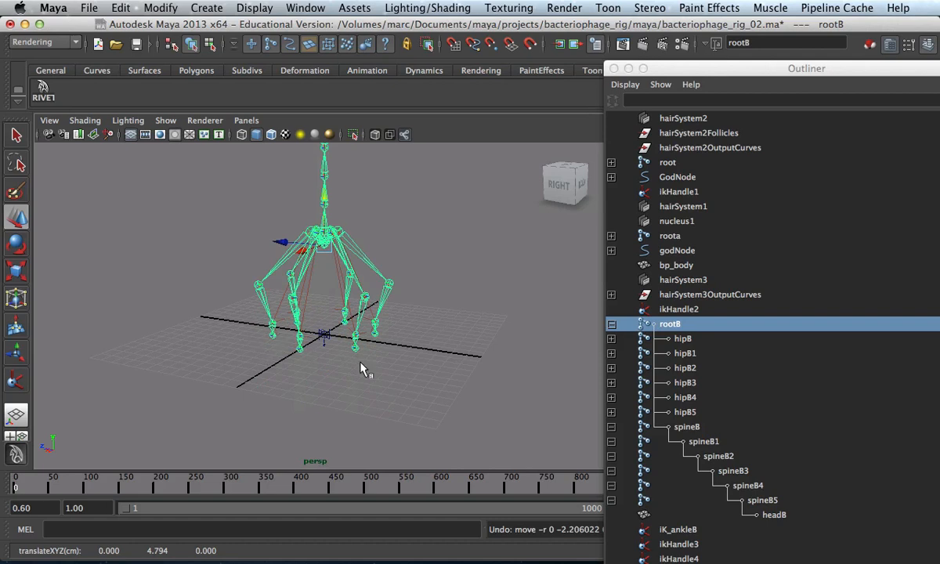
mouse_move(362, 320)
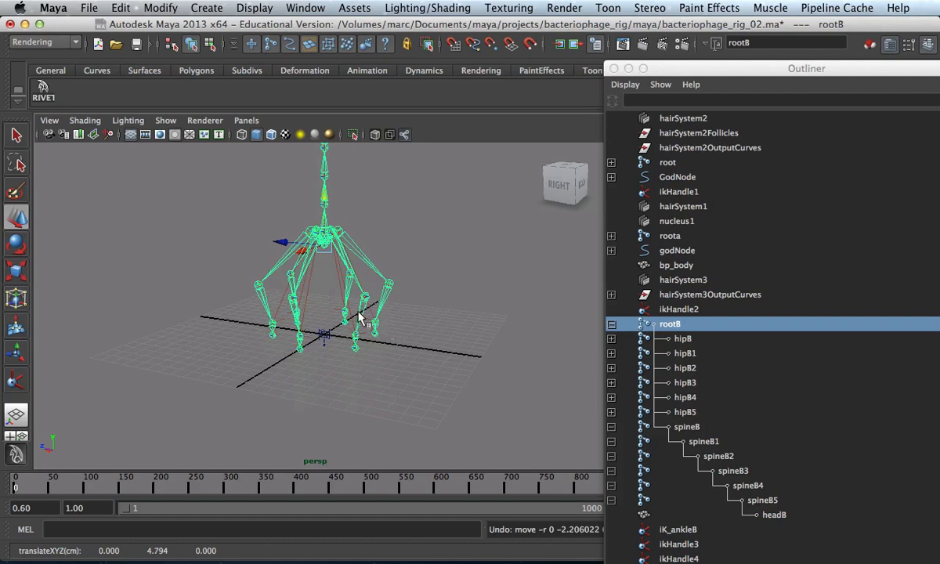
mouse_move(373, 316)
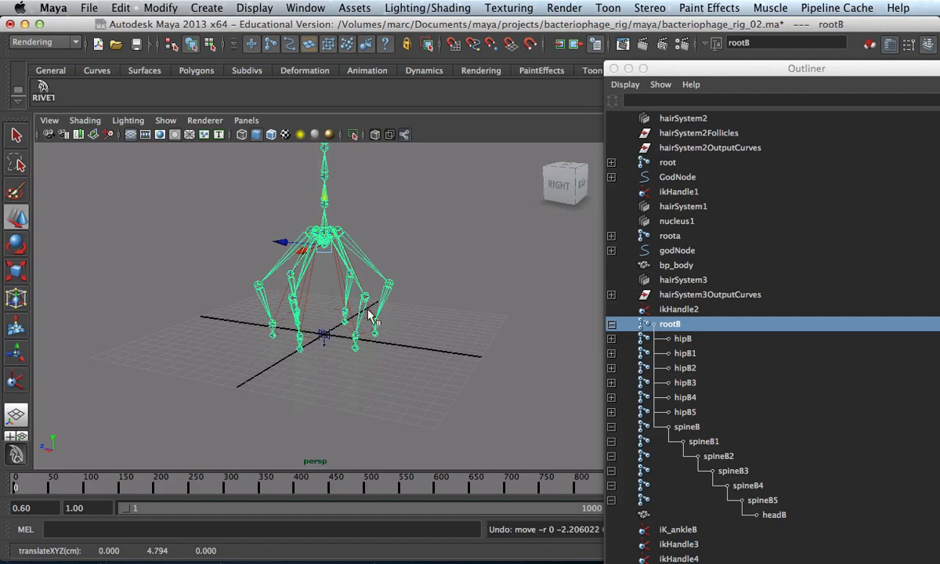
mouse_move(372, 336)
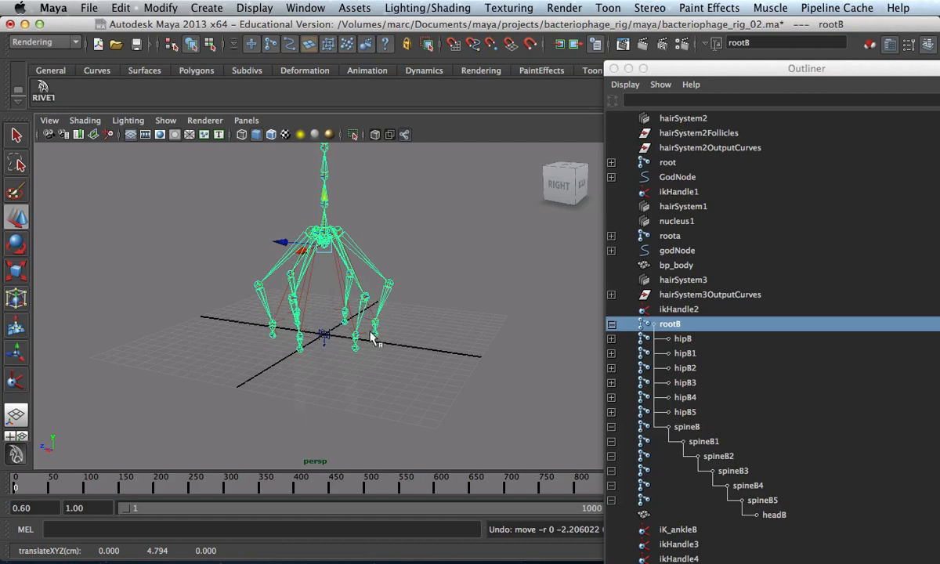
mouse_move(332, 373)
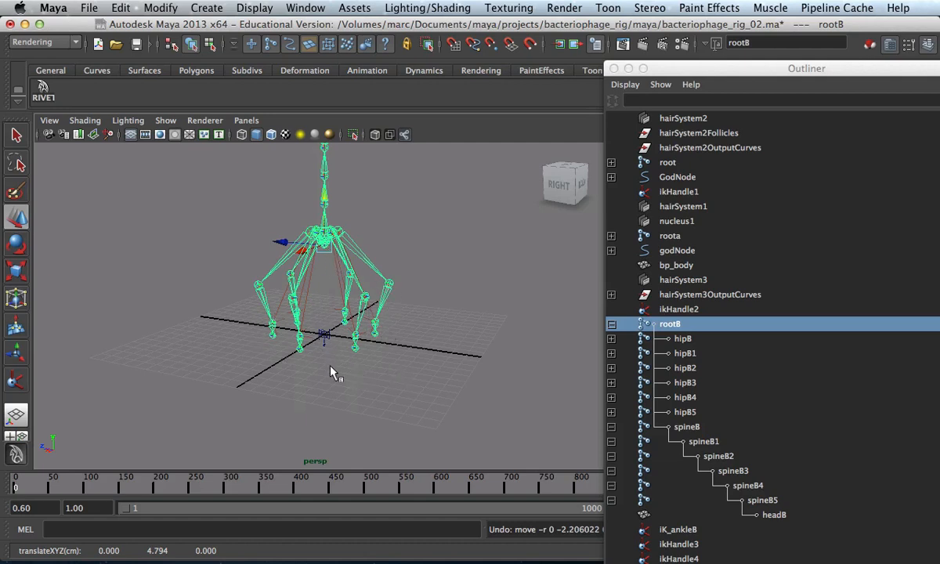
mouse_move(329, 284)
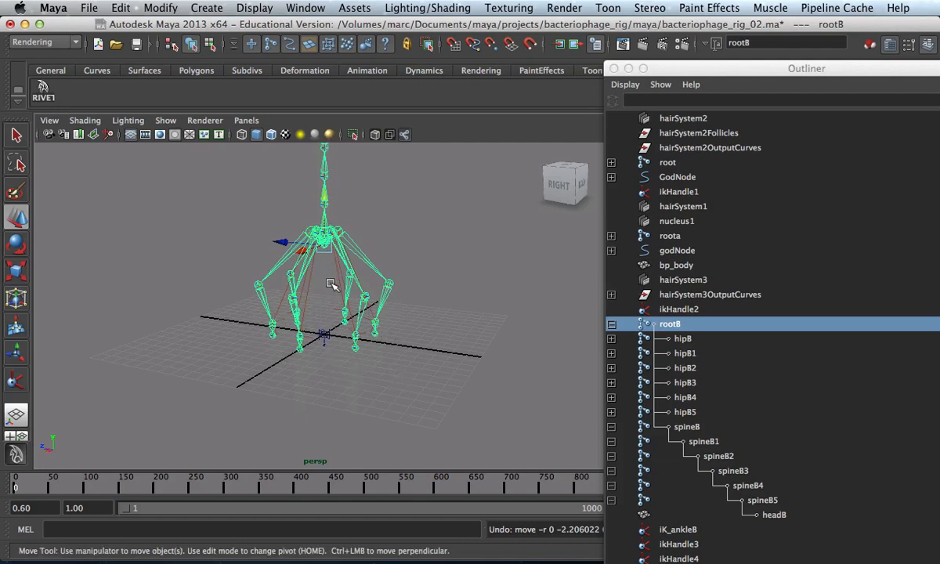
mouse_move(363, 401)
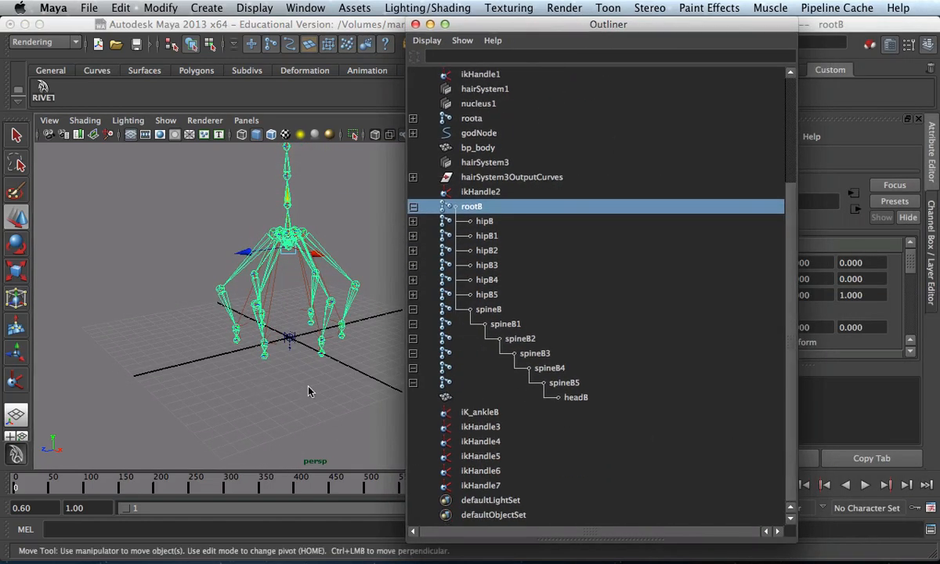
Rename ikHandle4, ikHandle5 and ikHandle6 through IK_ankleB_4 in the Outliner
click(479, 442)
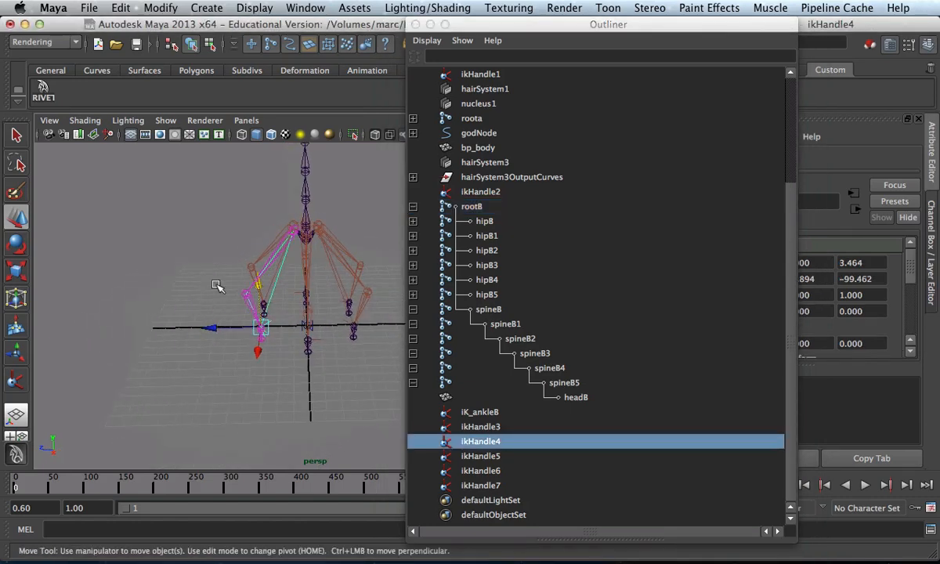
click(486, 251)
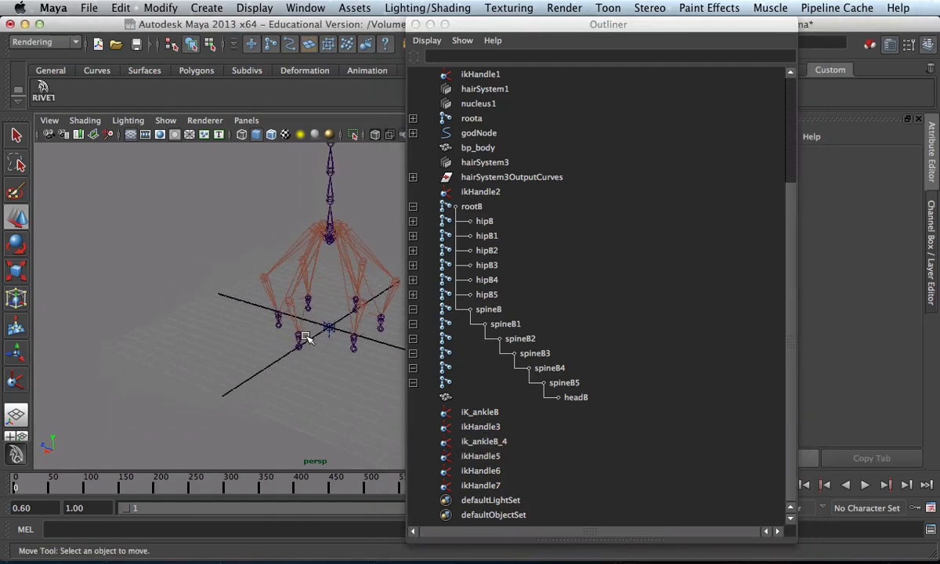
click(481, 456)
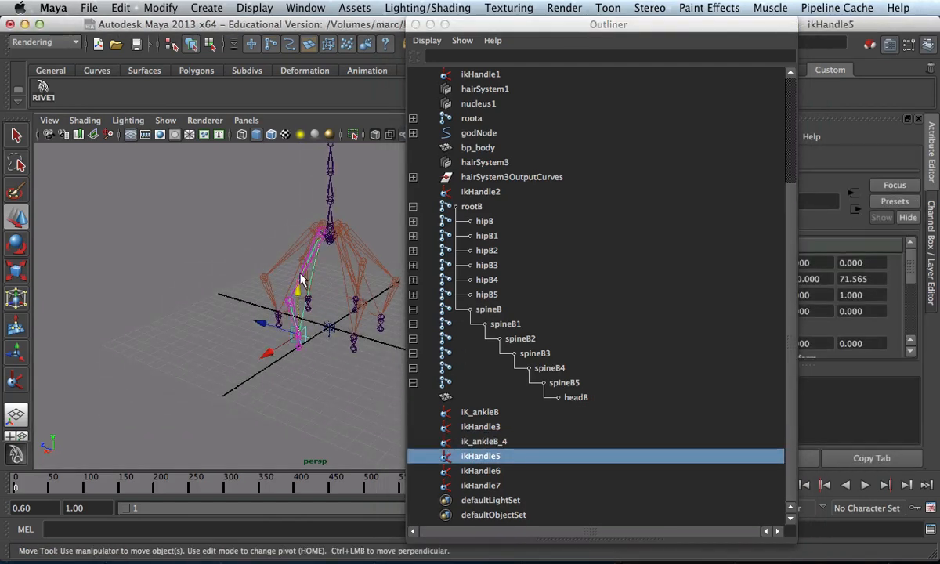
click(486, 265)
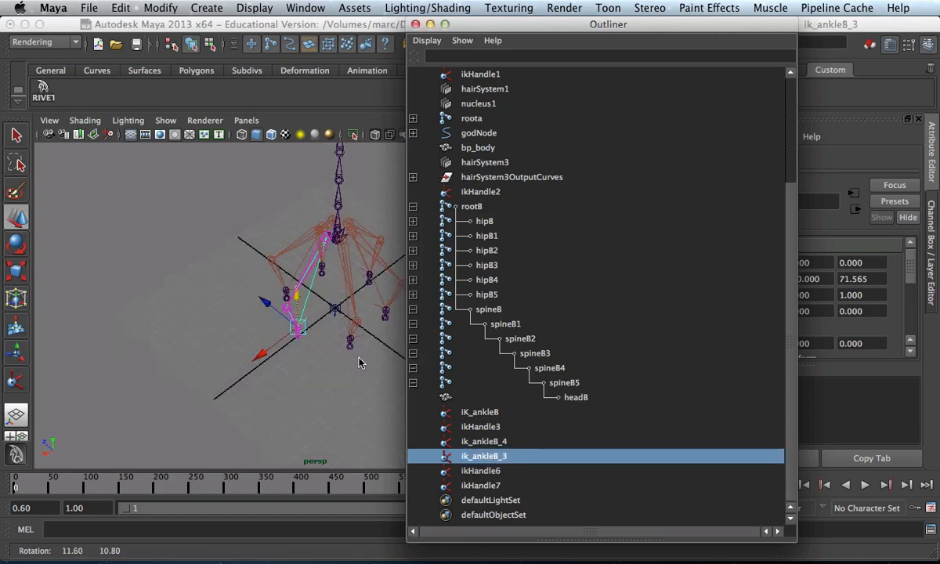
click(479, 470)
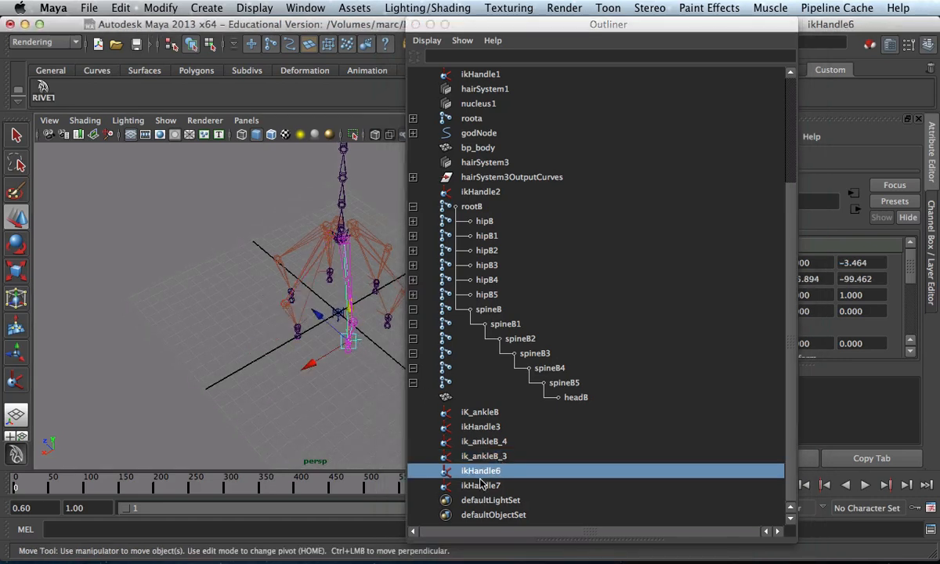
click(486, 279)
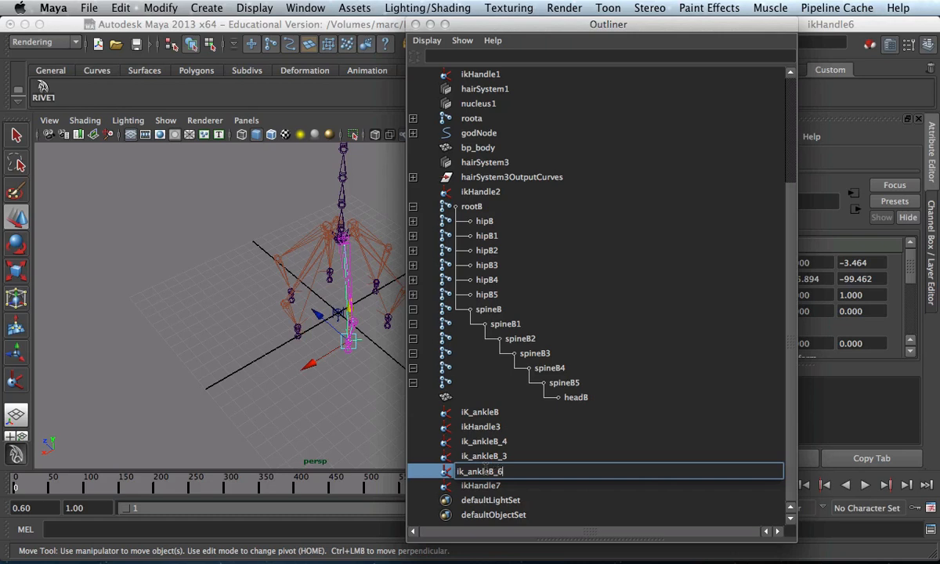
key(Return)
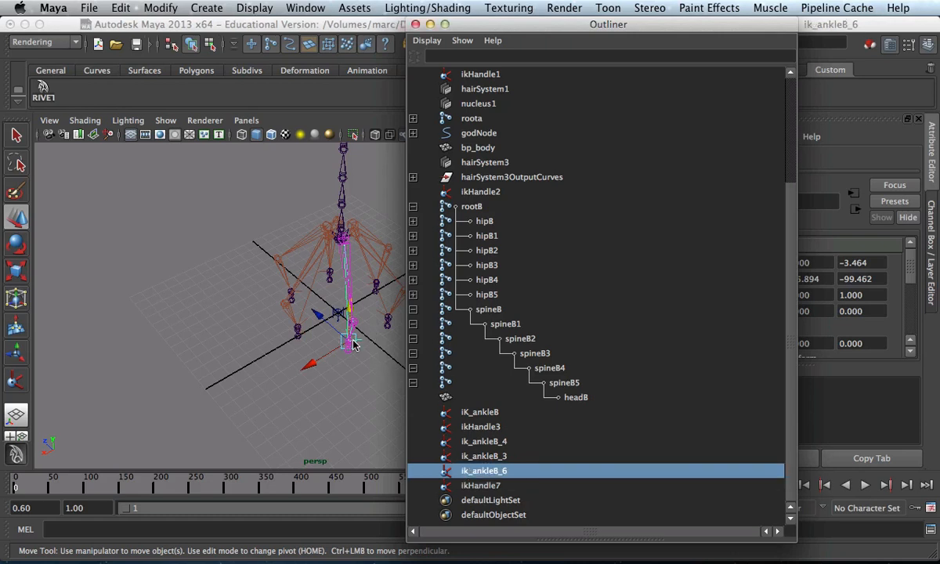
click(485, 279)
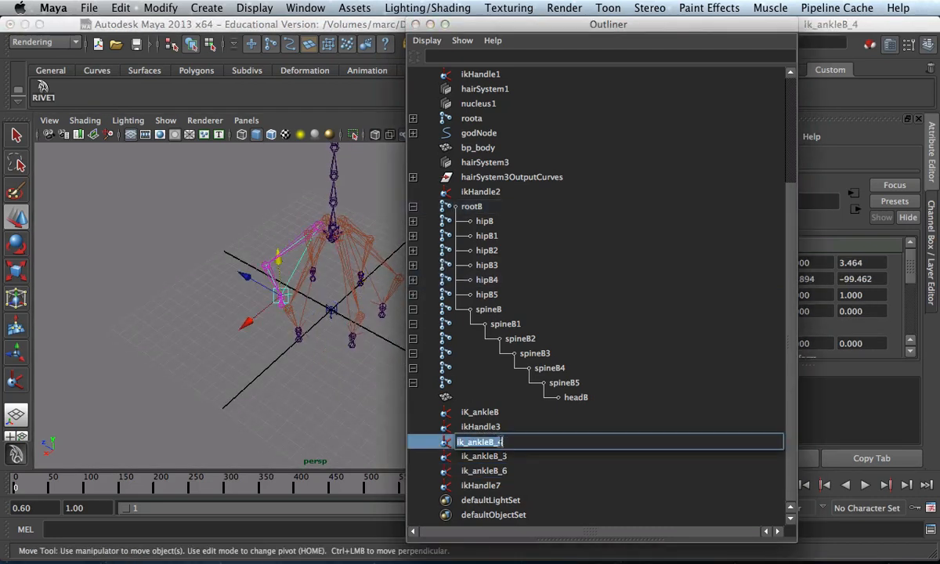
click(481, 470)
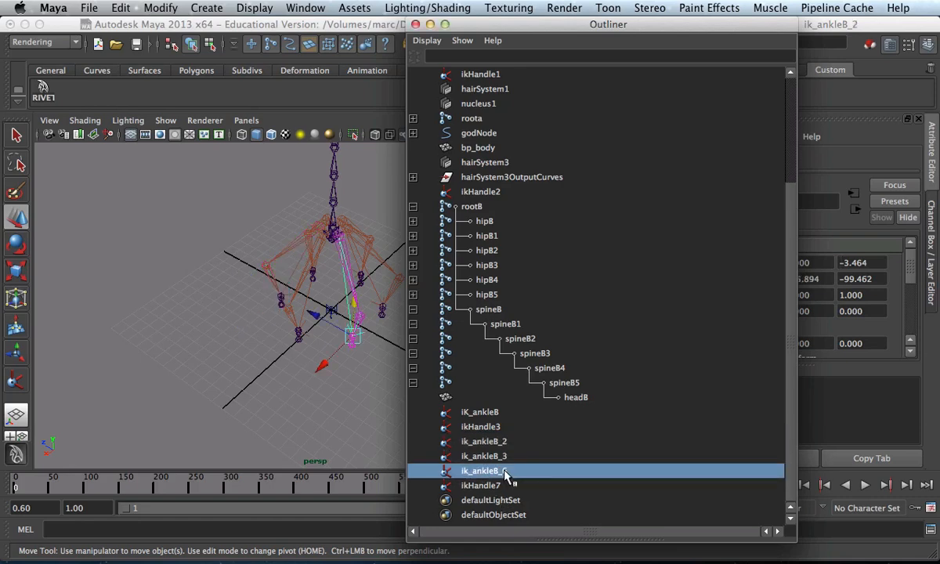
double_click(479, 470)
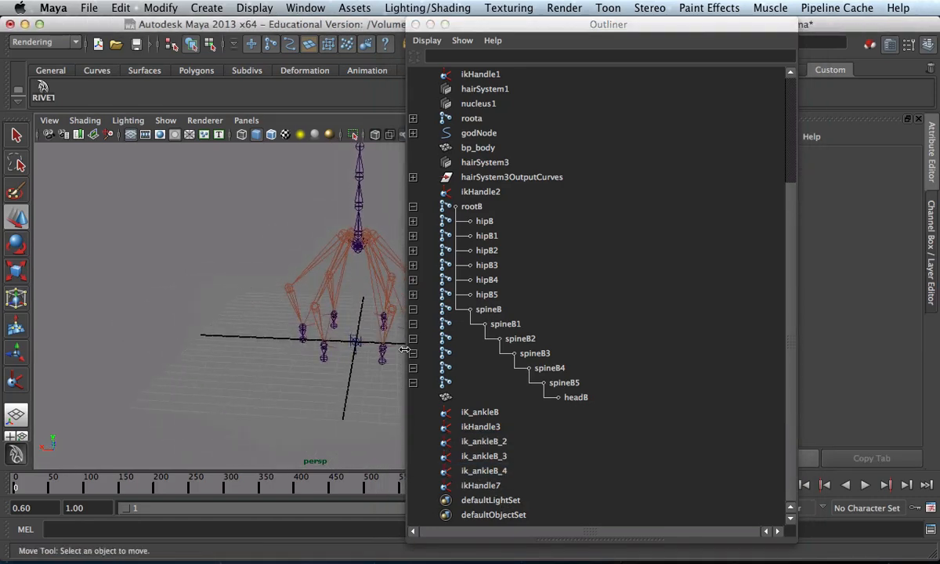
Identify ikHandle7's leg against IK_ankleB and hipB1, then rename ikHandle7
click(479, 485)
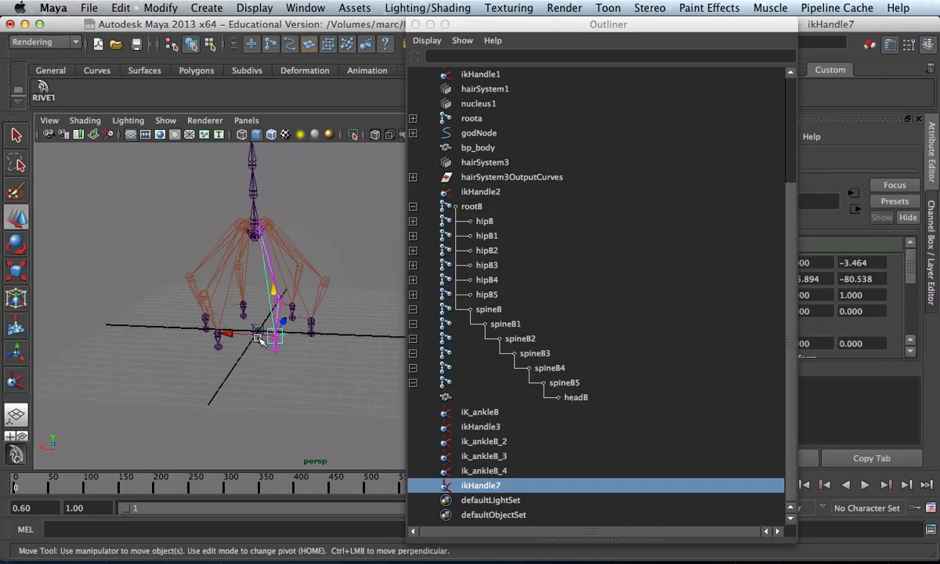
drag(258, 338, 290, 300)
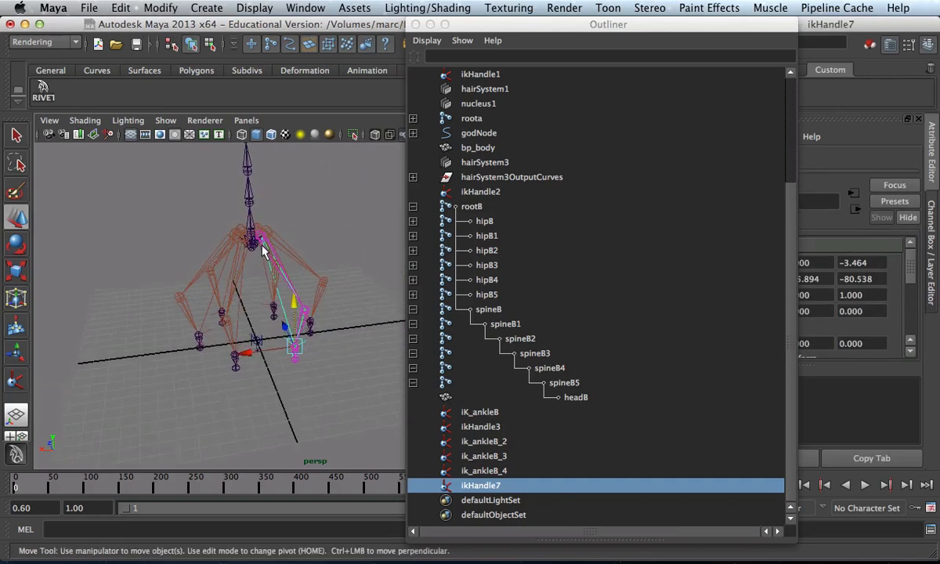
double_click(480, 486)
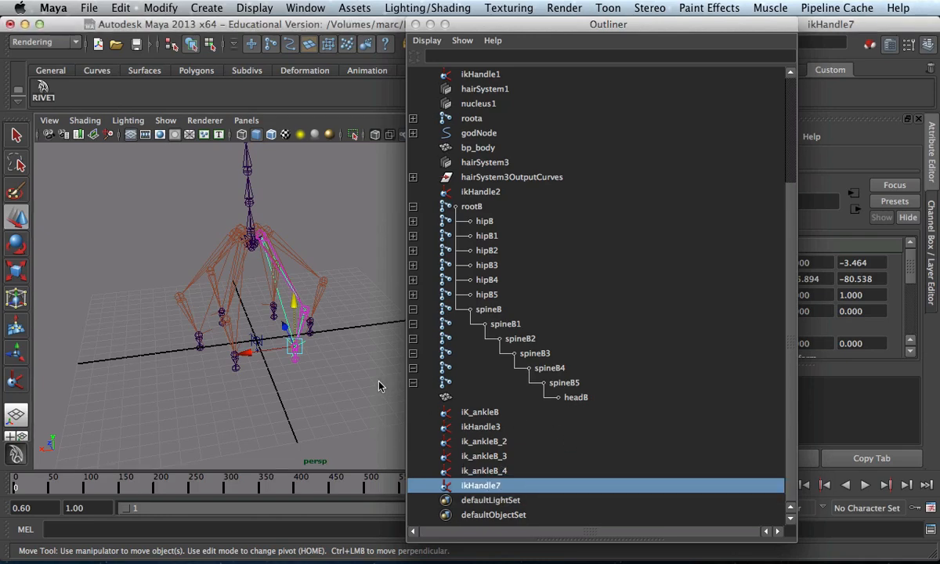
click(480, 411)
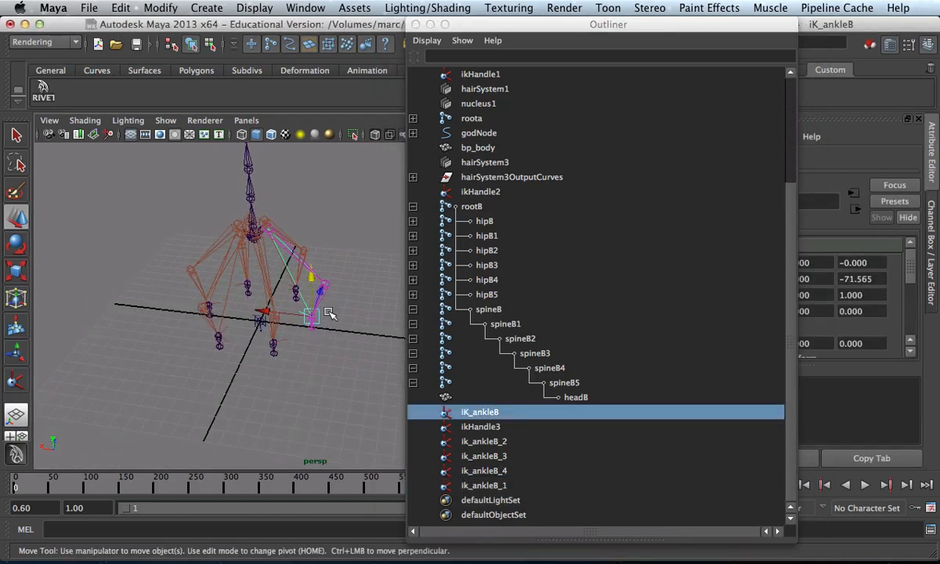
click(486, 235)
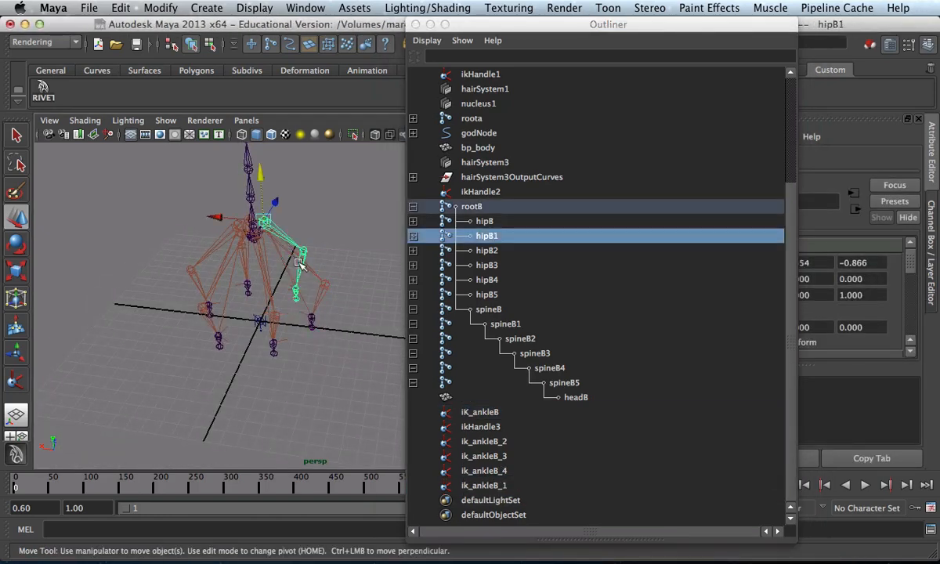
click(479, 426)
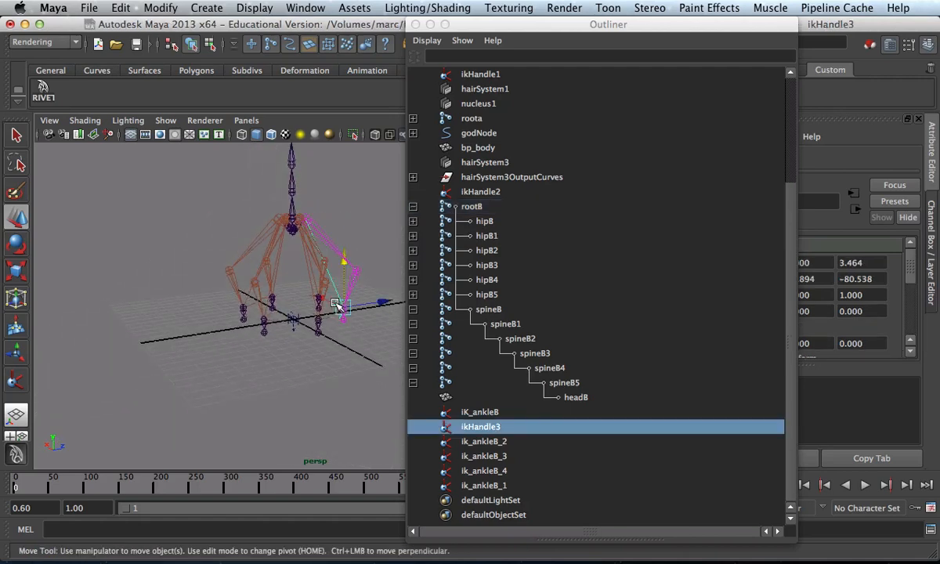
click(486, 235)
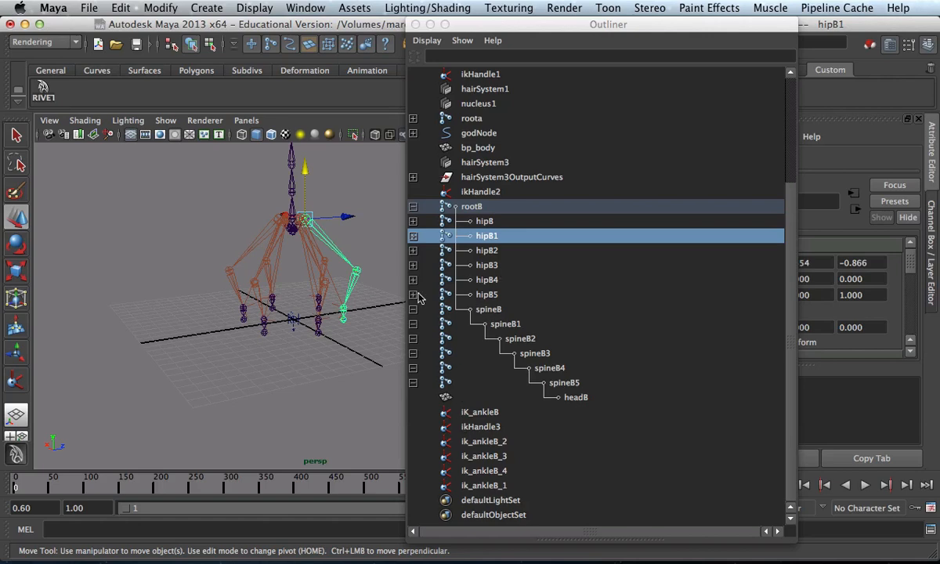
click(483, 486)
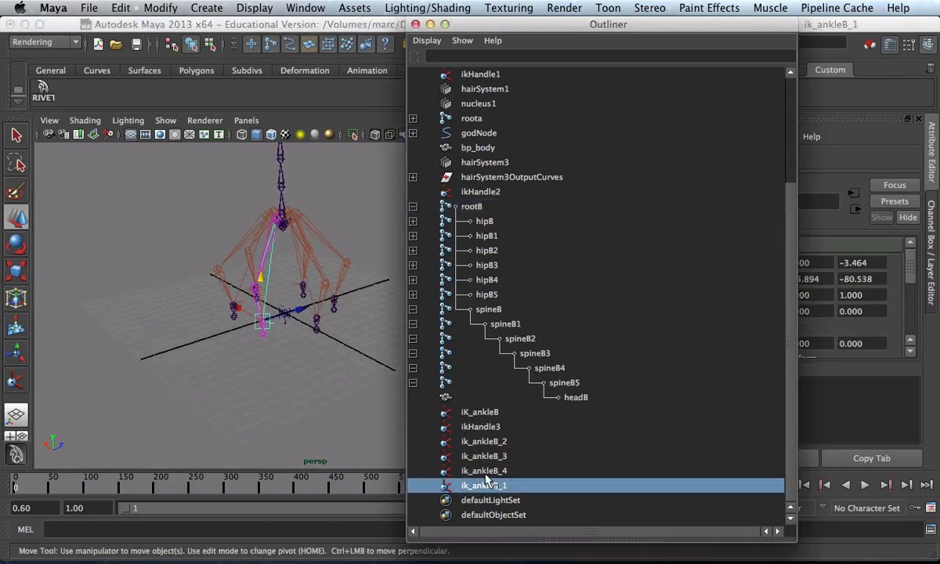
click(486, 294)
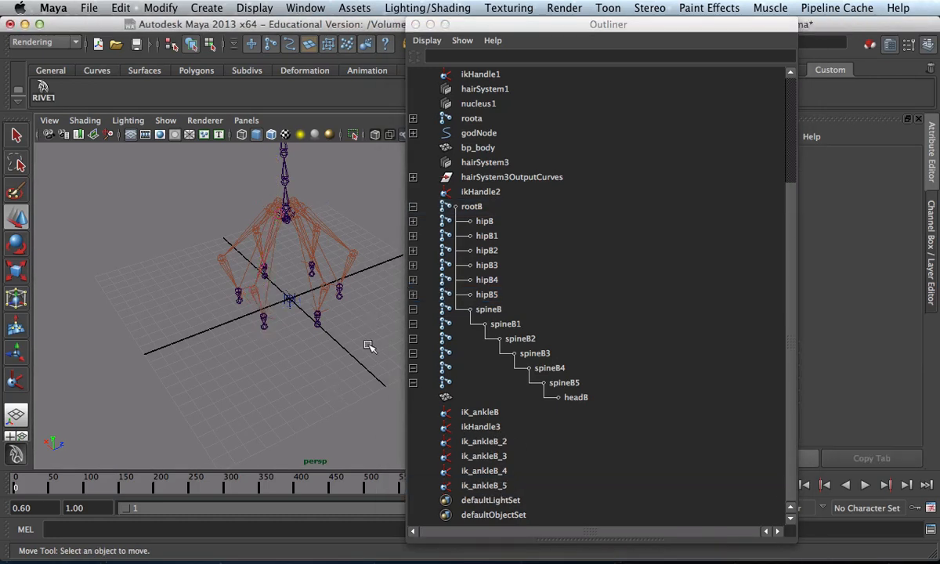
Match ikHandle3 to its hip joint and rename it to the remaining IK_ankleB_ name
click(480, 426)
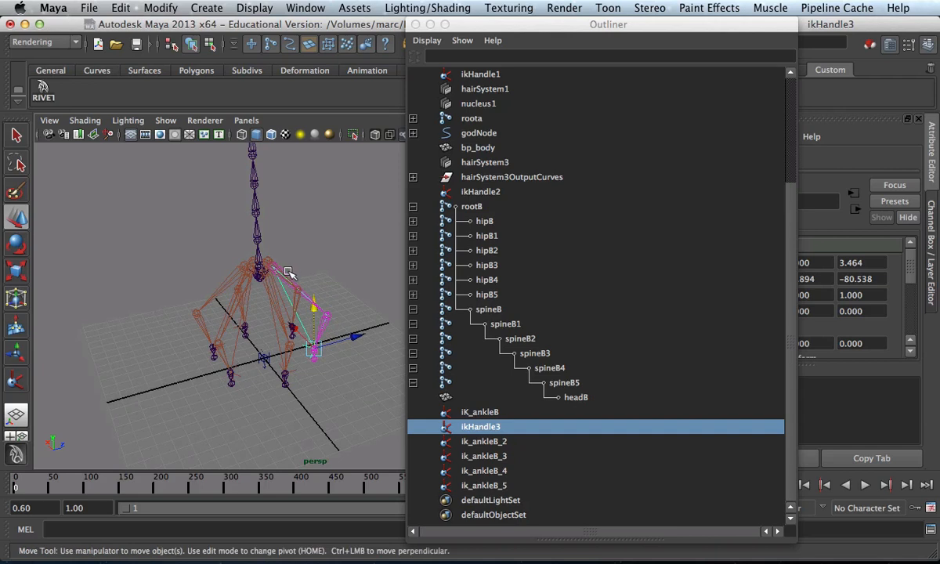
click(486, 251)
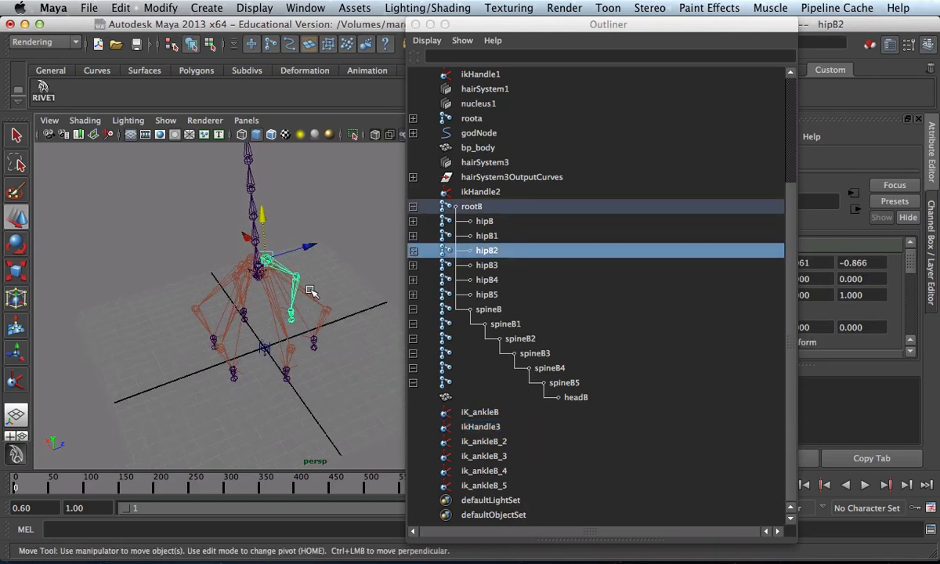
click(486, 235)
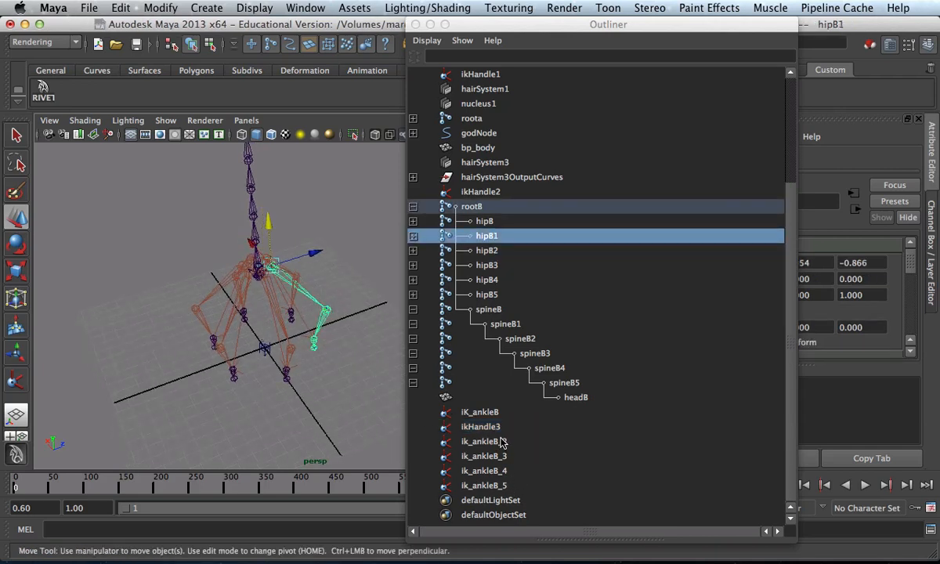
click(480, 426)
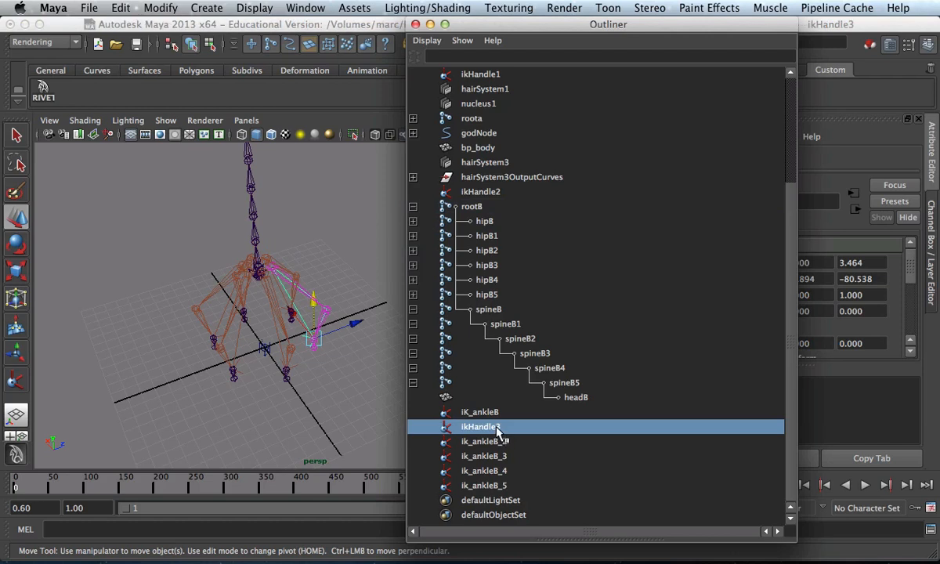
double_click(480, 426)
text(ik_a)
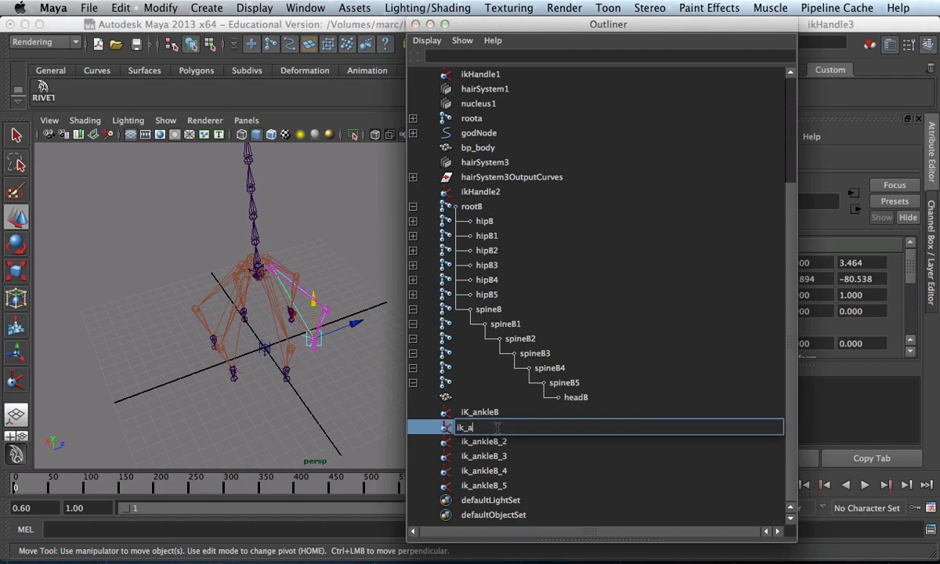
text(nkleB_1)
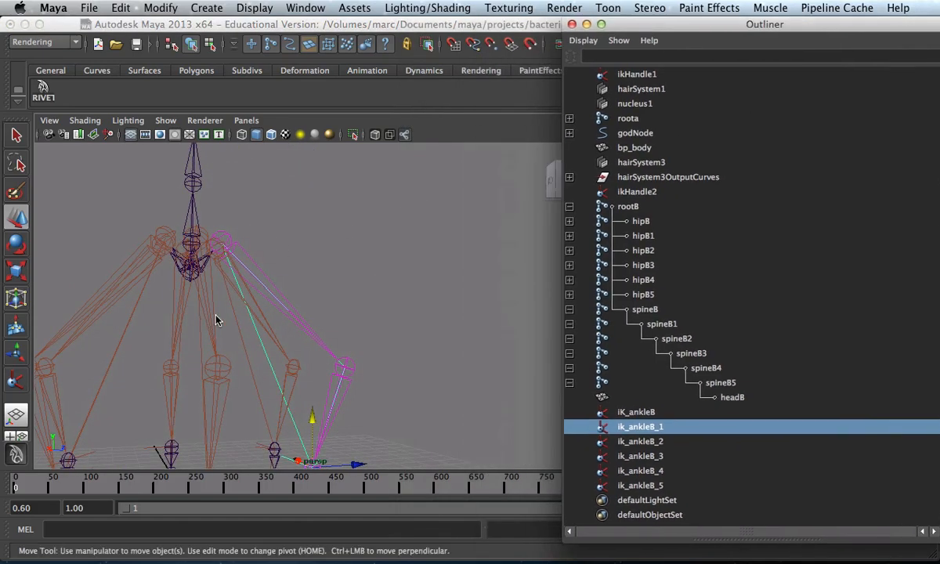
Turn the view to face the rig straight on from the front
drag(219, 313, 384, 282)
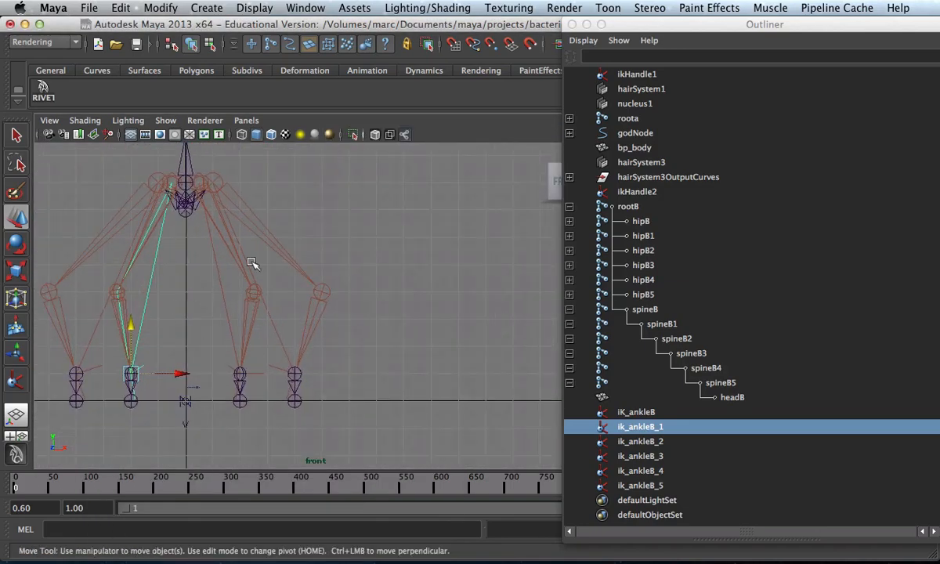
Create an ankle-to-toe IK handle on the leftmost foot and select it as IK_toeB
click(433, 318)
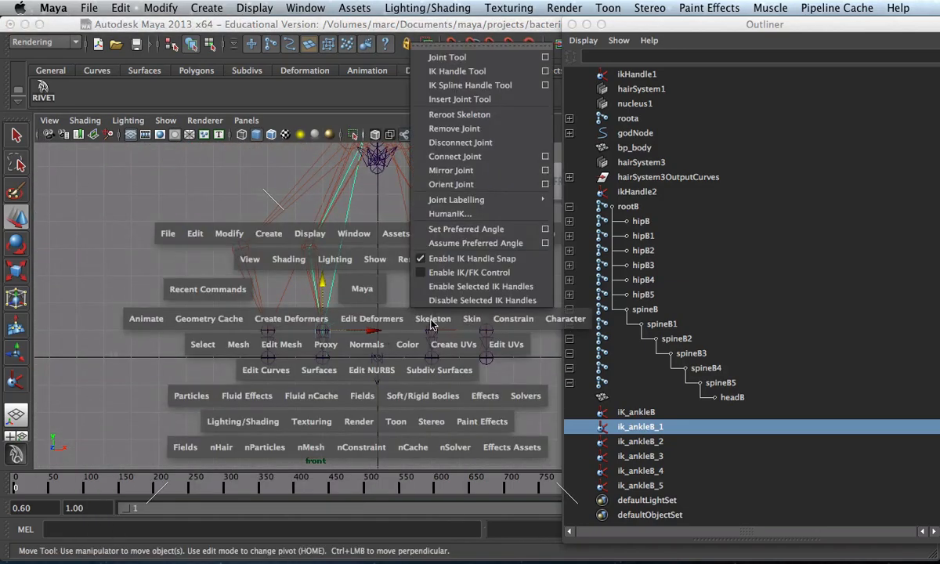
click(457, 71)
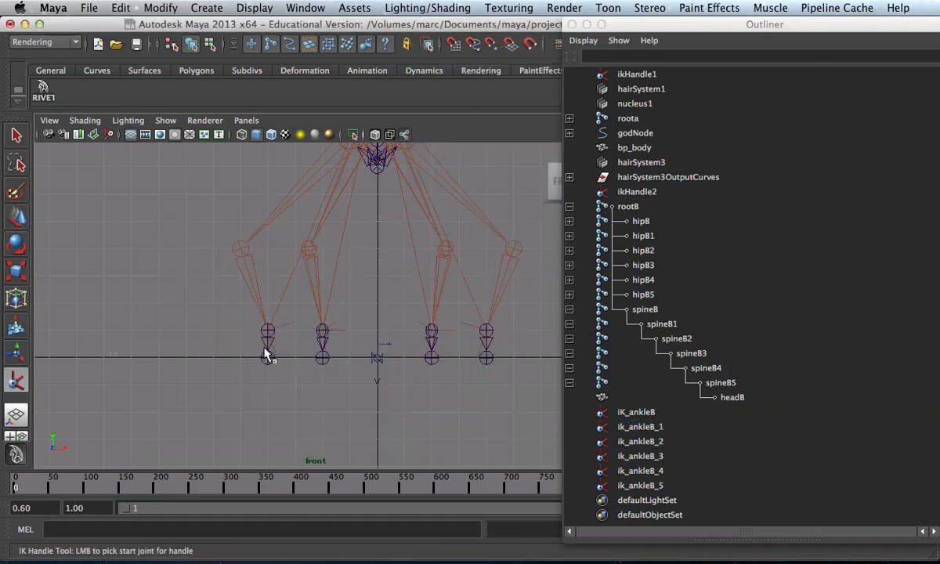
click(266, 357)
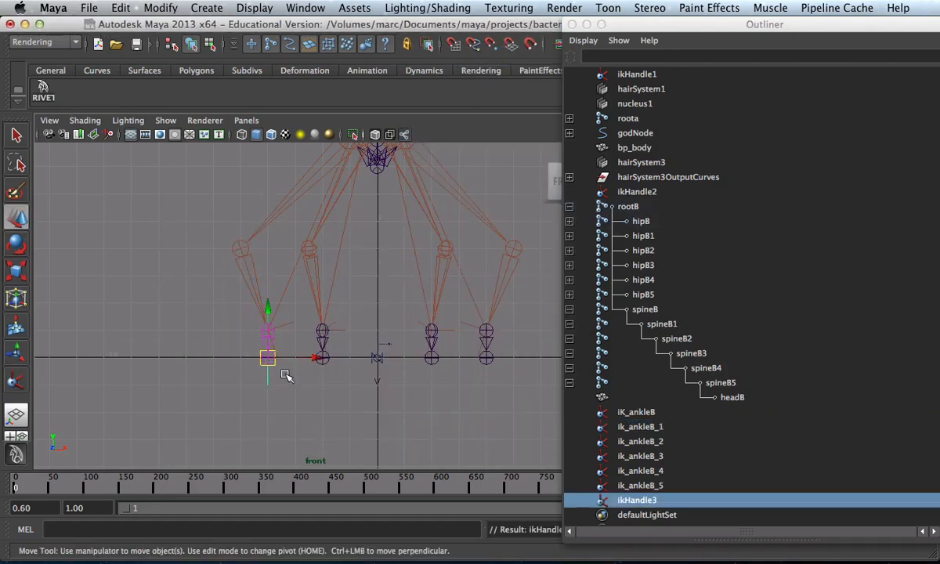
mouse_move(441, 414)
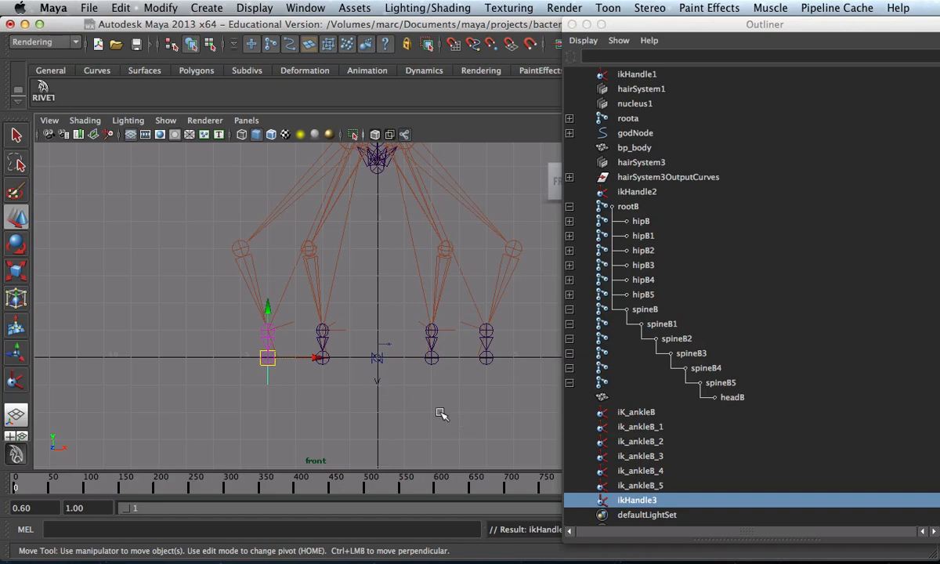
mouse_move(270, 336)
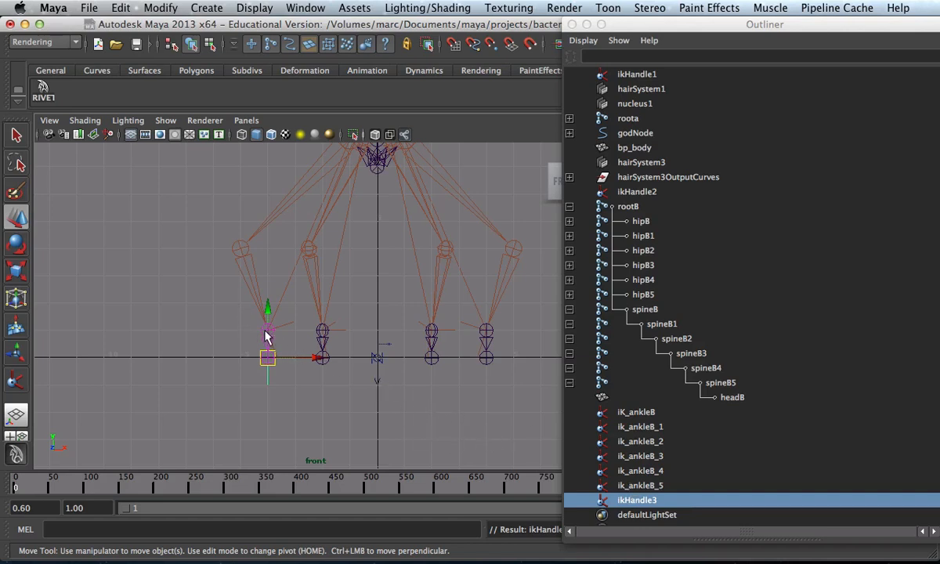
click(626, 207)
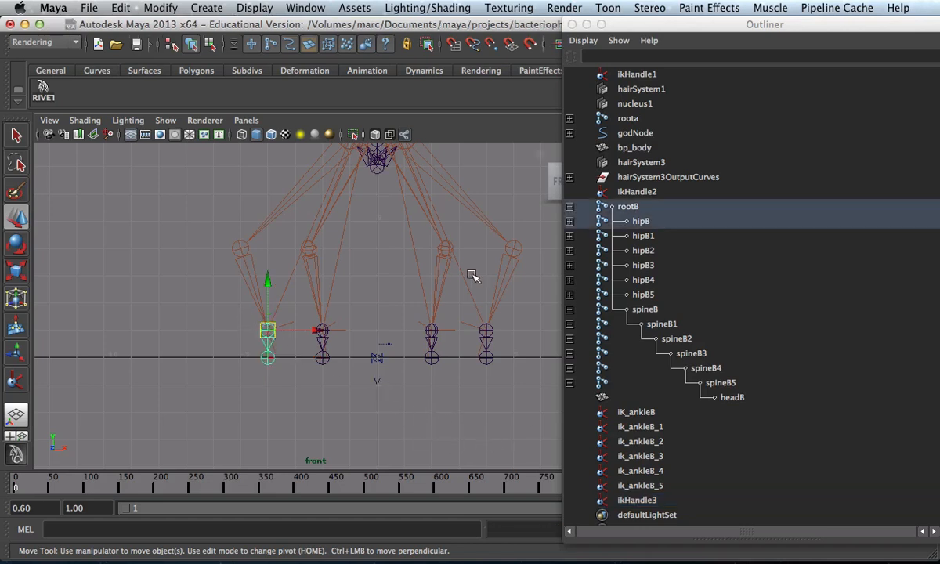
click(637, 500)
text(ik_toeB)
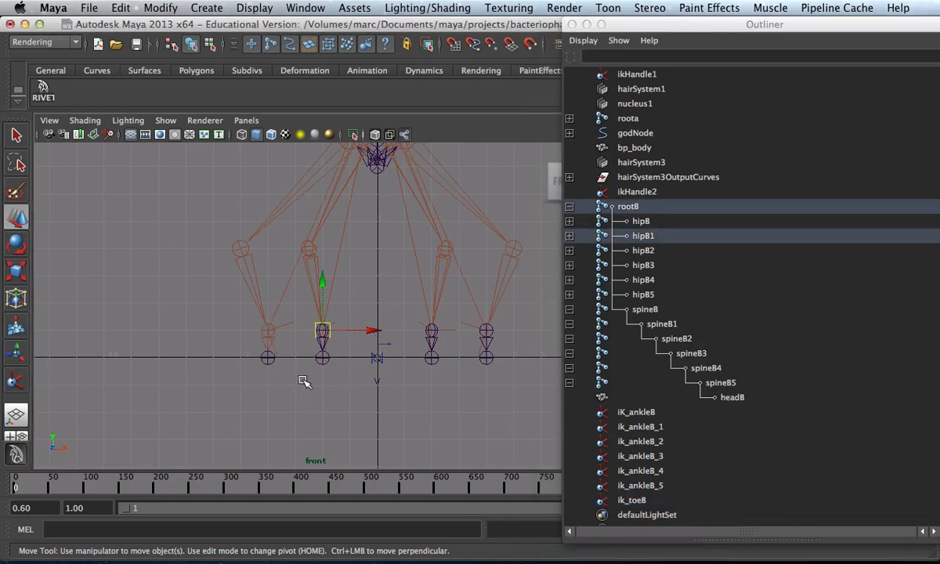
mouse_move(280, 366)
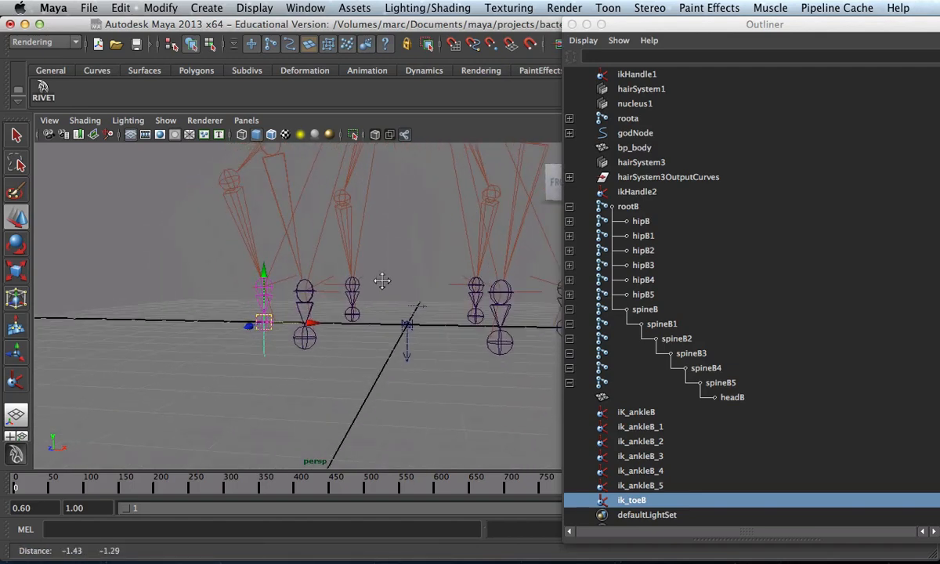
Orbit and zoom the perspective view in close around the feet for the next IK handle
drag(384, 282, 407, 310)
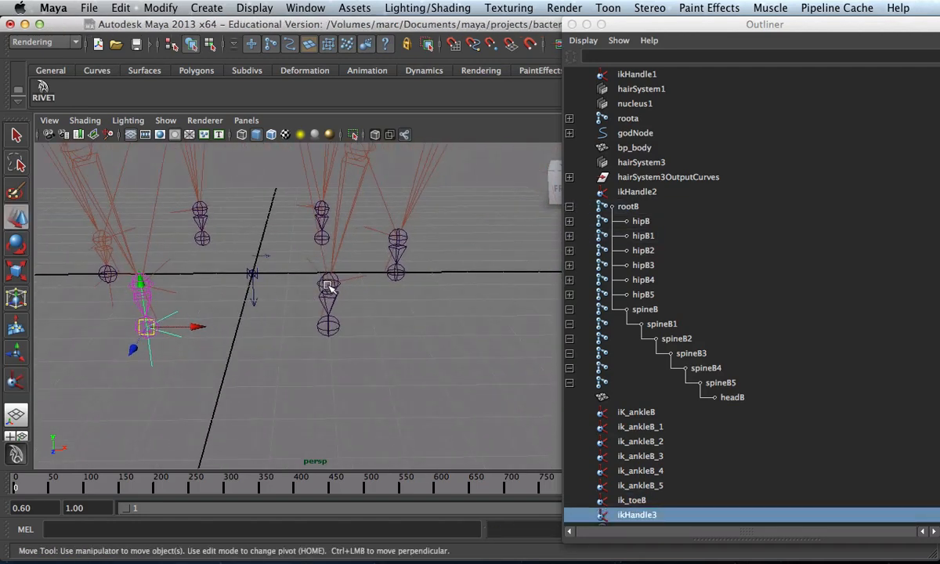
drag(329, 289, 333, 290)
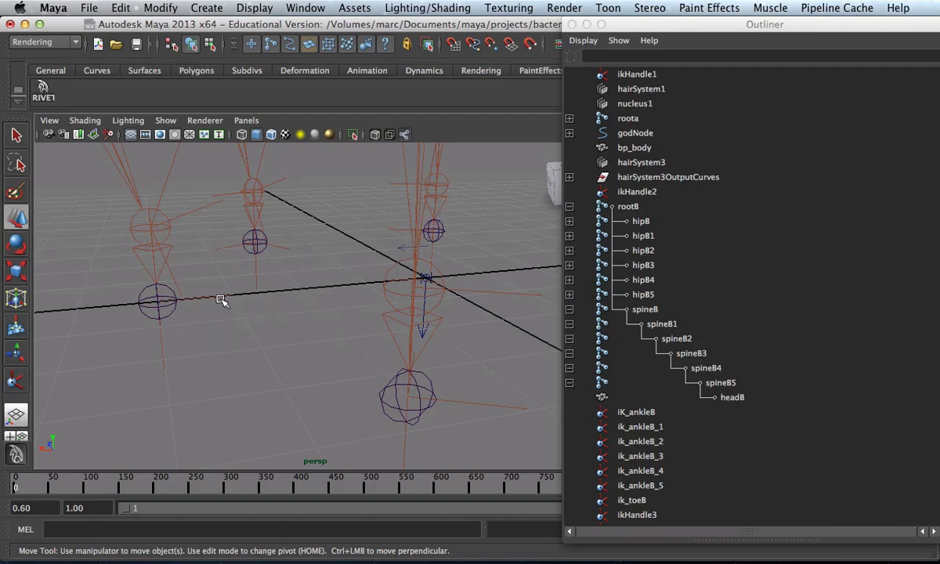
mouse_move(129, 232)
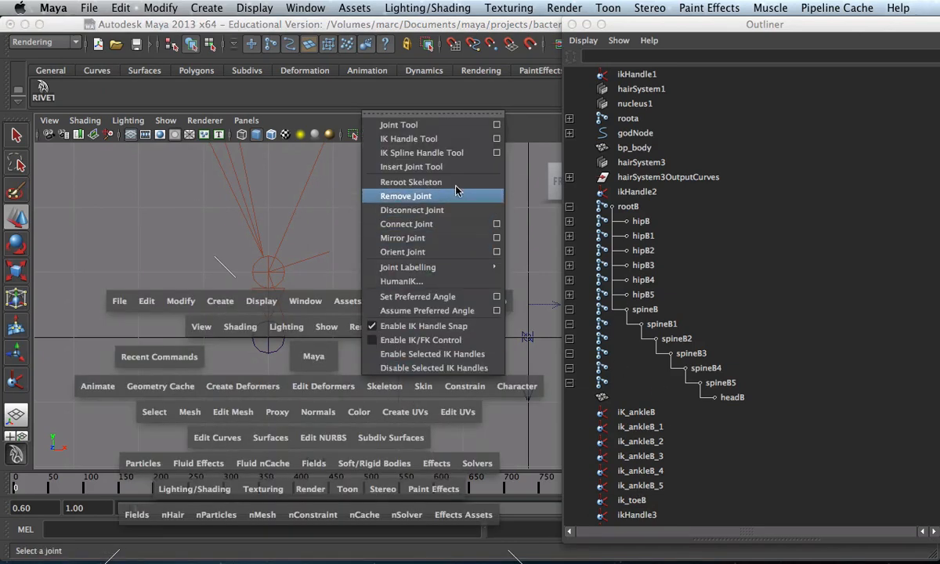
Place a two-joint reverse-foot chain at the centre foot with the Joint Tool
click(399, 126)
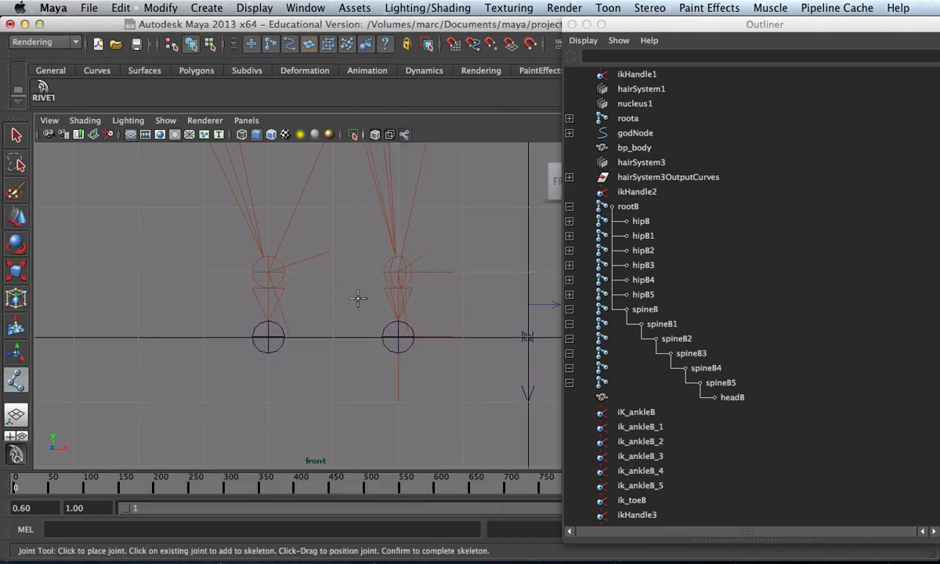
mouse_move(326, 270)
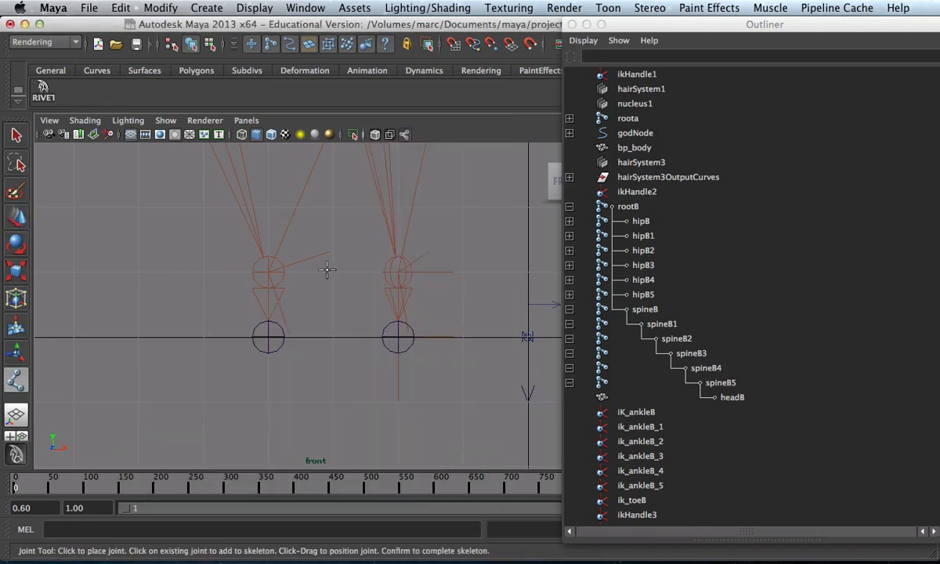
mouse_move(339, 338)
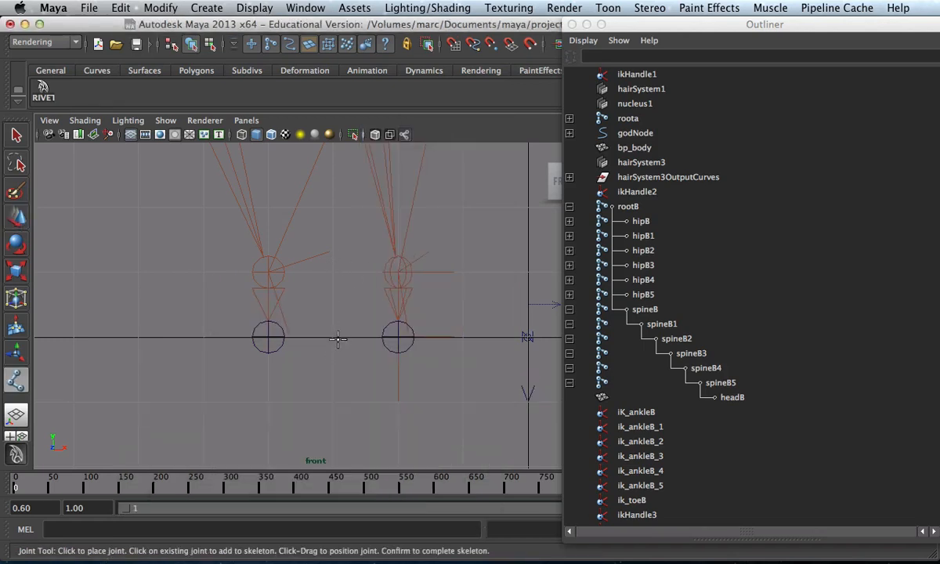
click(332, 272)
text(RFb_toe)
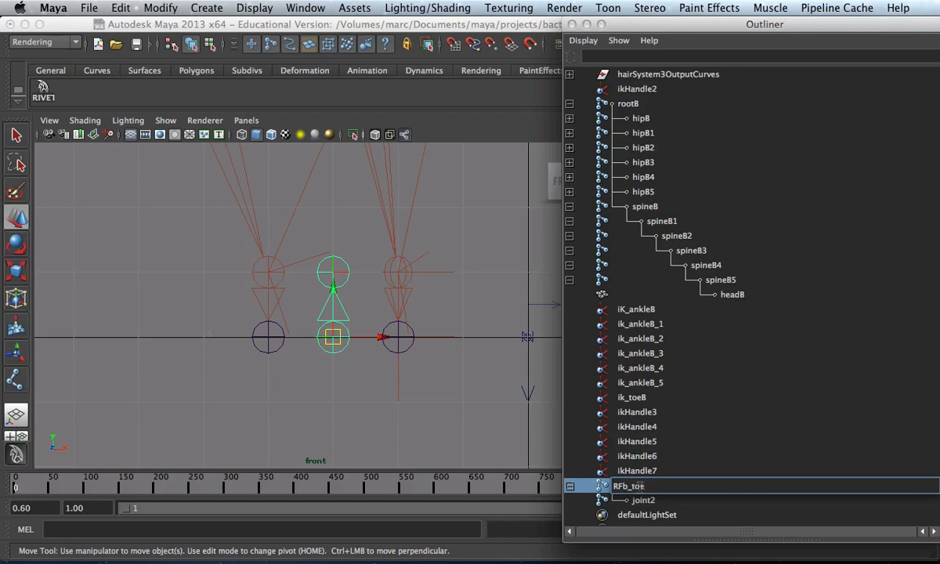
Rename joint2 under RFb_toe to RFb_ankle in the Outliner
click(633, 486)
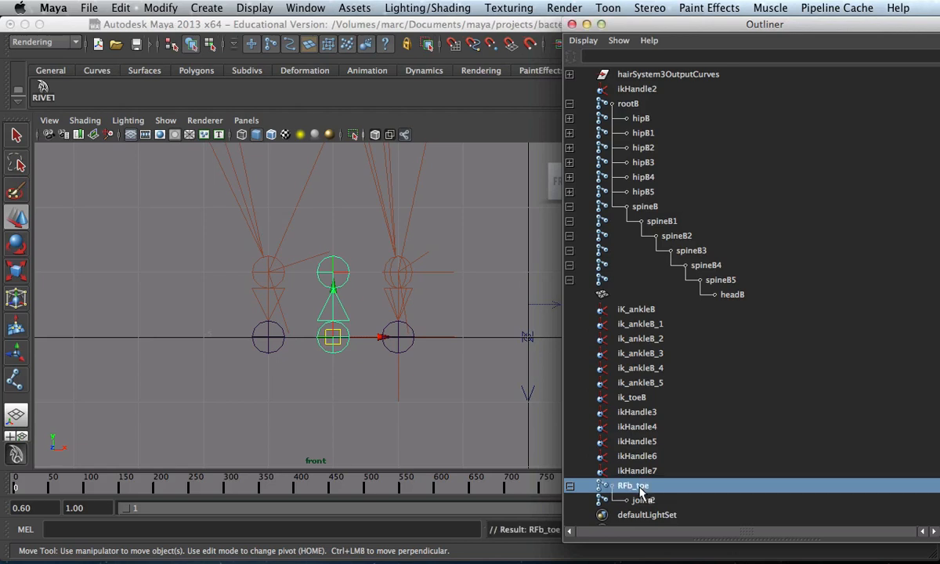
click(640, 499)
text(RFb)
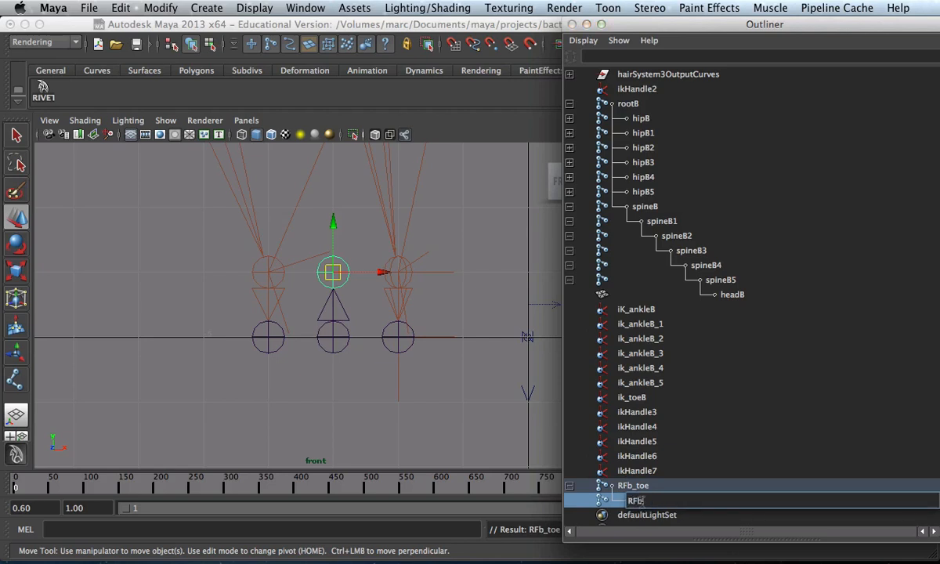
text(_ankle)
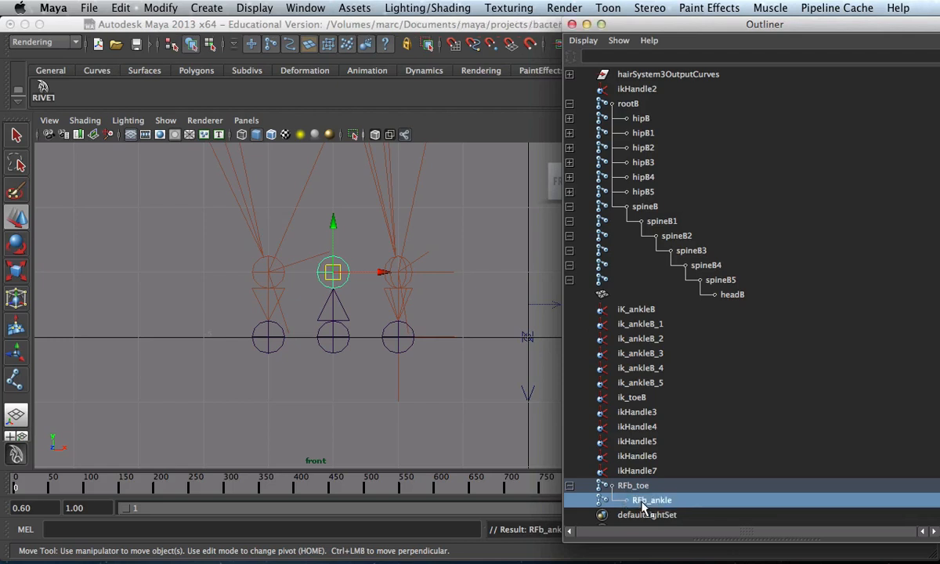
scroll(down, 3)
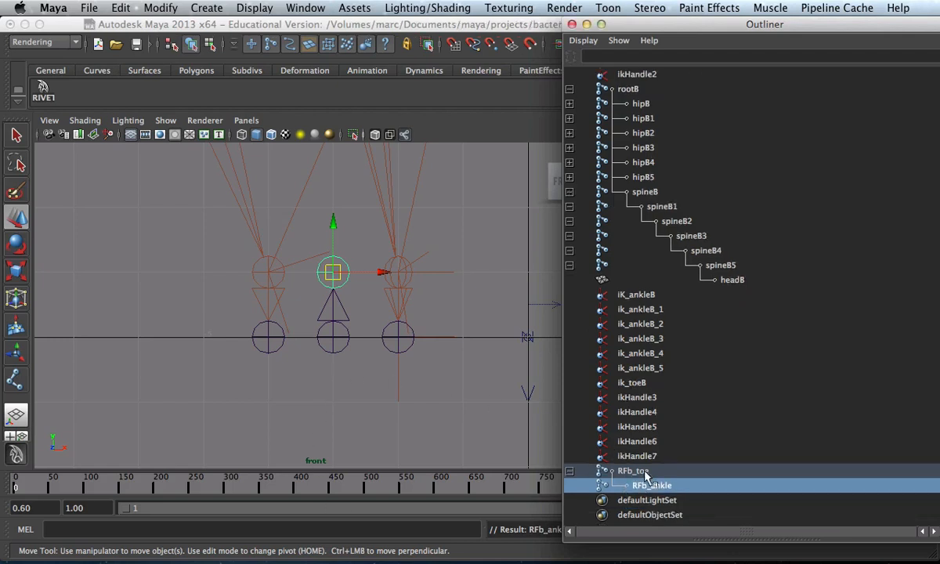
Group RFb_toe as group1 and pull the front view back to show all legs
click(633, 470)
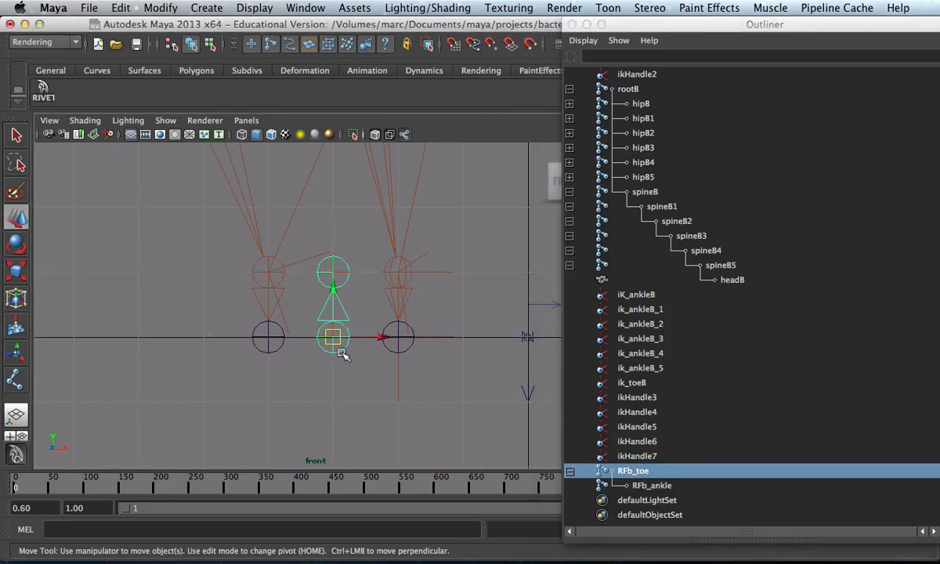
mouse_move(345, 352)
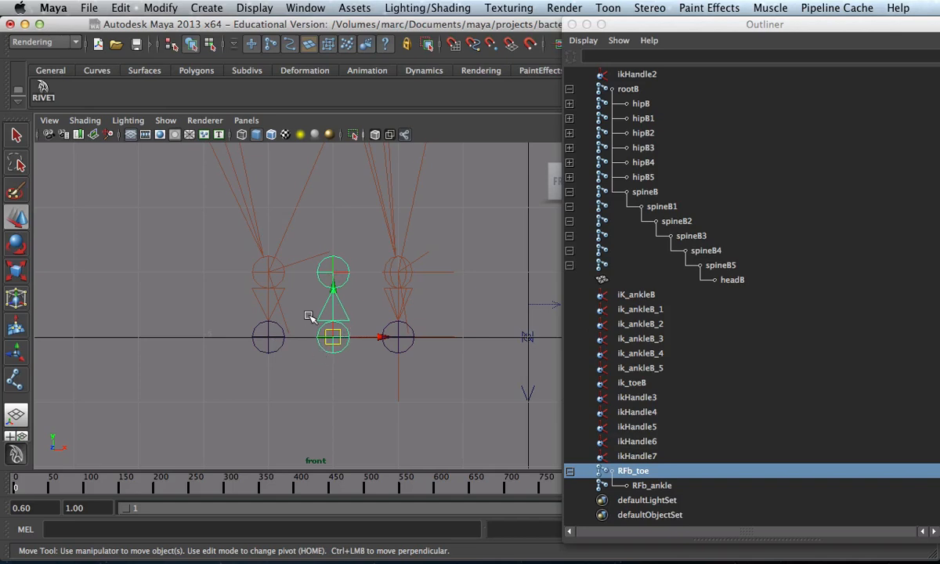
drag(332, 337, 269, 337)
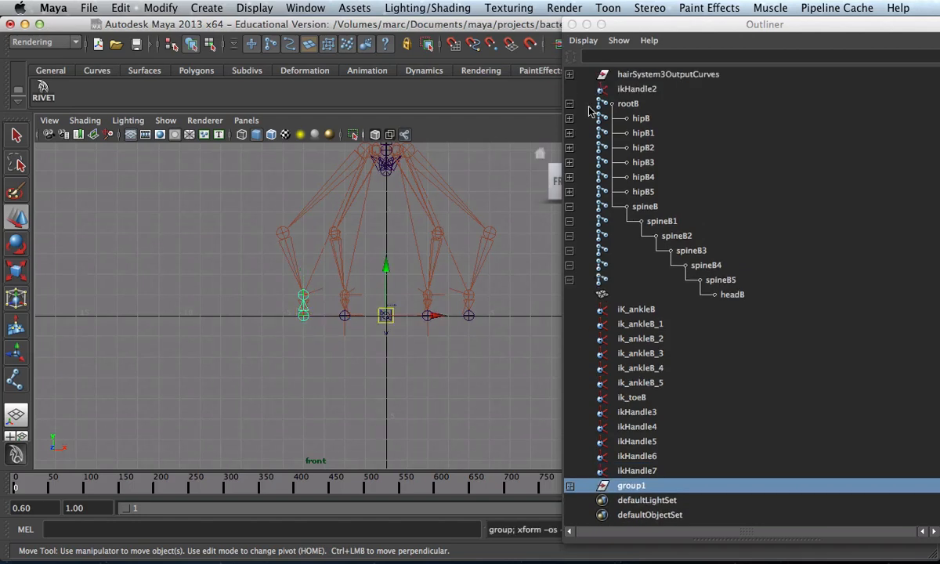
mouse_move(323, 176)
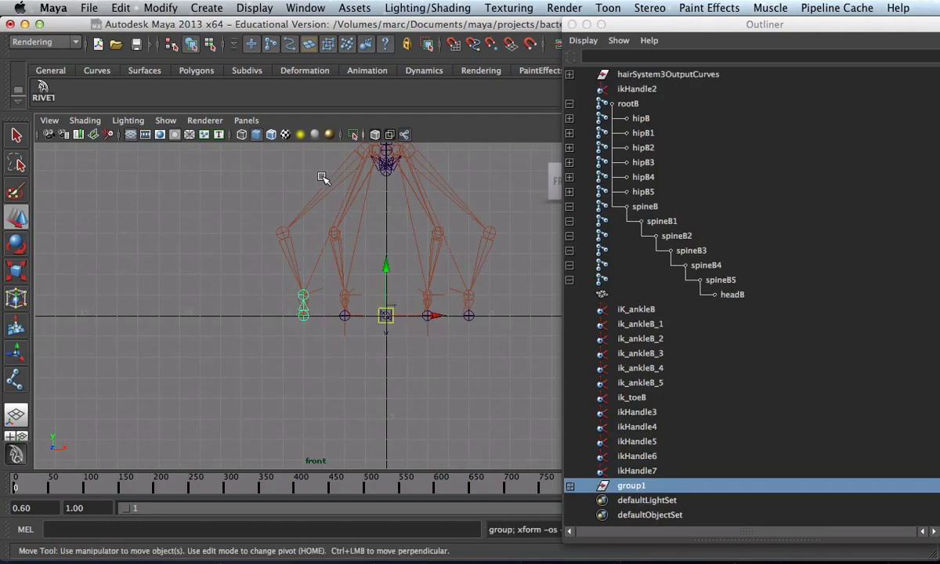
click(120, 8)
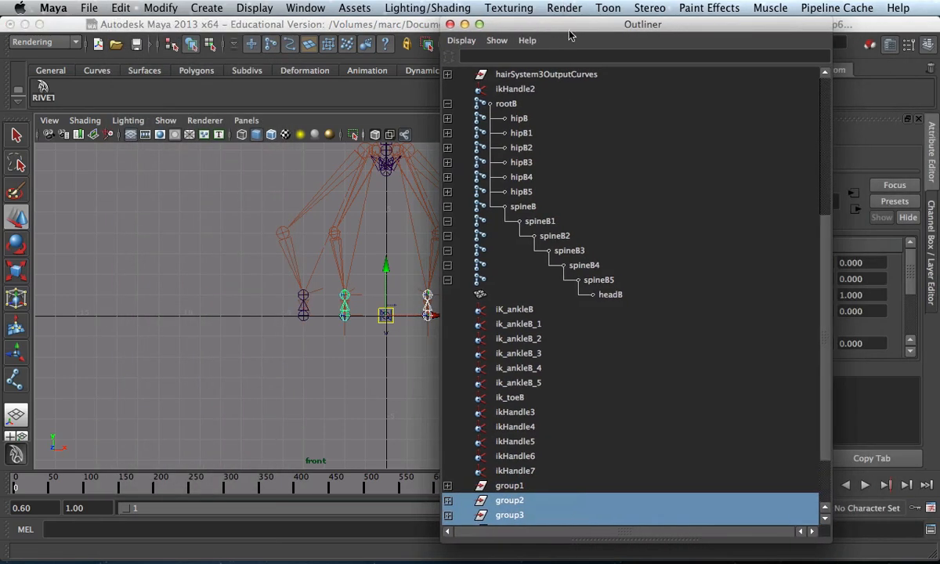
Ungroup group1 to group6 into six reverse-foot chains, RFb_toe through RFb_toe5
scroll(down, 3)
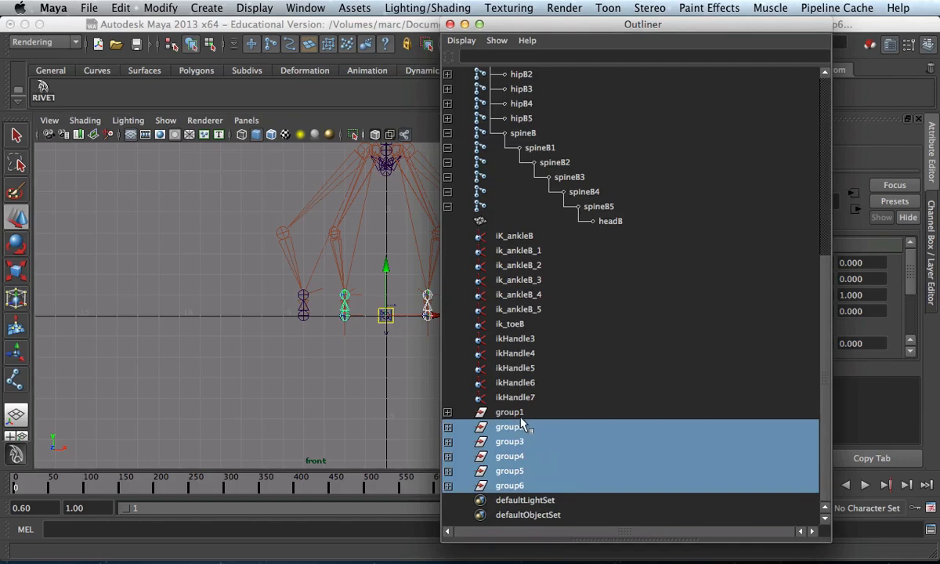
click(509, 412)
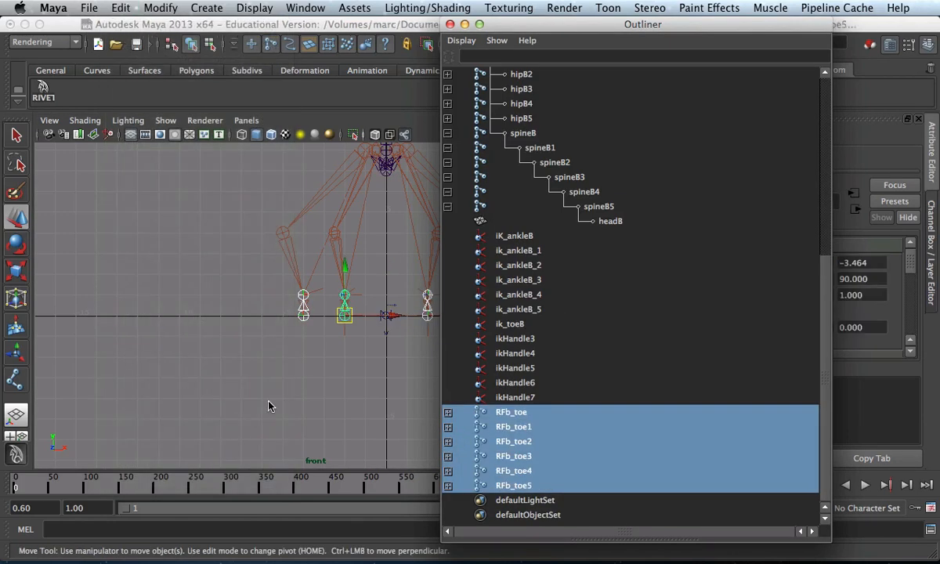
mouse_move(531, 486)
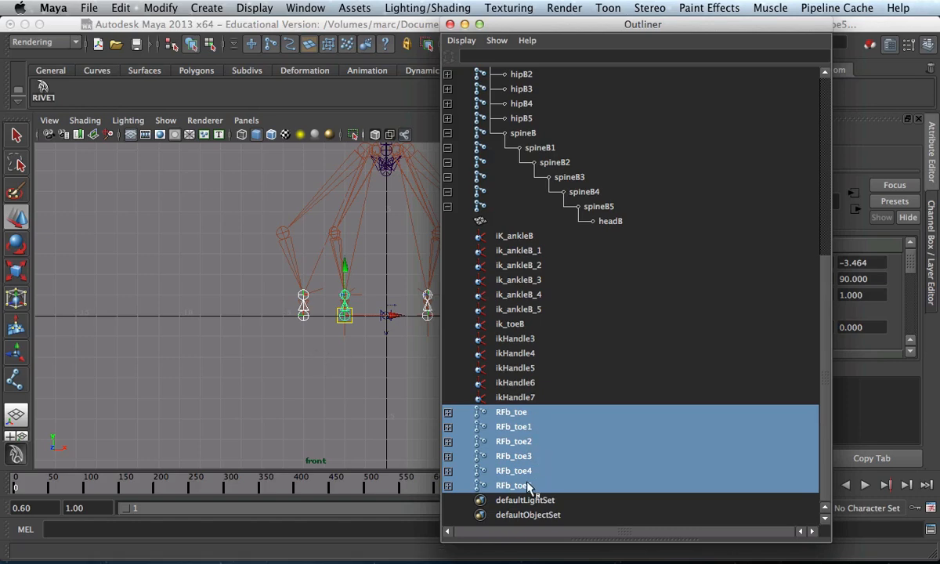
click(511, 410)
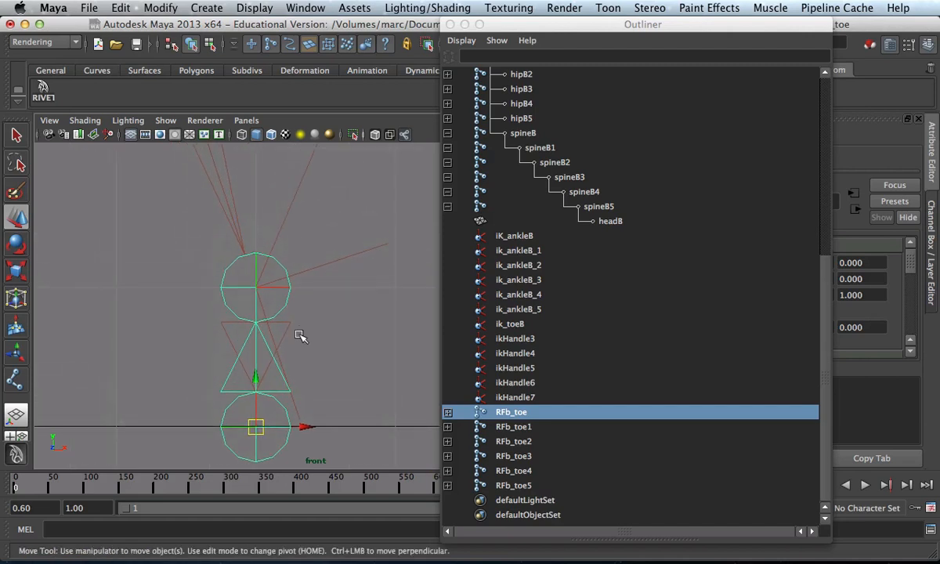
Middle-drag ik_toe8 under RFb_toe and ik_ankle8 under RFb_ankle in the Outliner
click(511, 322)
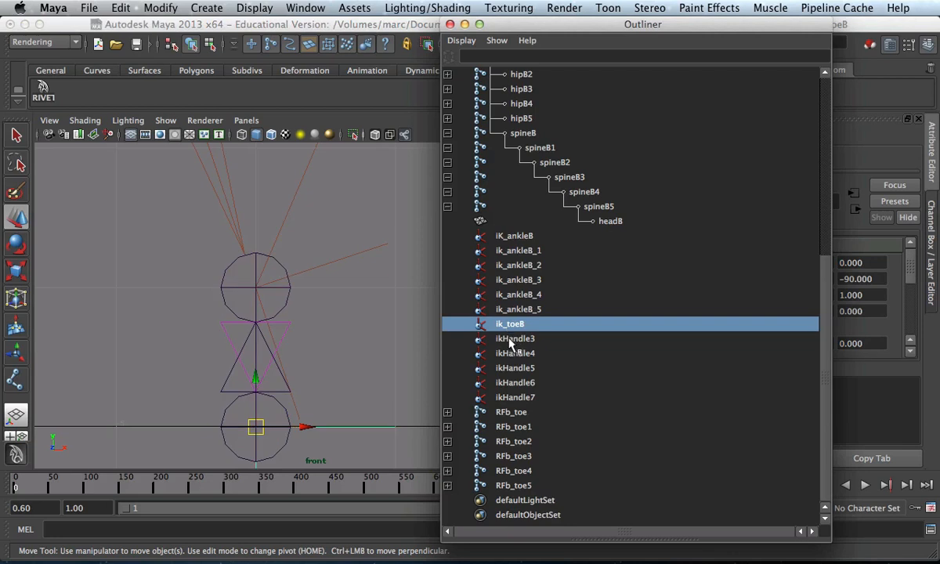
click(514, 235)
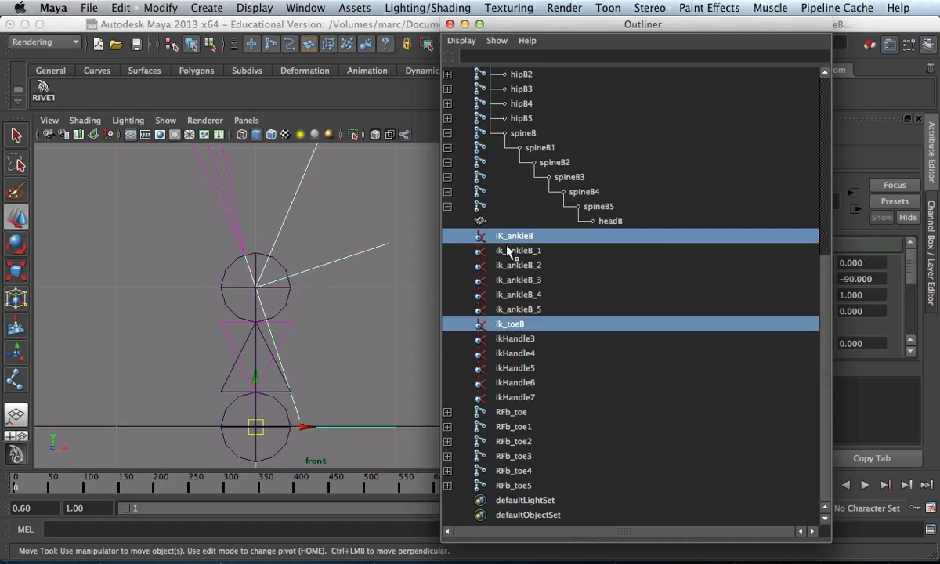
mouse_move(508, 279)
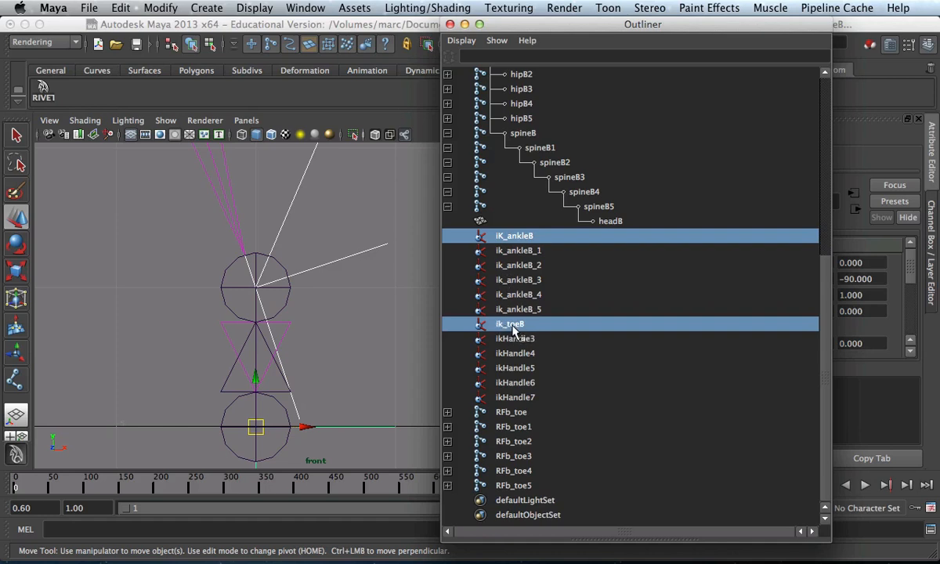
mouse_move(525, 446)
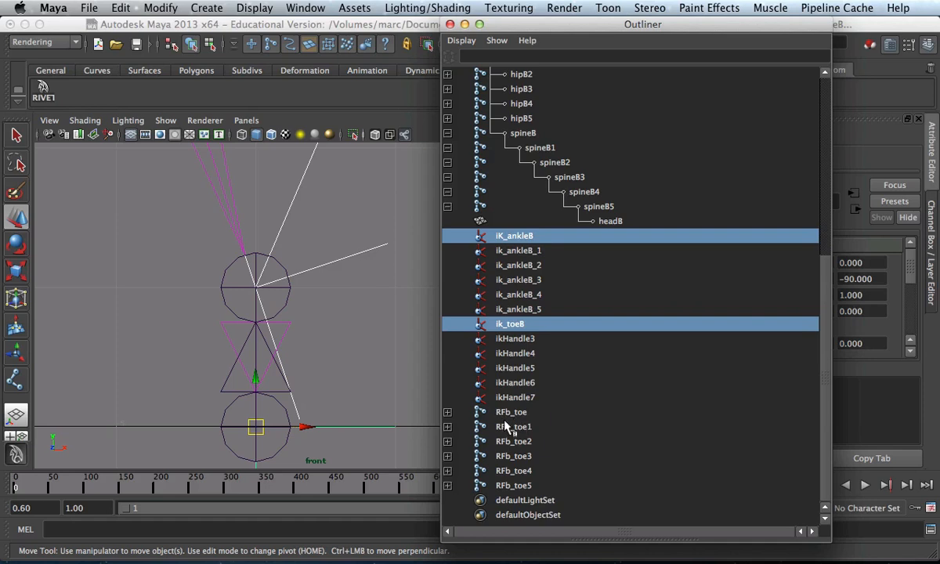
click(448, 411)
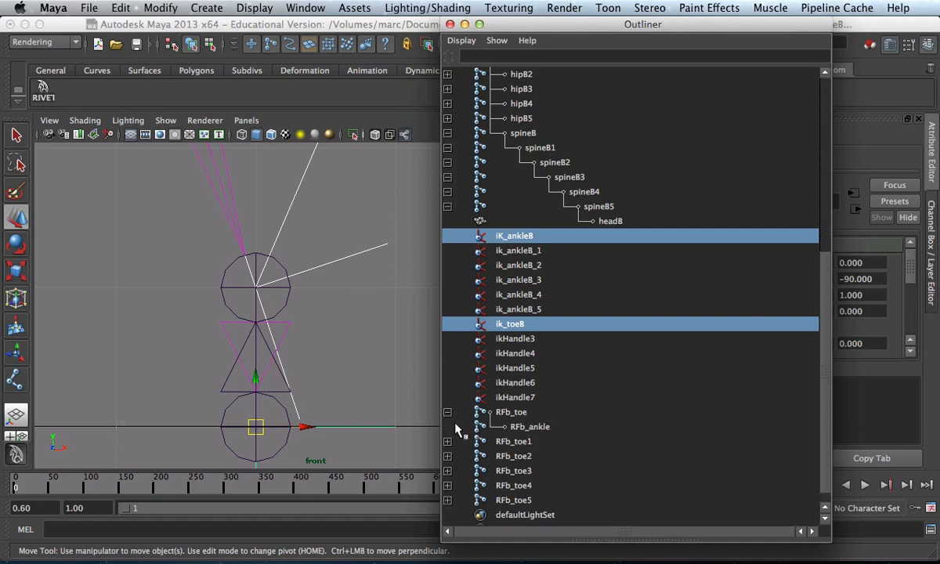
click(510, 323)
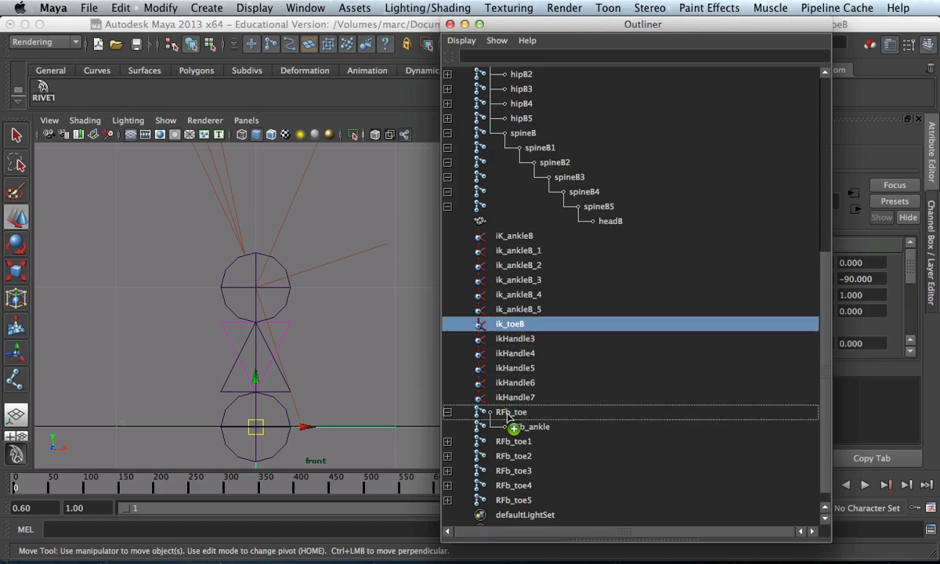
click(447, 412)
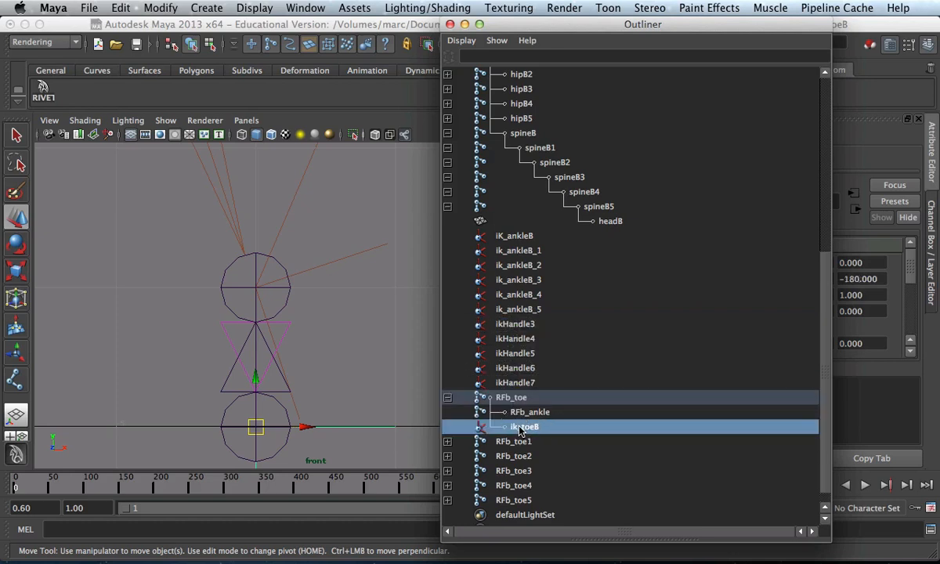
click(513, 235)
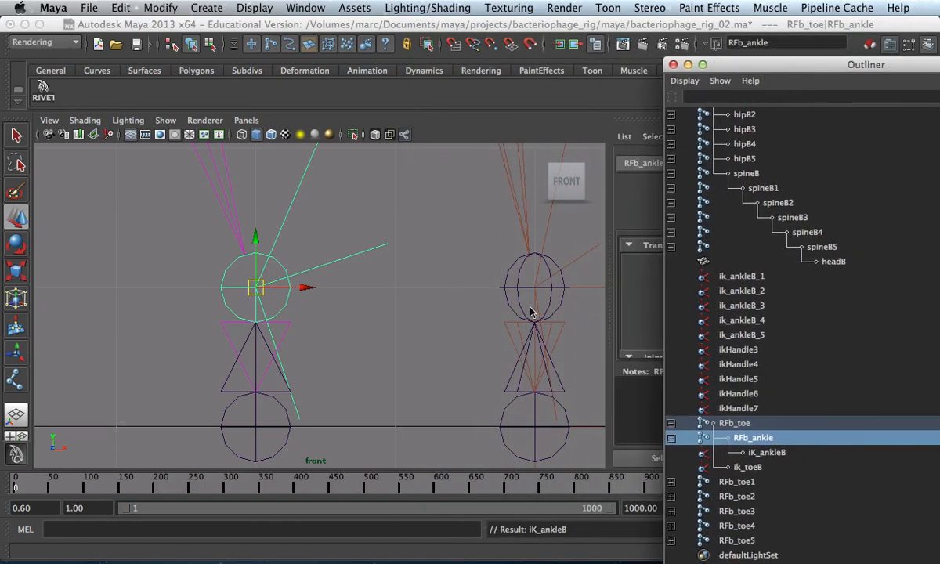
mouse_move(373, 366)
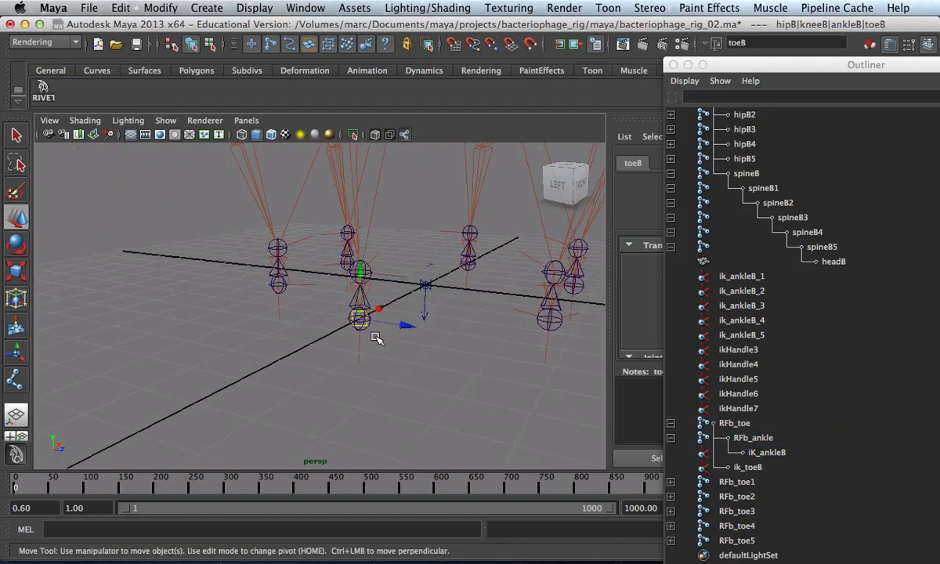
mouse_move(747, 440)
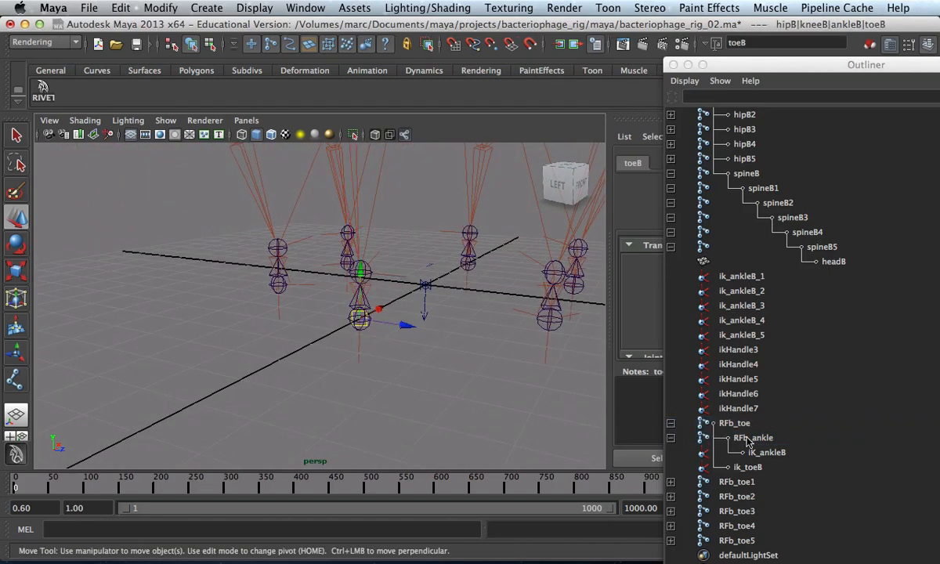
click(735, 423)
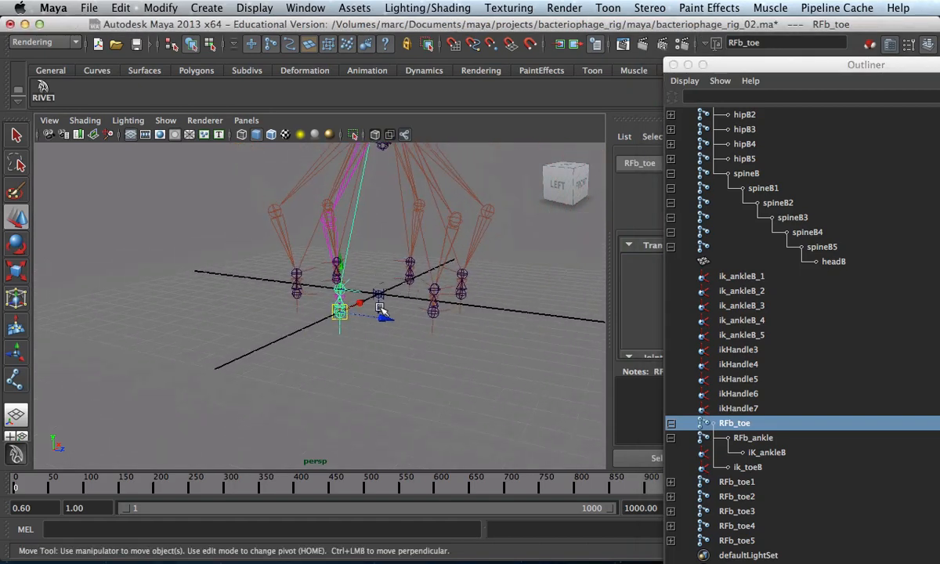
drag(342, 313, 342, 298)
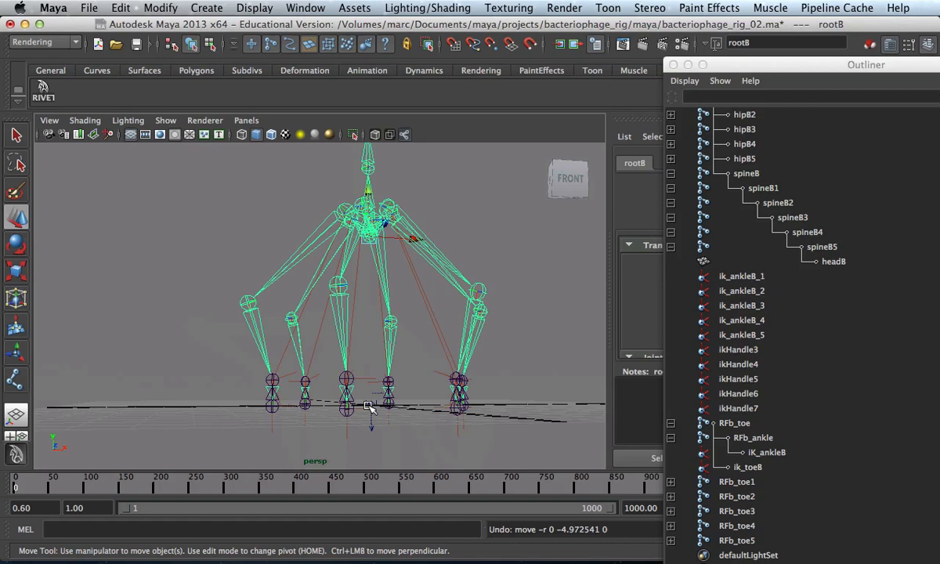
mouse_move(288, 413)
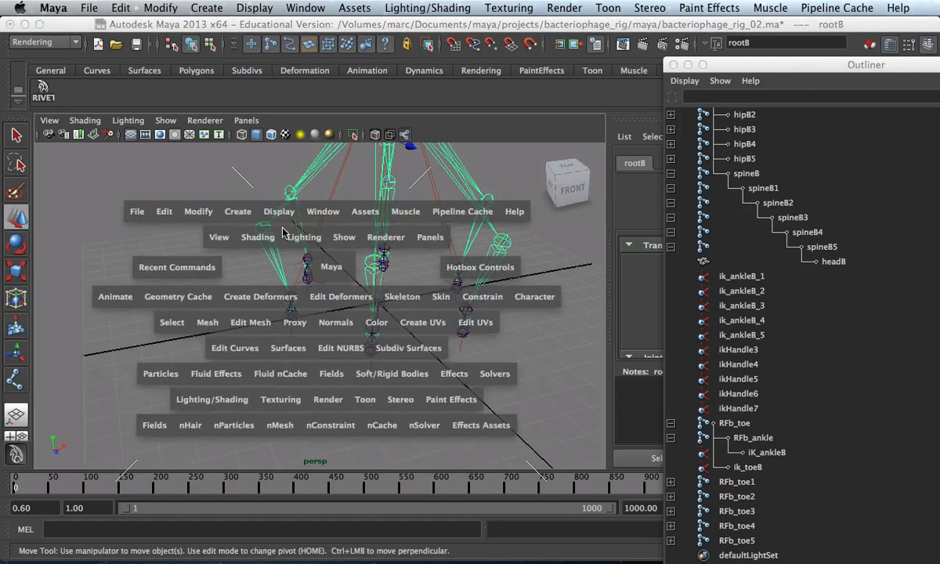
Create nurbsCircle1 from Create > NURBS Primitives > Circle as the first foot controller
click(238, 210)
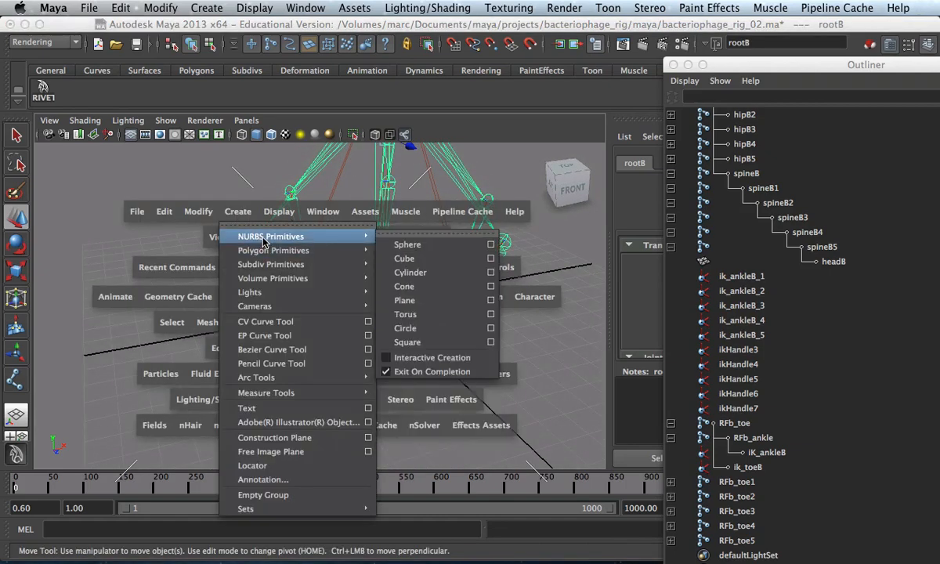
click(404, 329)
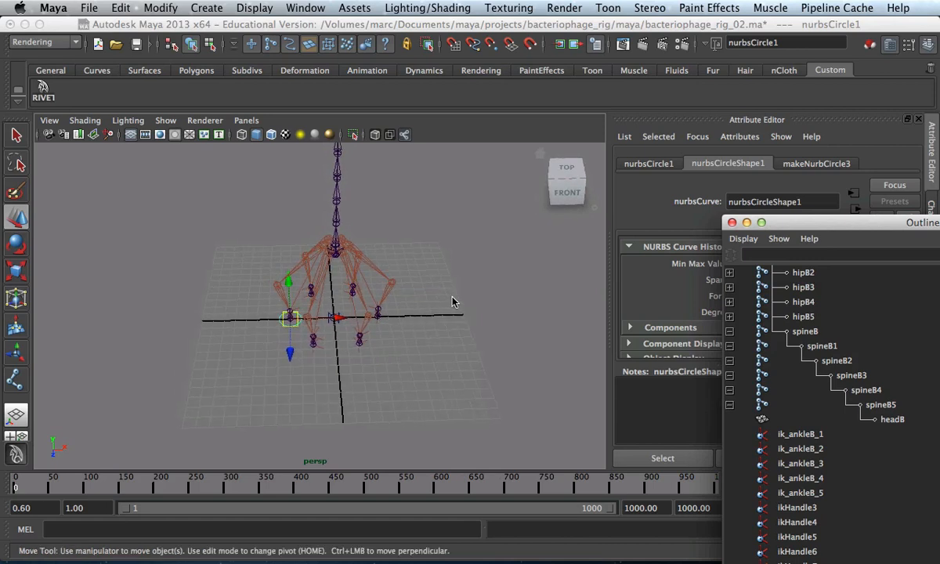
mouse_move(332, 343)
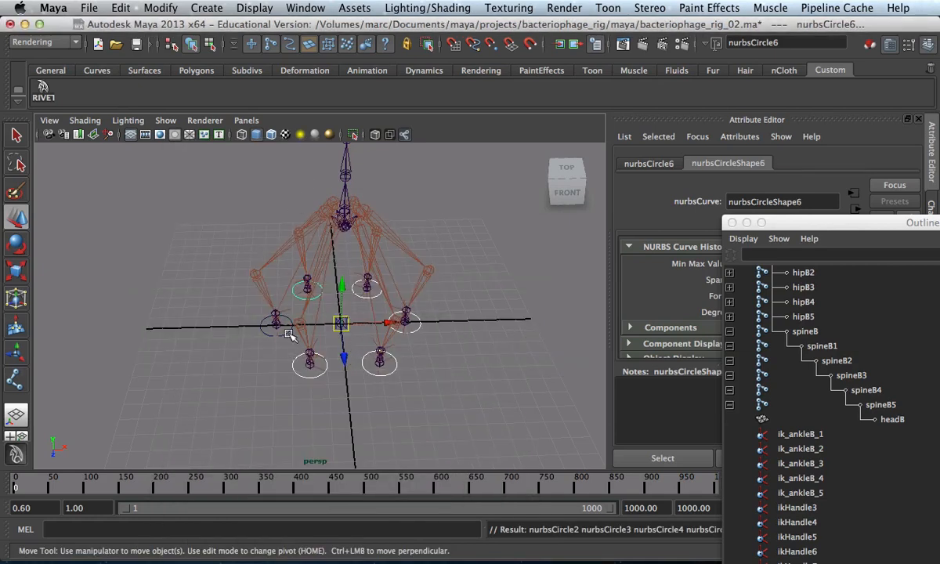
Center the pivots, then shift-select nurbsCircle1 through nurbsCircle6 and move the Outliner aside
click(279, 324)
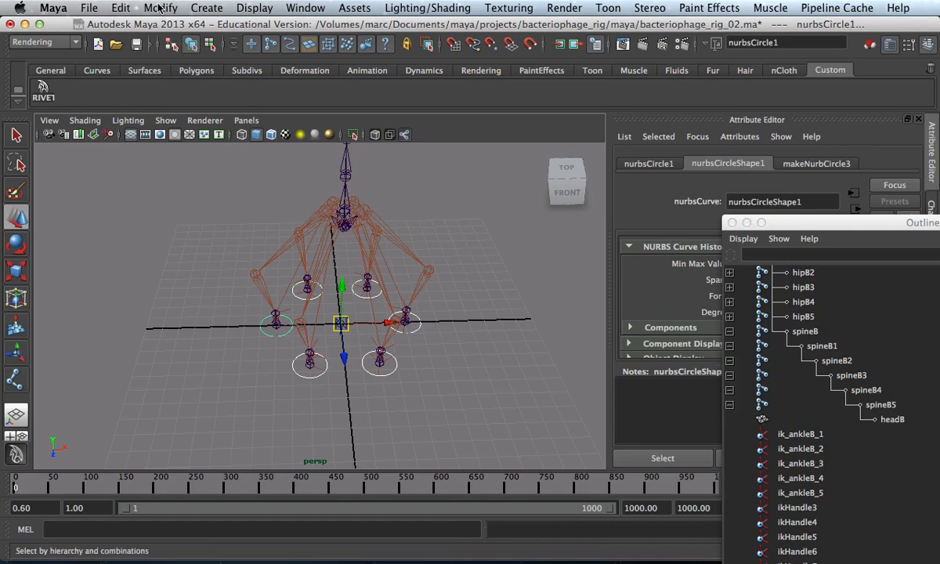
click(160, 7)
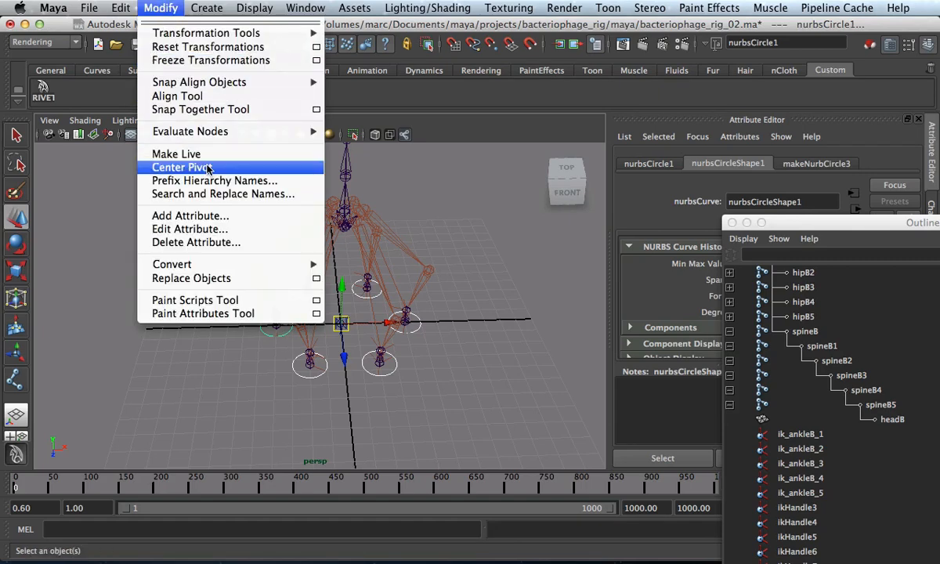
click(181, 166)
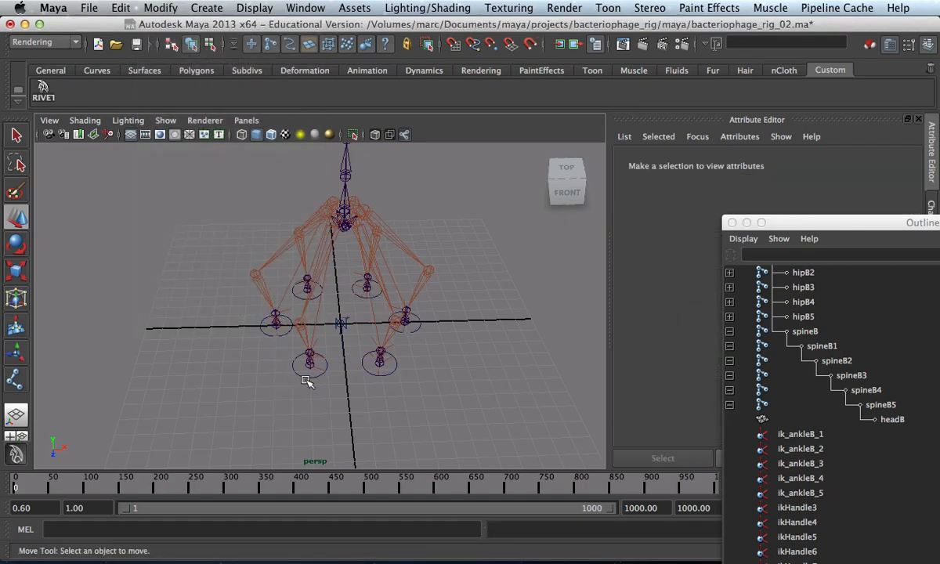
click(379, 364)
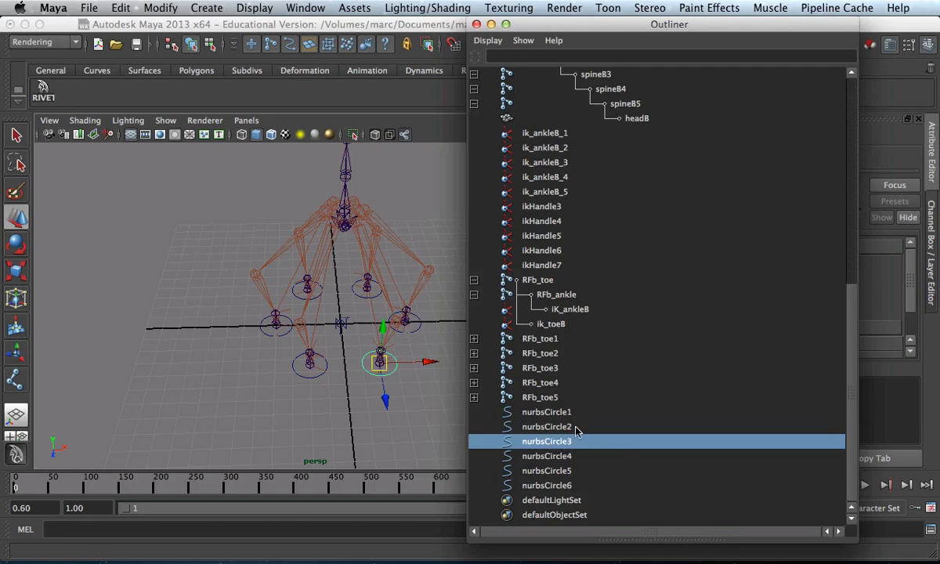
click(545, 485)
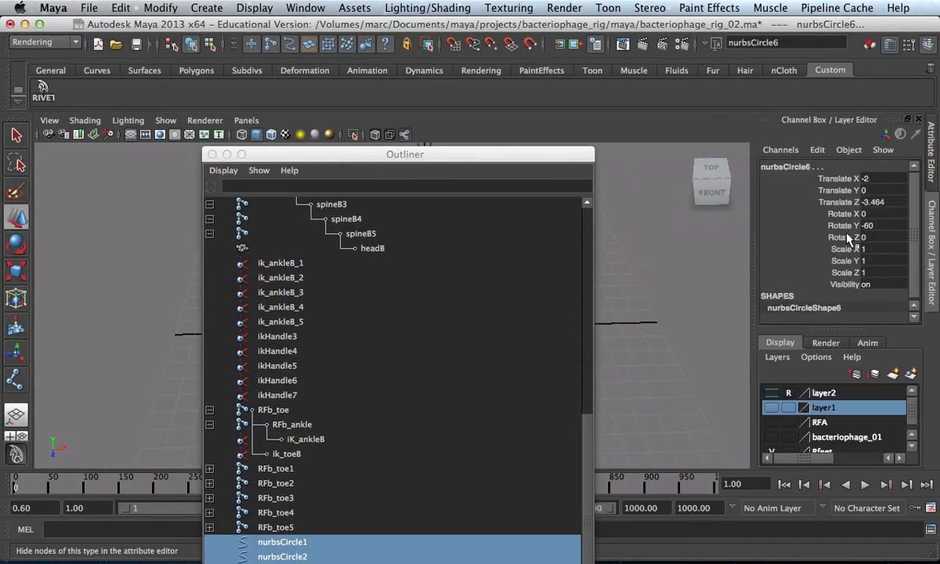
mouse_move(899, 232)
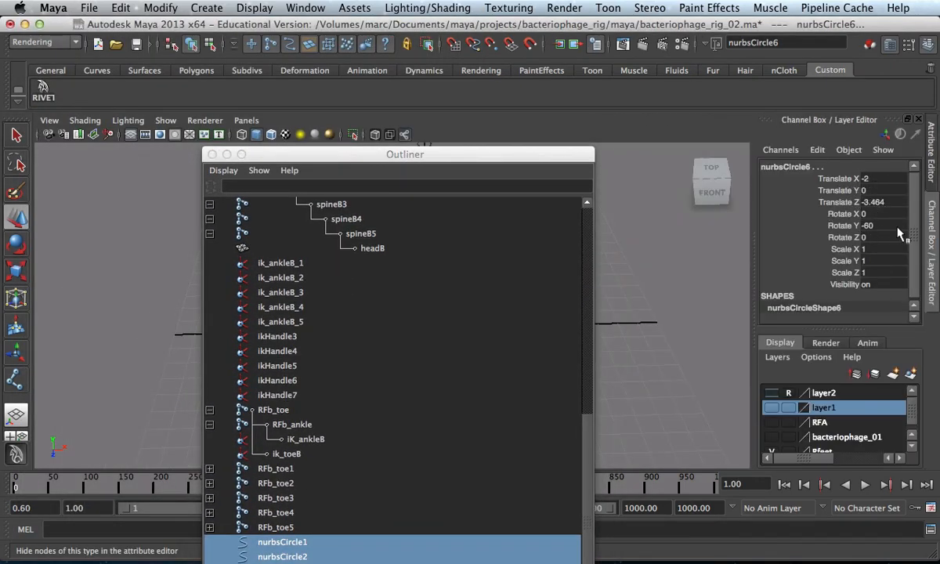
drag(404, 155, 680, 310)
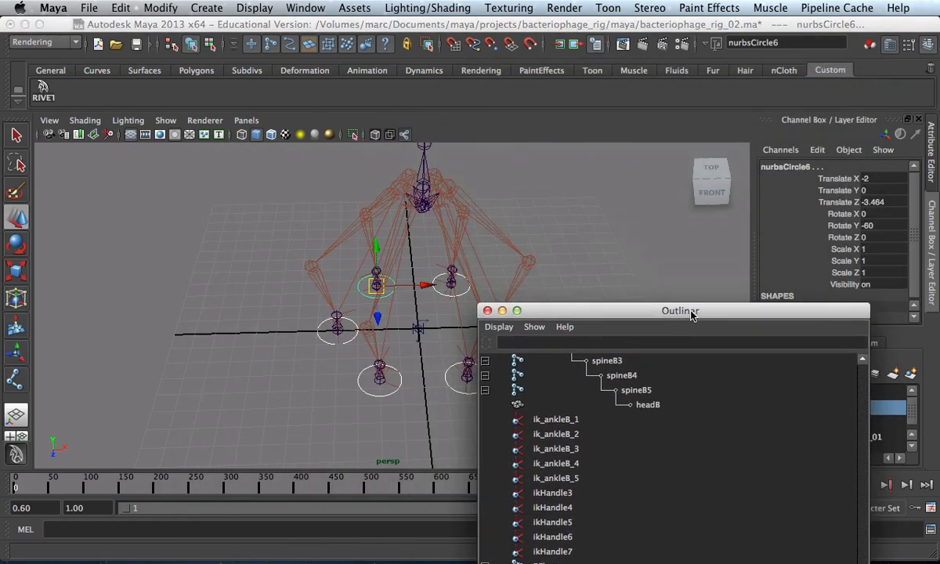
drag(680, 310, 687, 319)
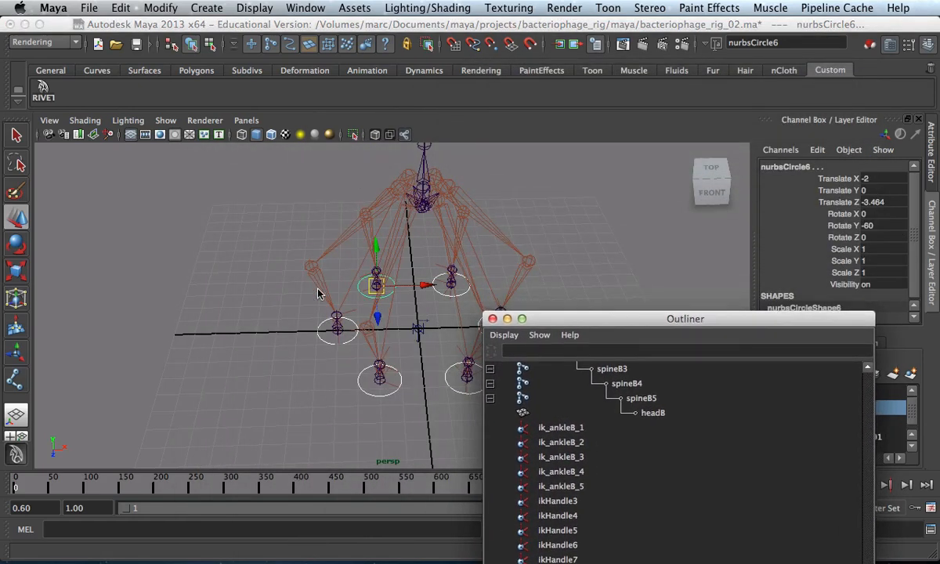
mouse_move(329, 338)
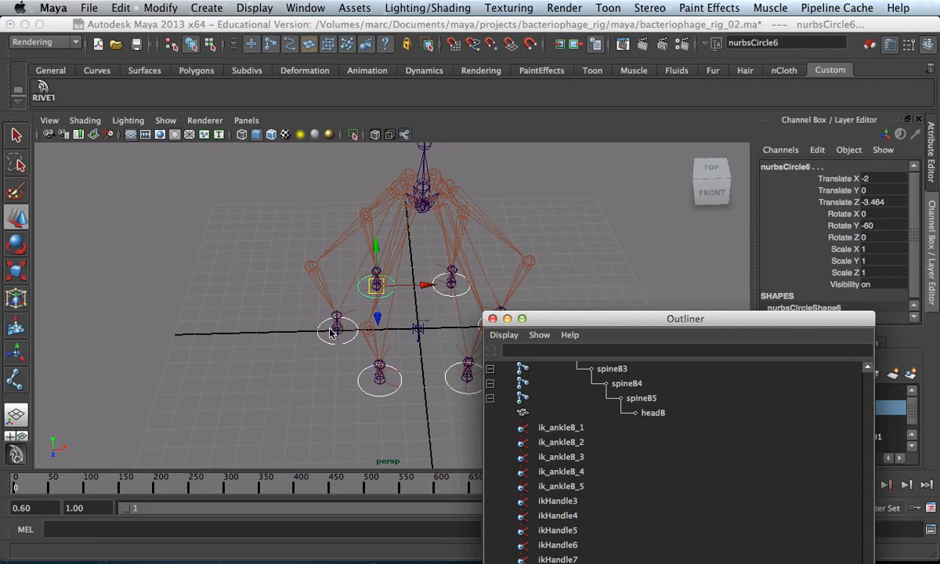
mouse_move(332, 341)
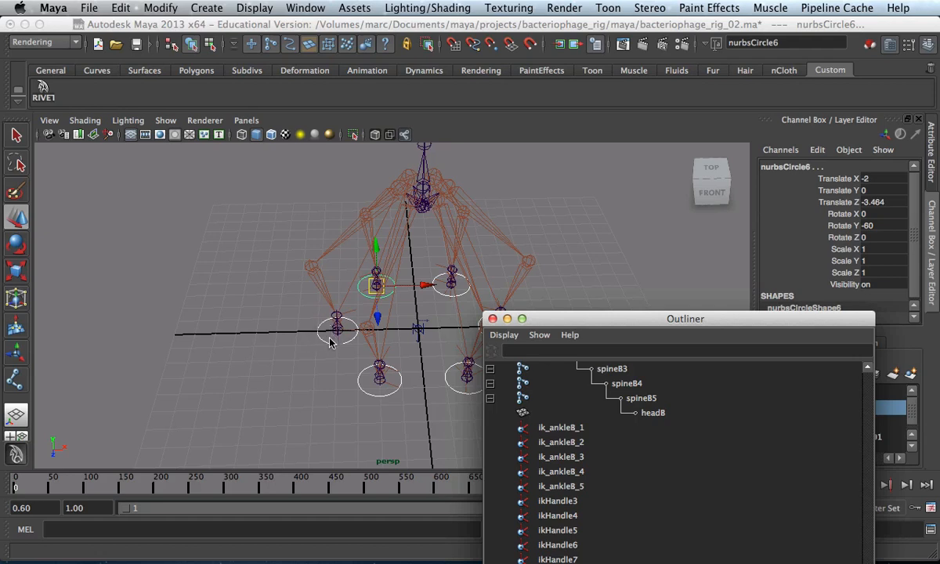
mouse_move(679, 219)
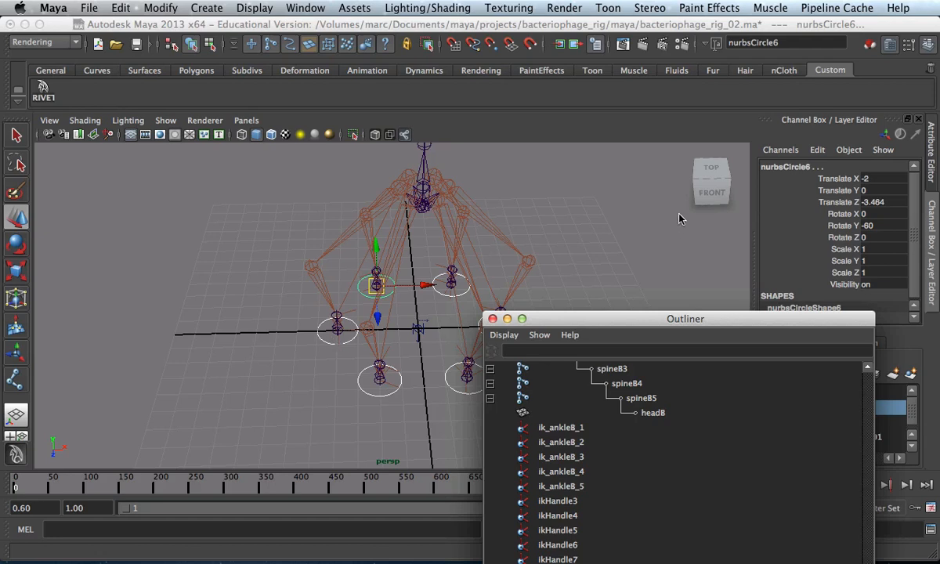
mouse_move(501, 248)
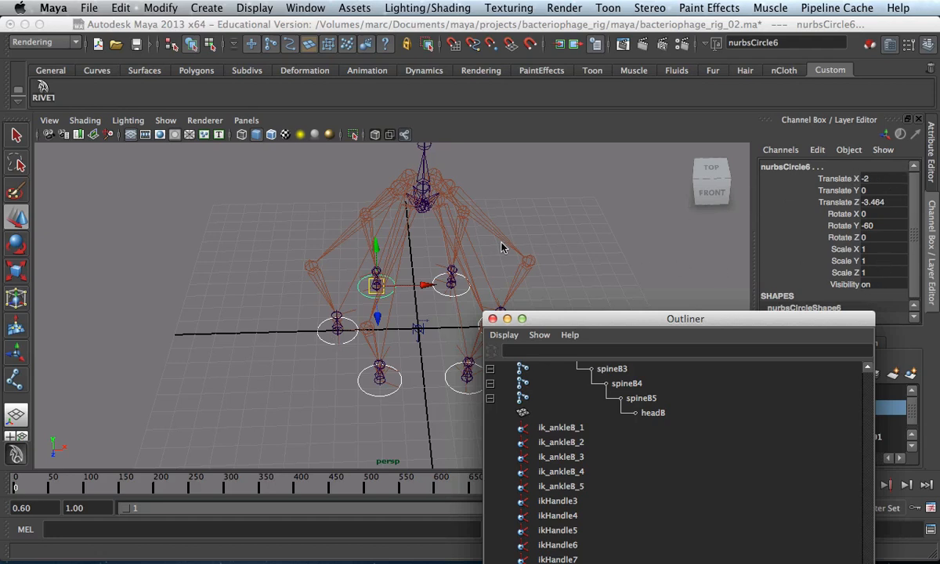
Freeze Transformations on the six circles, then test-move nurbsCircle1 outward
click(160, 6)
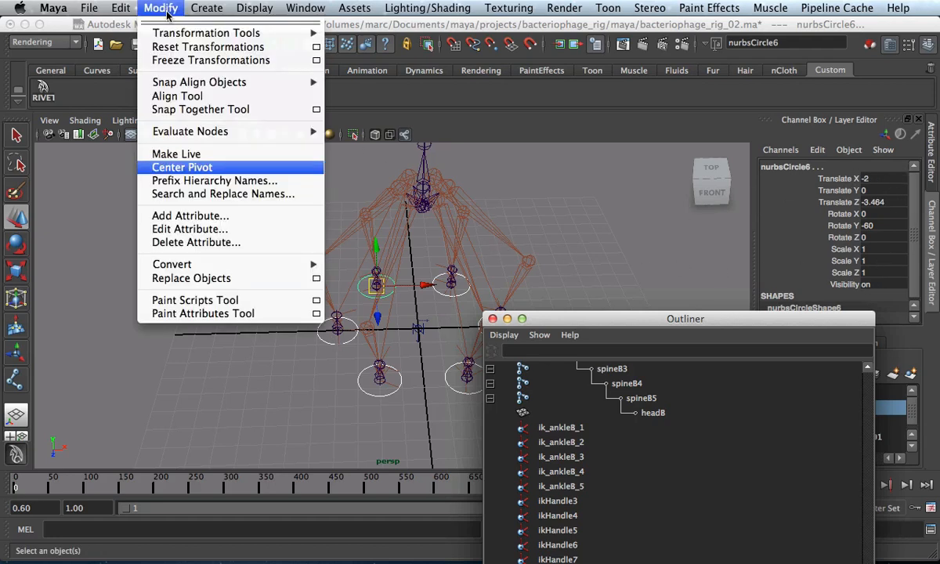
click(181, 166)
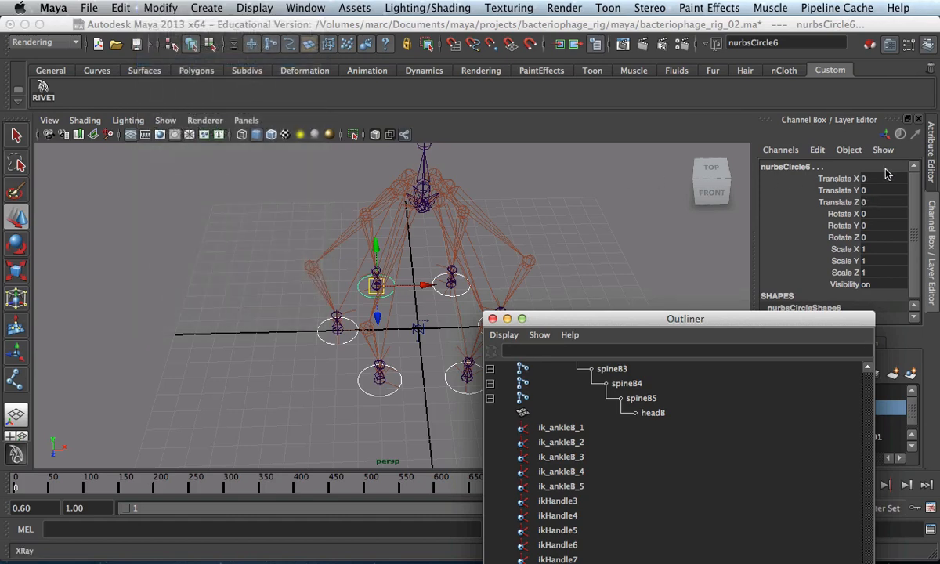
click(337, 329)
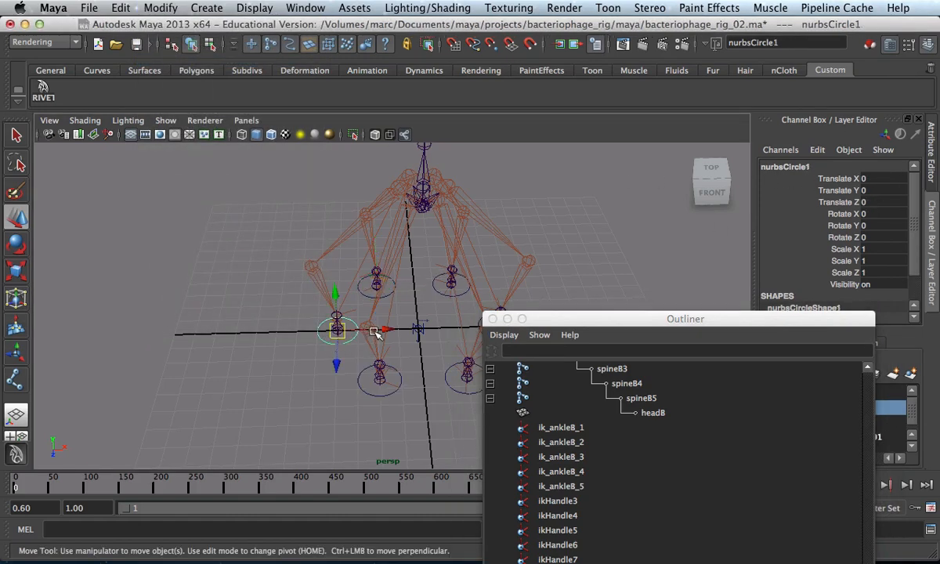
click(313, 348)
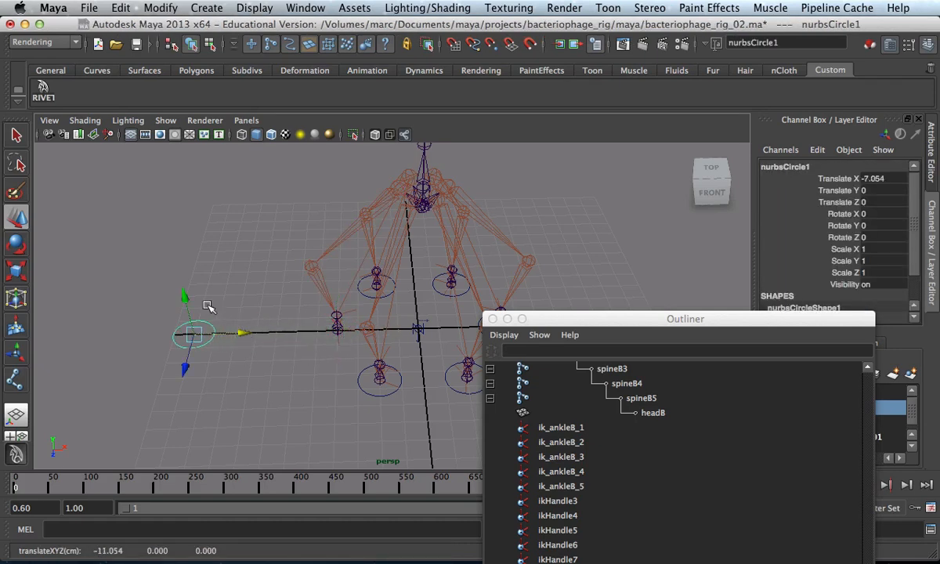
drag(195, 332, 165, 207)
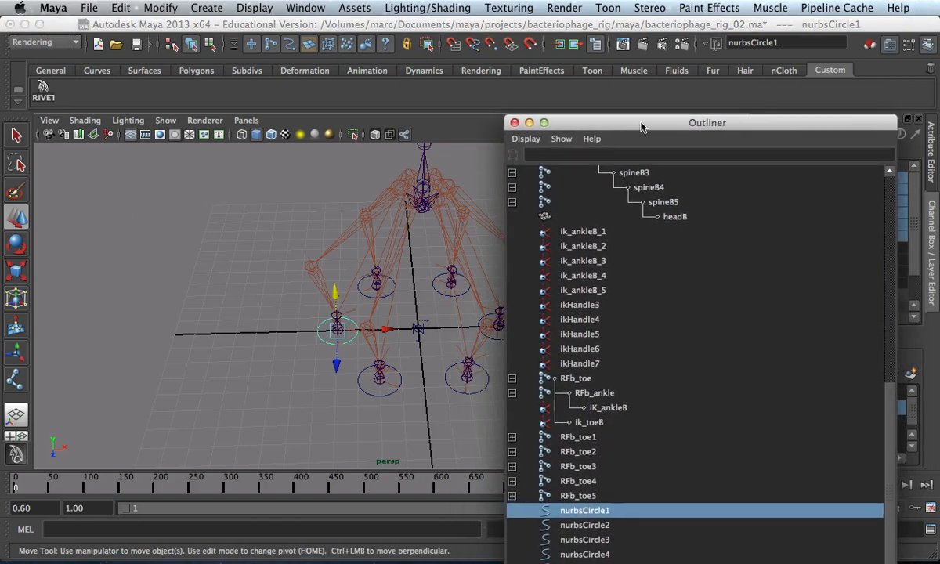
drag(707, 123, 717, 107)
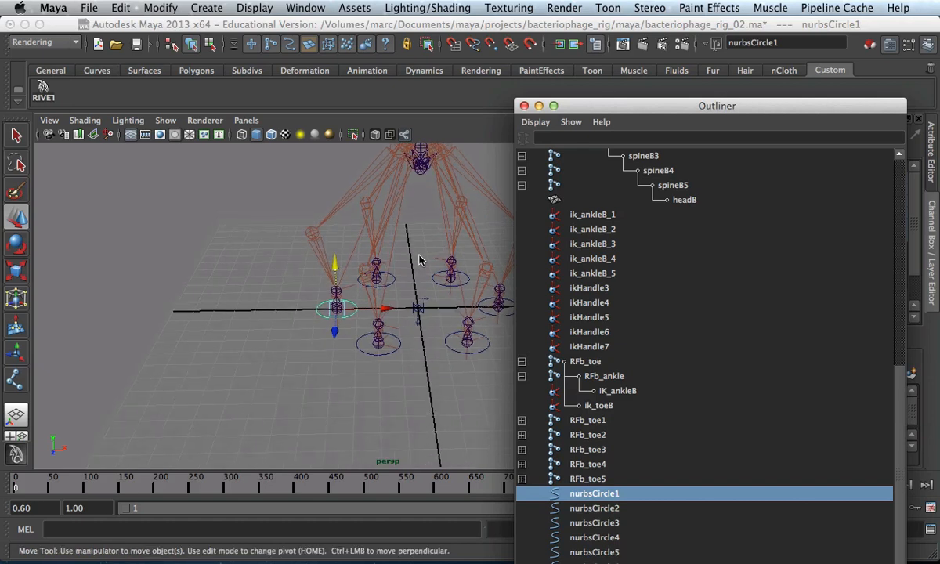
Rename nurbsCircle1 to FCb and parent RFb_toe under it
click(585, 361)
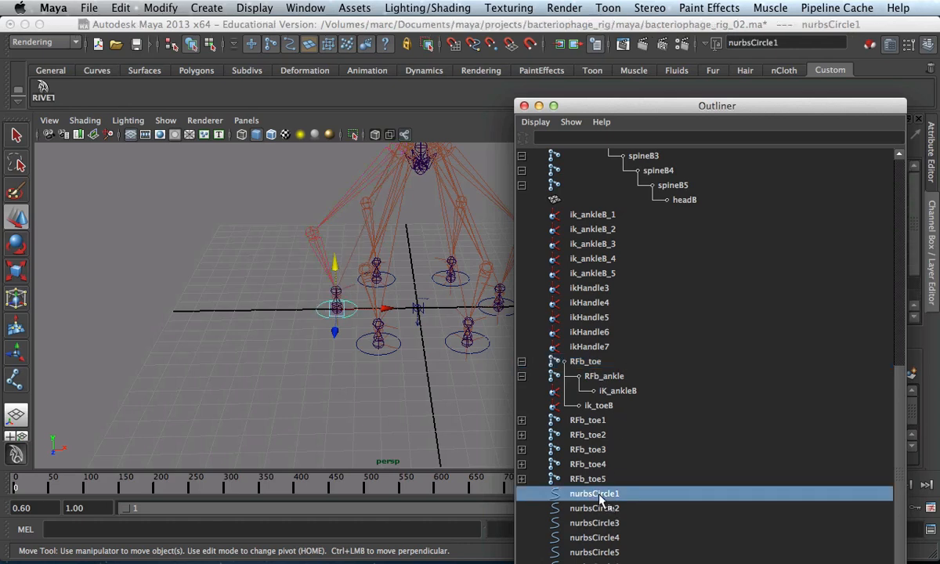
double_click(593, 494)
text(FCb)
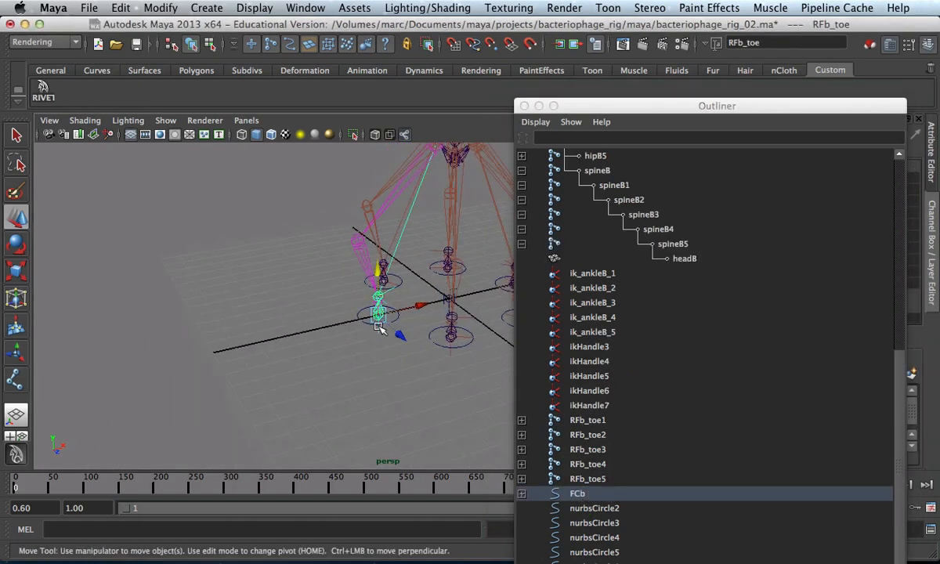
click(577, 491)
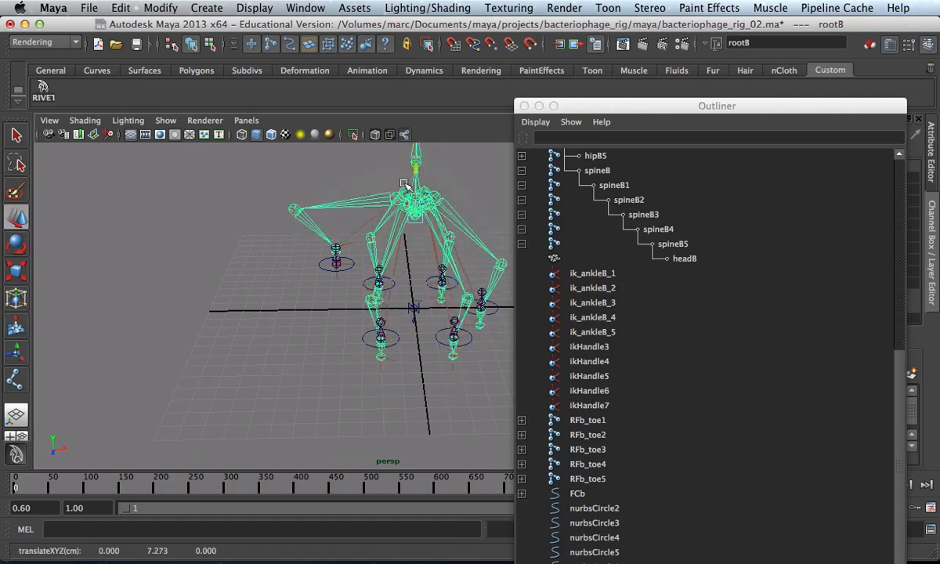
Move root8 down to check the leg follows FCb, then reposition the Outliner
drag(415, 188, 415, 248)
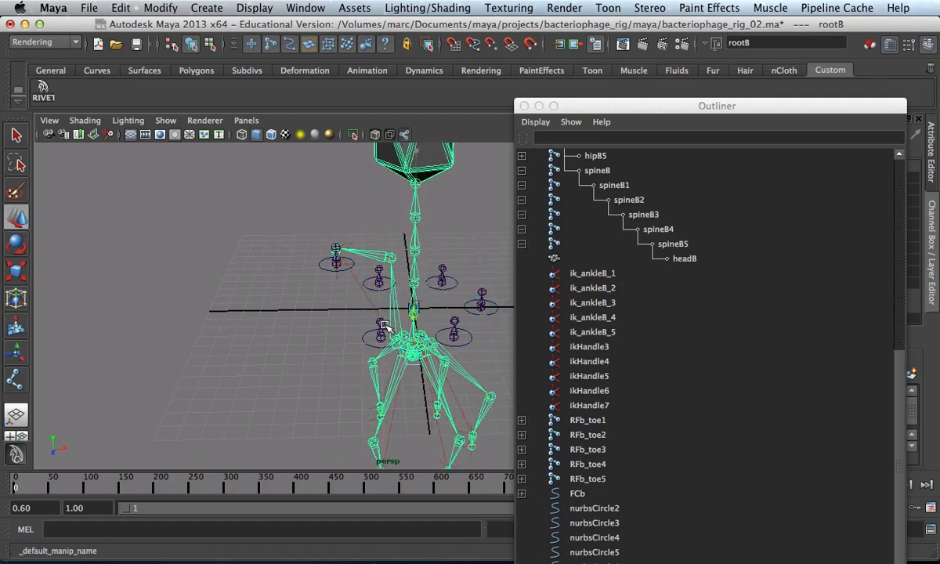
drag(384, 324, 384, 390)
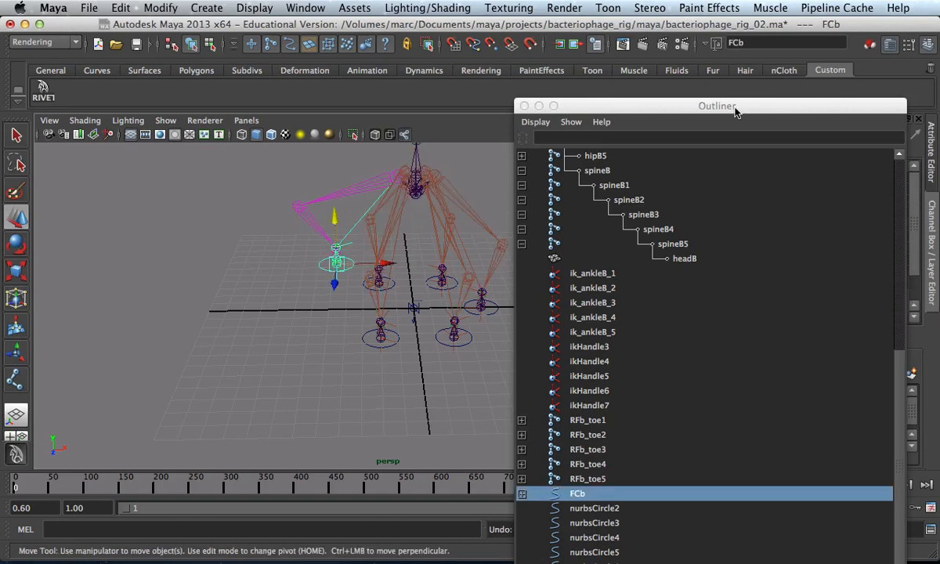
drag(718, 107, 312, 367)
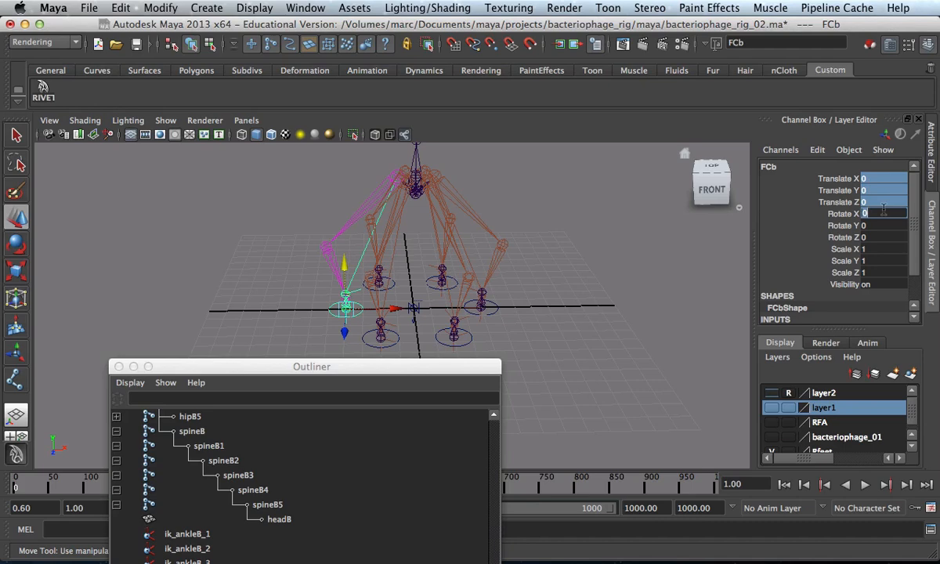
drag(310, 366, 435, 385)
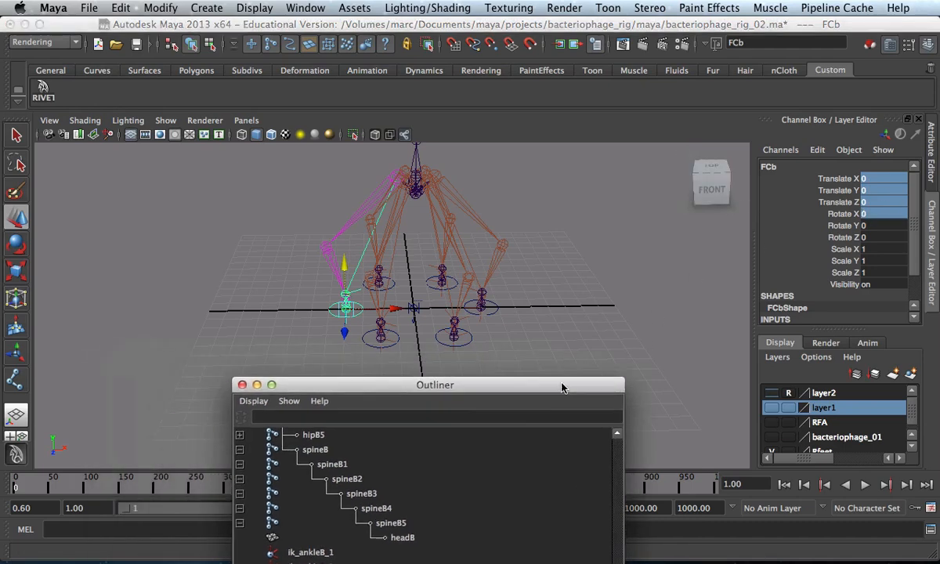
drag(435, 385, 633, 382)
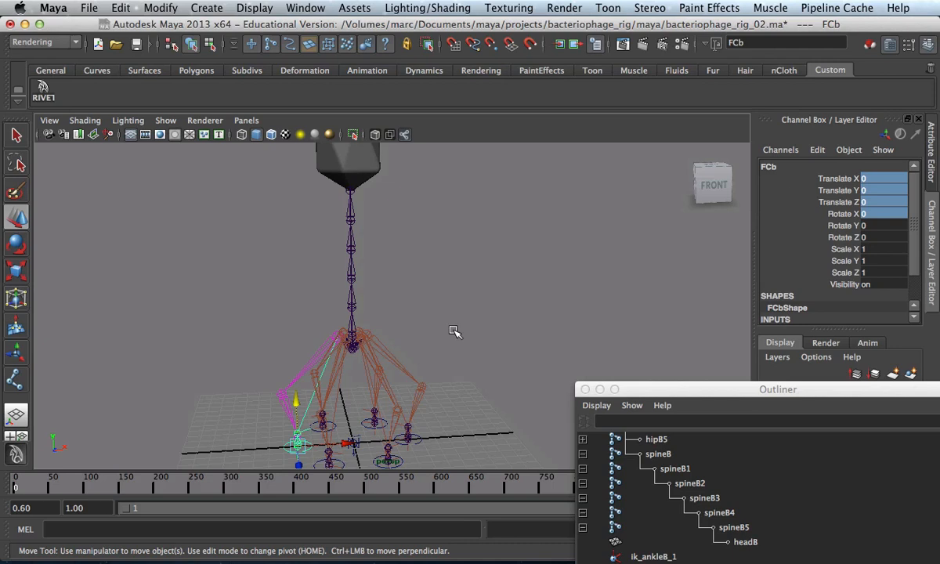
mouse_move(304, 346)
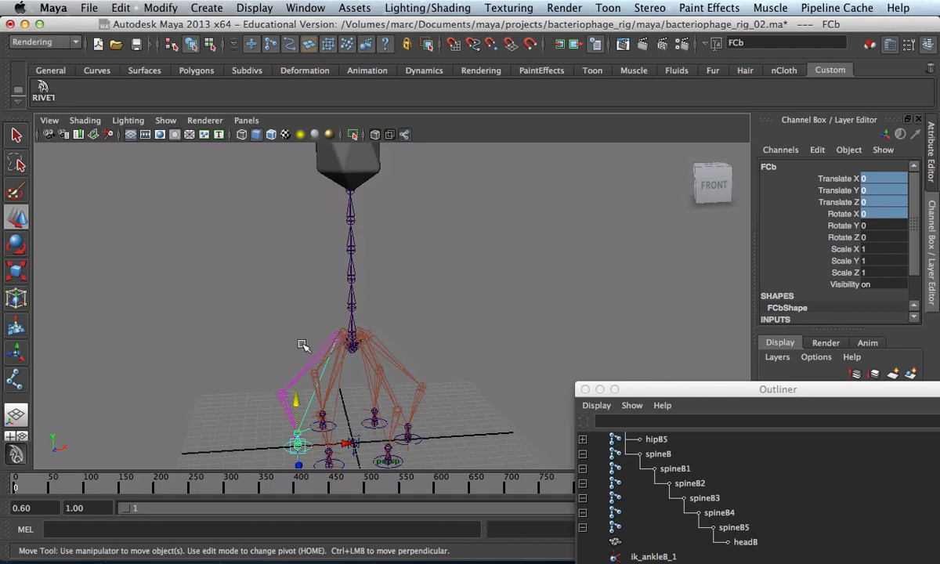
mouse_move(370, 373)
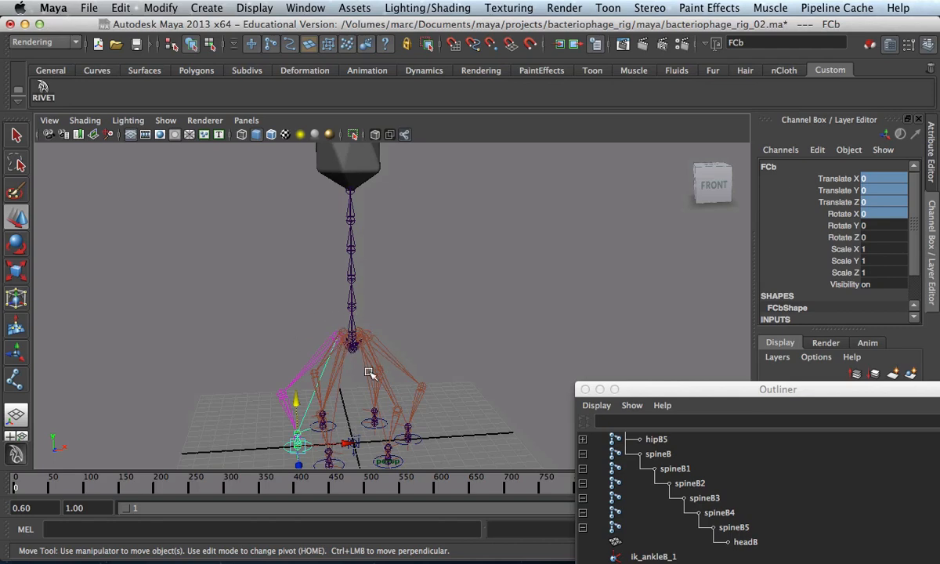
mouse_move(454, 360)
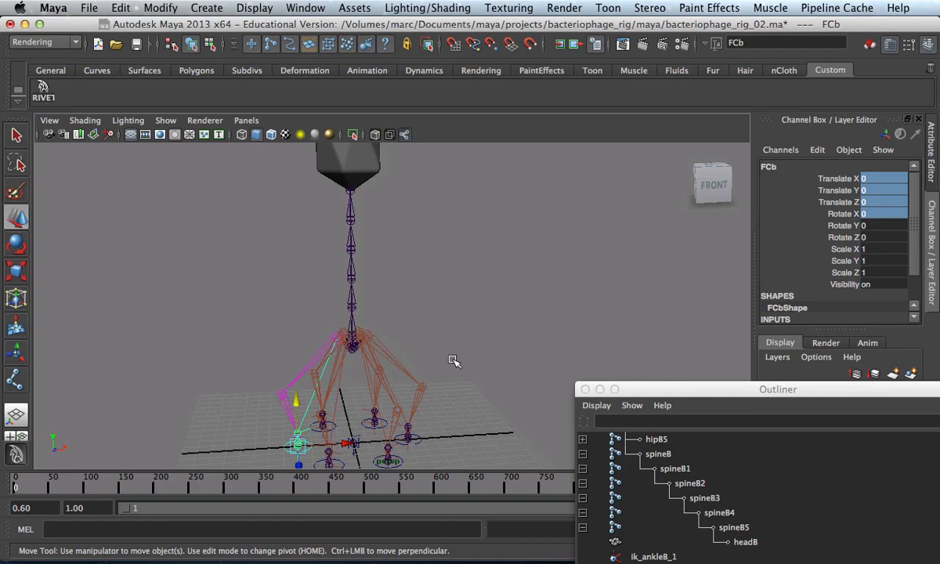